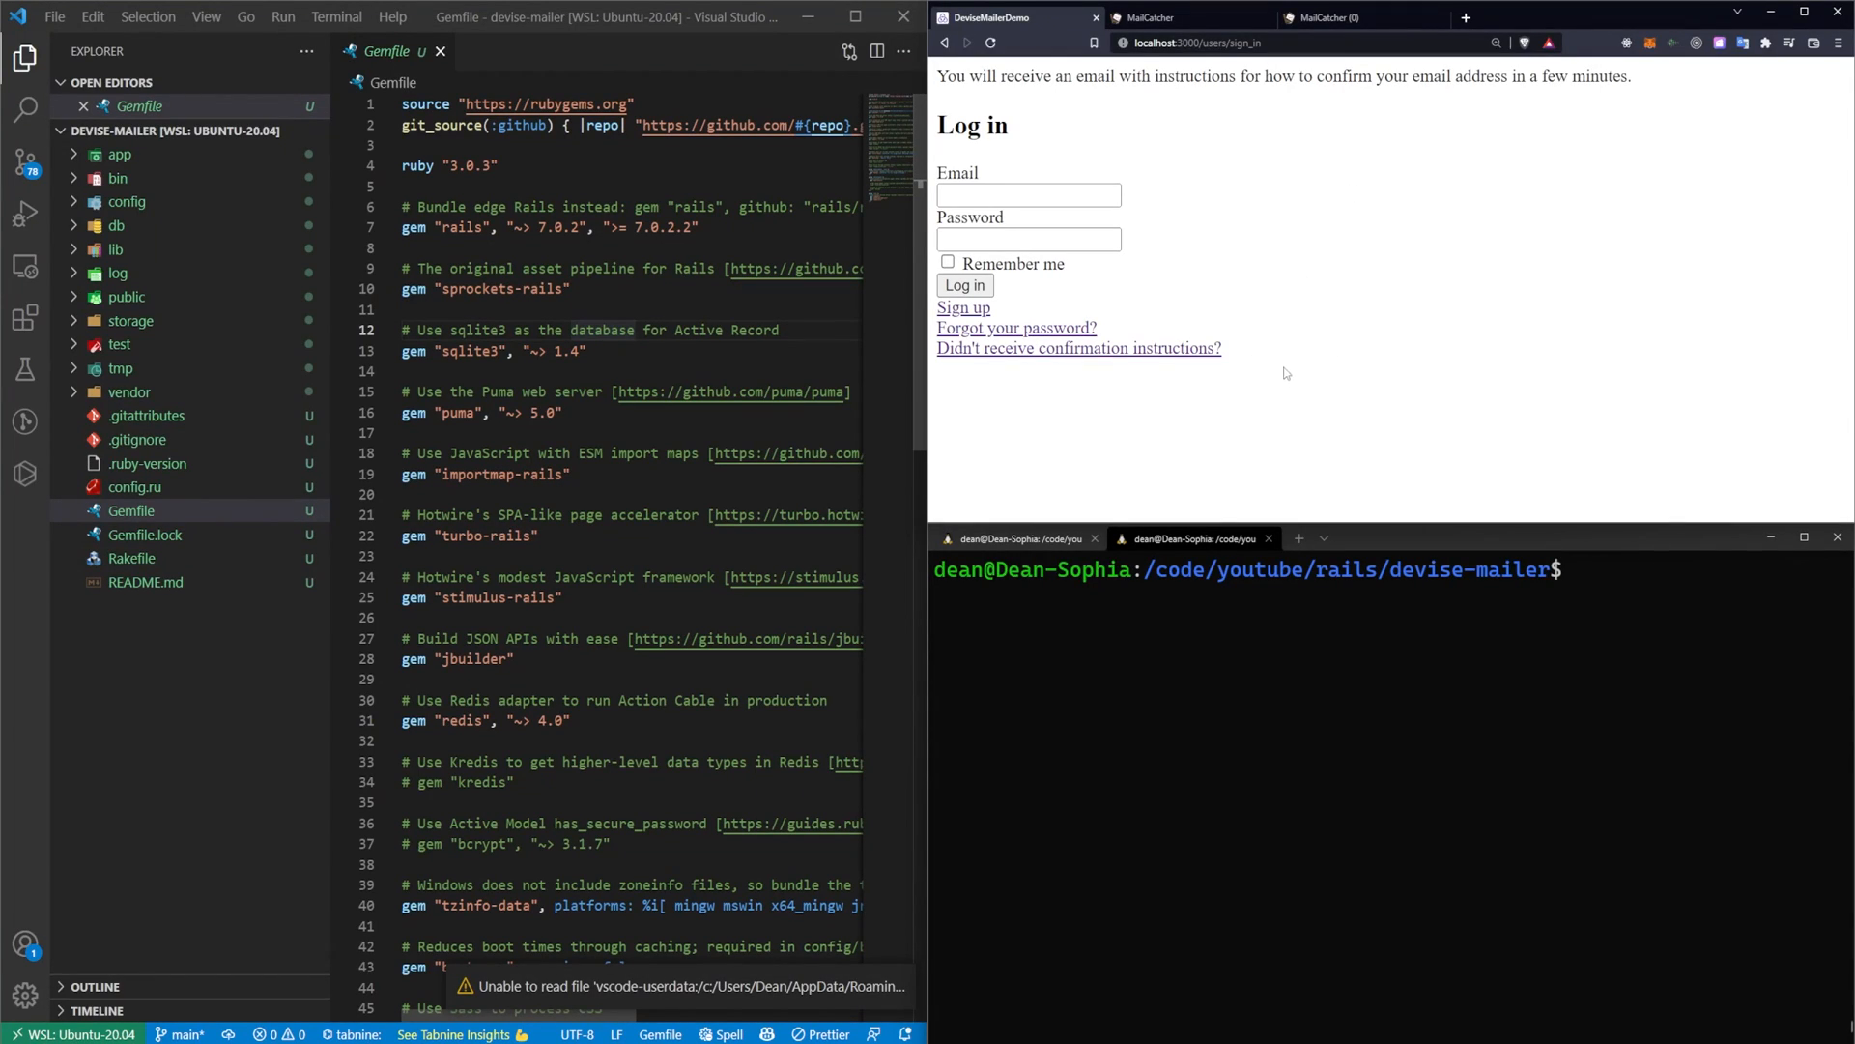
View the resend-confirmation page, then switch to the mailcatcher.me project page
click(1079, 348)
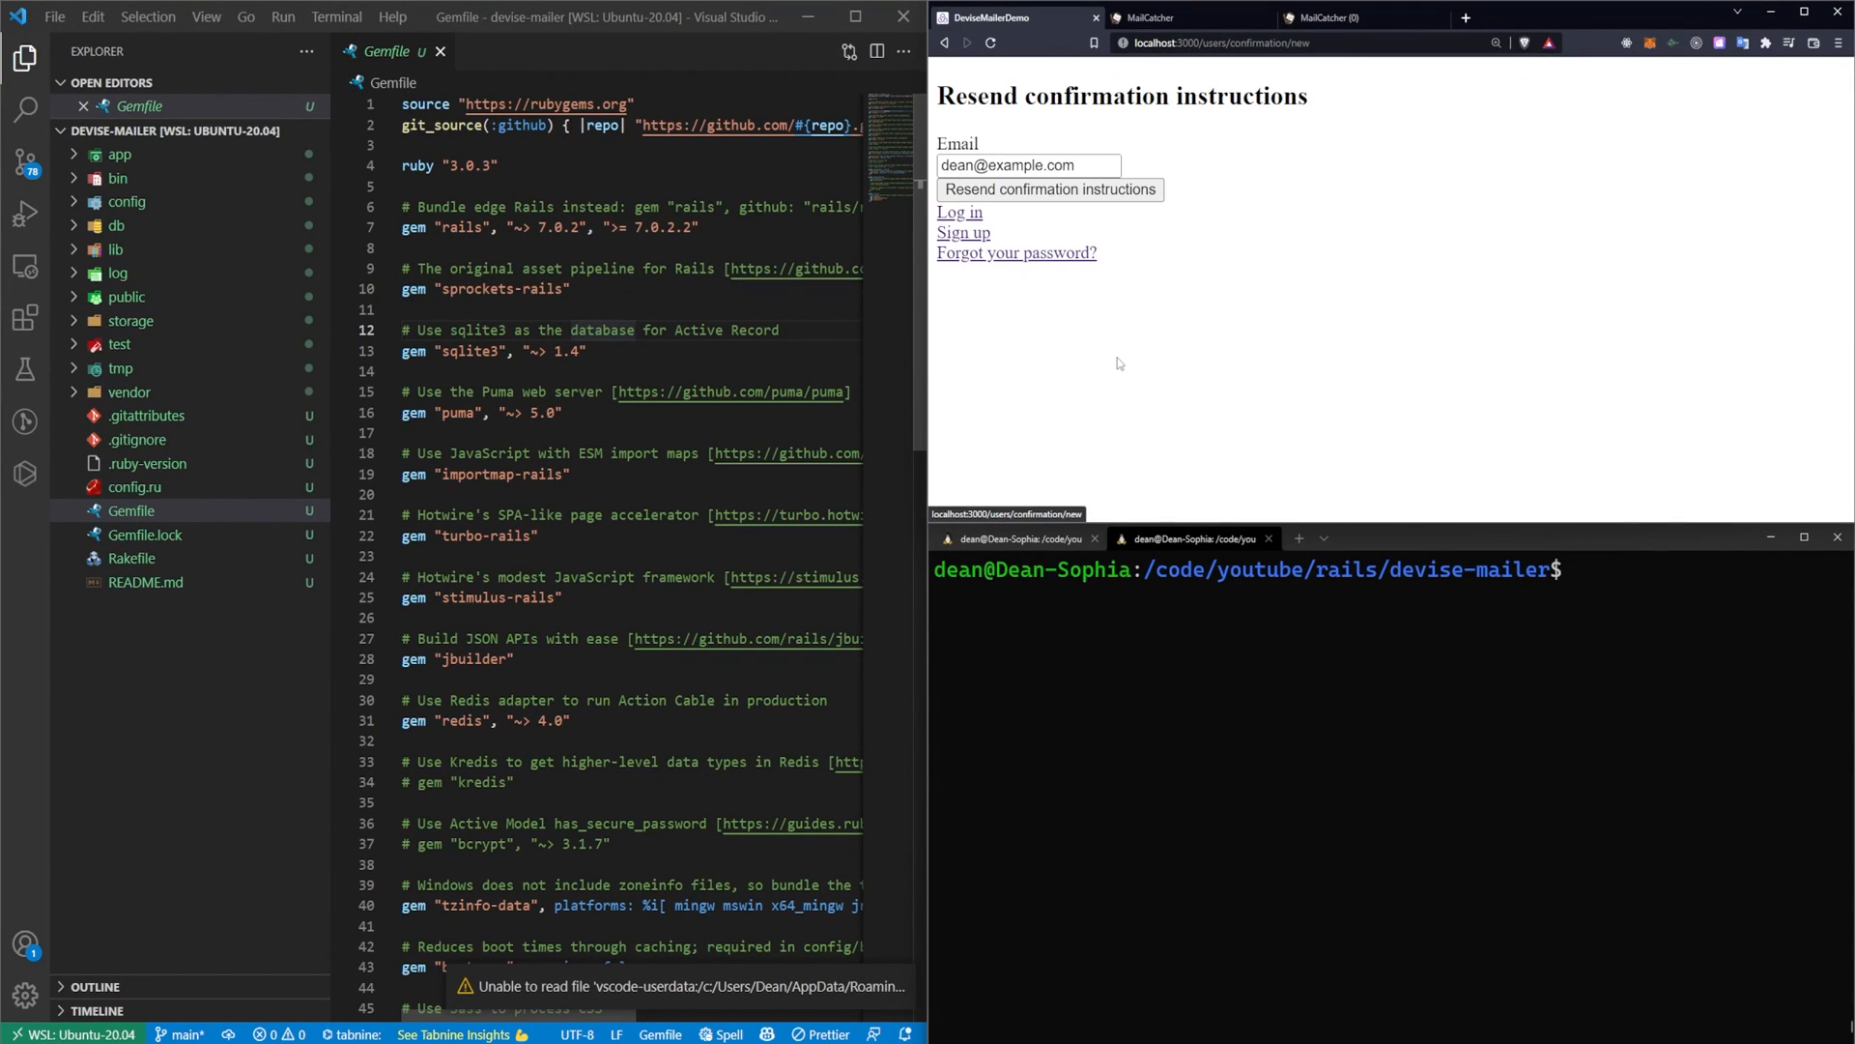
click(1148, 17)
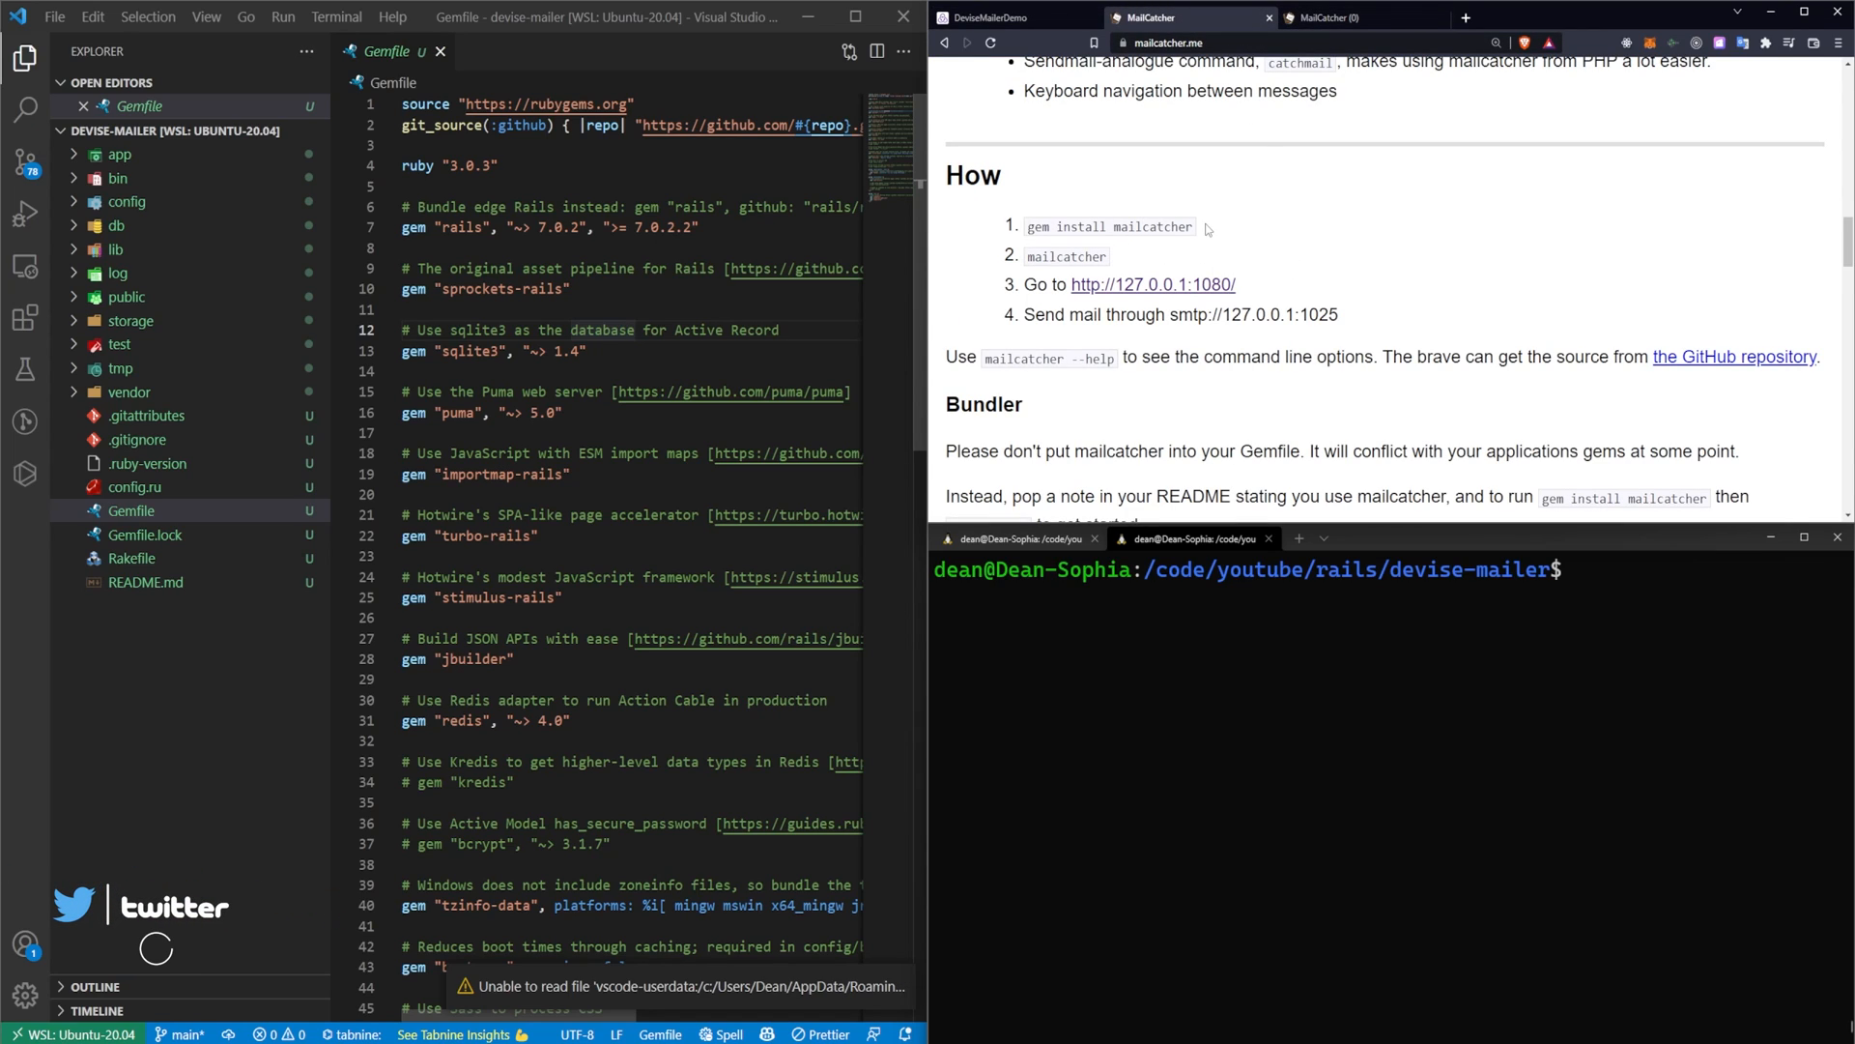
Run 'gem install mailcatcher' in the terminal and check the empty inbox at 127.0.0.1:1080
double_click(1110, 226)
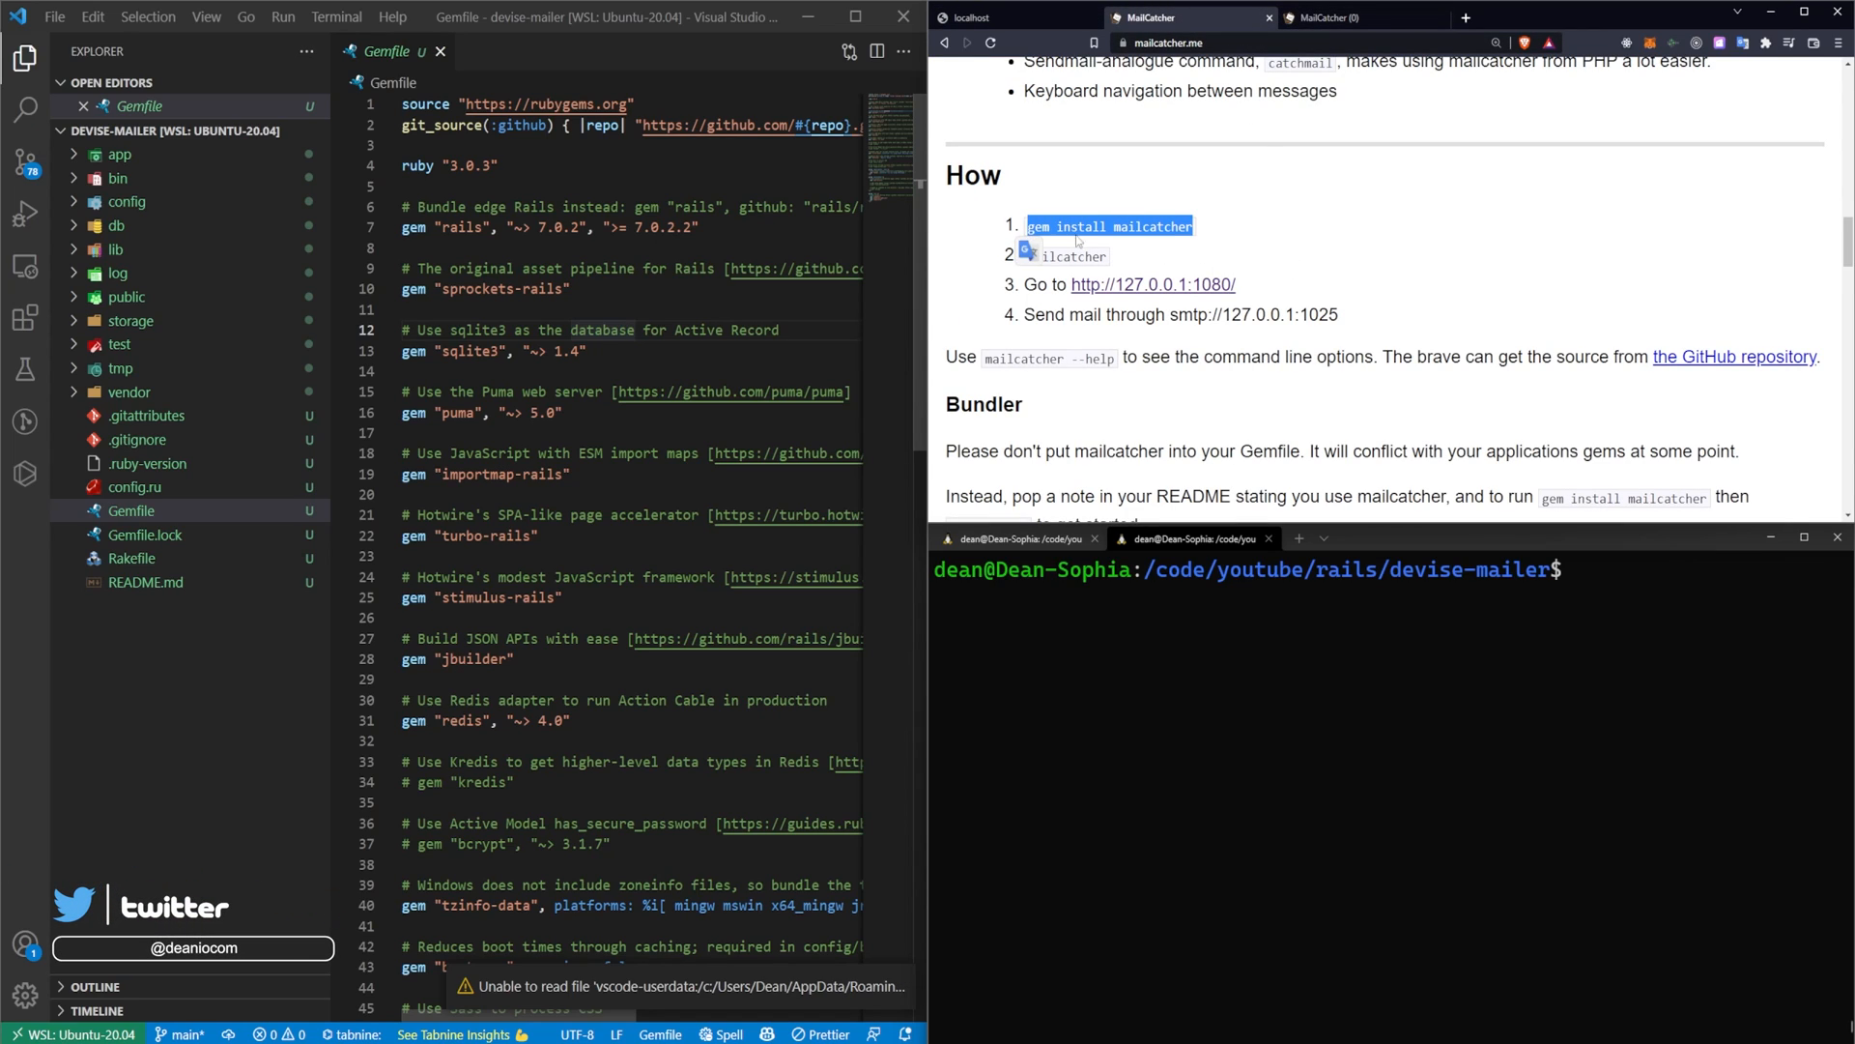
text(gem install mailcatcher)
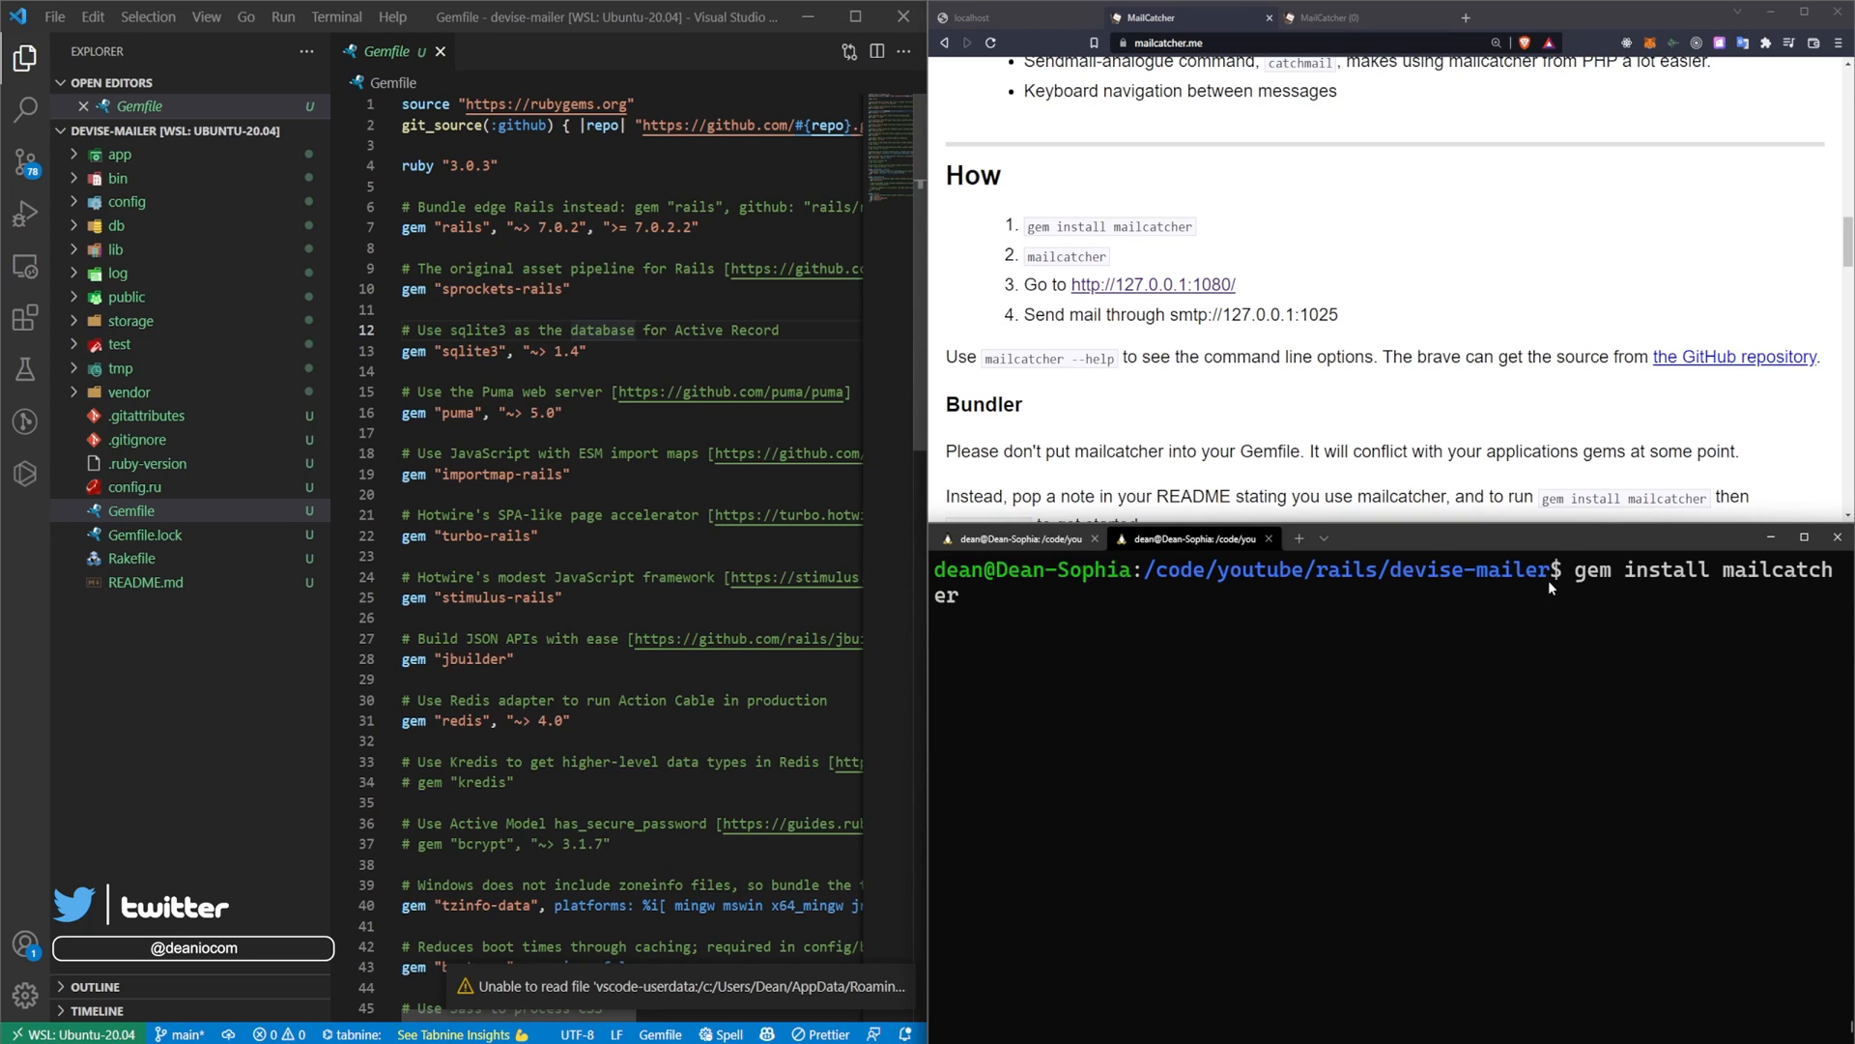
key(Return)
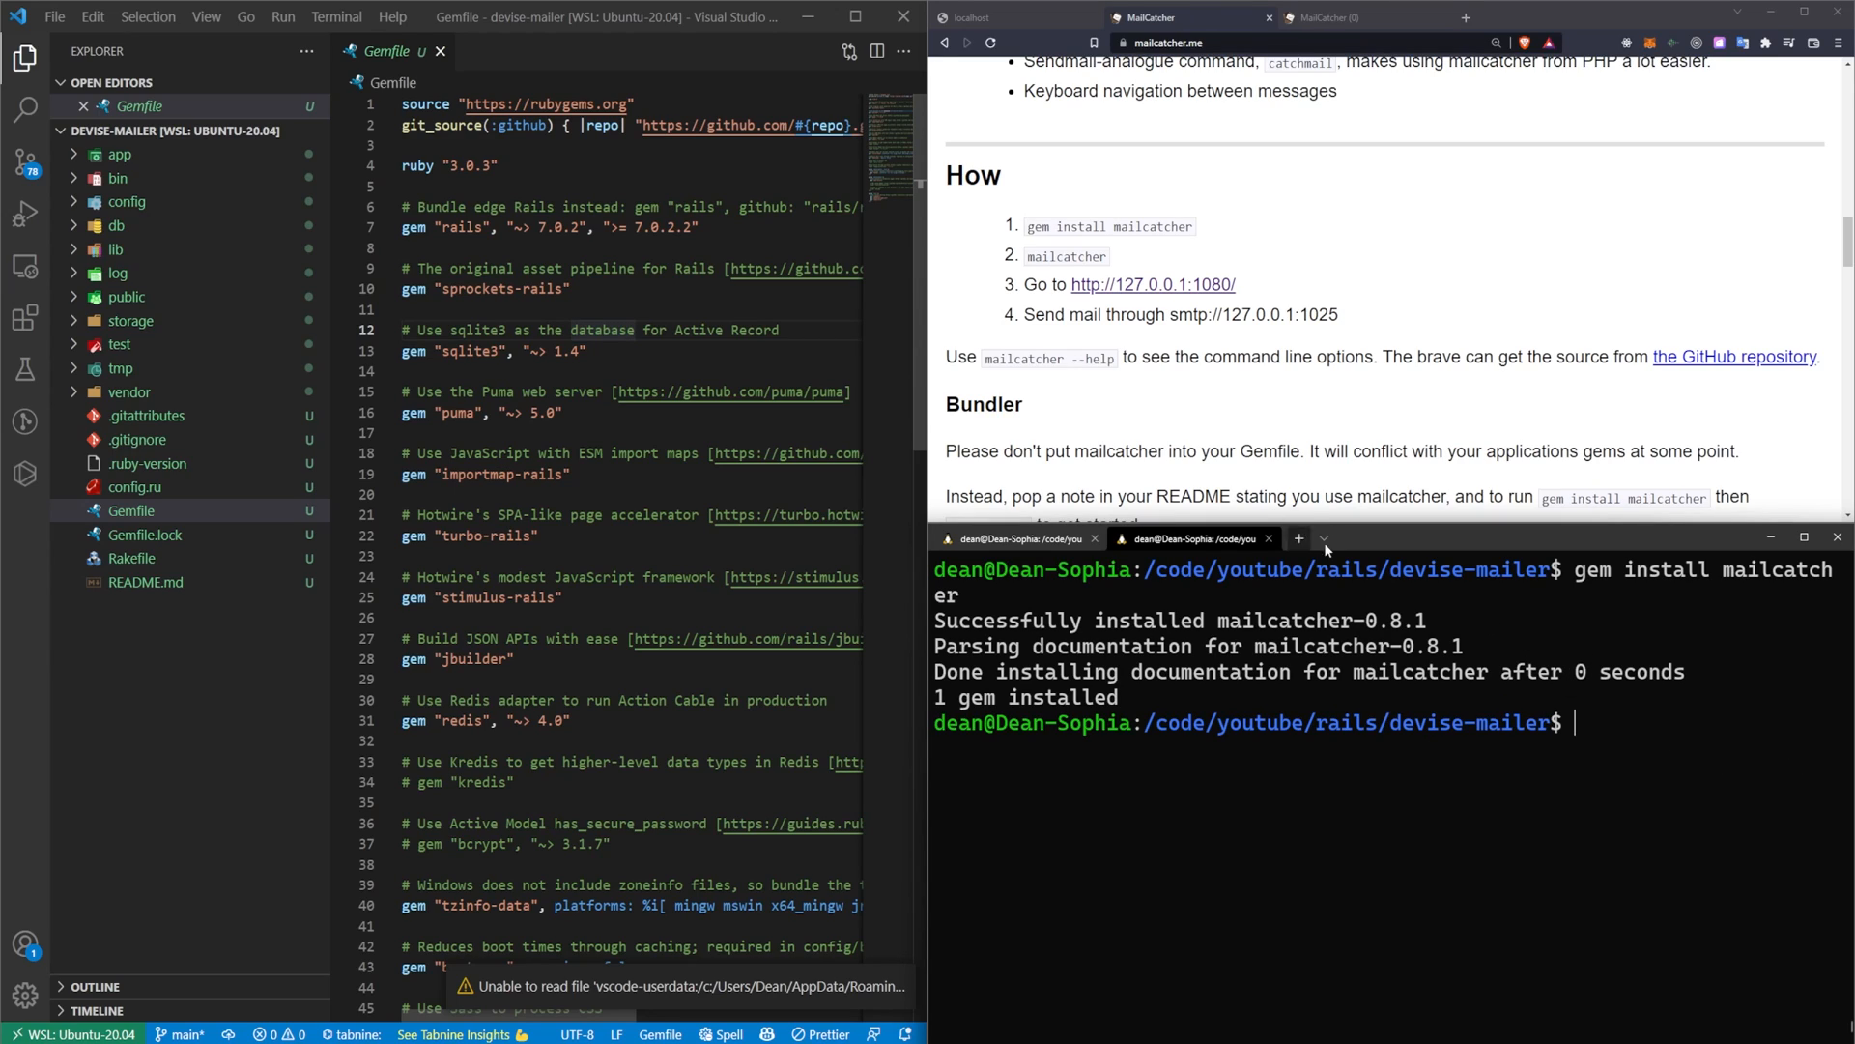
mouse_move(1295, 646)
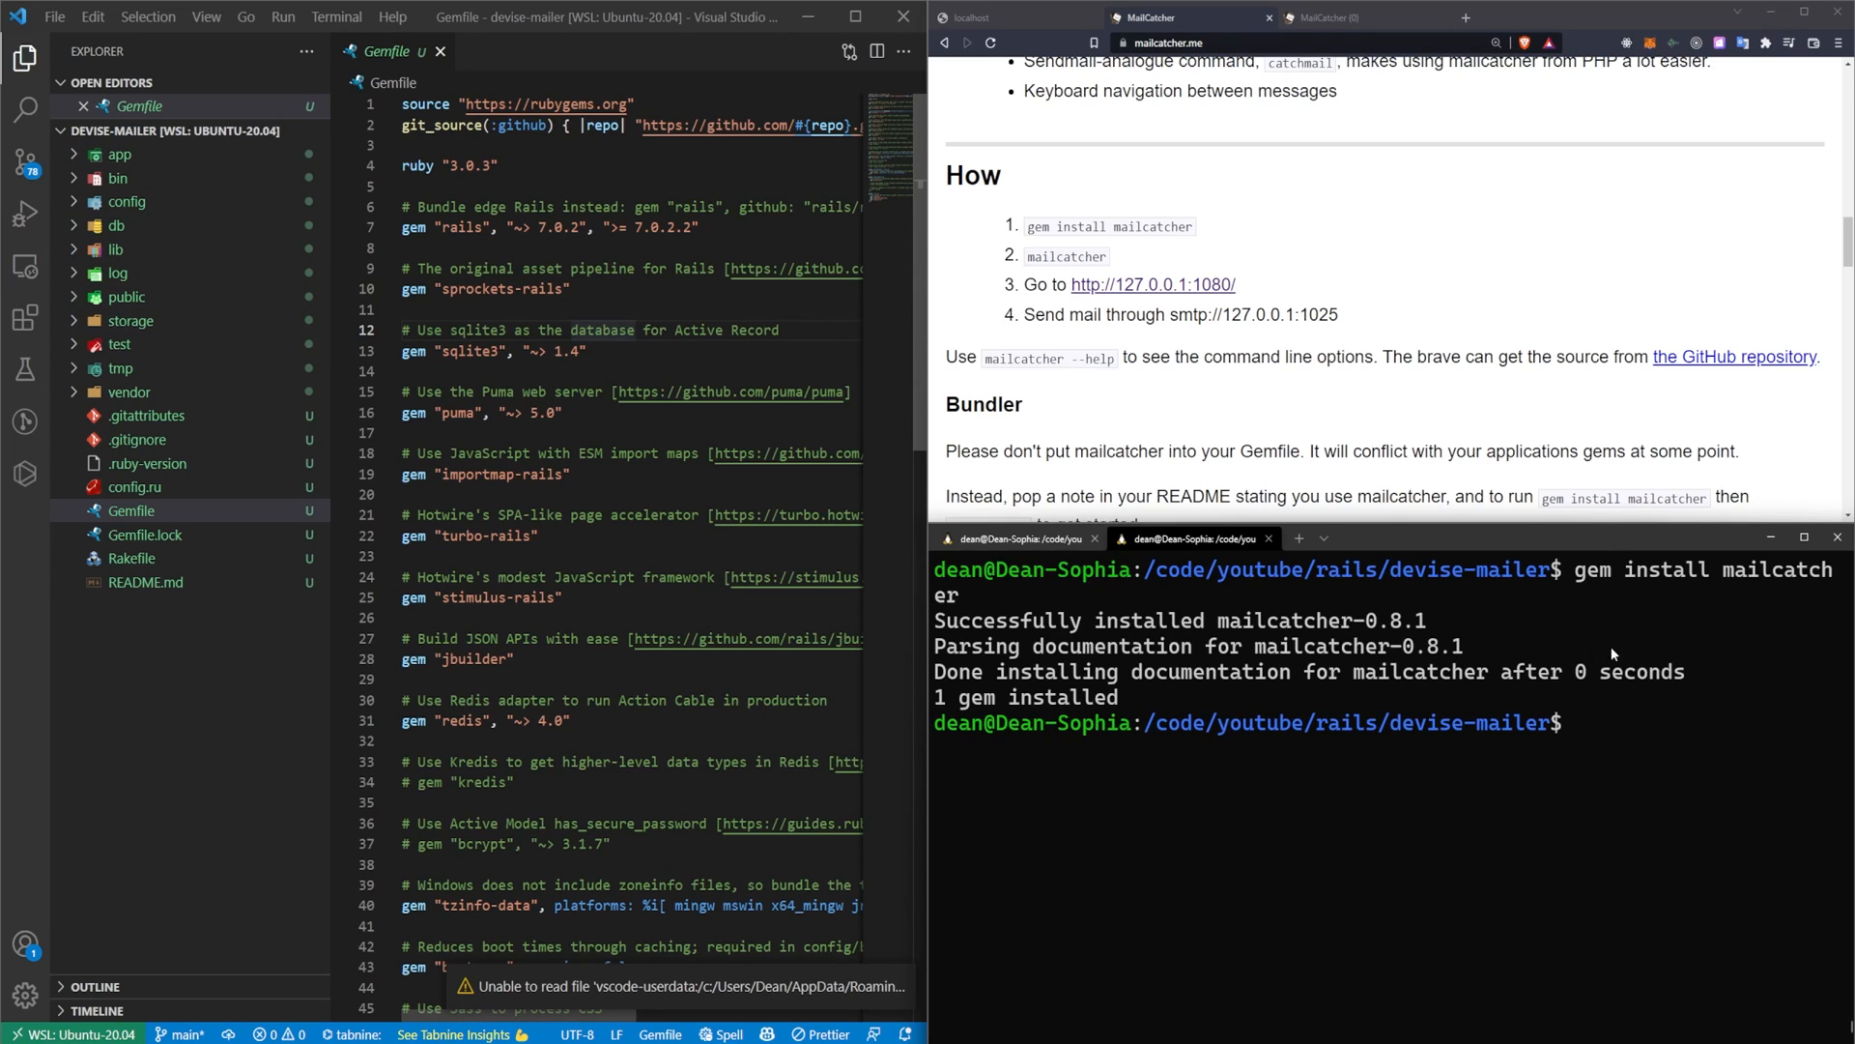
mouse_move(1376, 128)
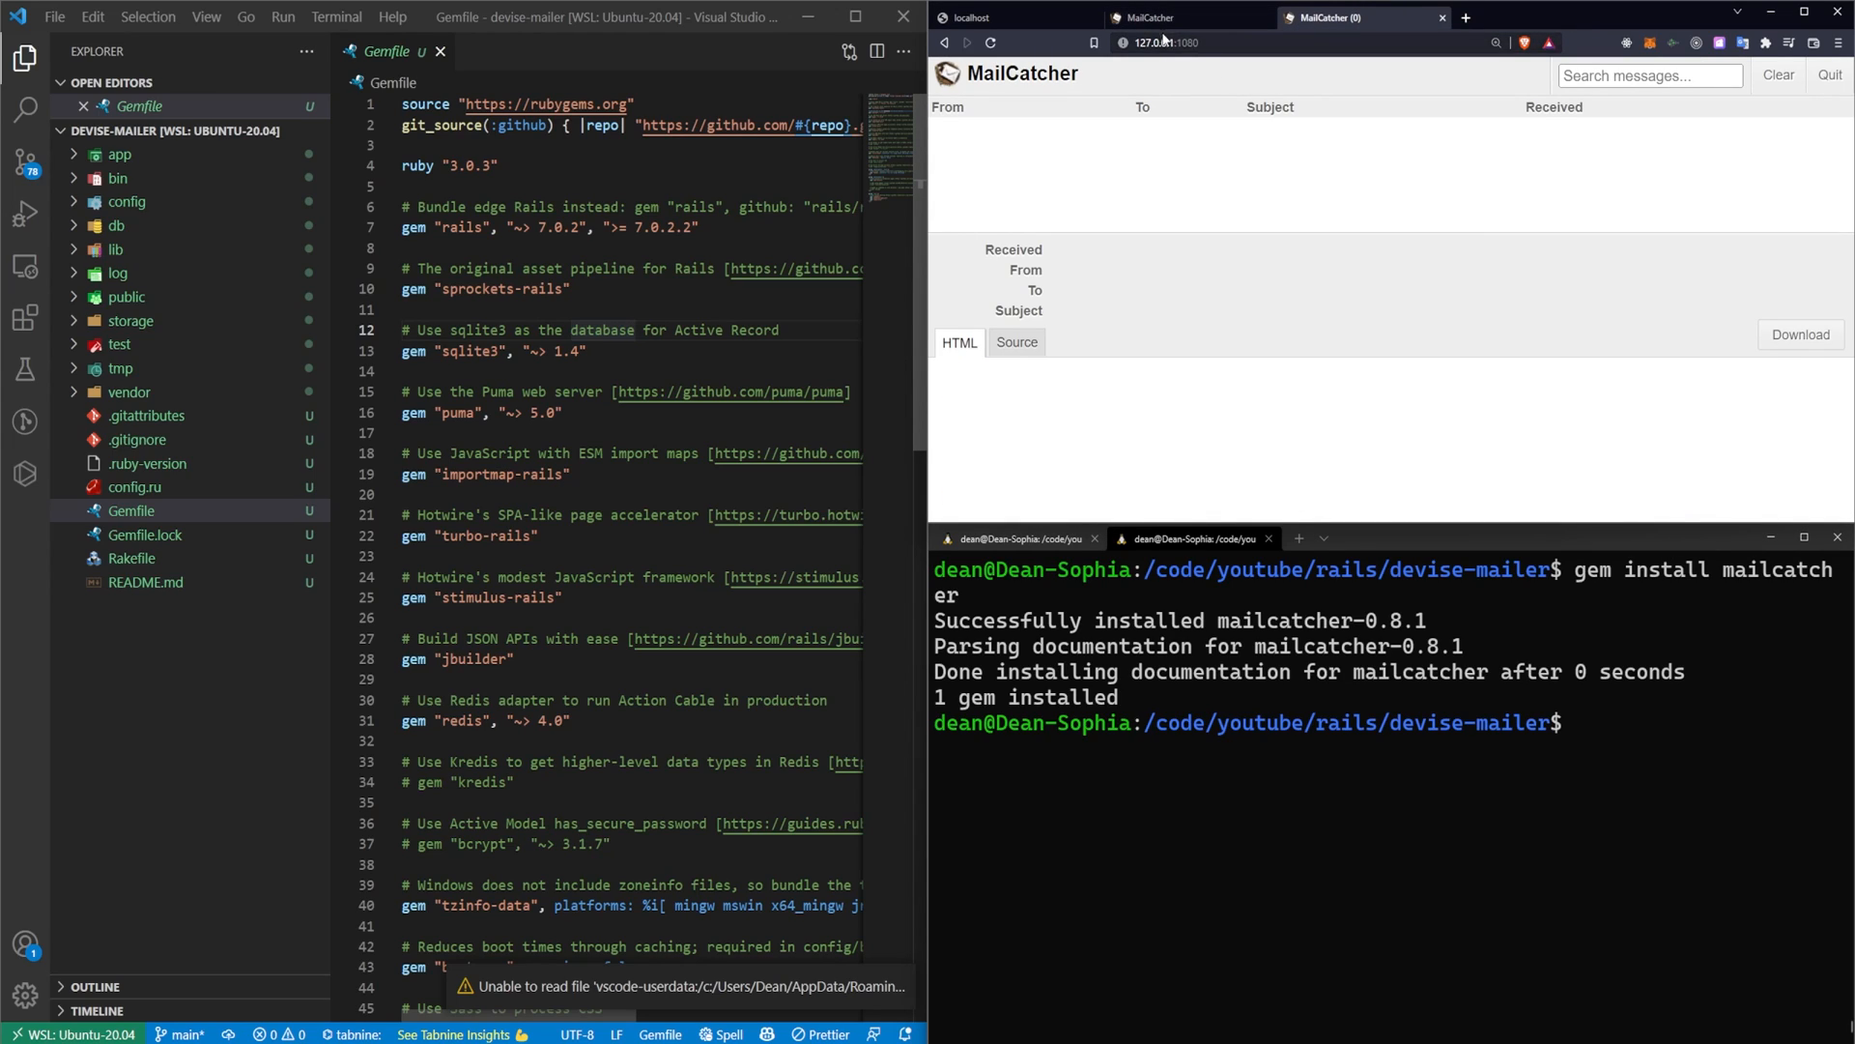
click(1165, 42)
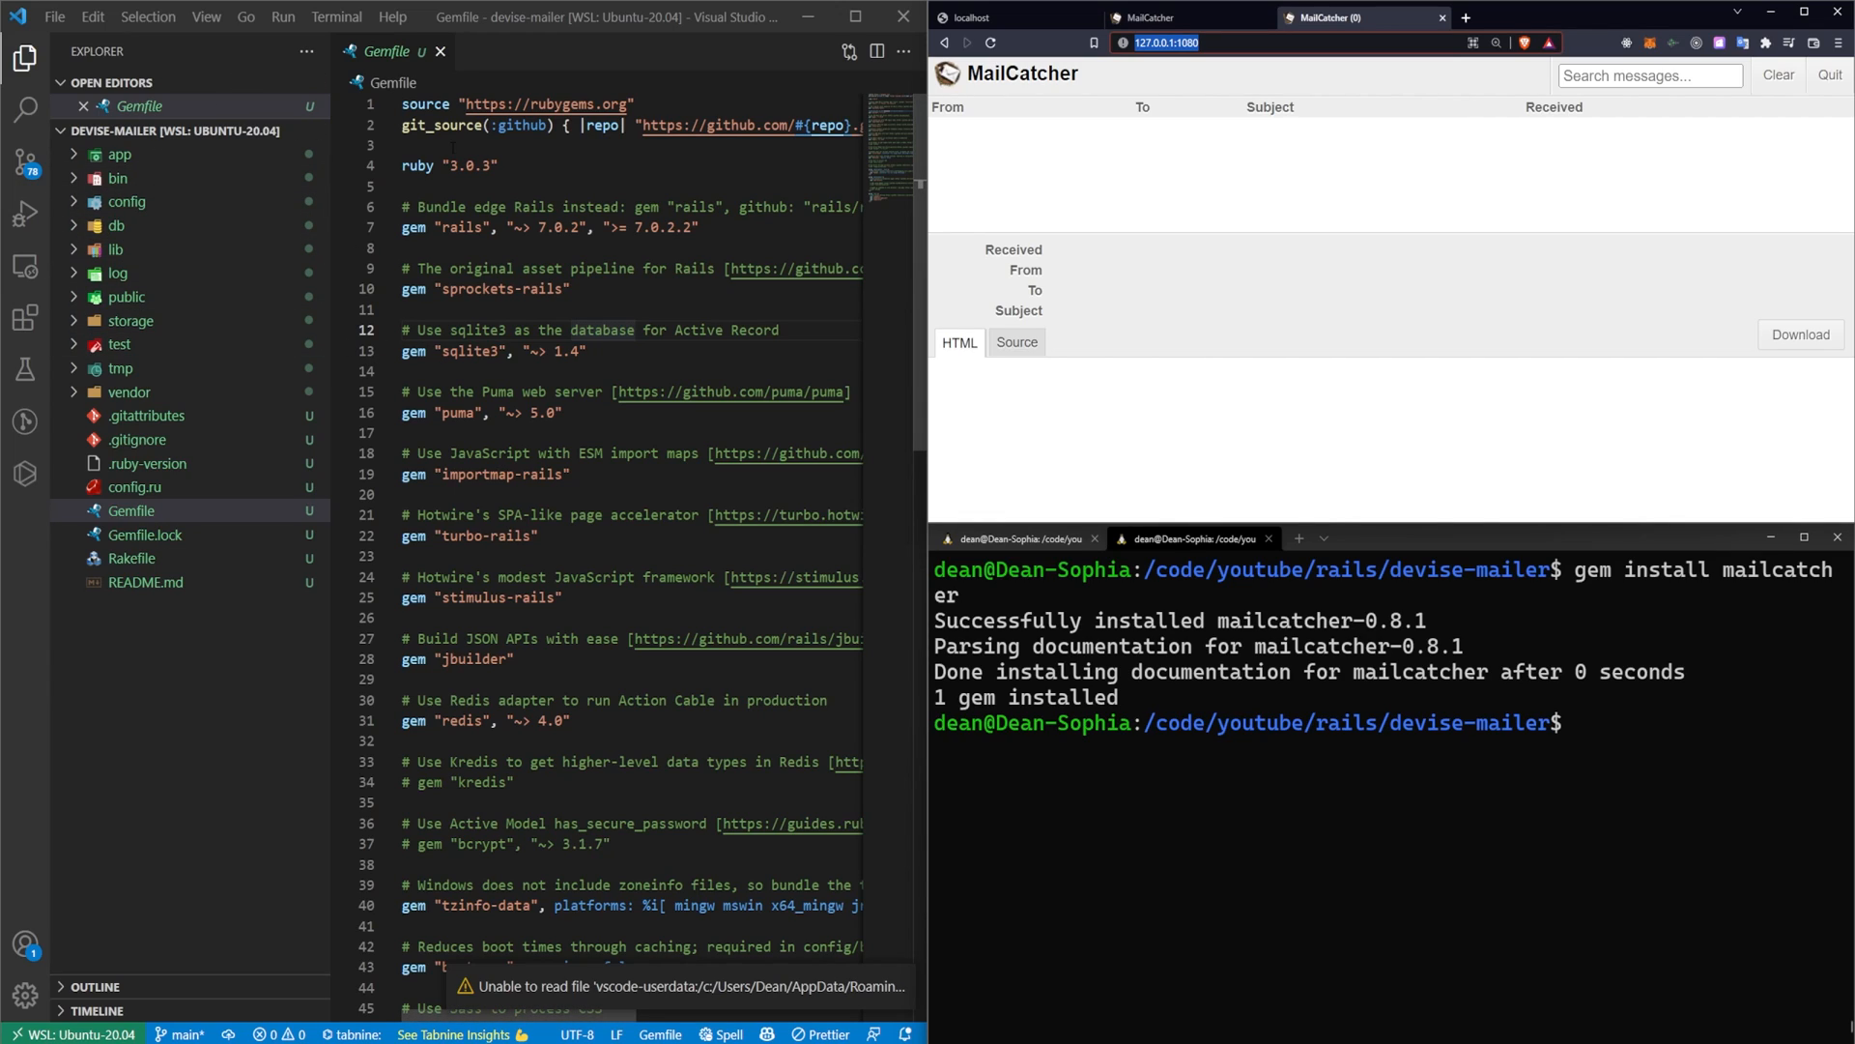
mouse_move(941, 460)
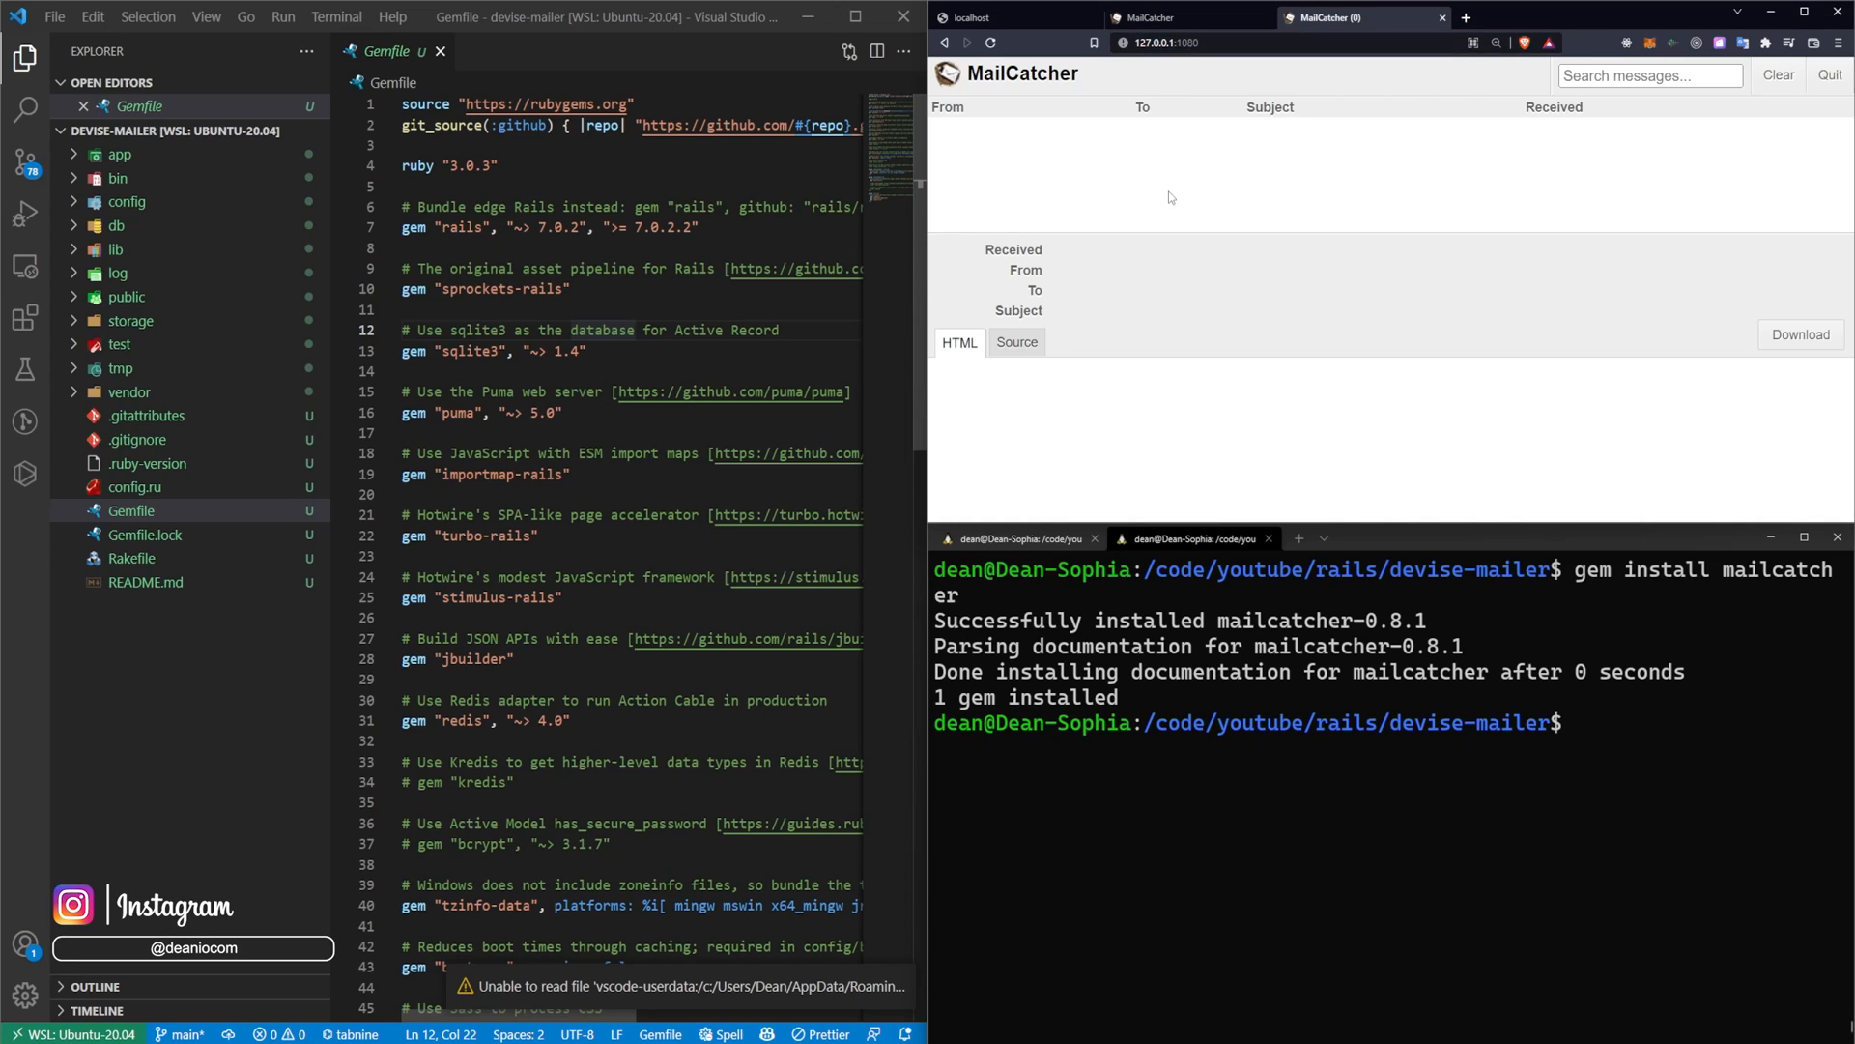
mouse_move(1615, 601)
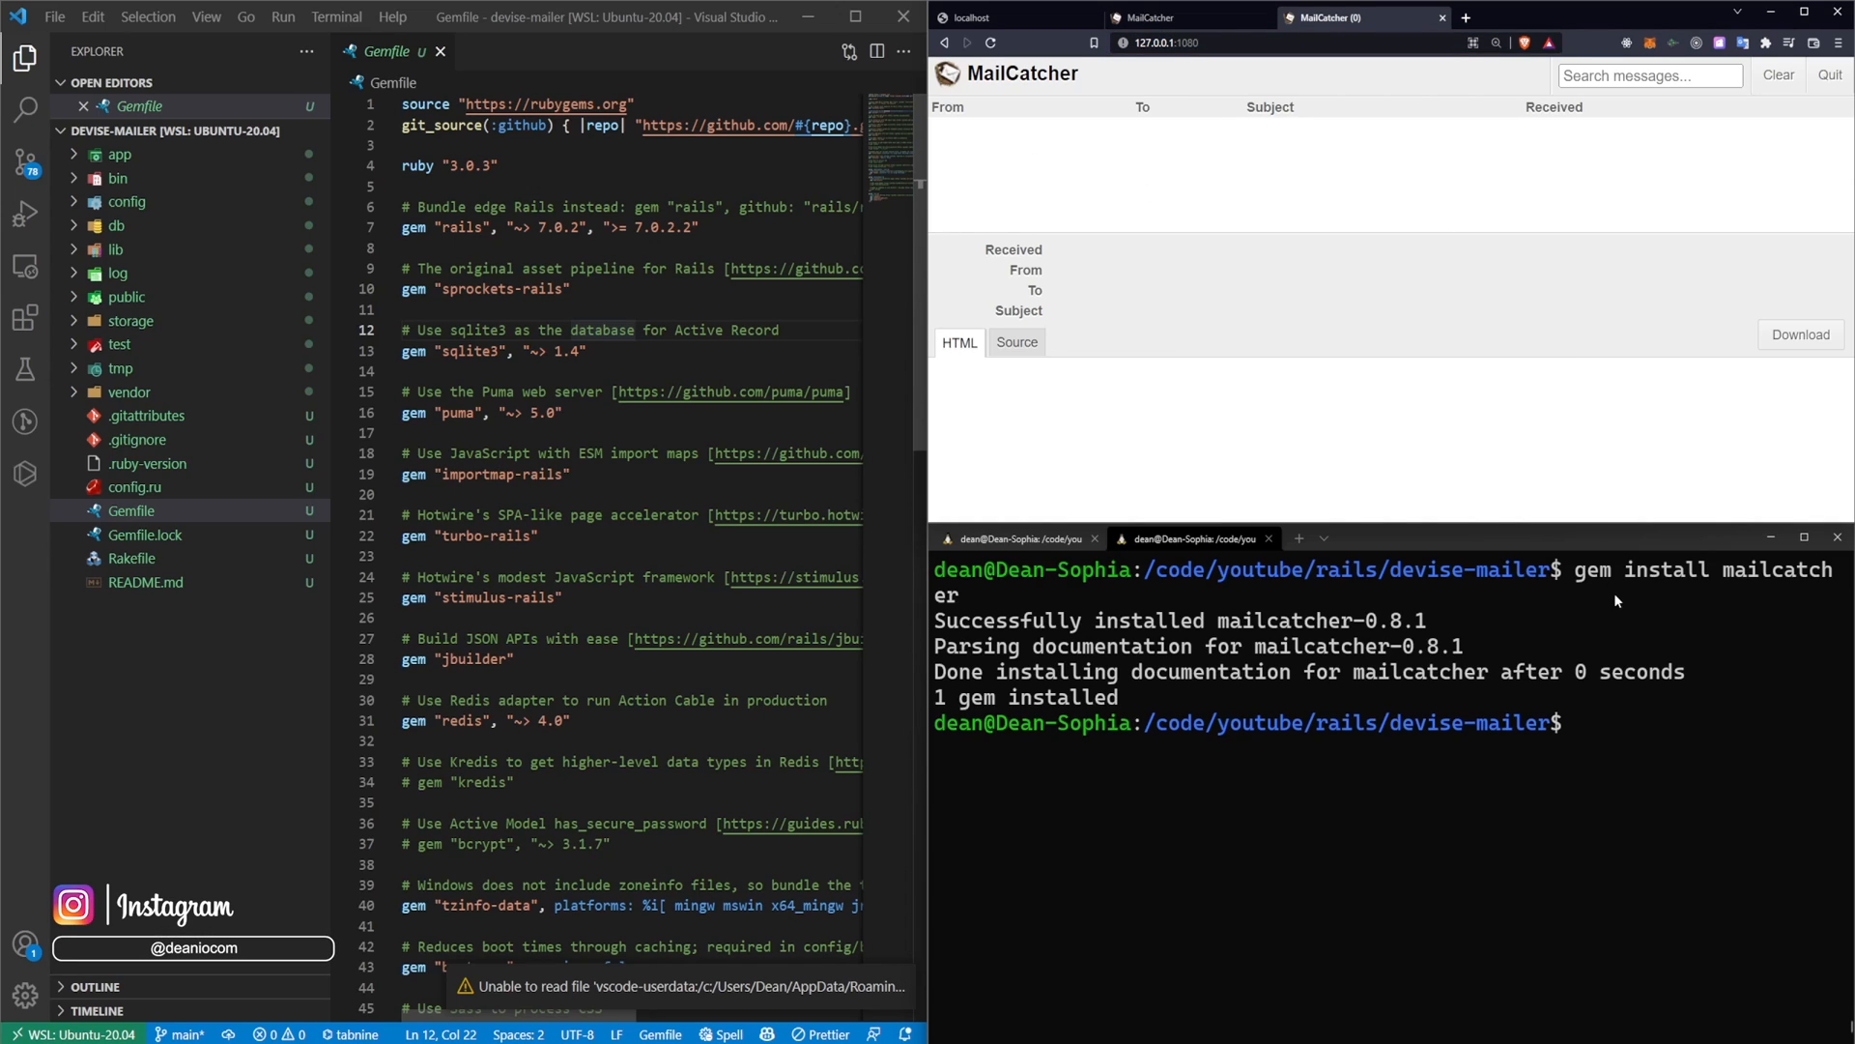
Run 'mailcatcher' to start the daemon on SMTP 1025 with its web inbox on 1080
click(1183, 18)
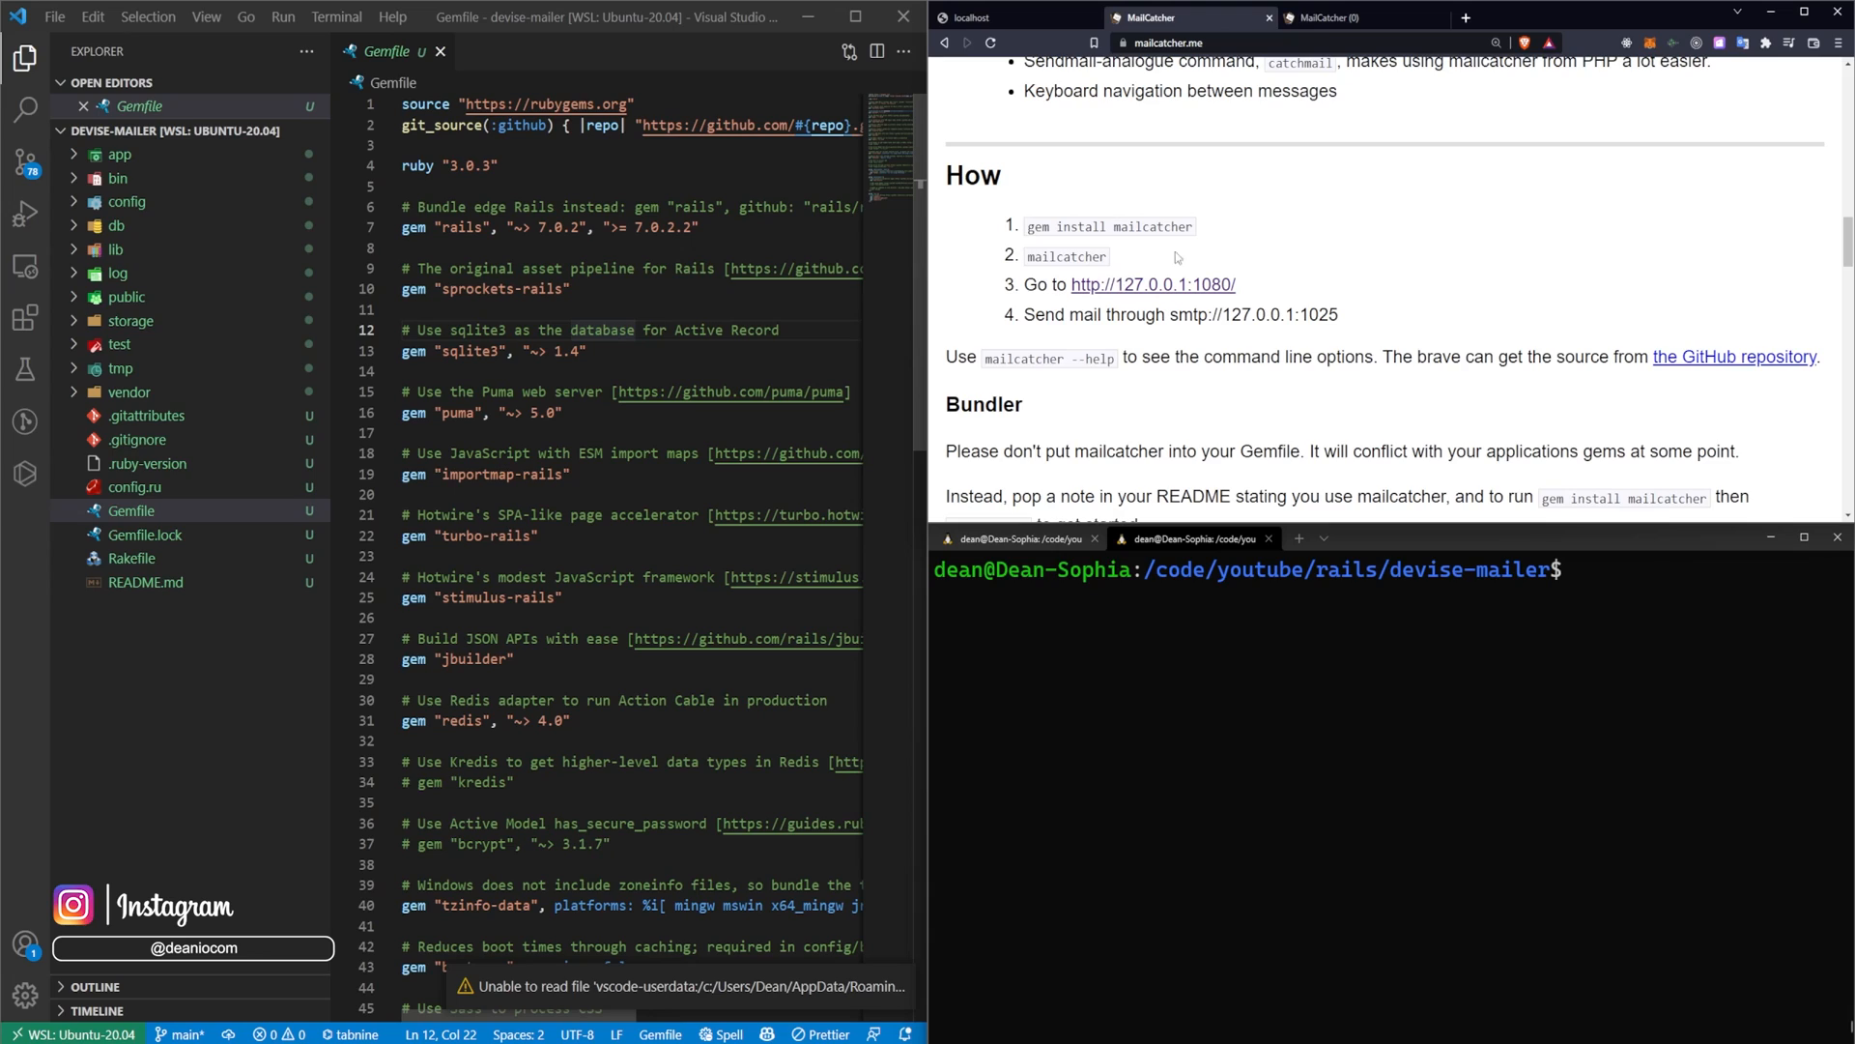
double_click(1065, 257)
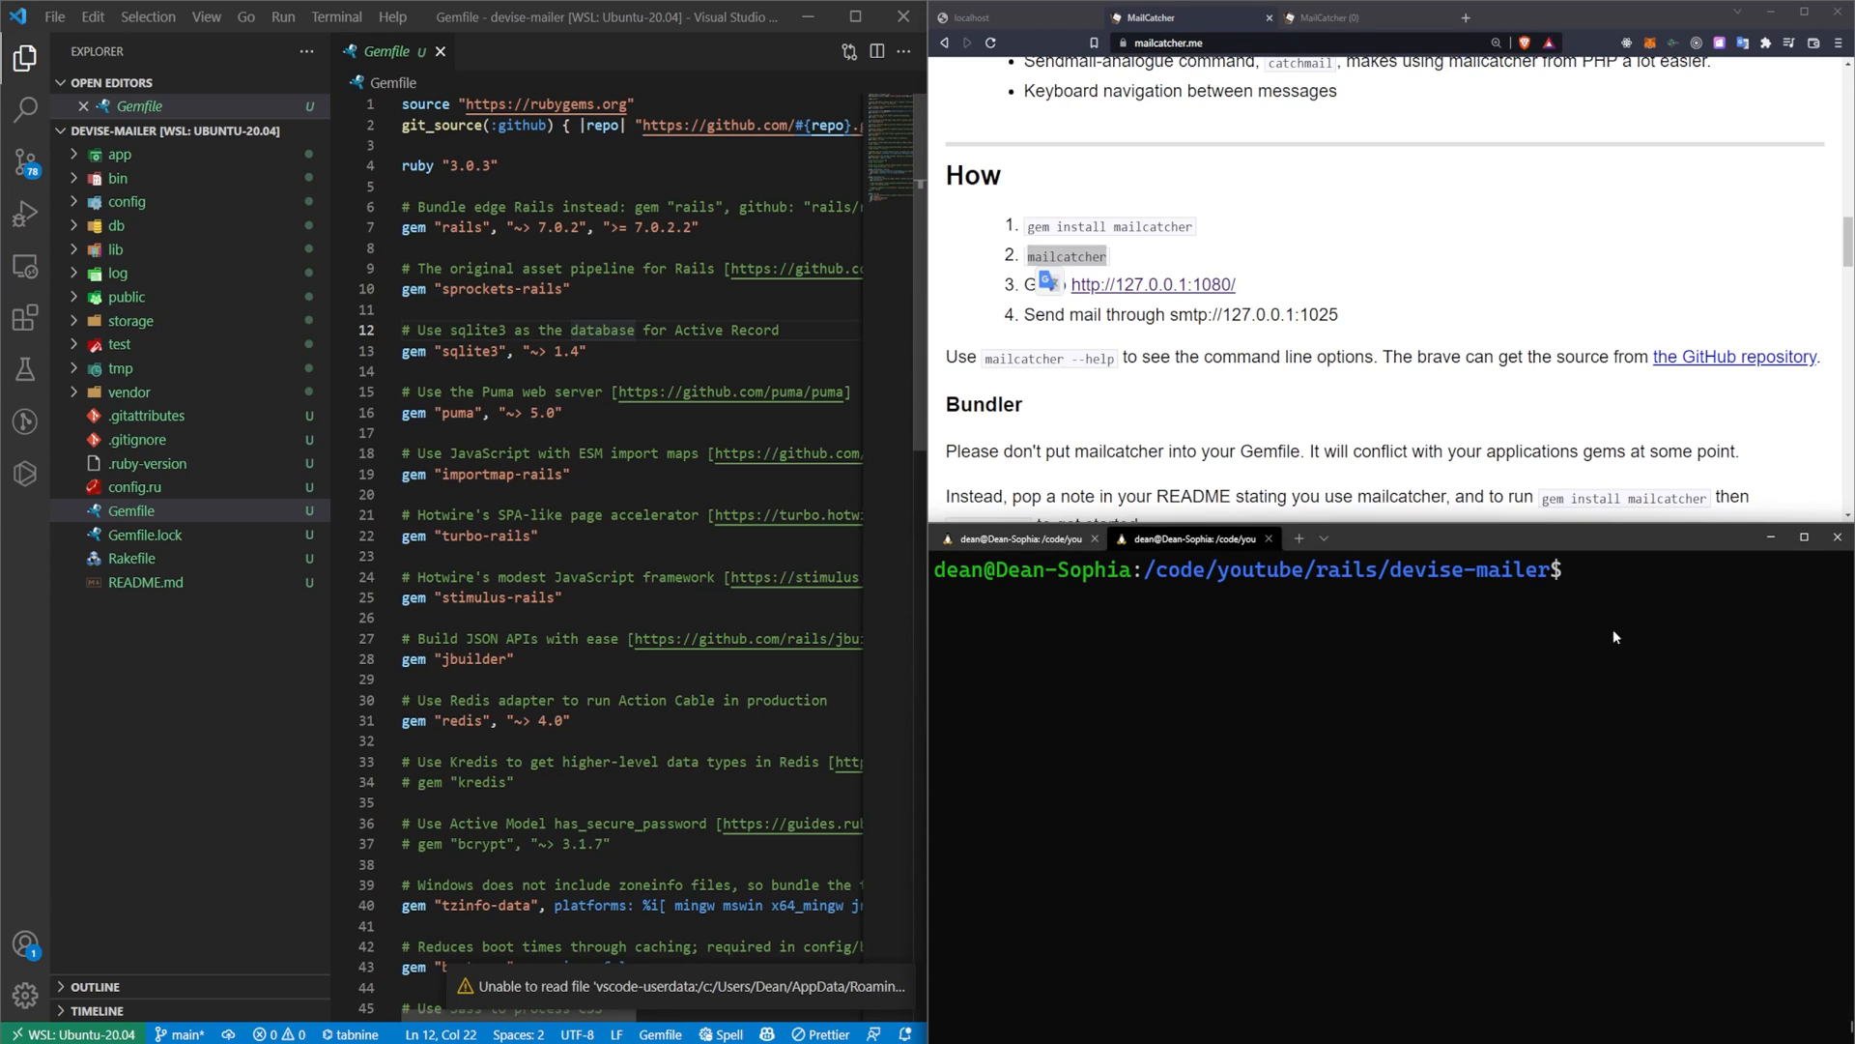
text(mailcatcher)
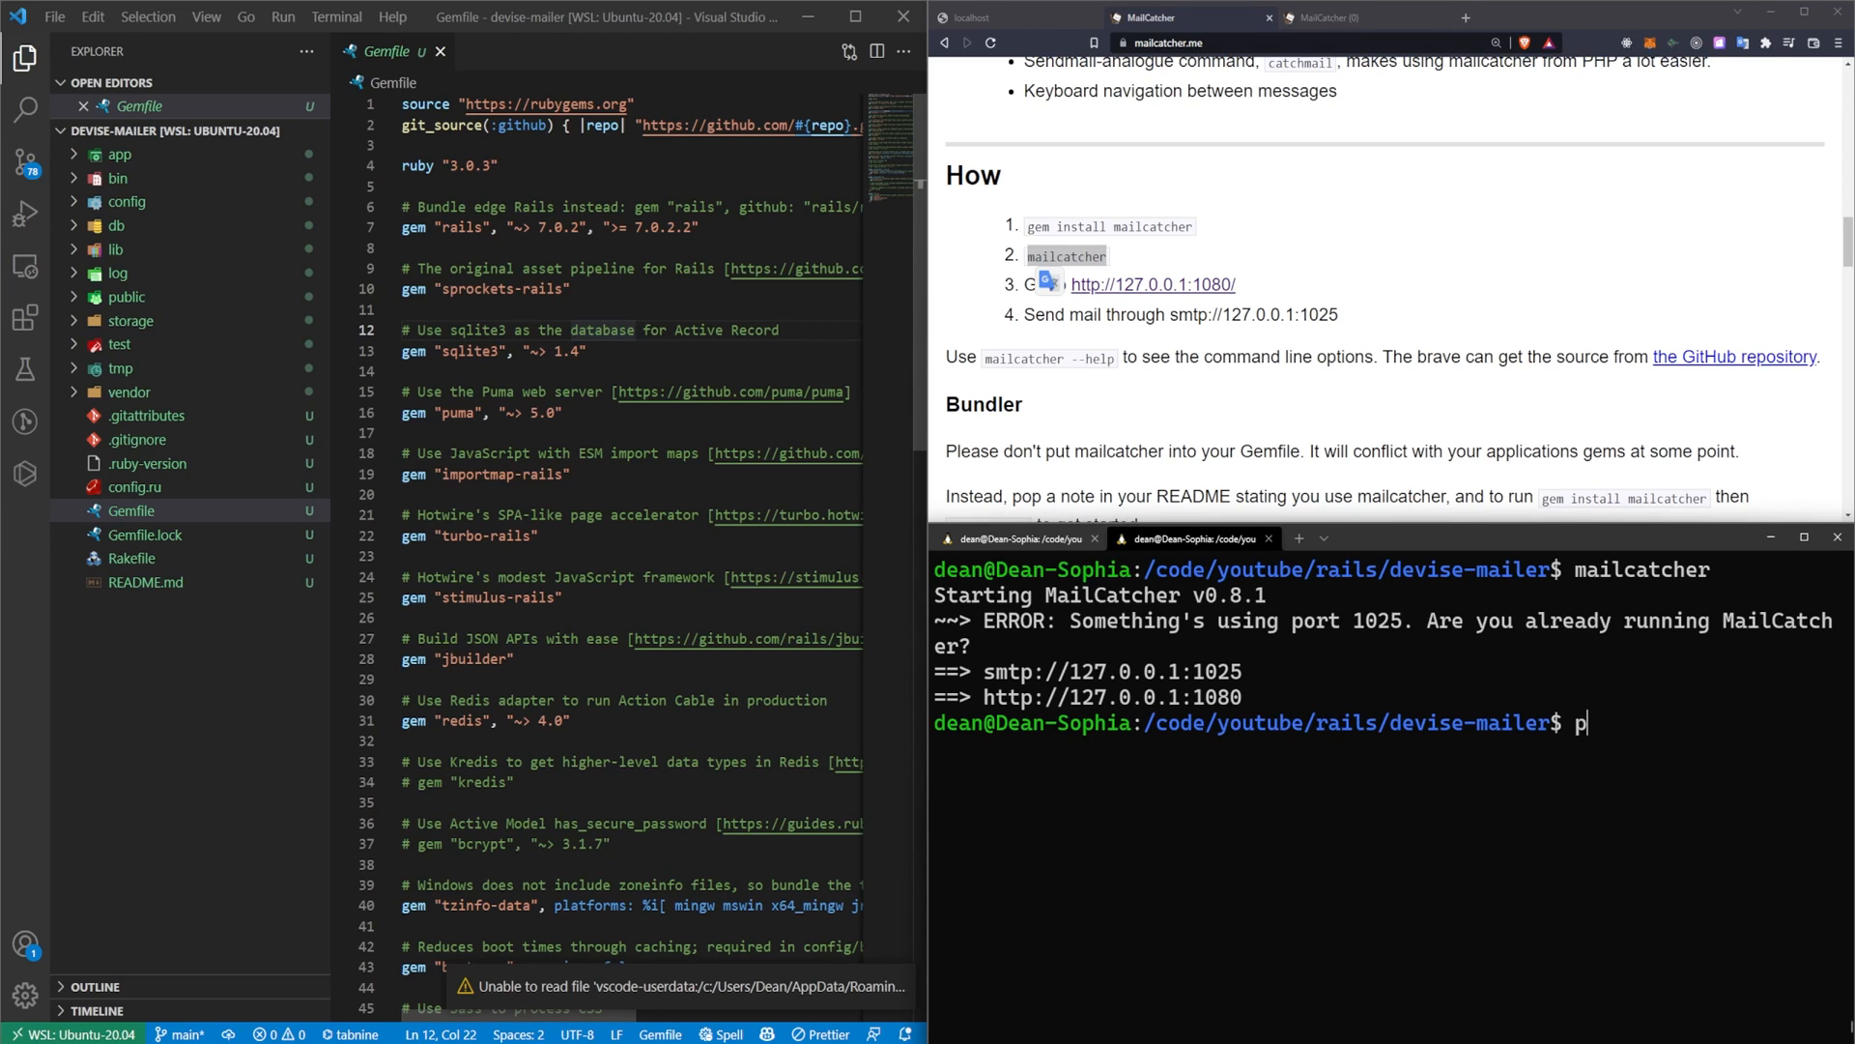
key(ctrl+l)
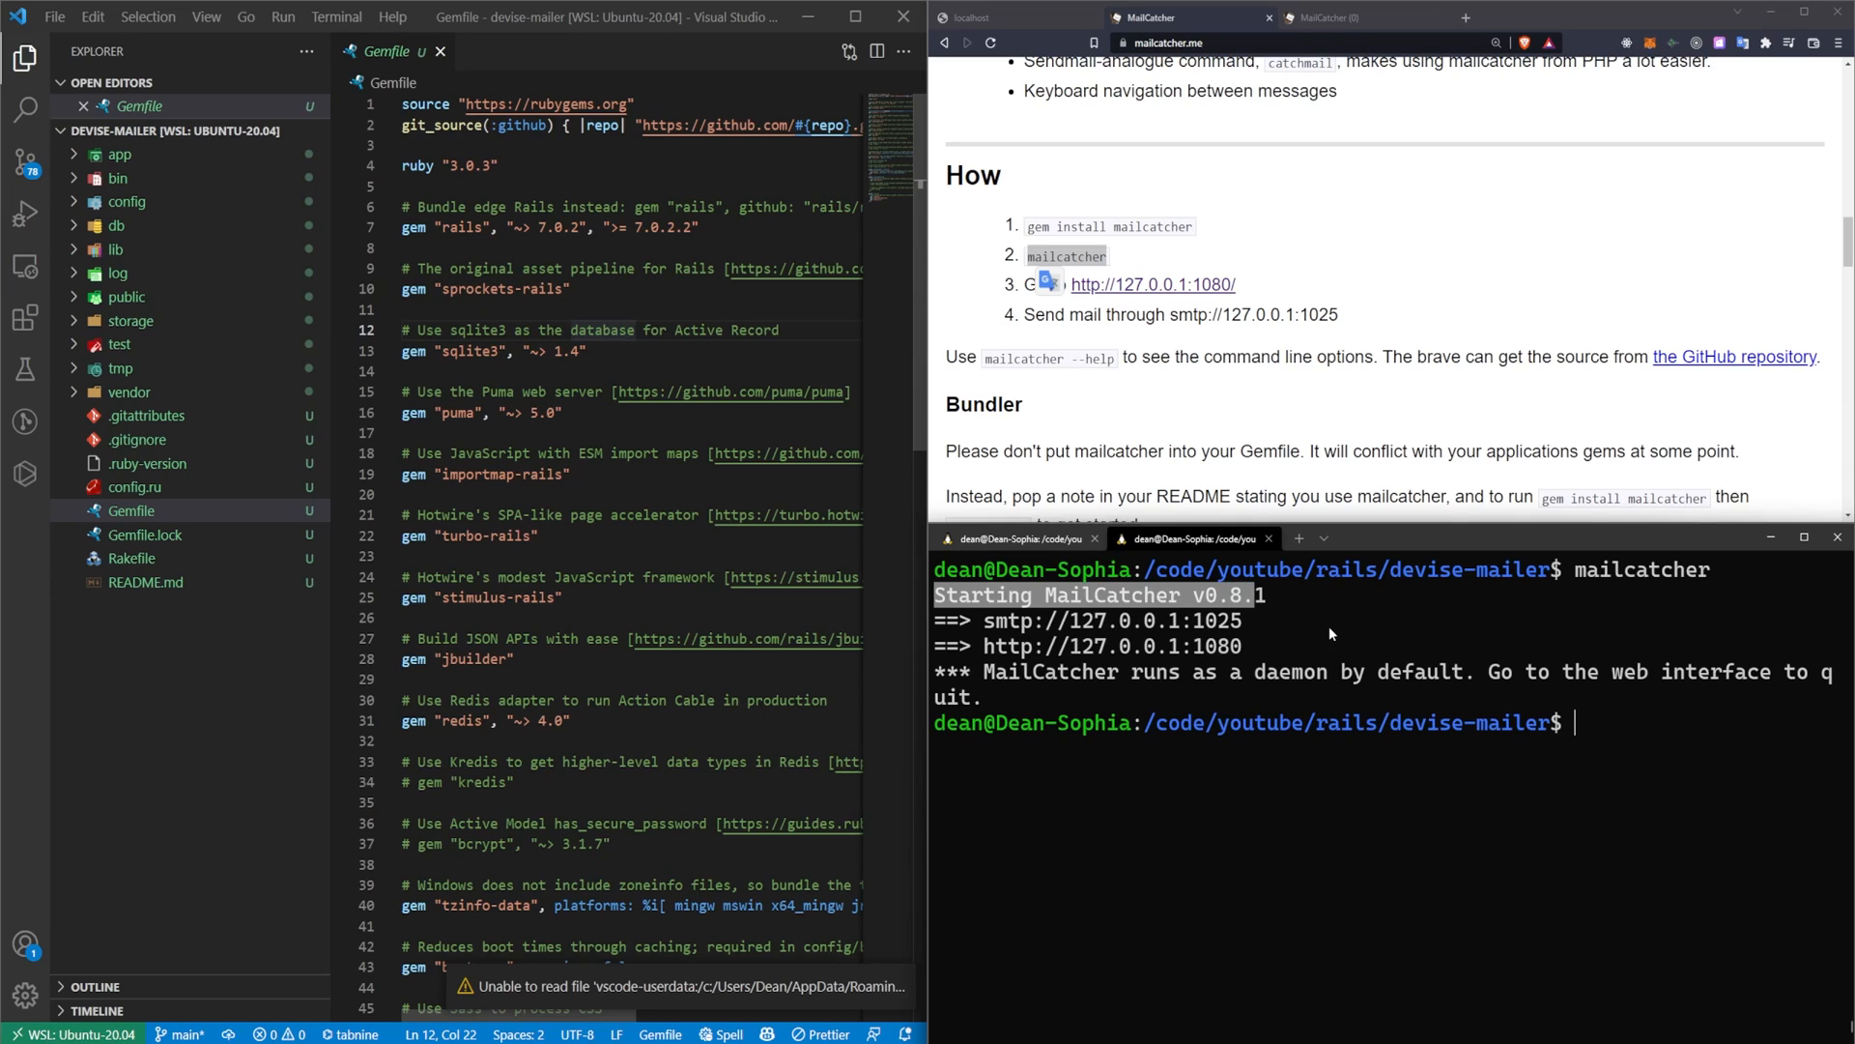
mouse_move(1316, 656)
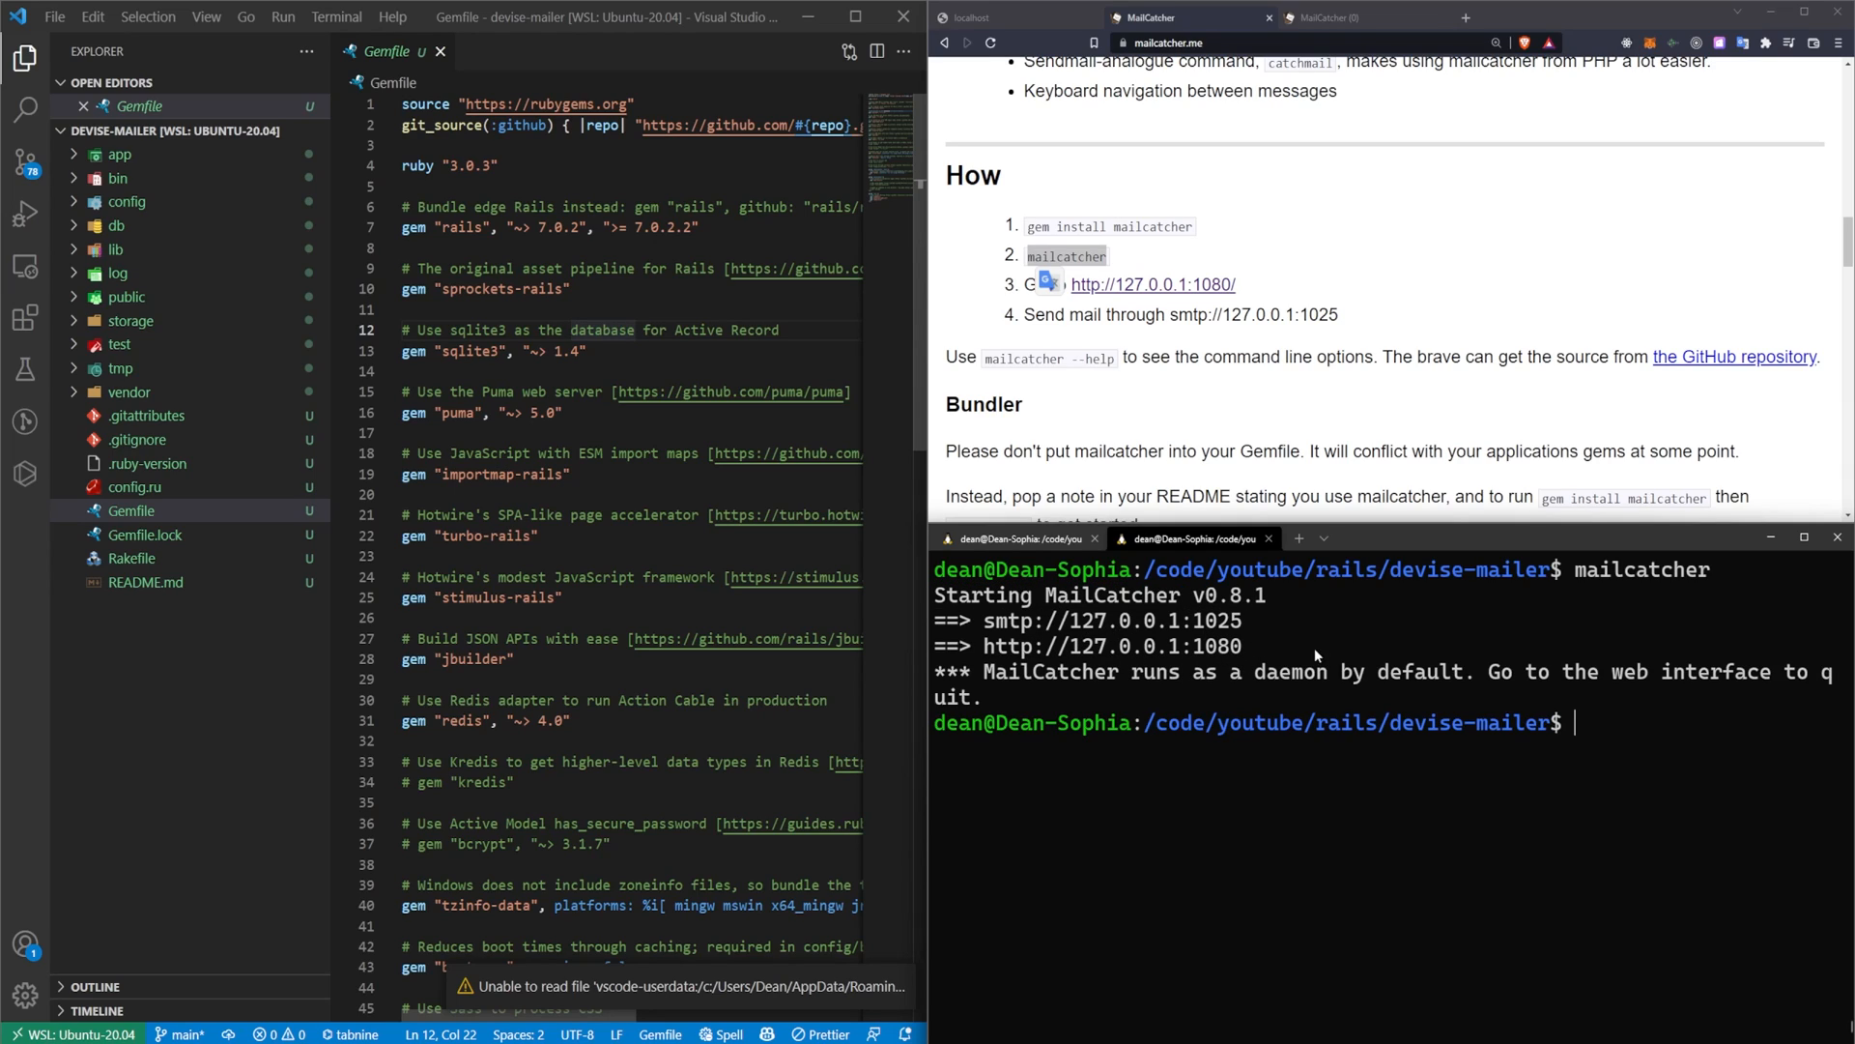
double_click(1218, 646)
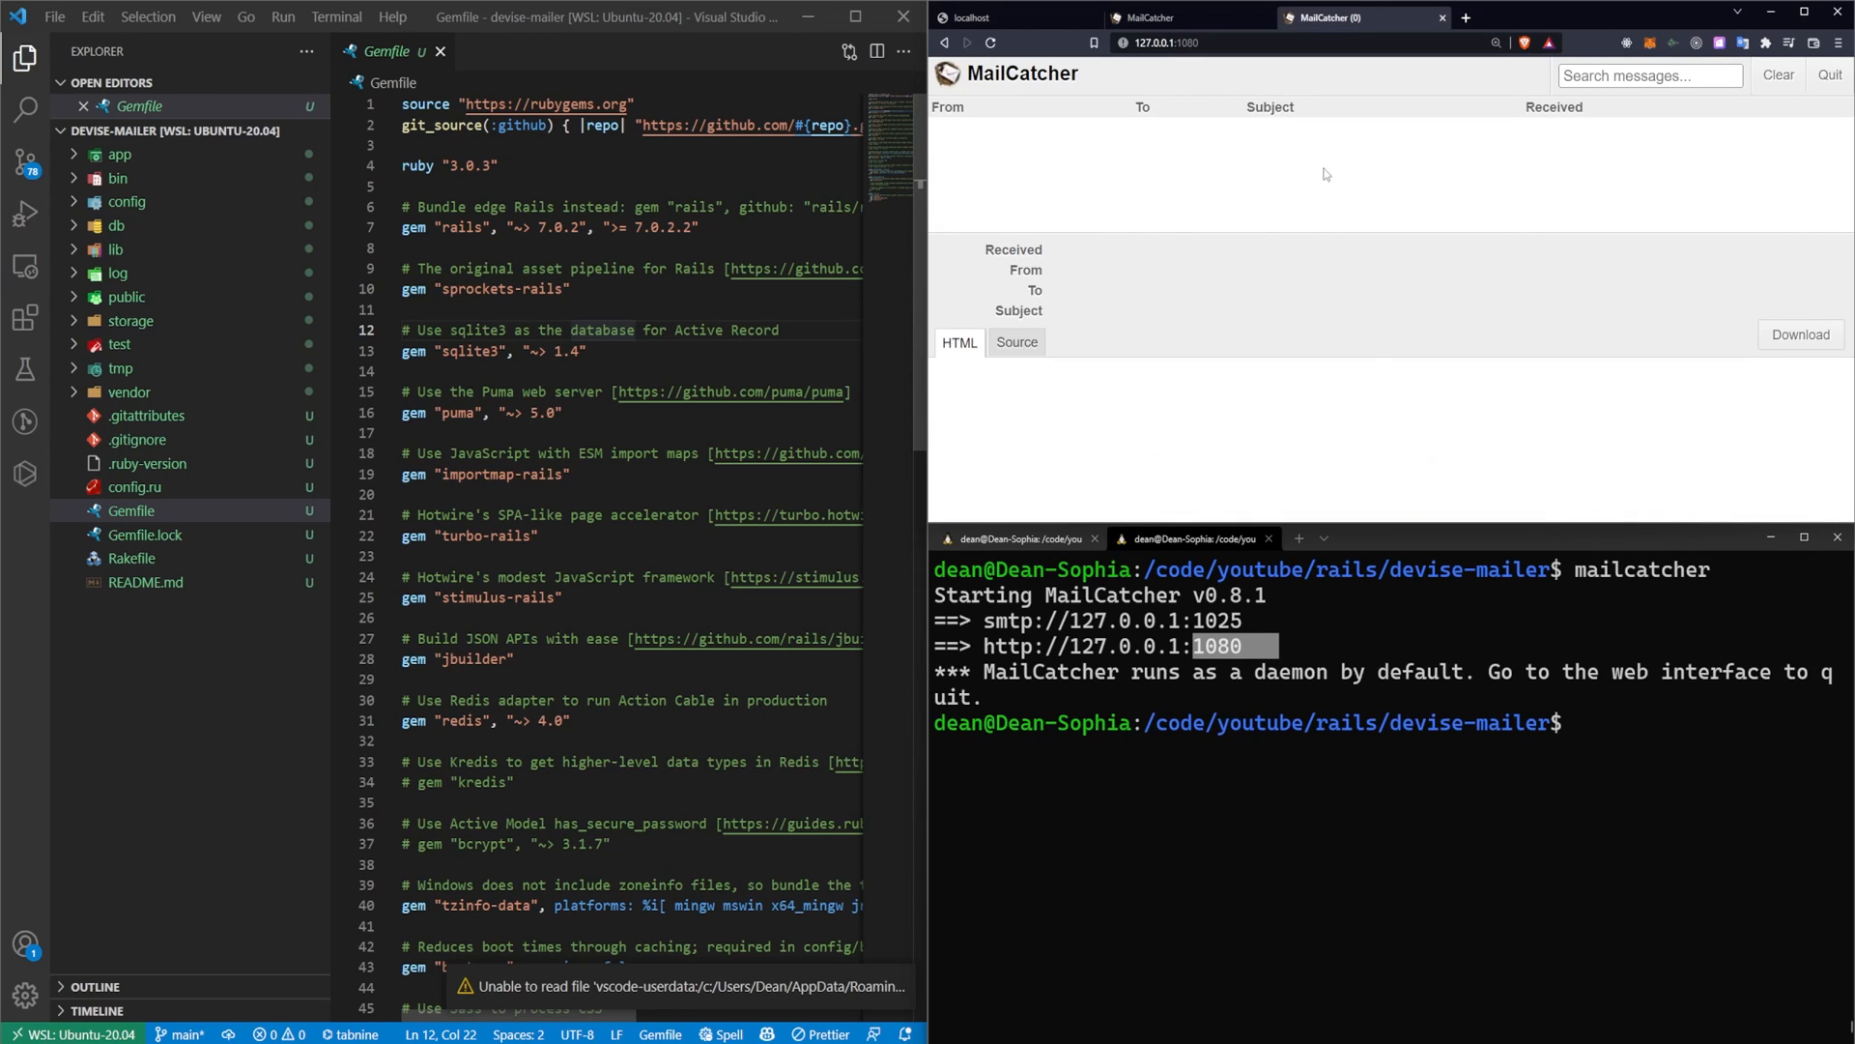
mouse_move(1805, 315)
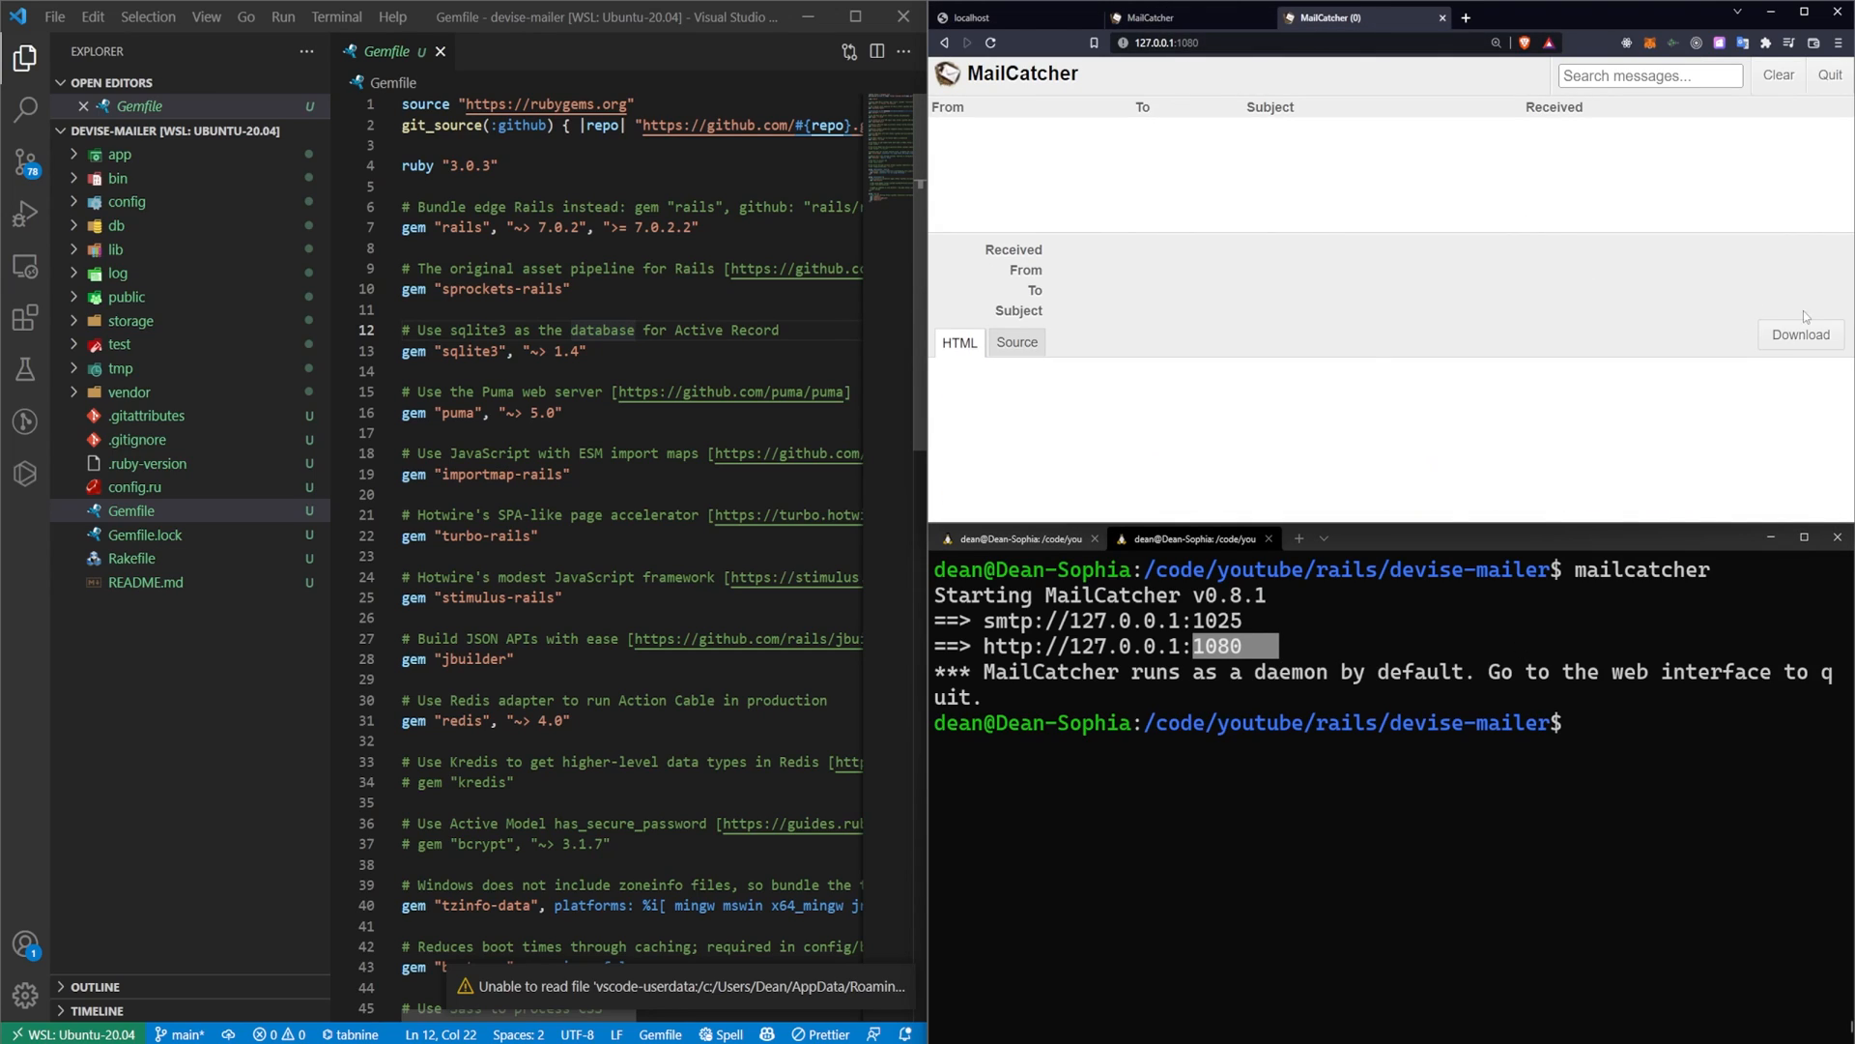
text(bundle)
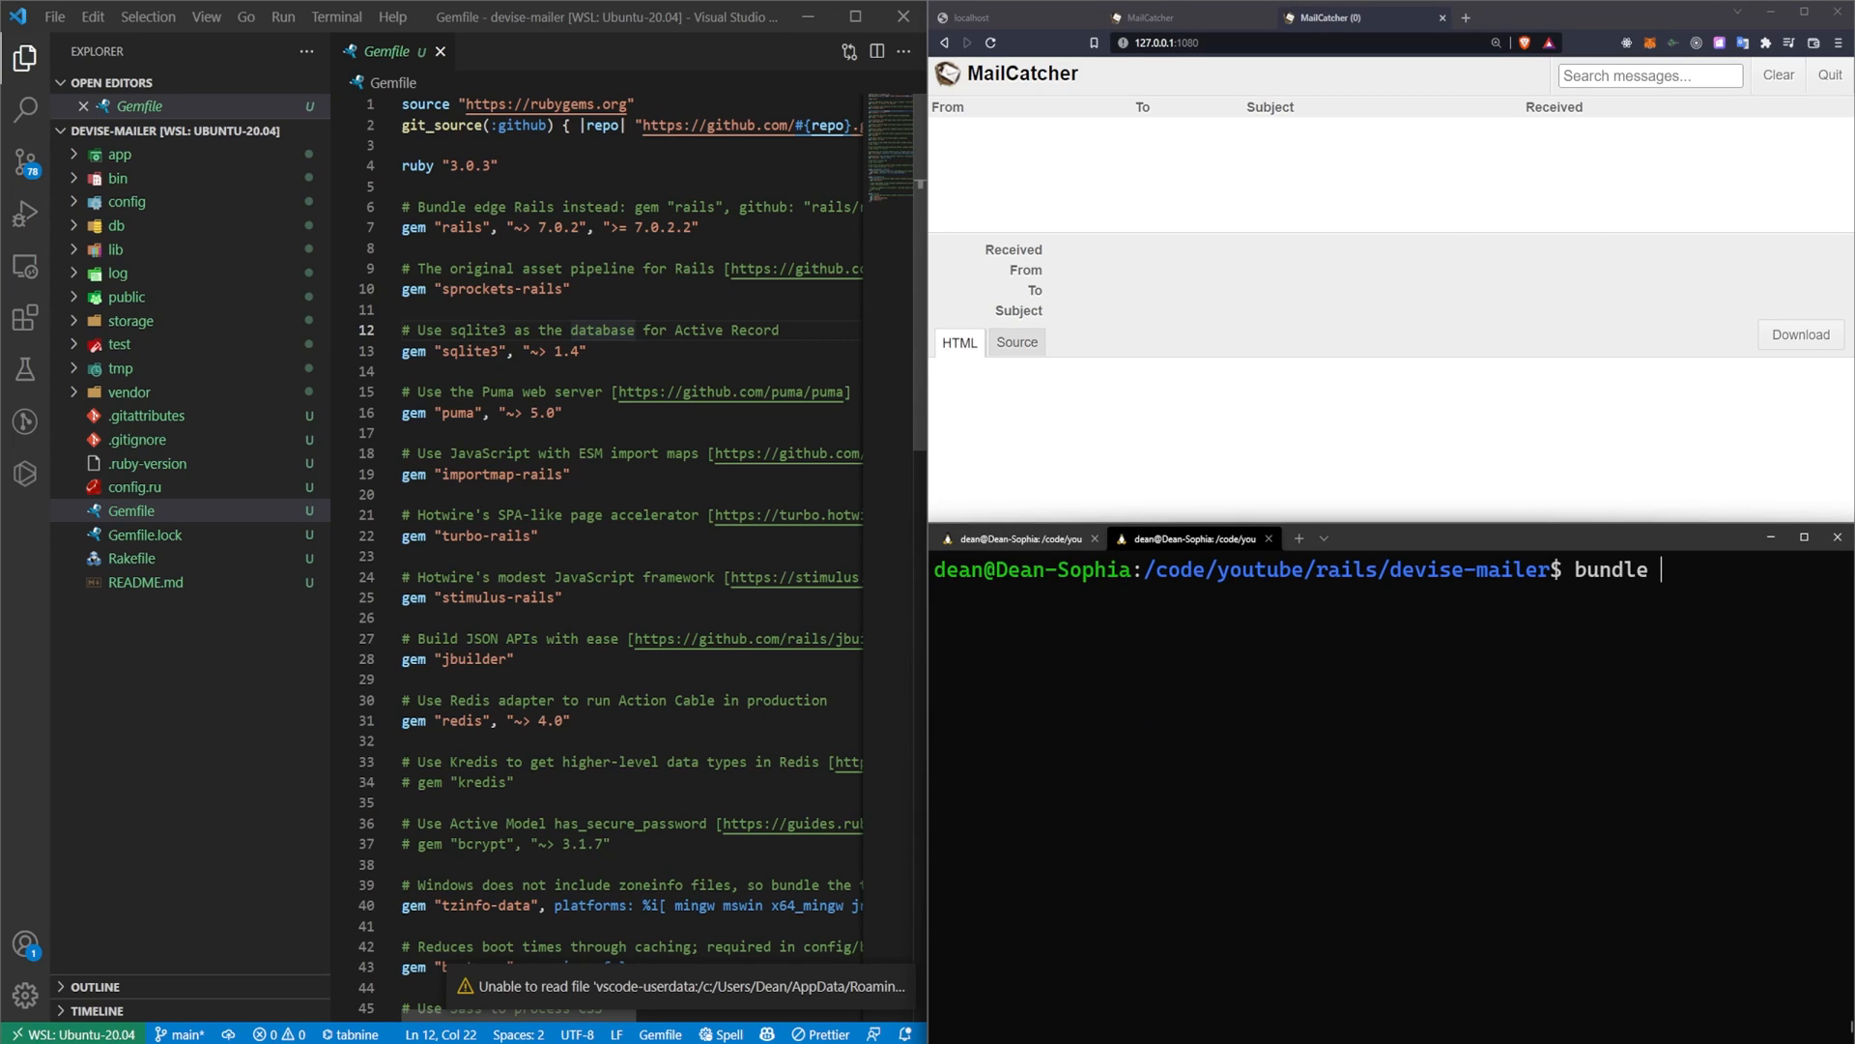
Run 'bundle add devise' and 'rails g devise:install' in the terminal
text(add devise)
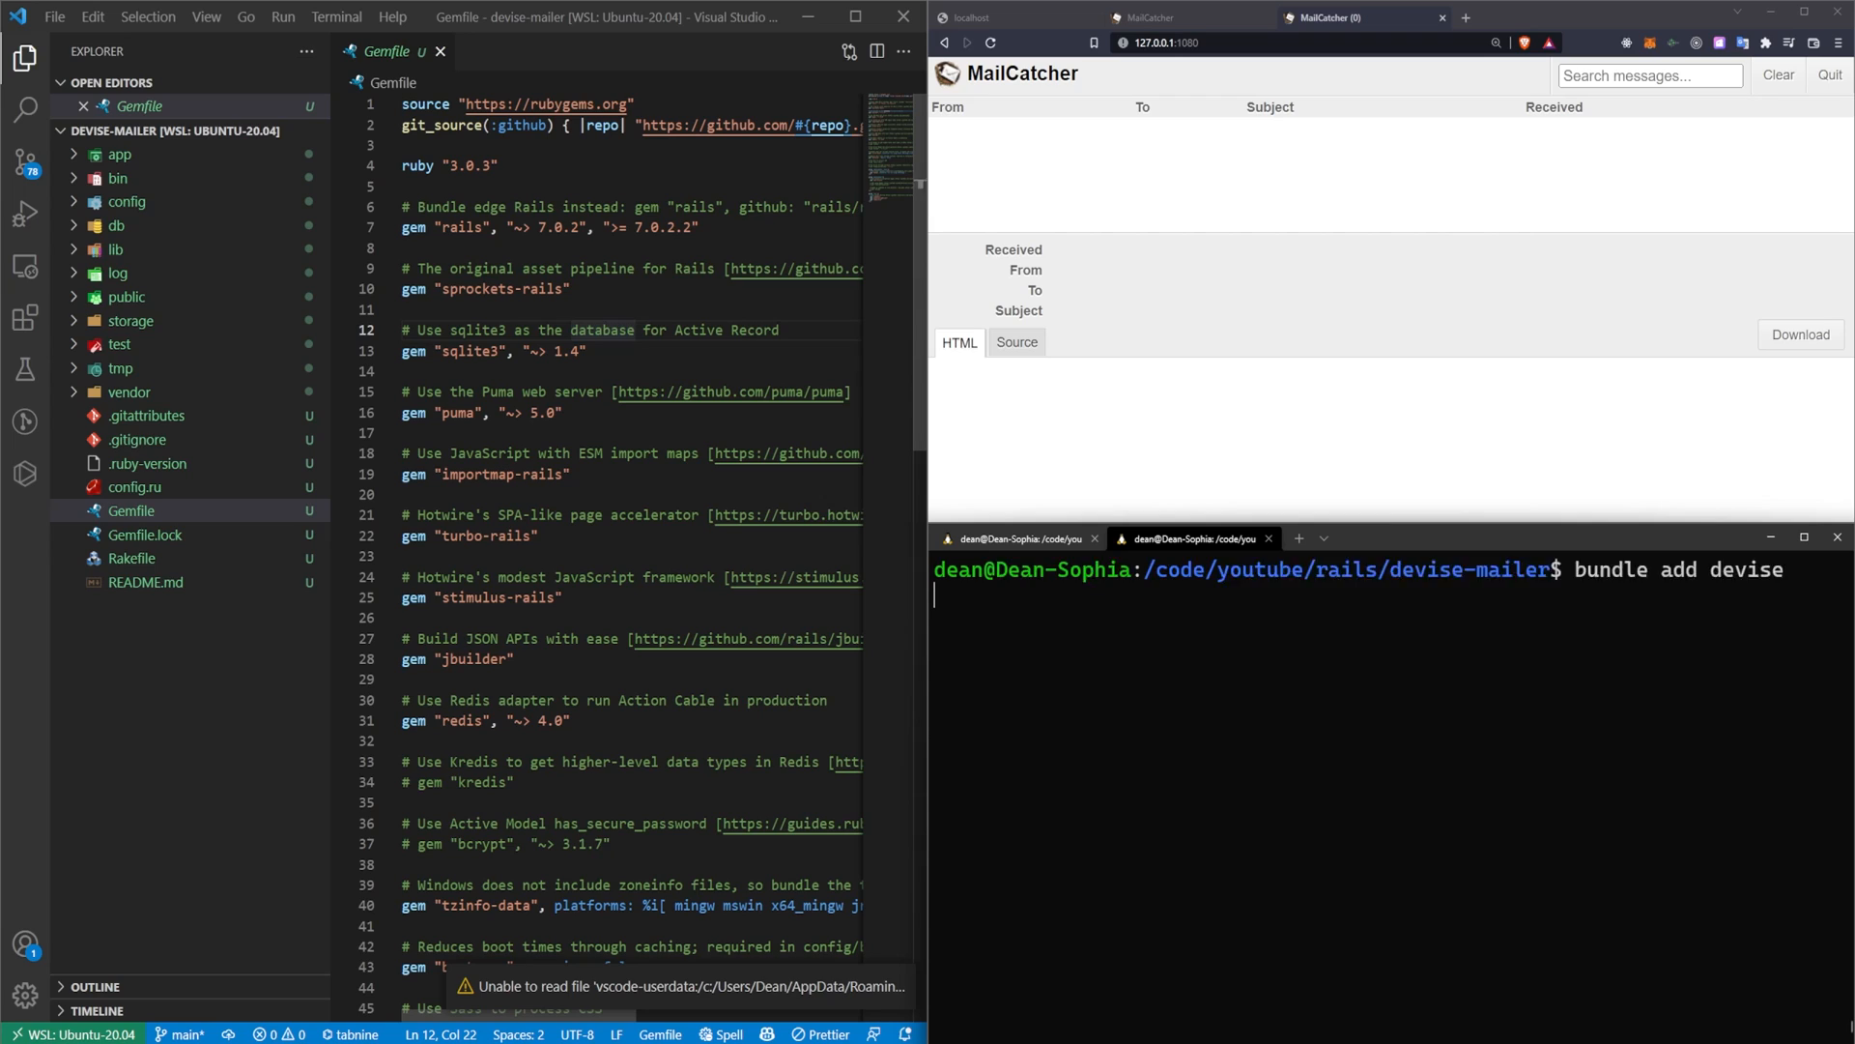
text(rai)
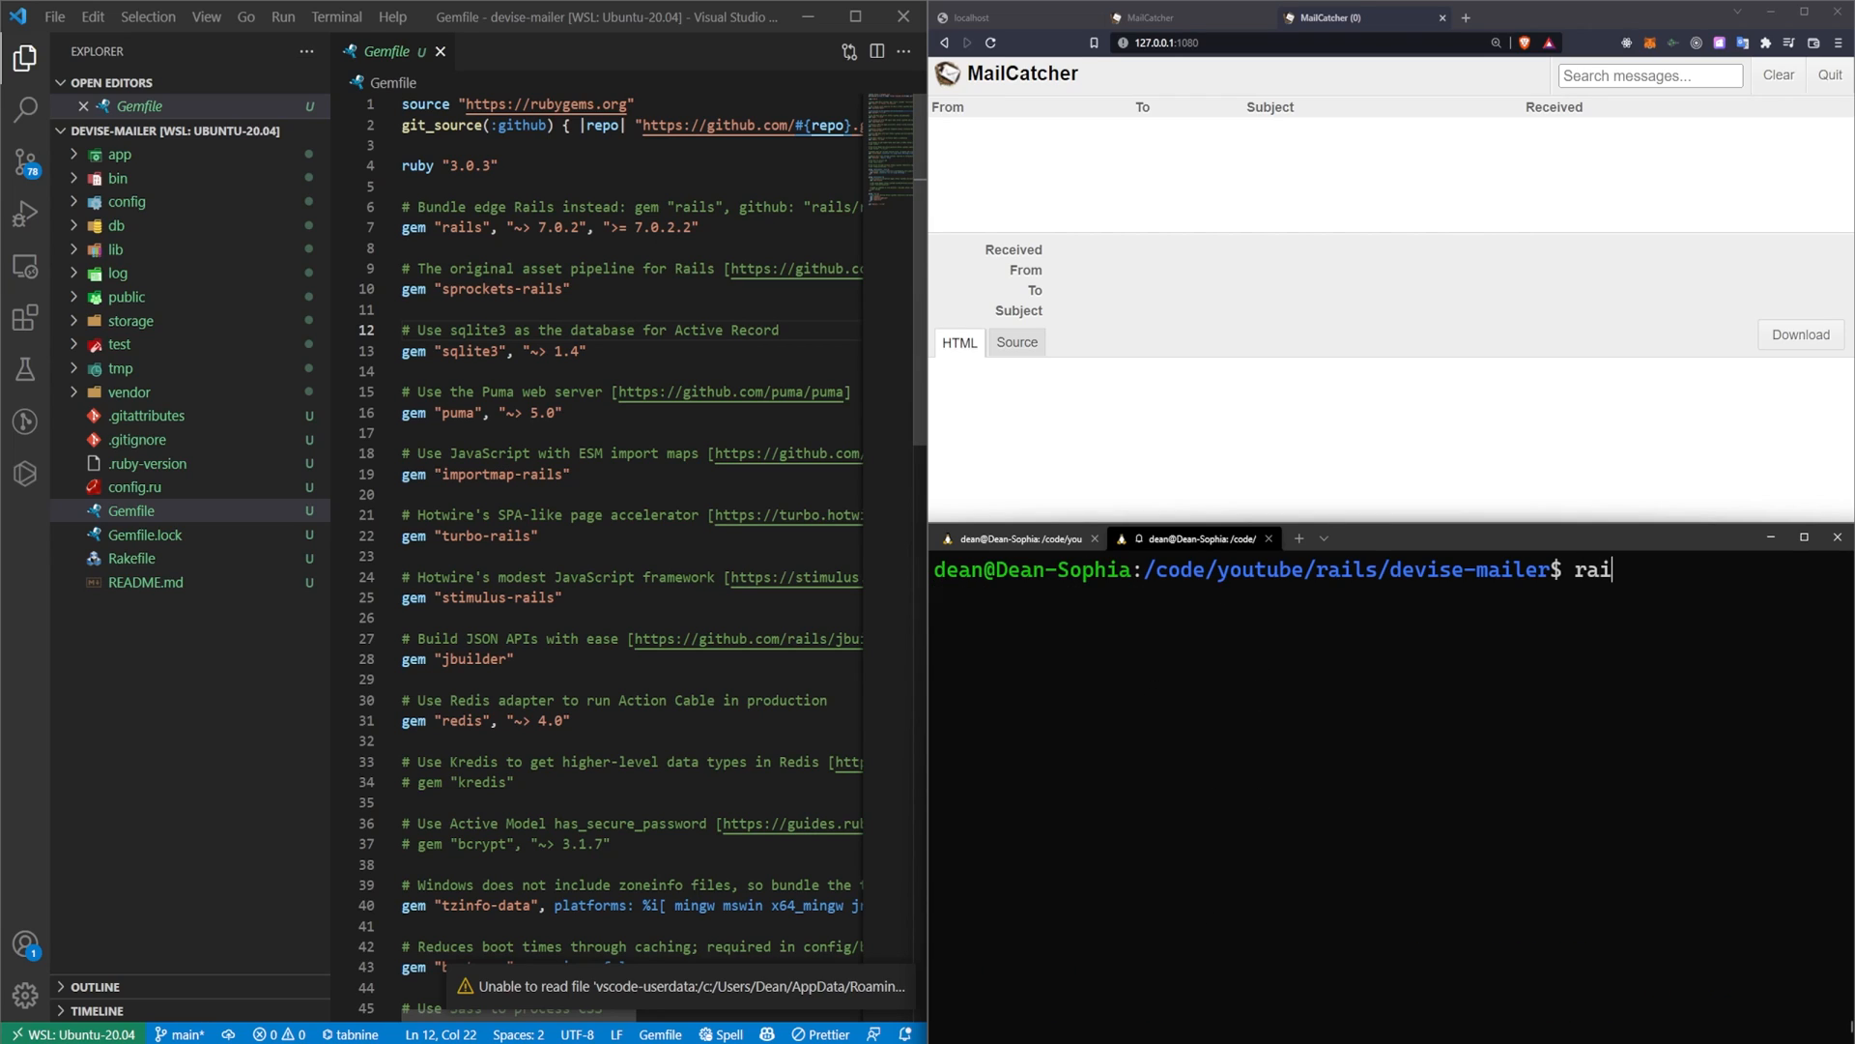
text(ls g devise:install)
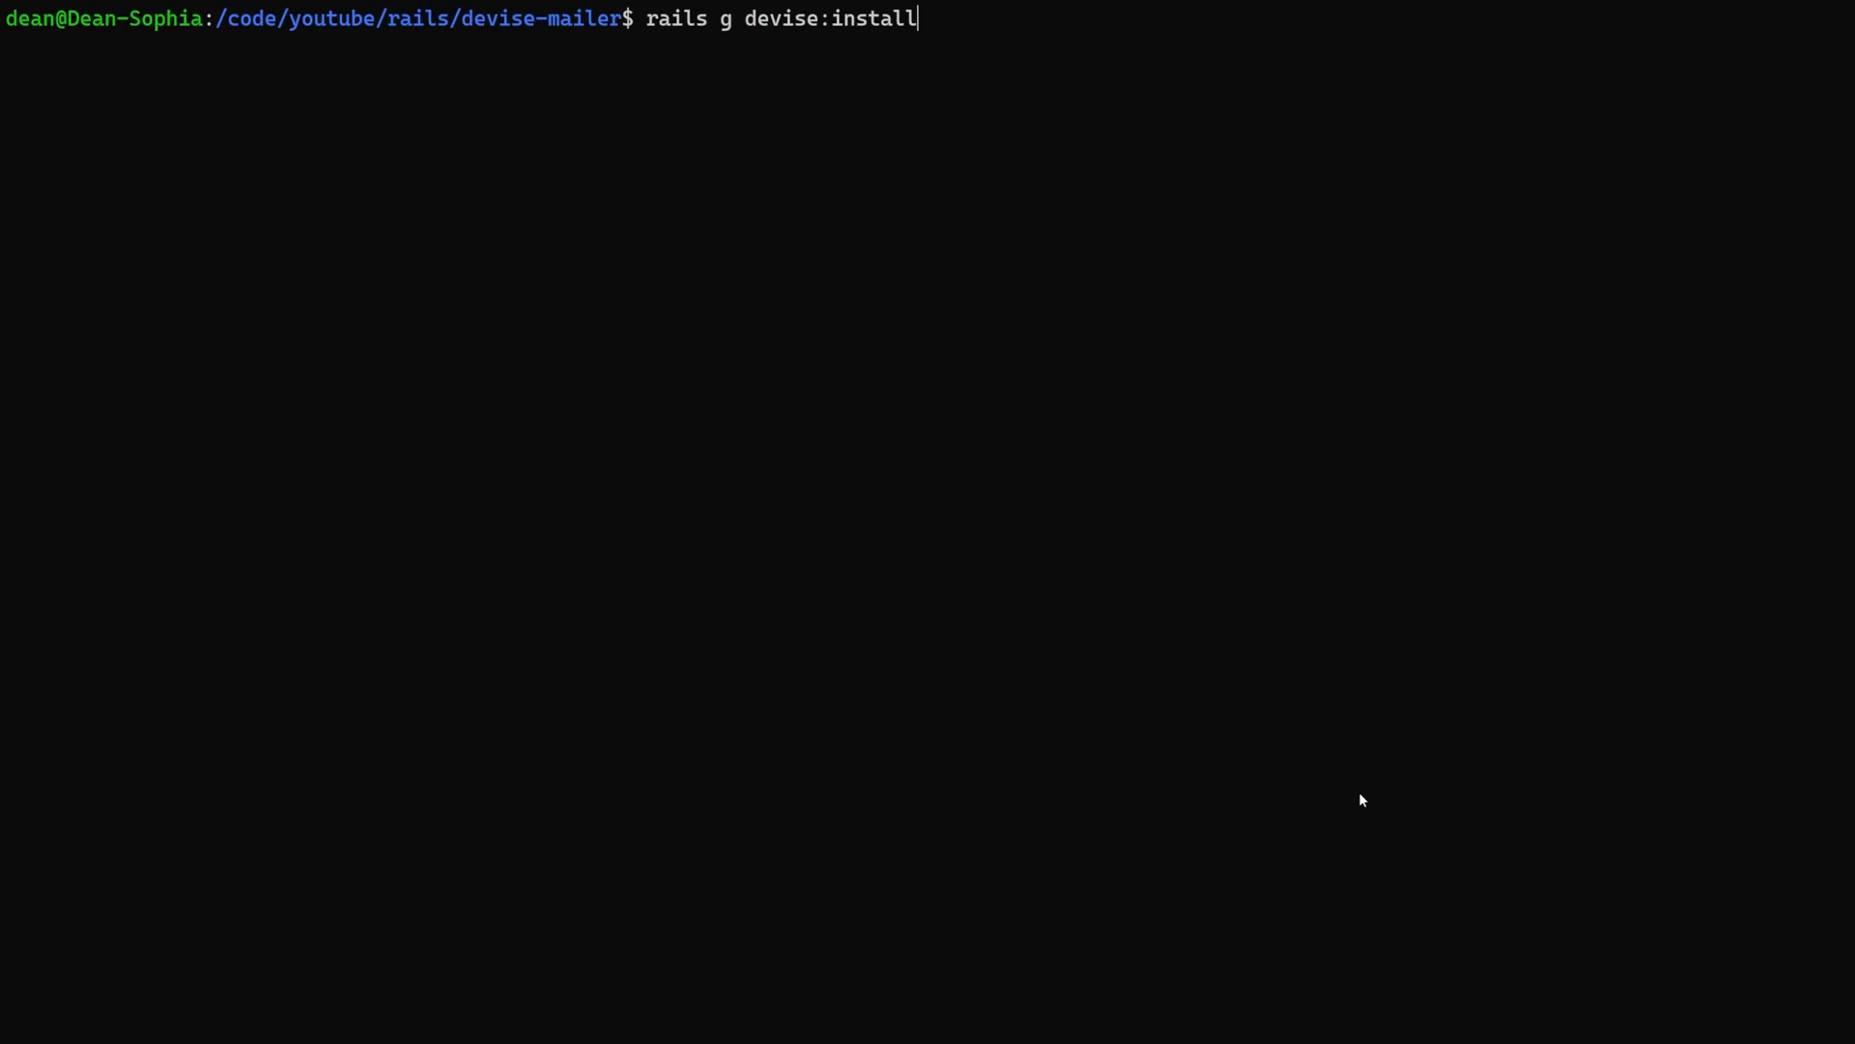
key(Return)
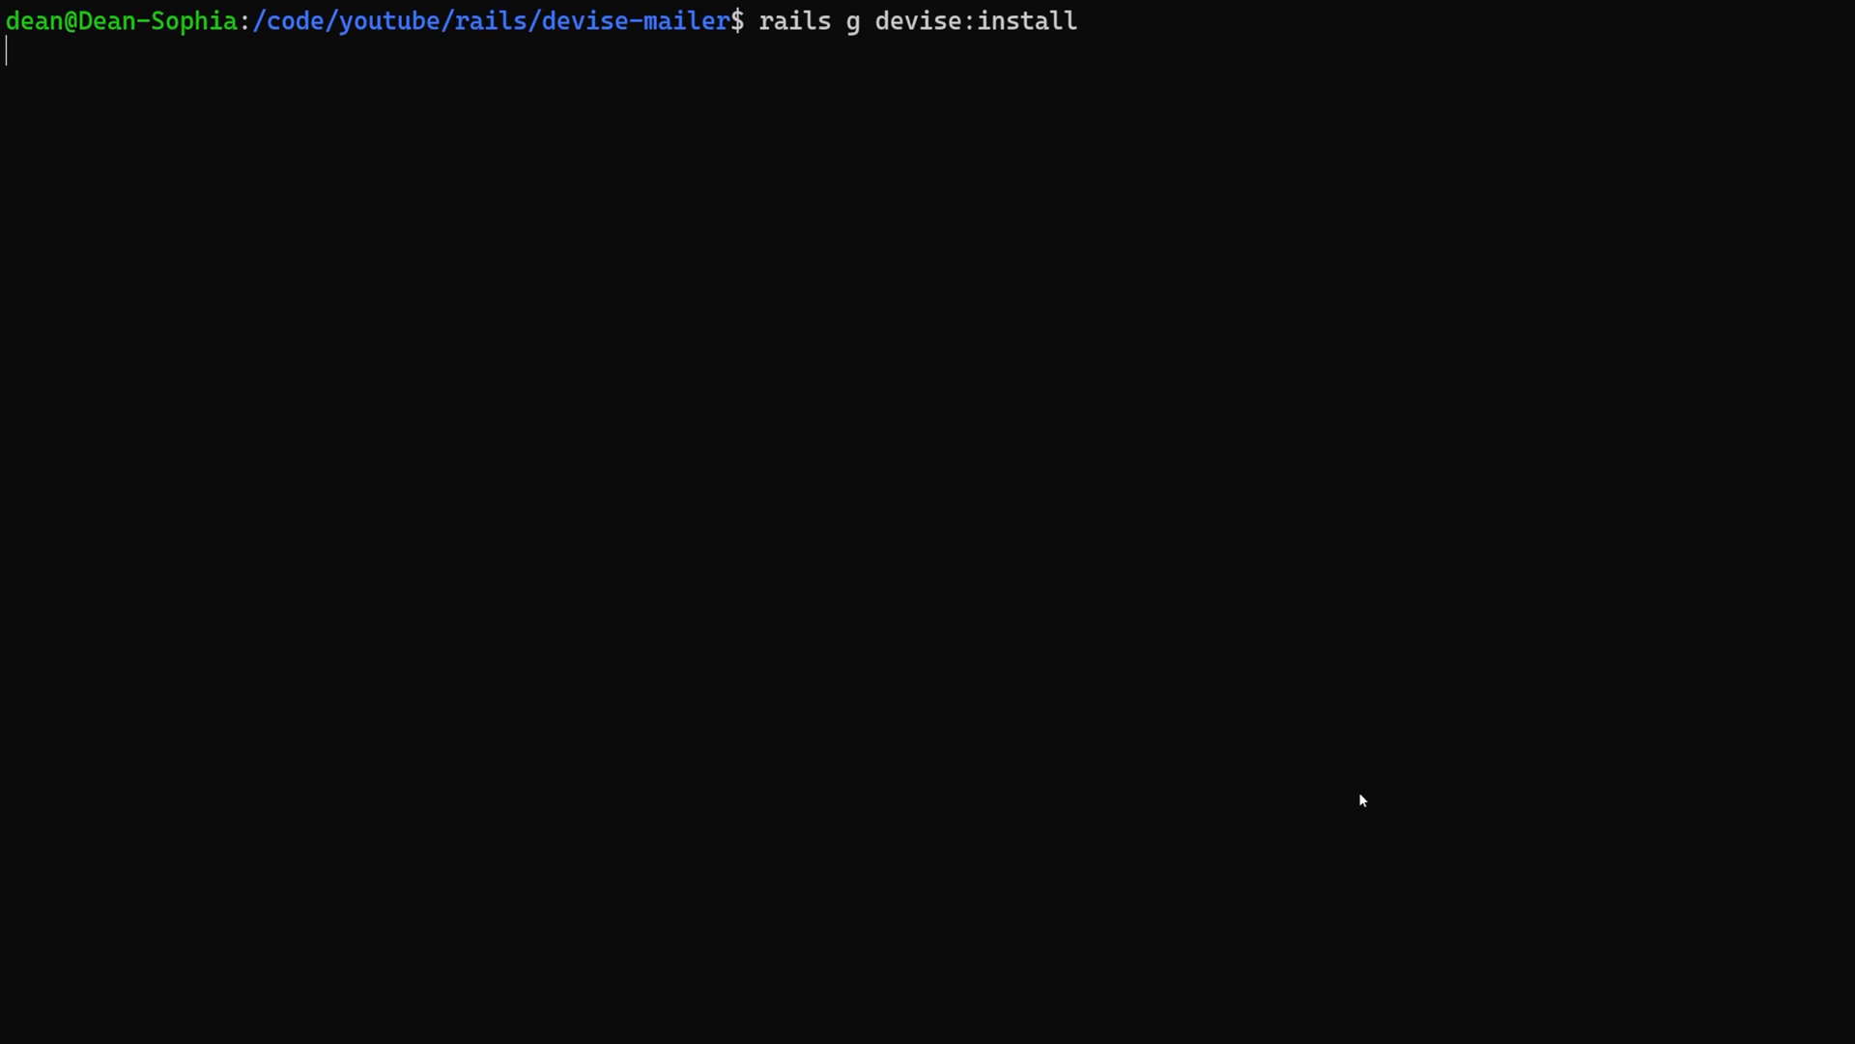
key(Return)
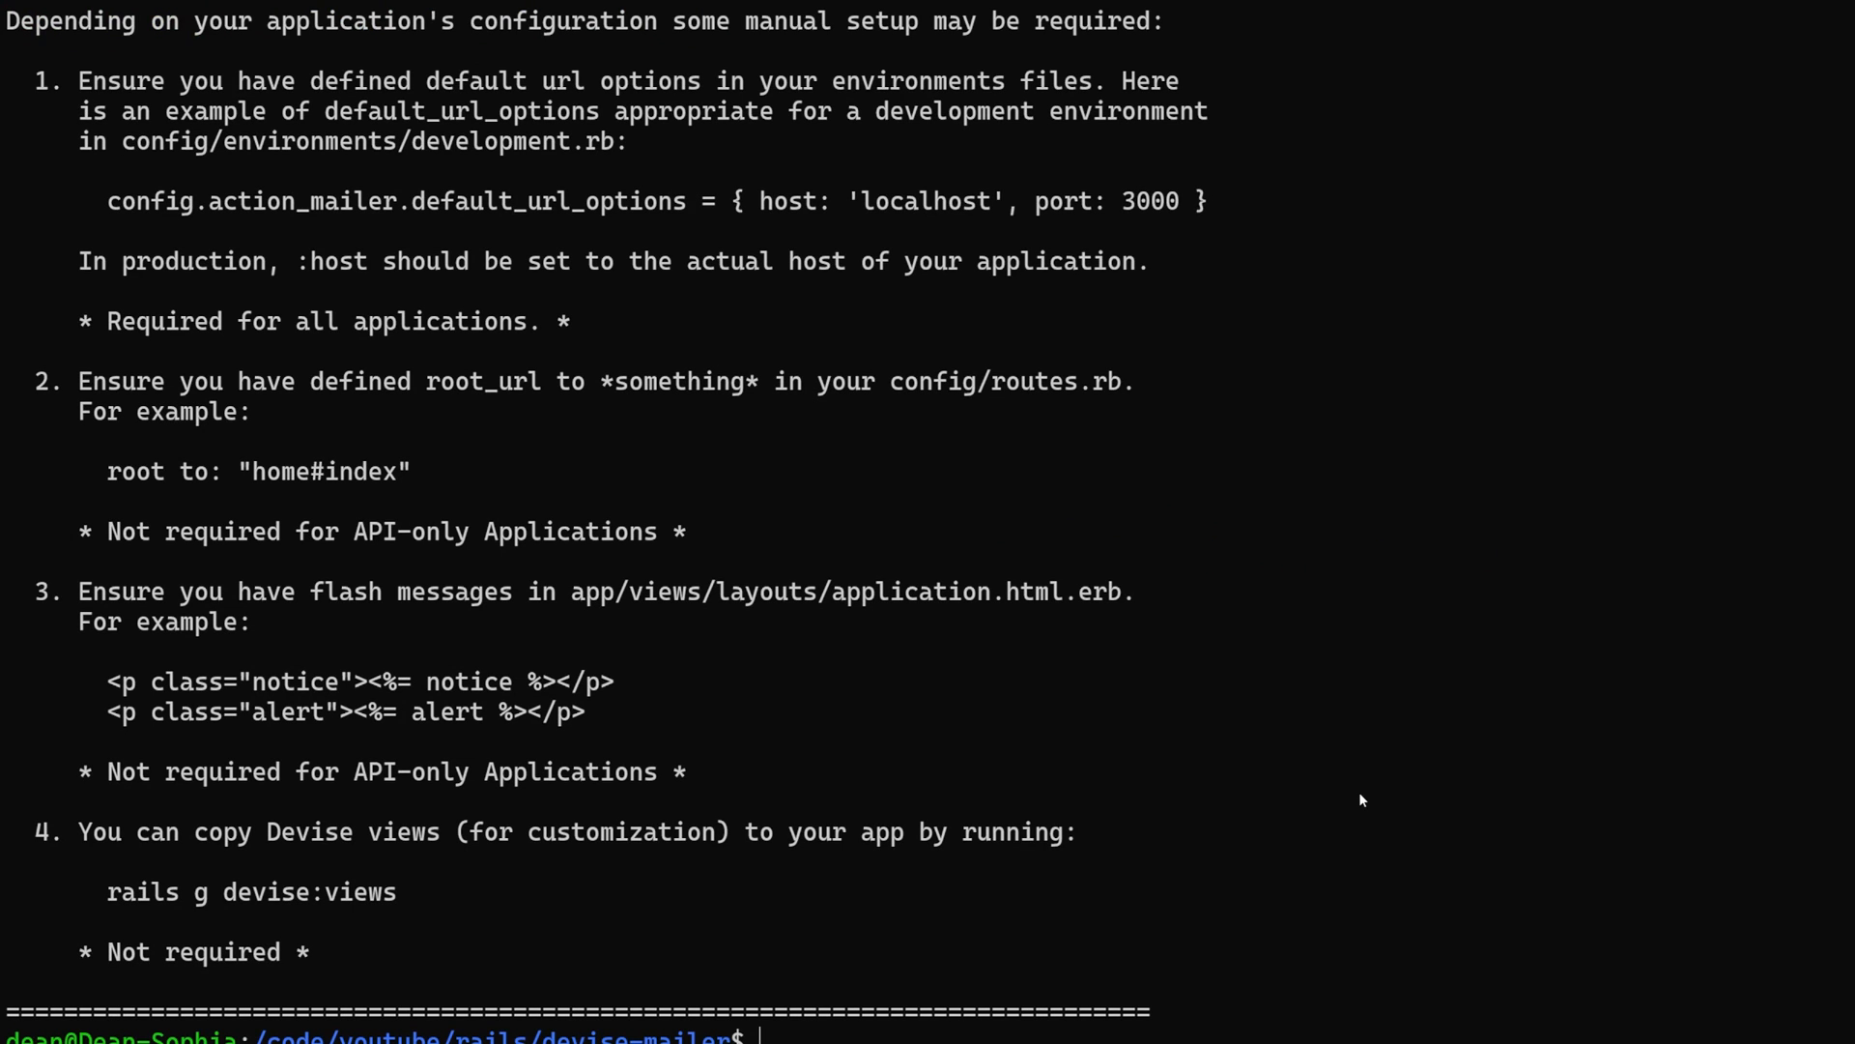
Generate the Devise User model with 'rails g devise user' and review its output
text(rails g d)
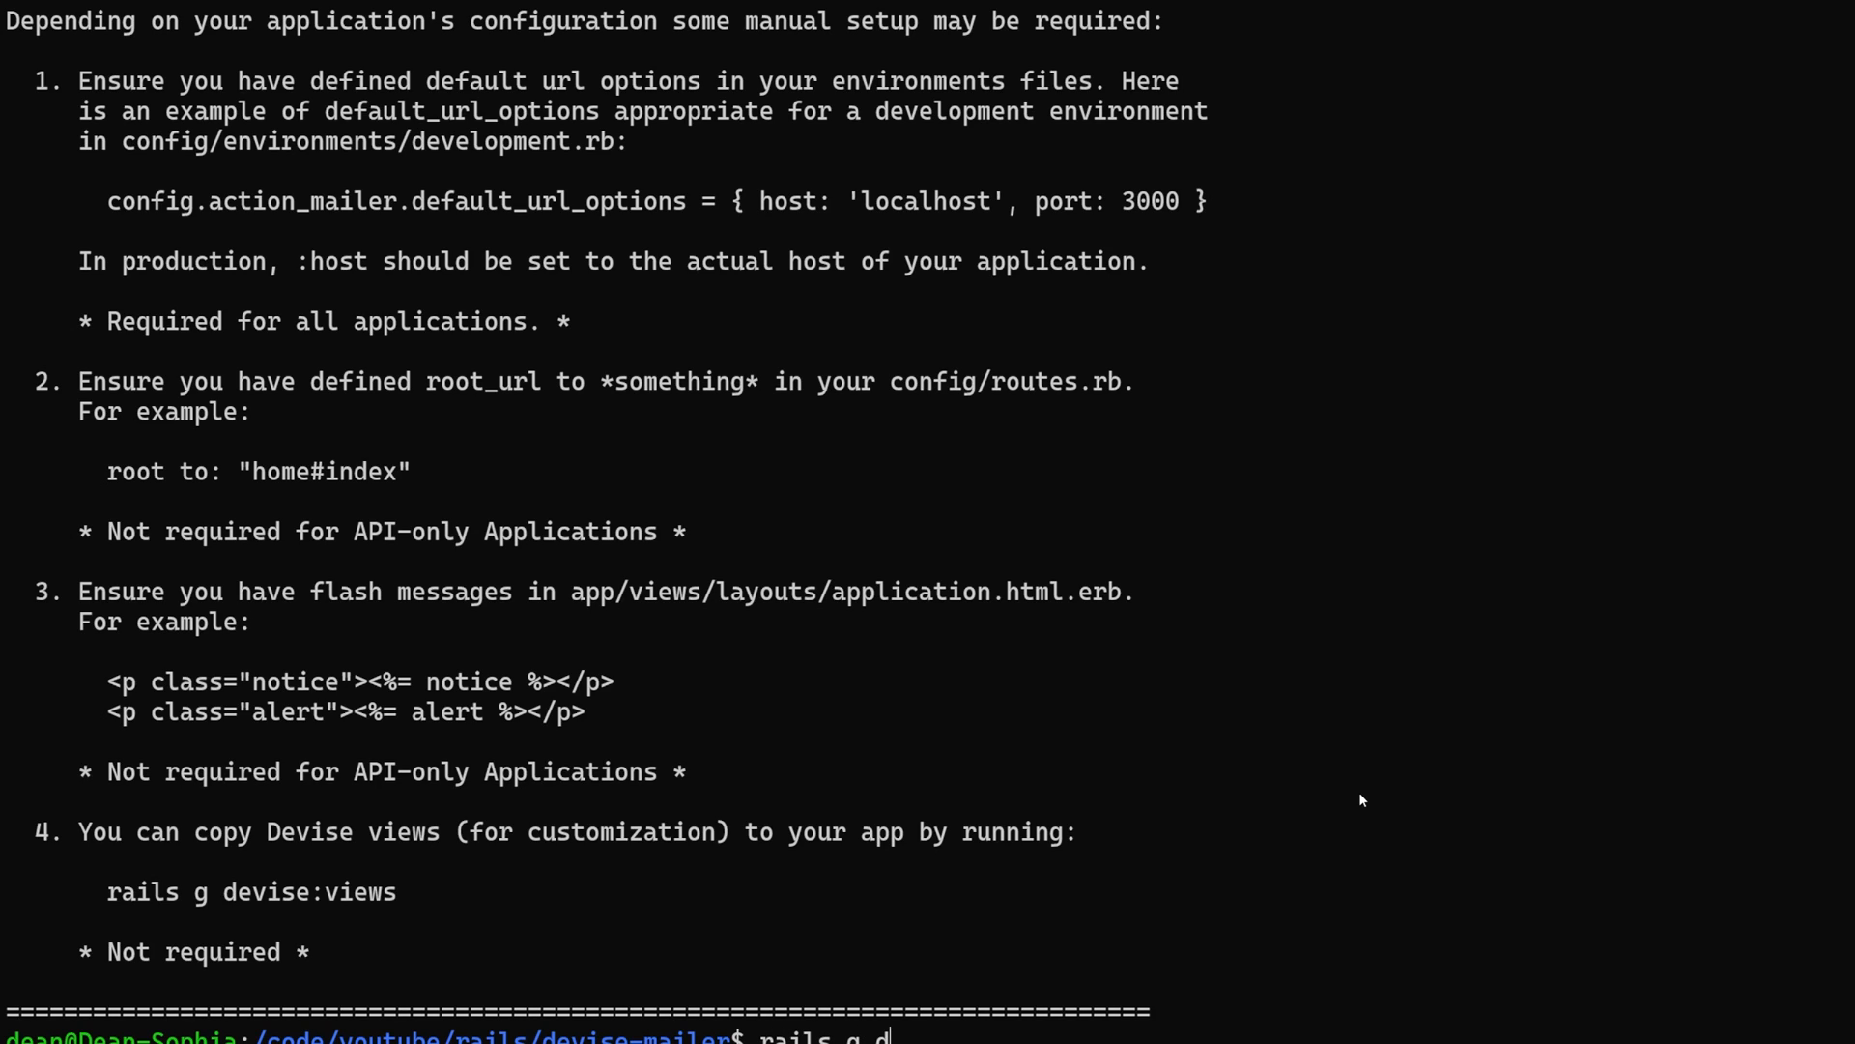
text(evise user)
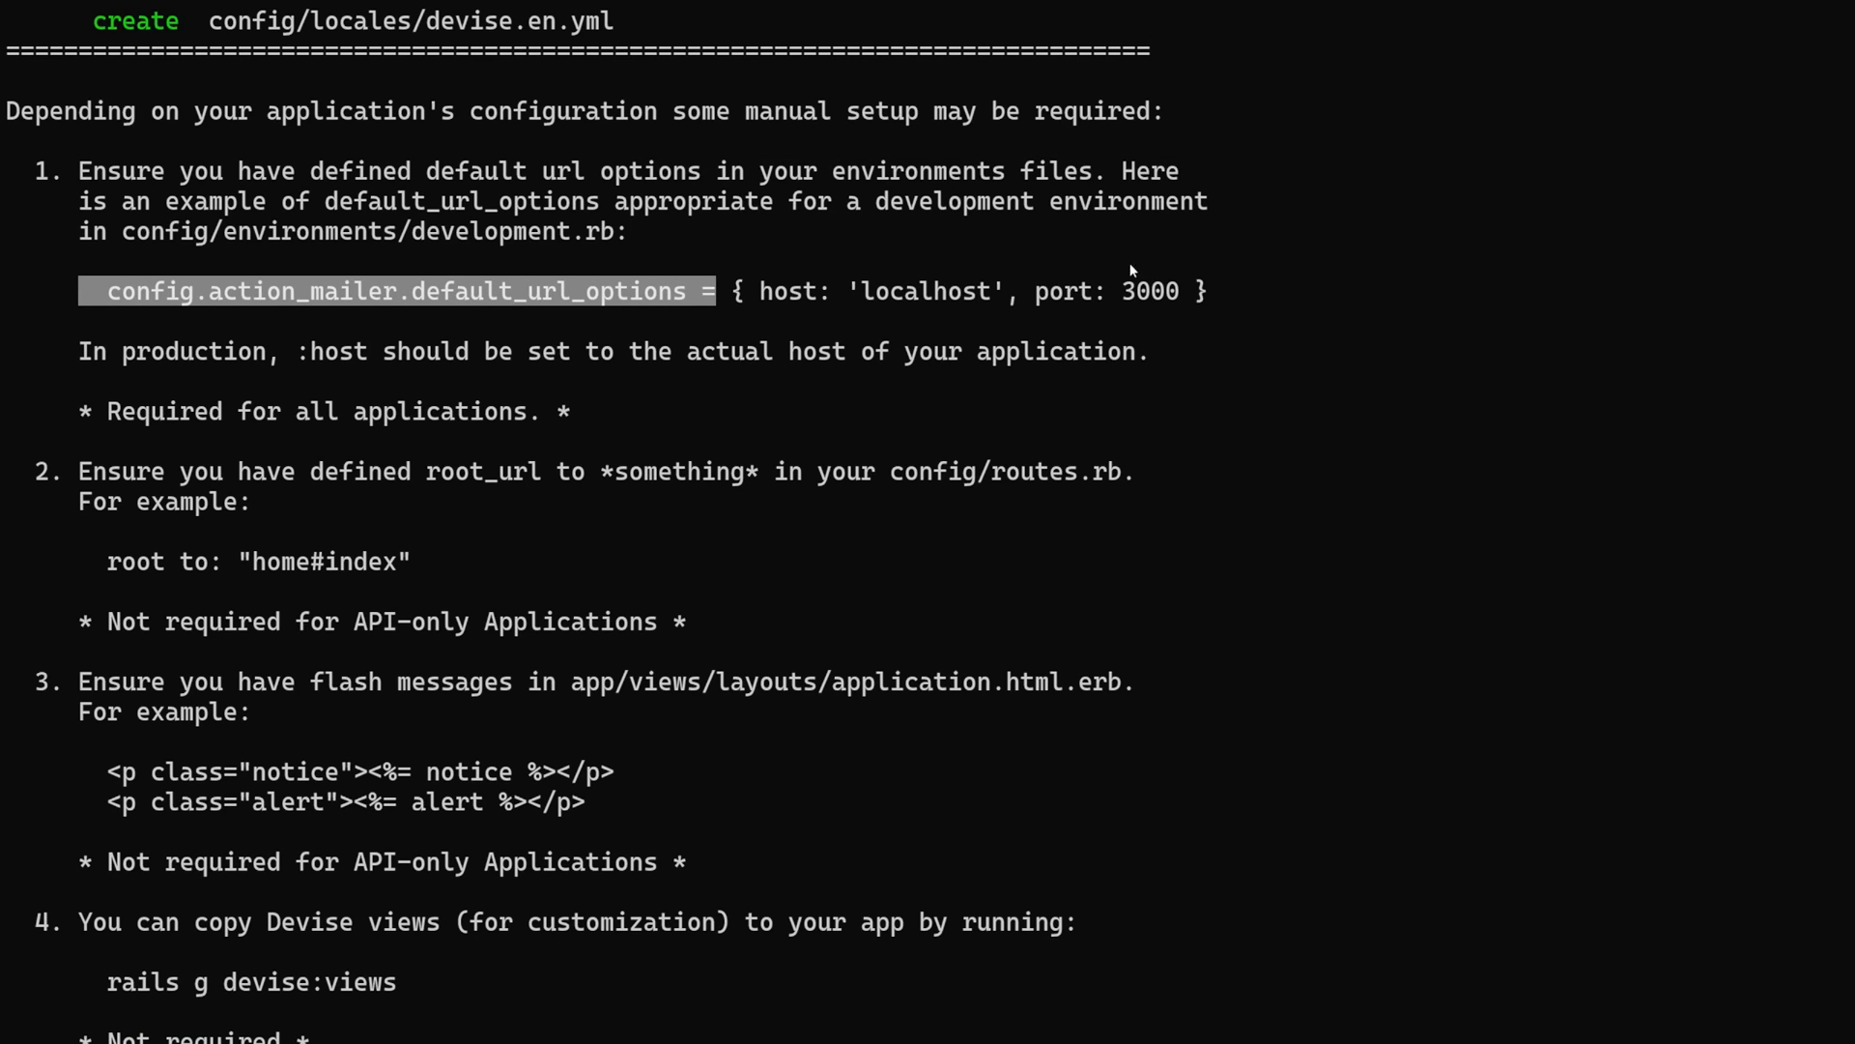
scroll(down, 3)
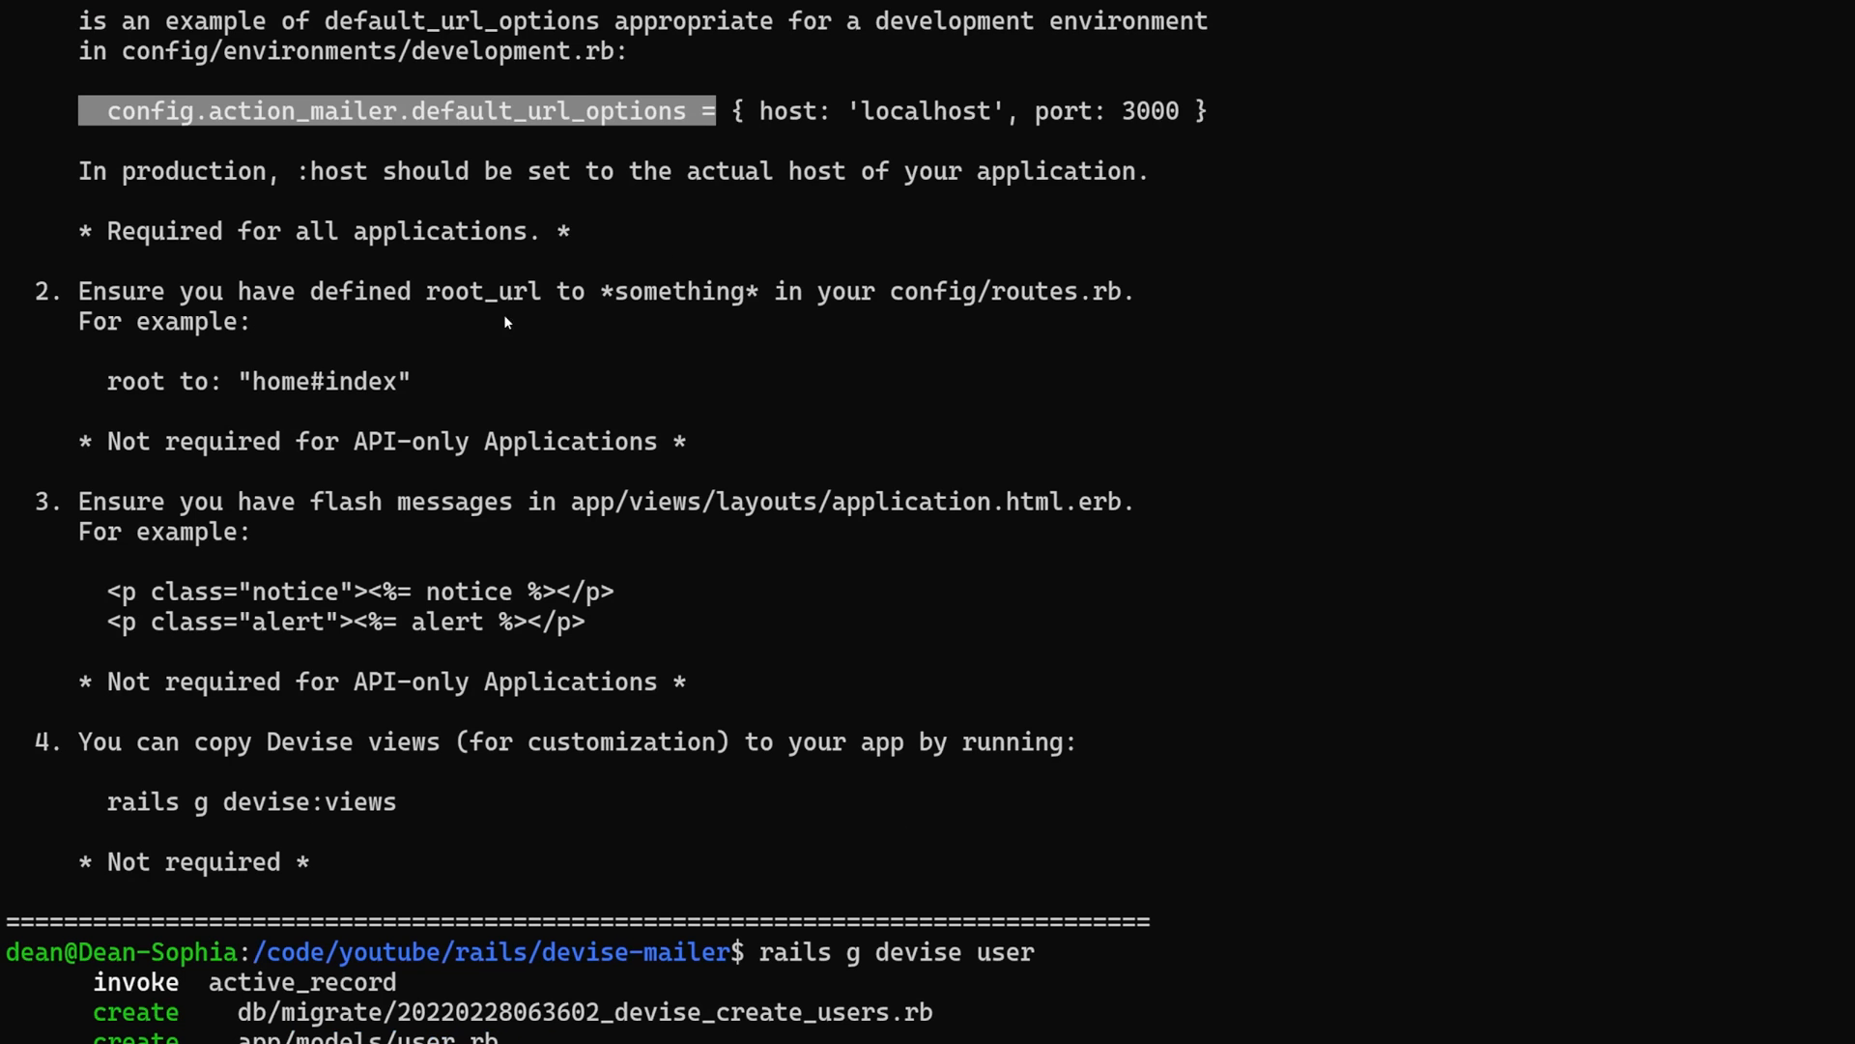
scroll(down, 3)
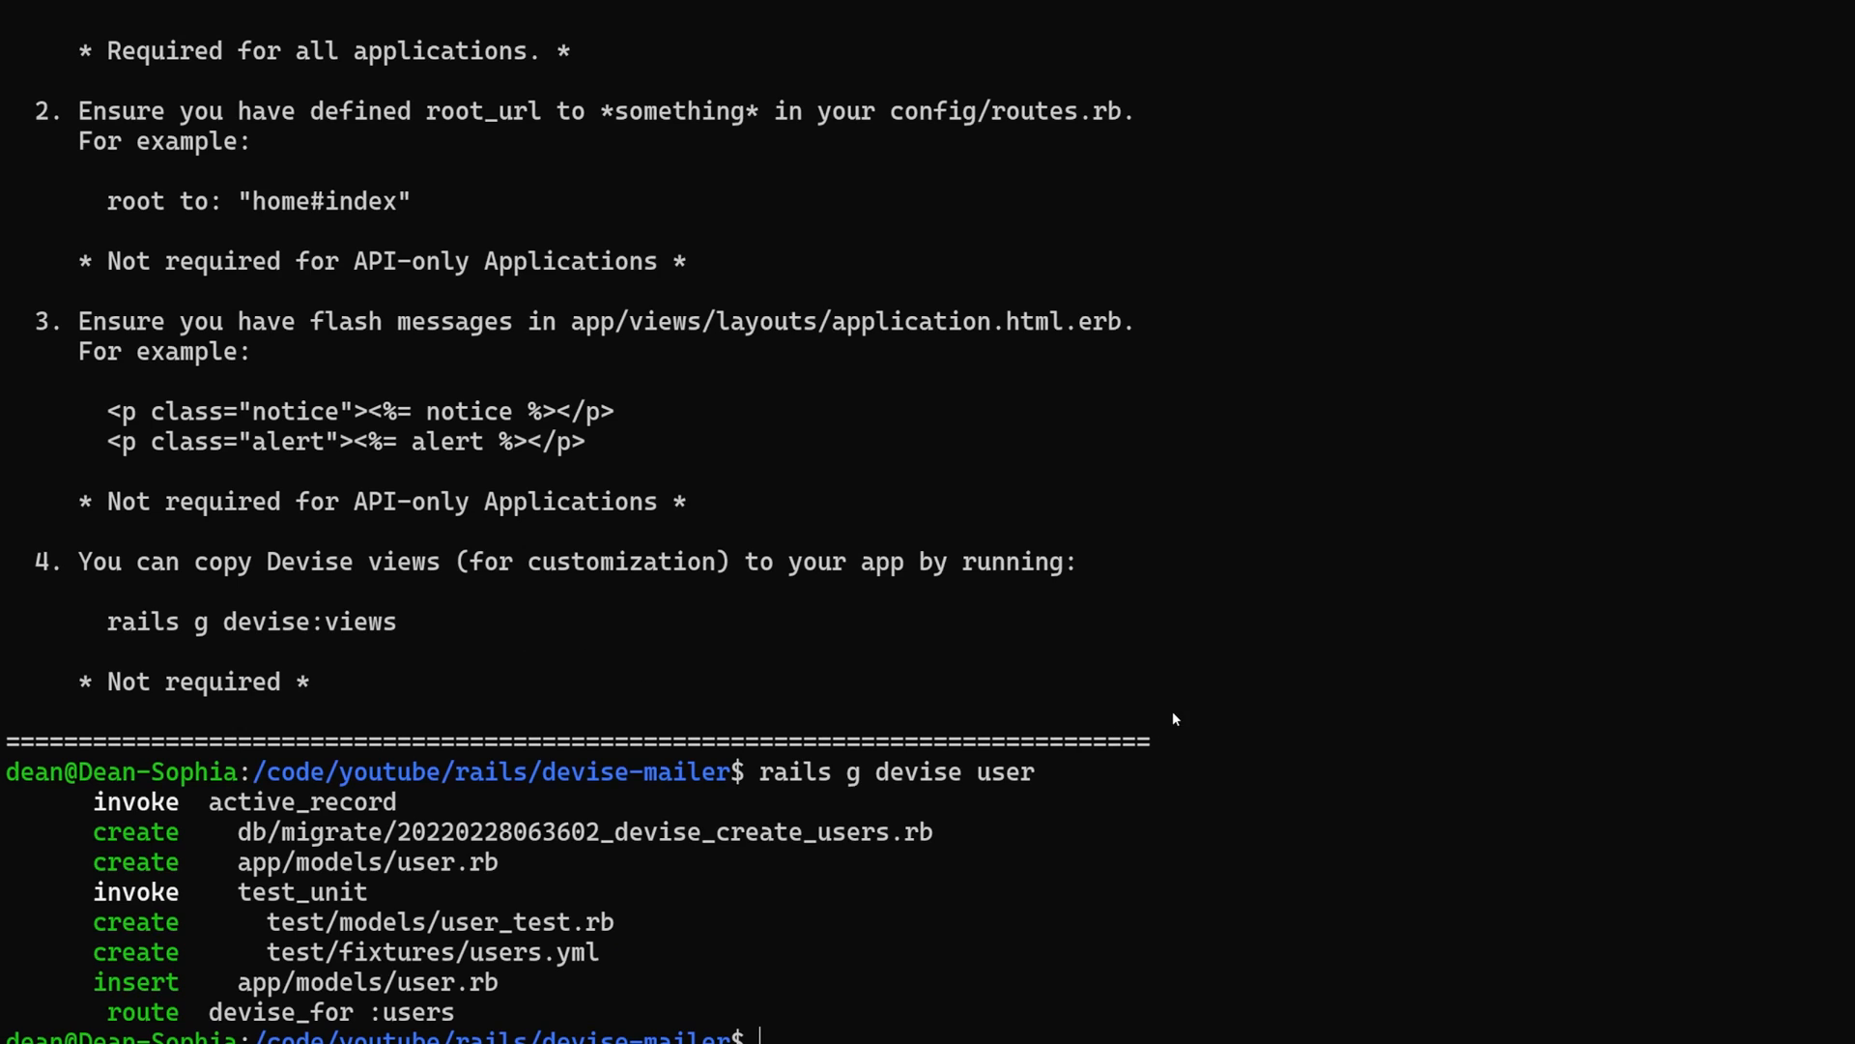
mouse_move(1166, 648)
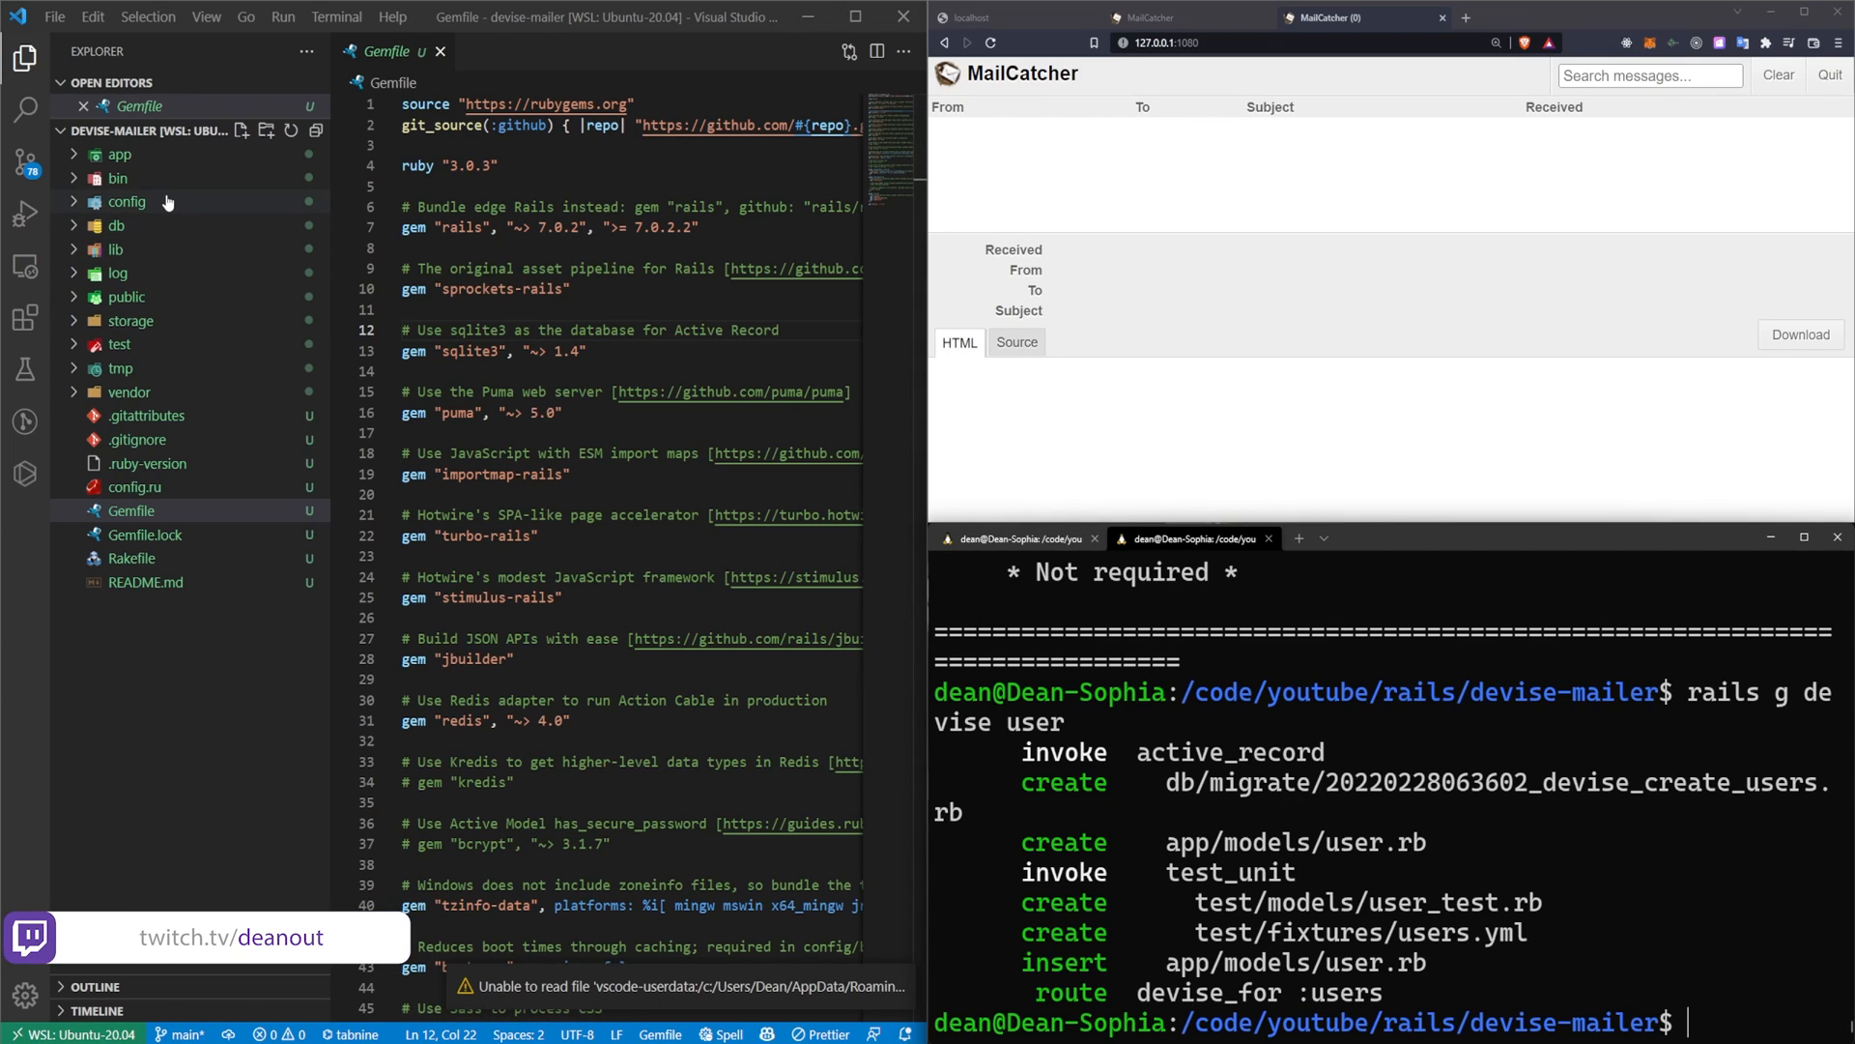
Uncomment the Confirmable columns and confirmation_token index in the devise_create_users migration
click(118, 224)
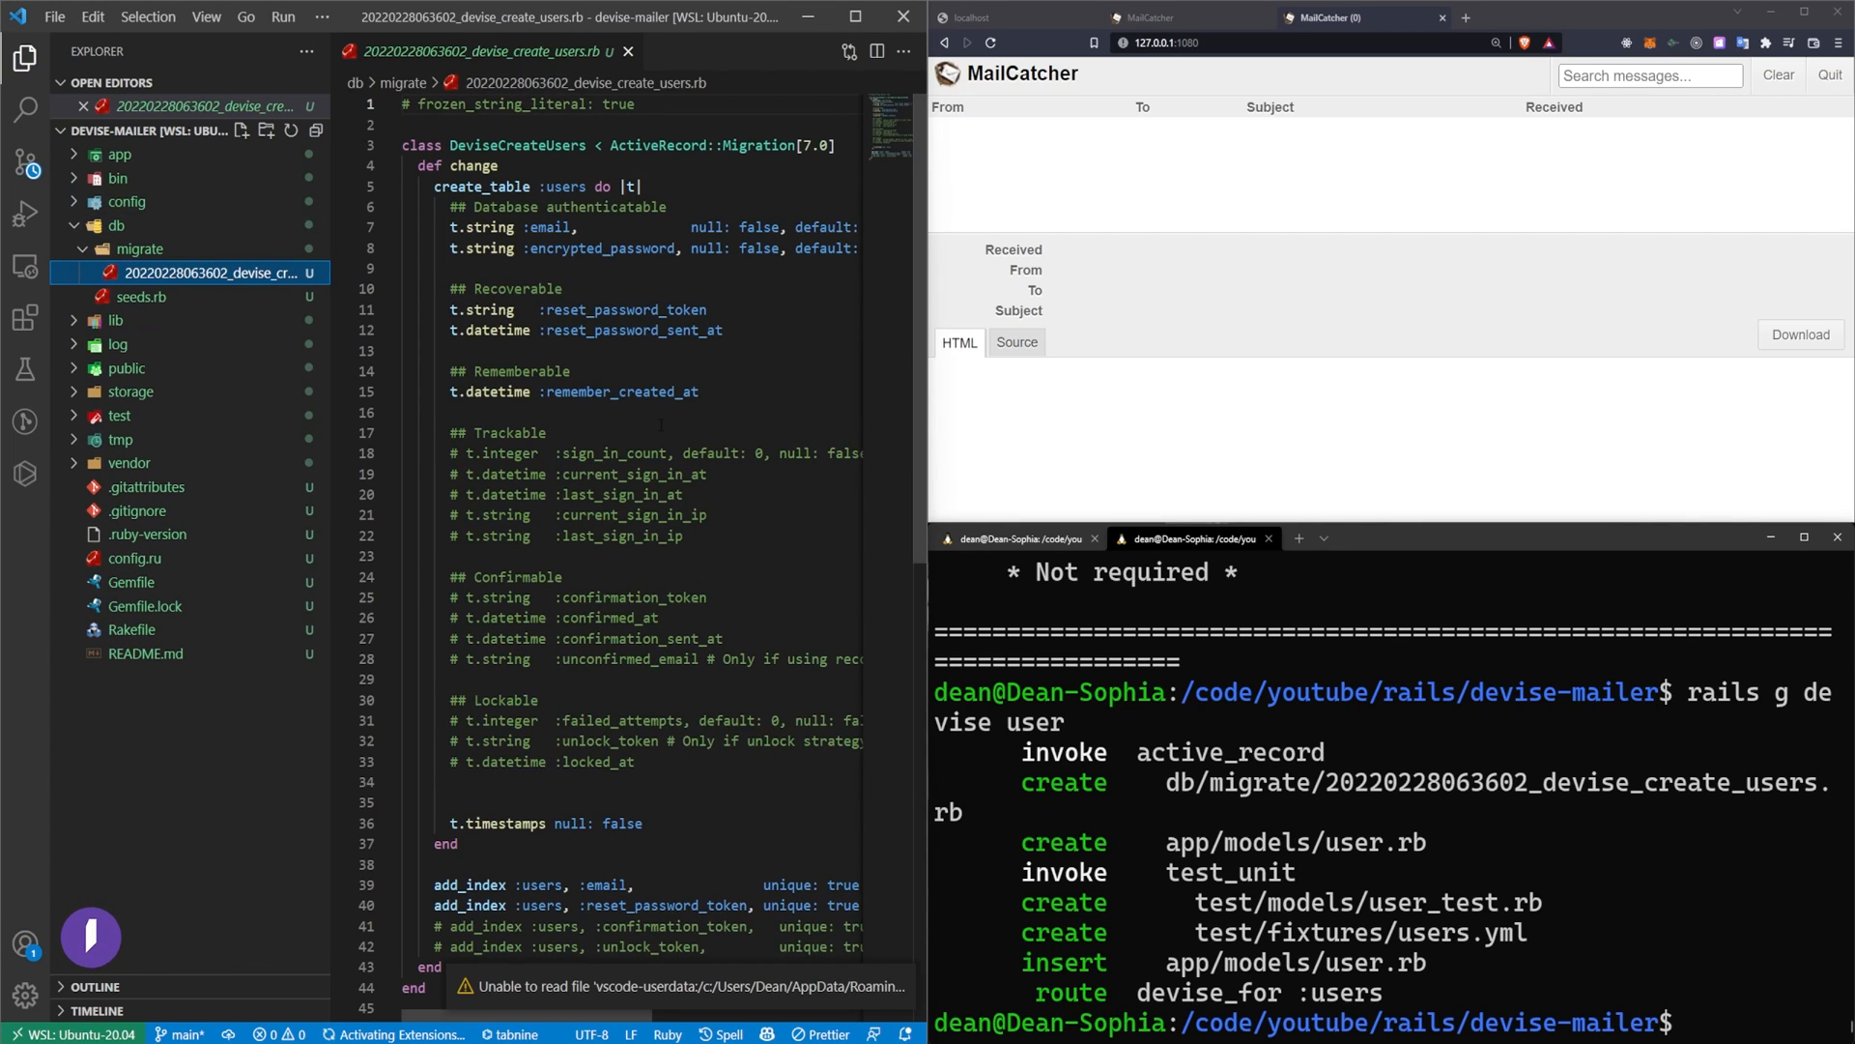
click(26, 57)
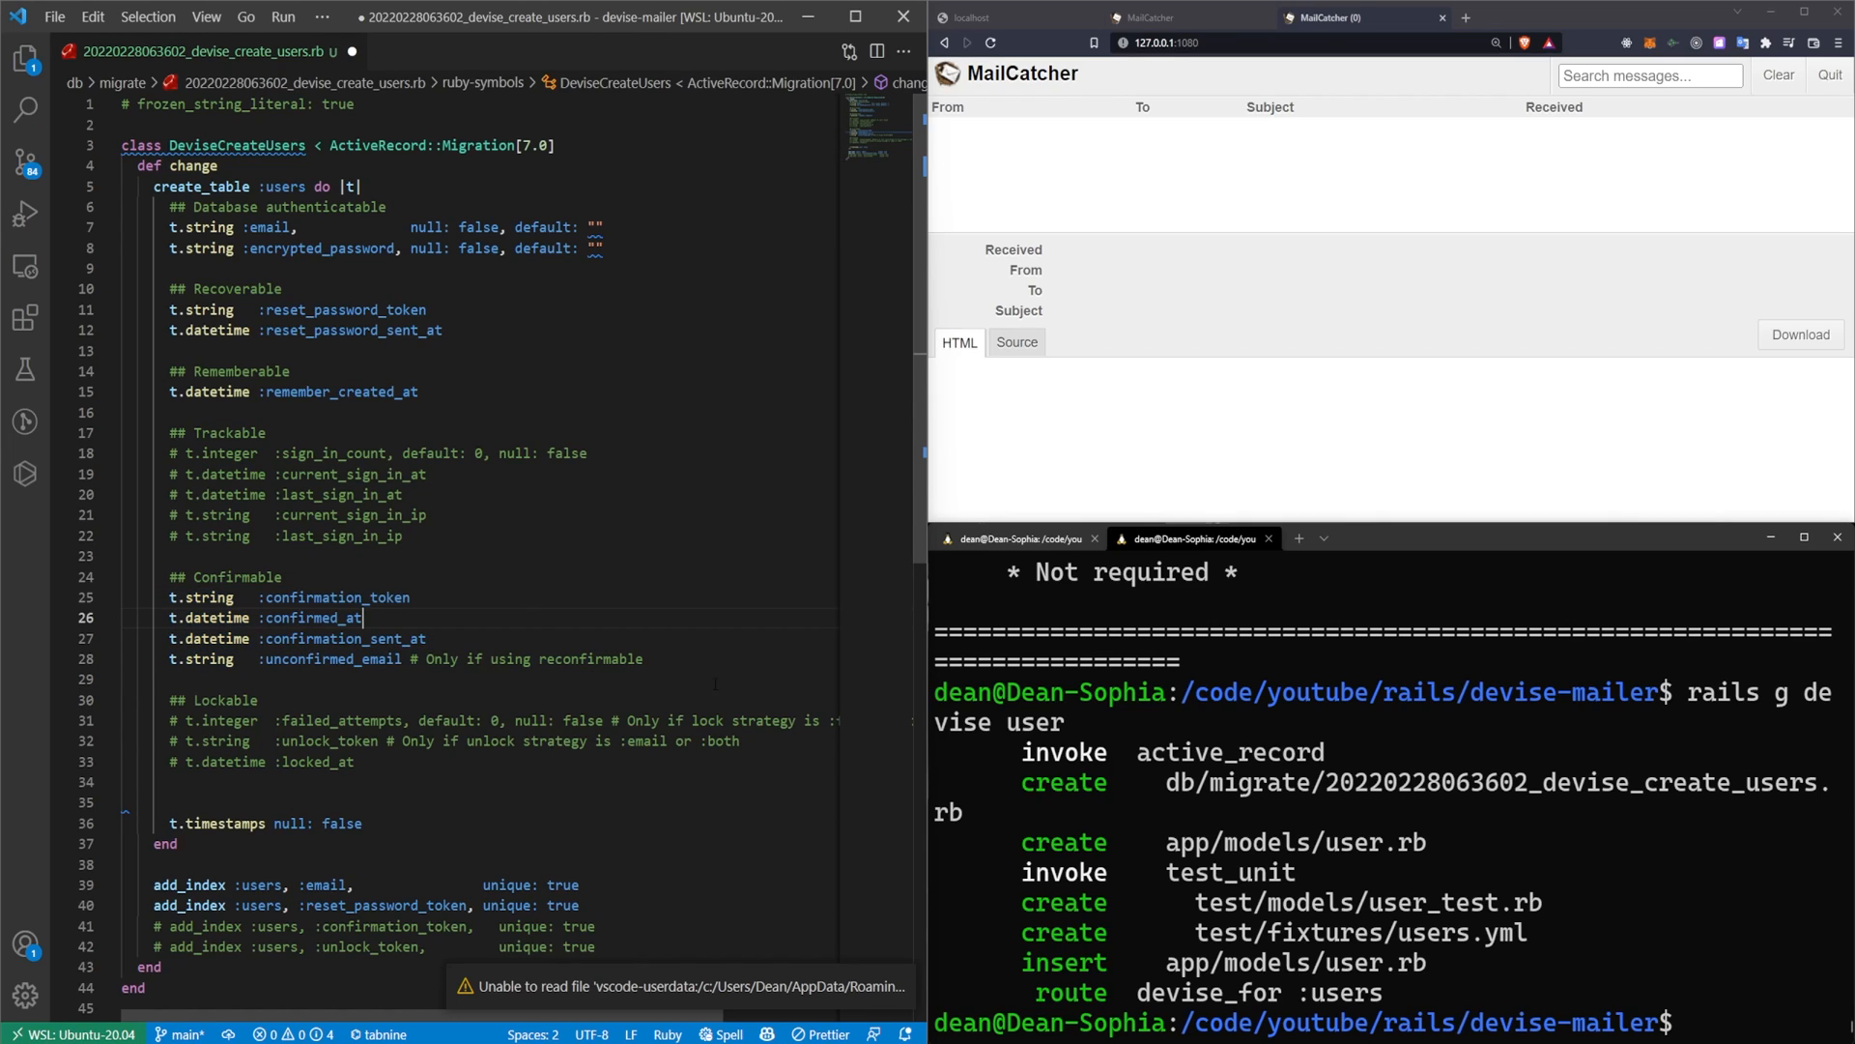
double_click(331, 659)
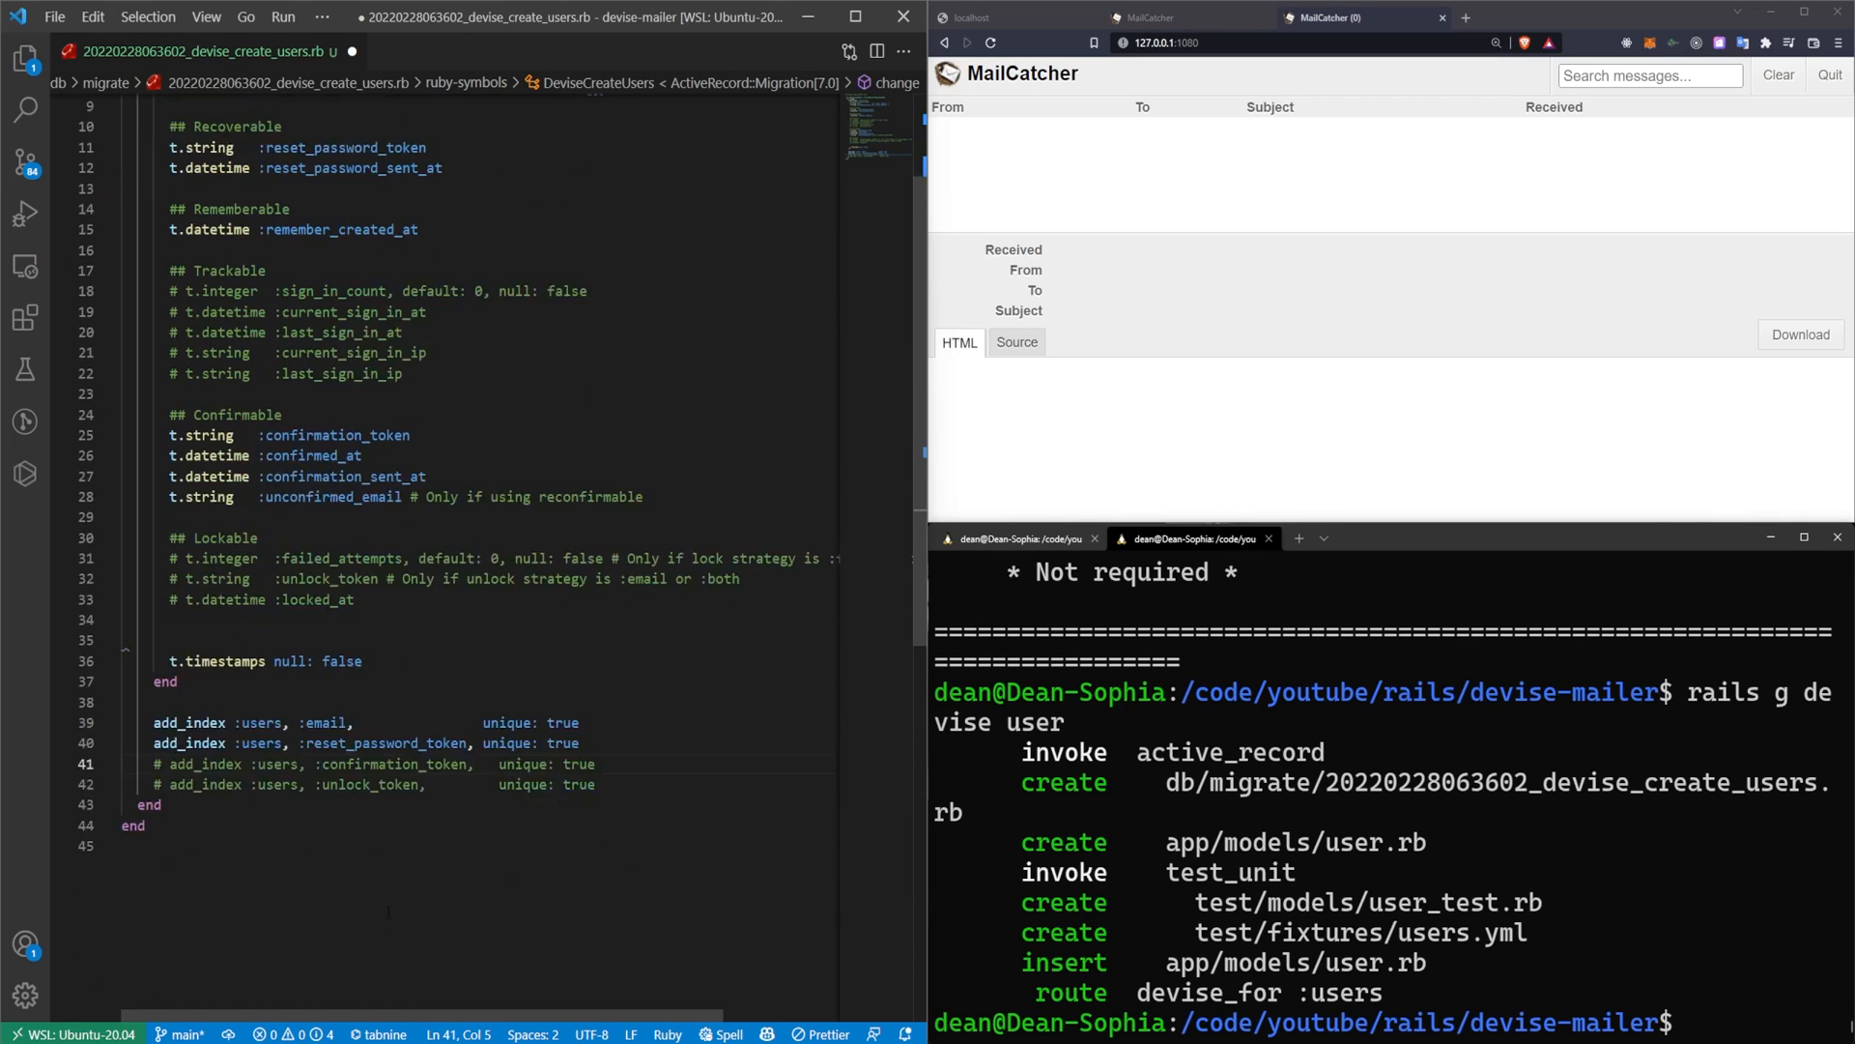
scroll(up, 3)
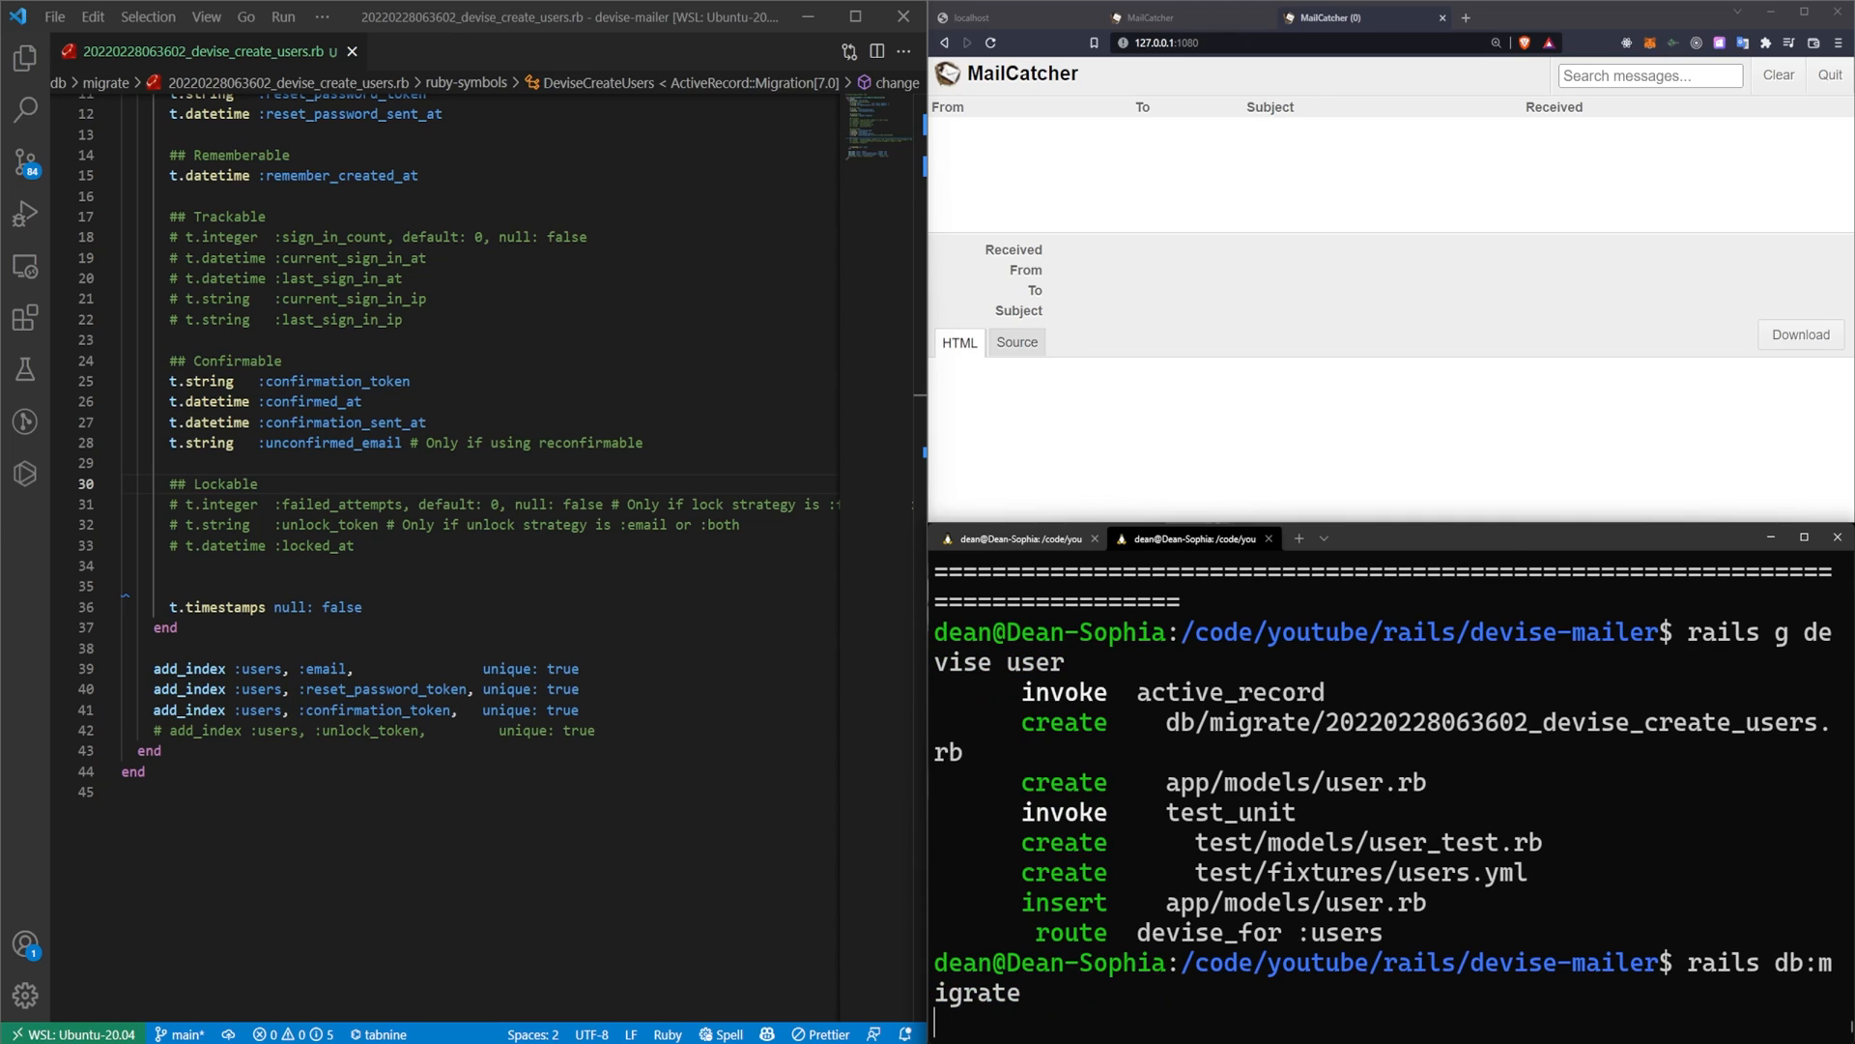
Add :confirmable after :validatable in app/models/user.rb and save
click(25, 56)
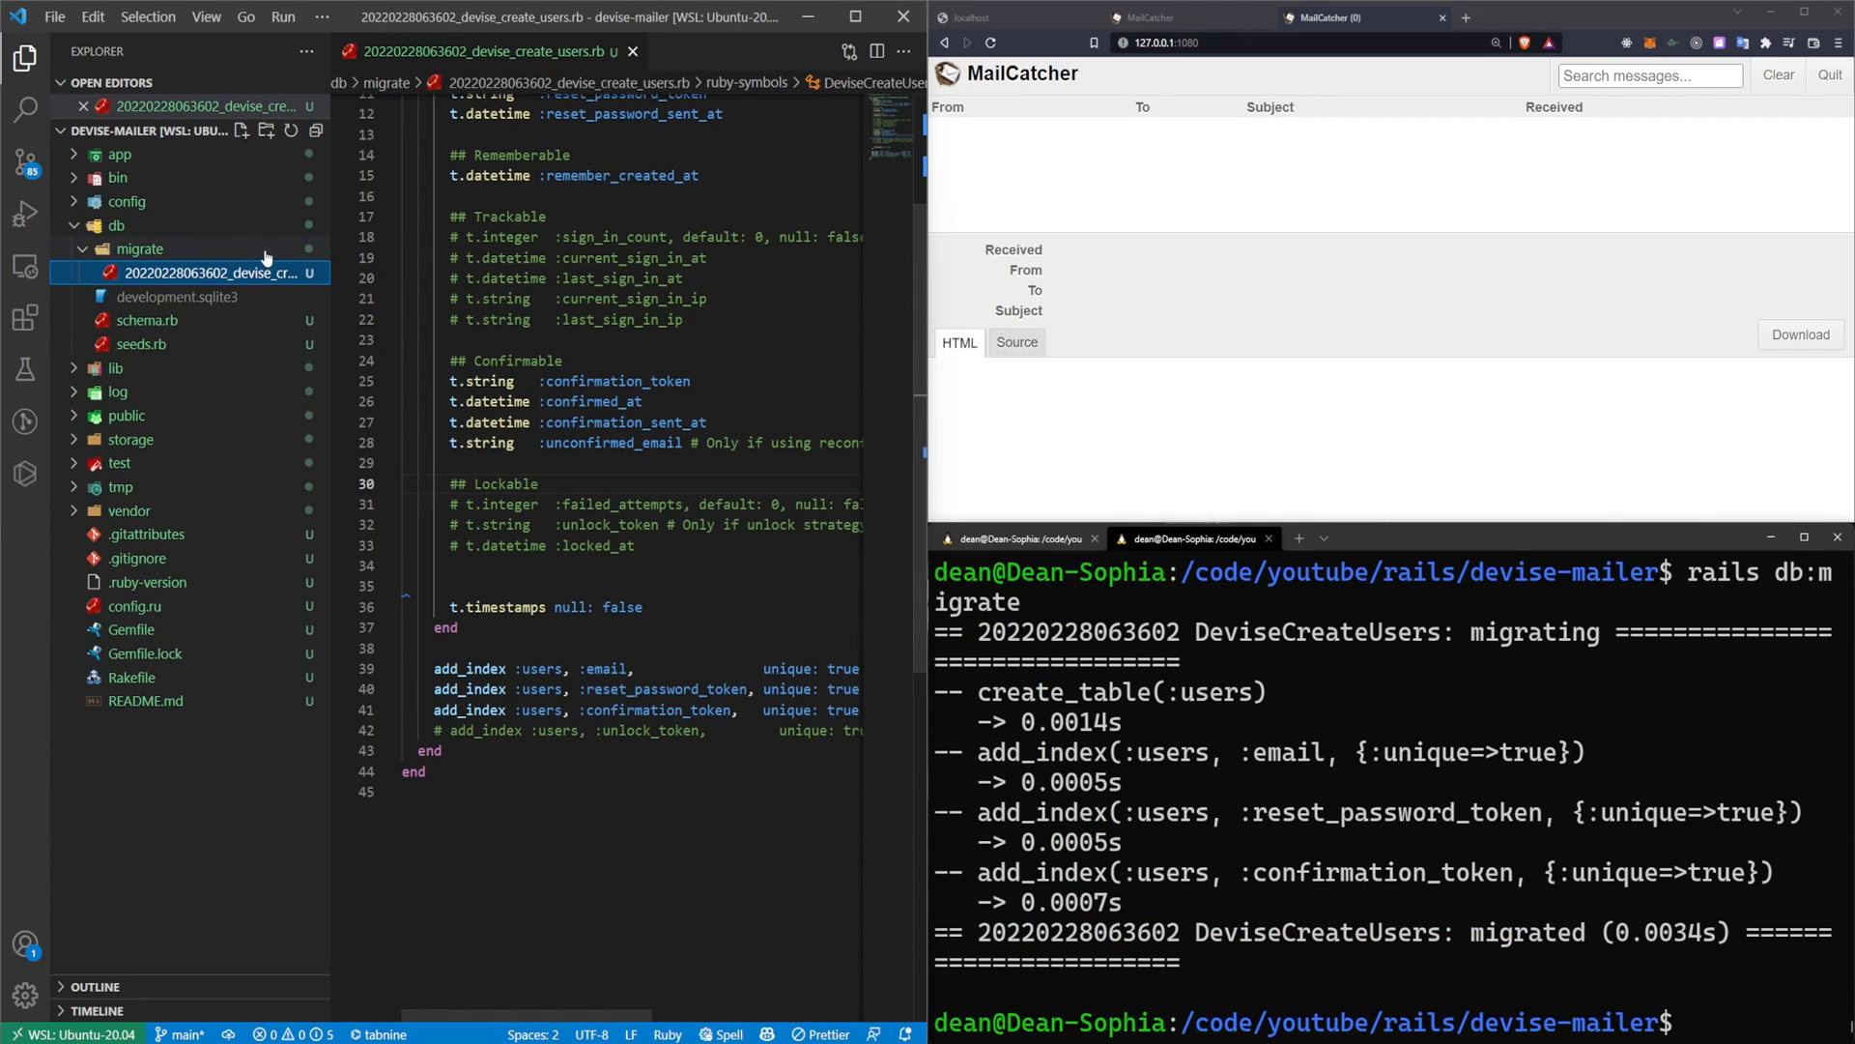
click(120, 155)
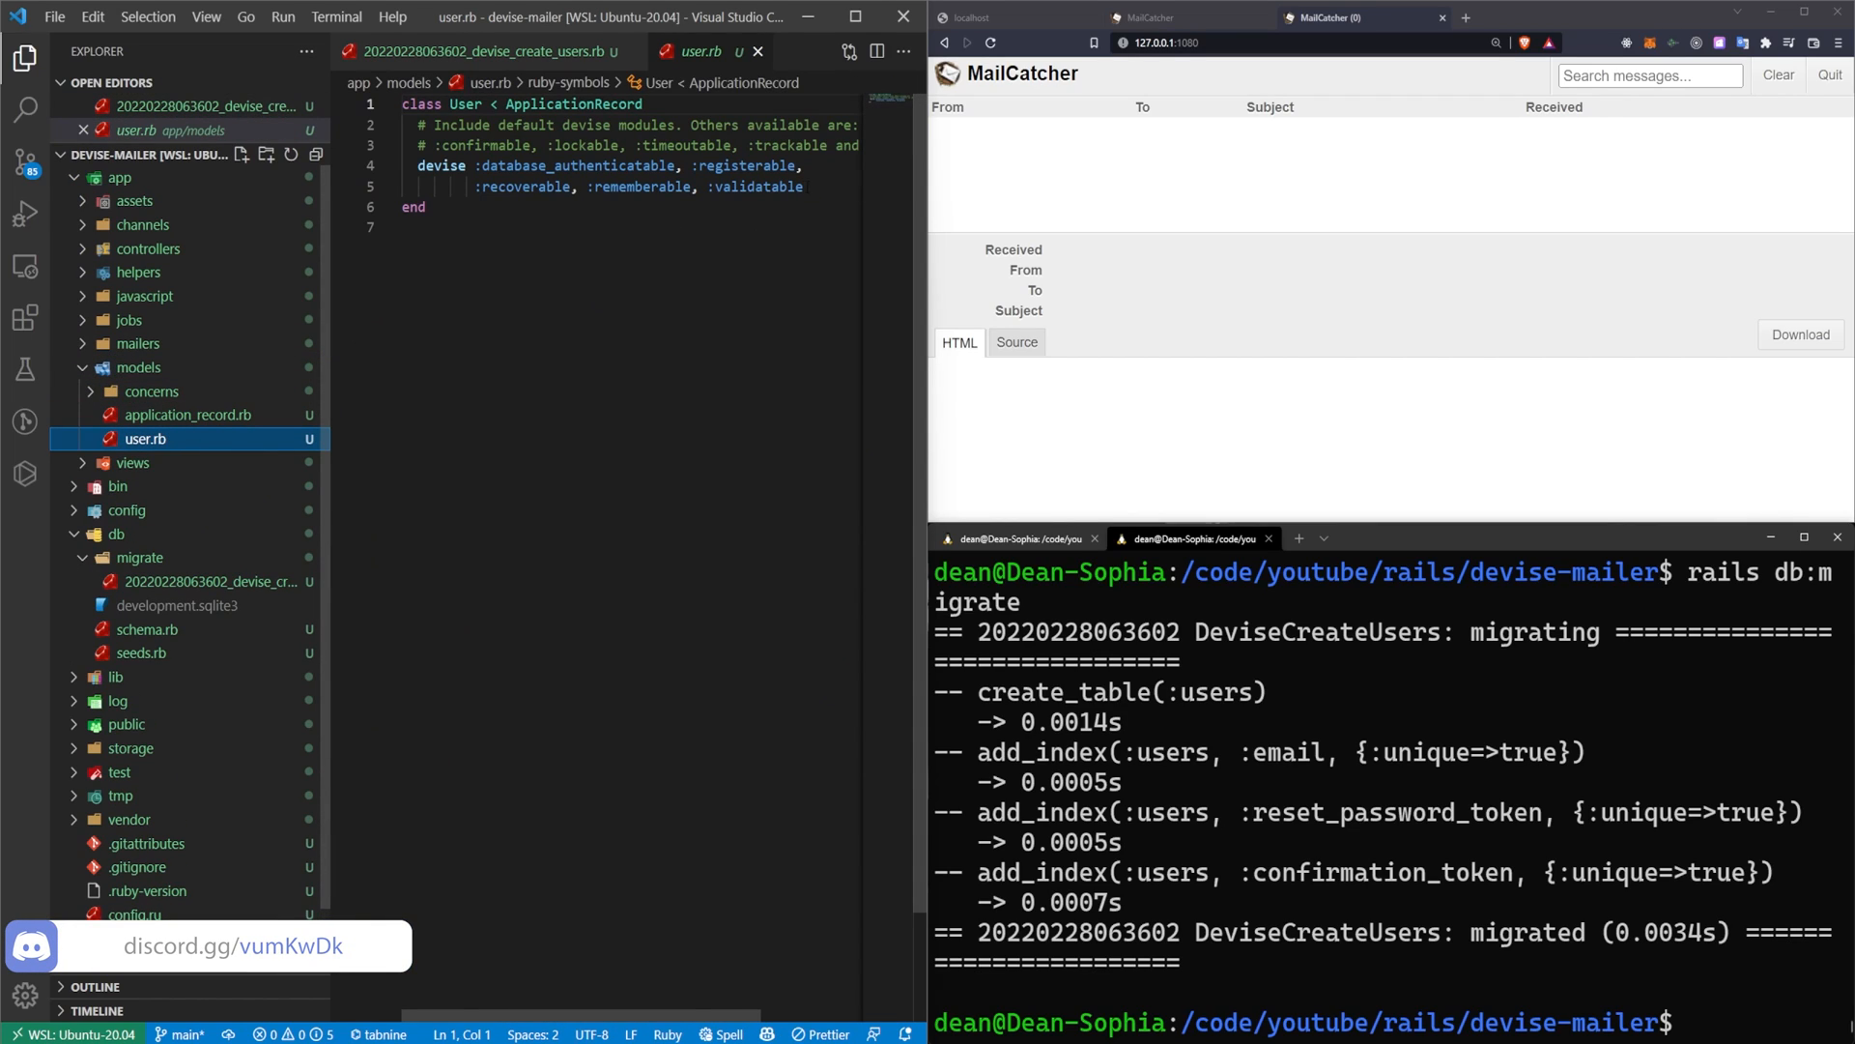
text(,)
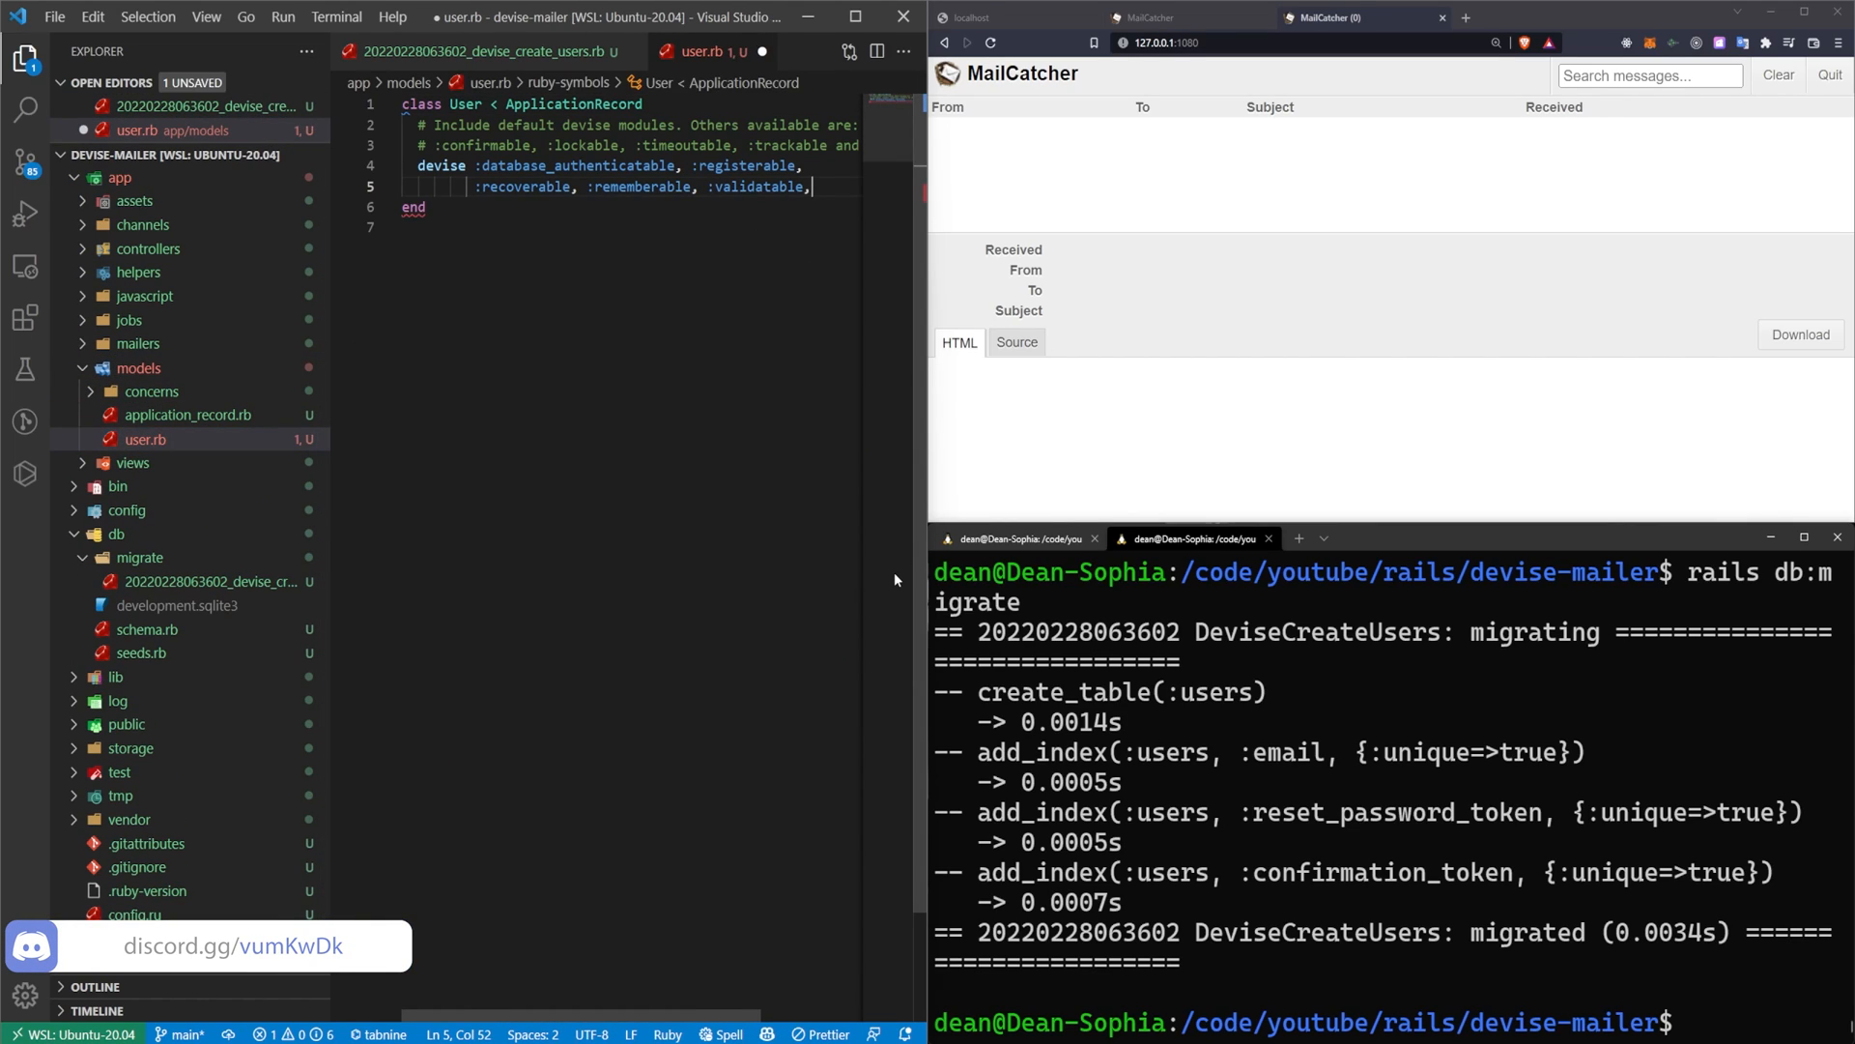
text(:confirmable)
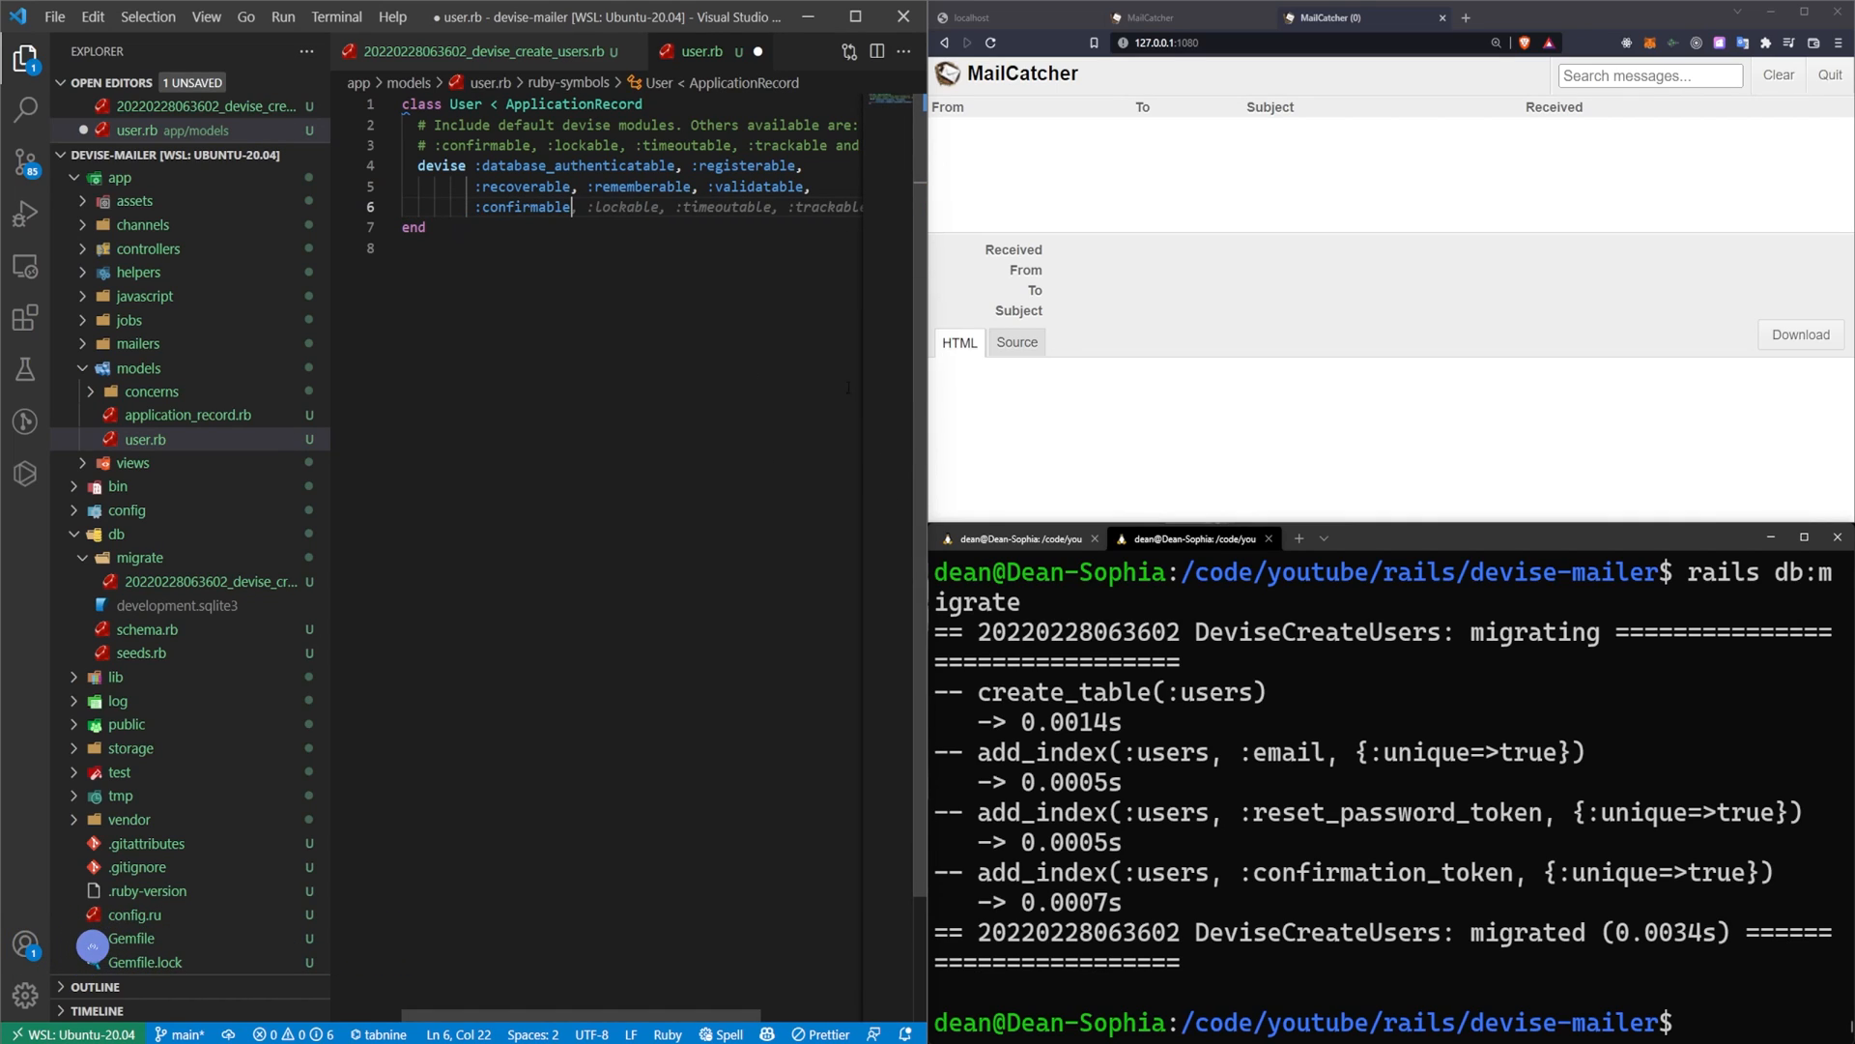
key(ctrl+s)
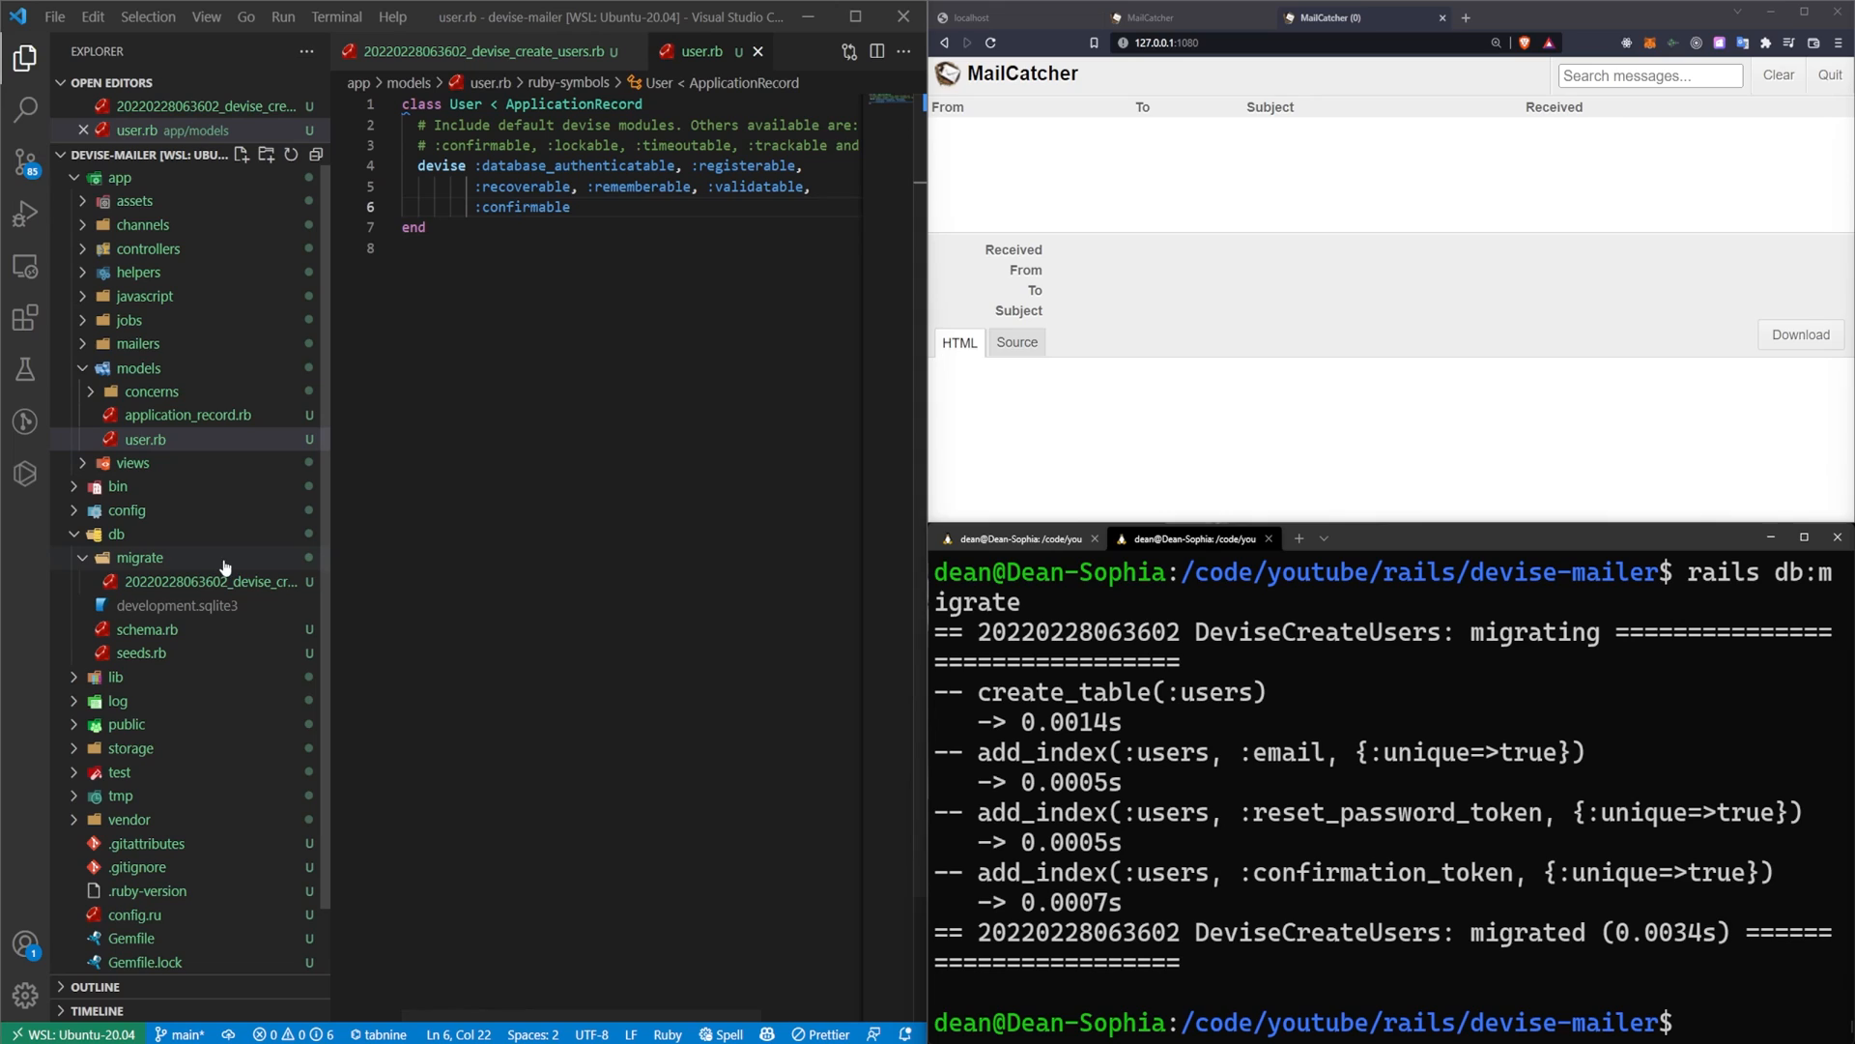
Enable config.navigational_formats with :turbo_stream in config/initializers/devise.rb and save
click(128, 510)
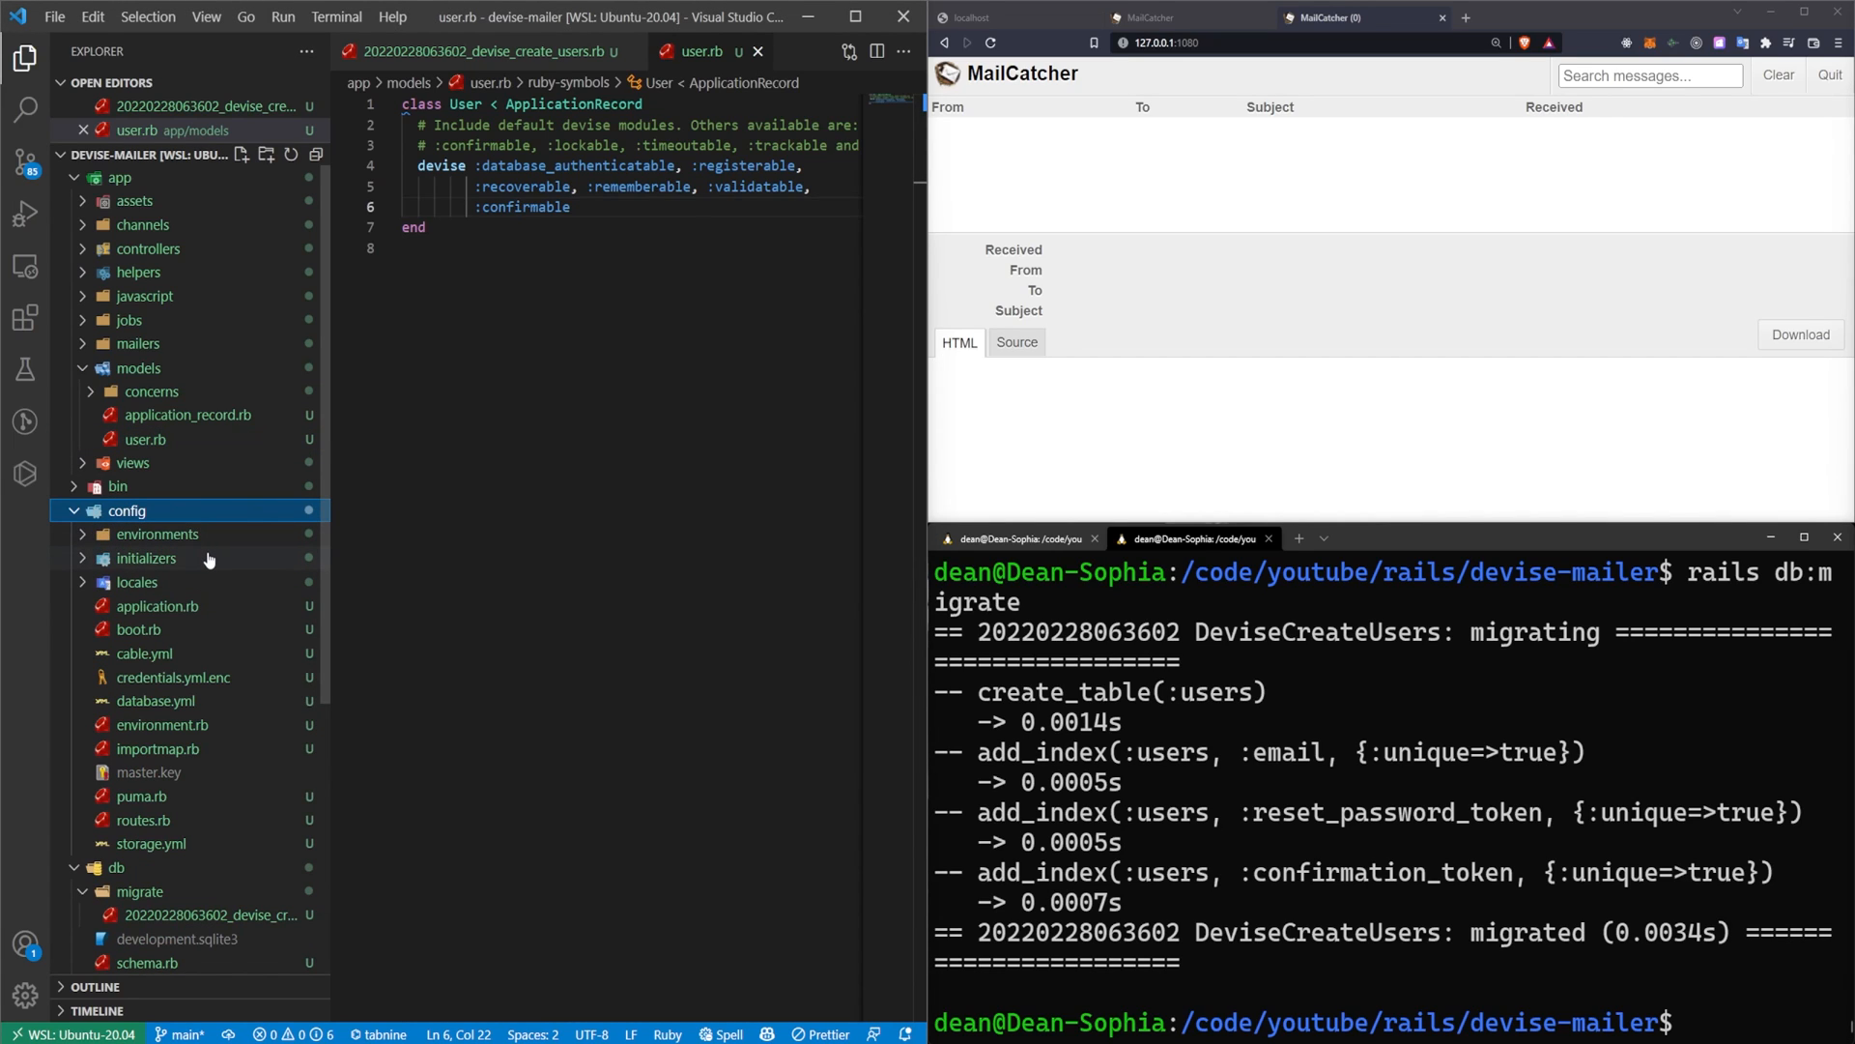
click(147, 557)
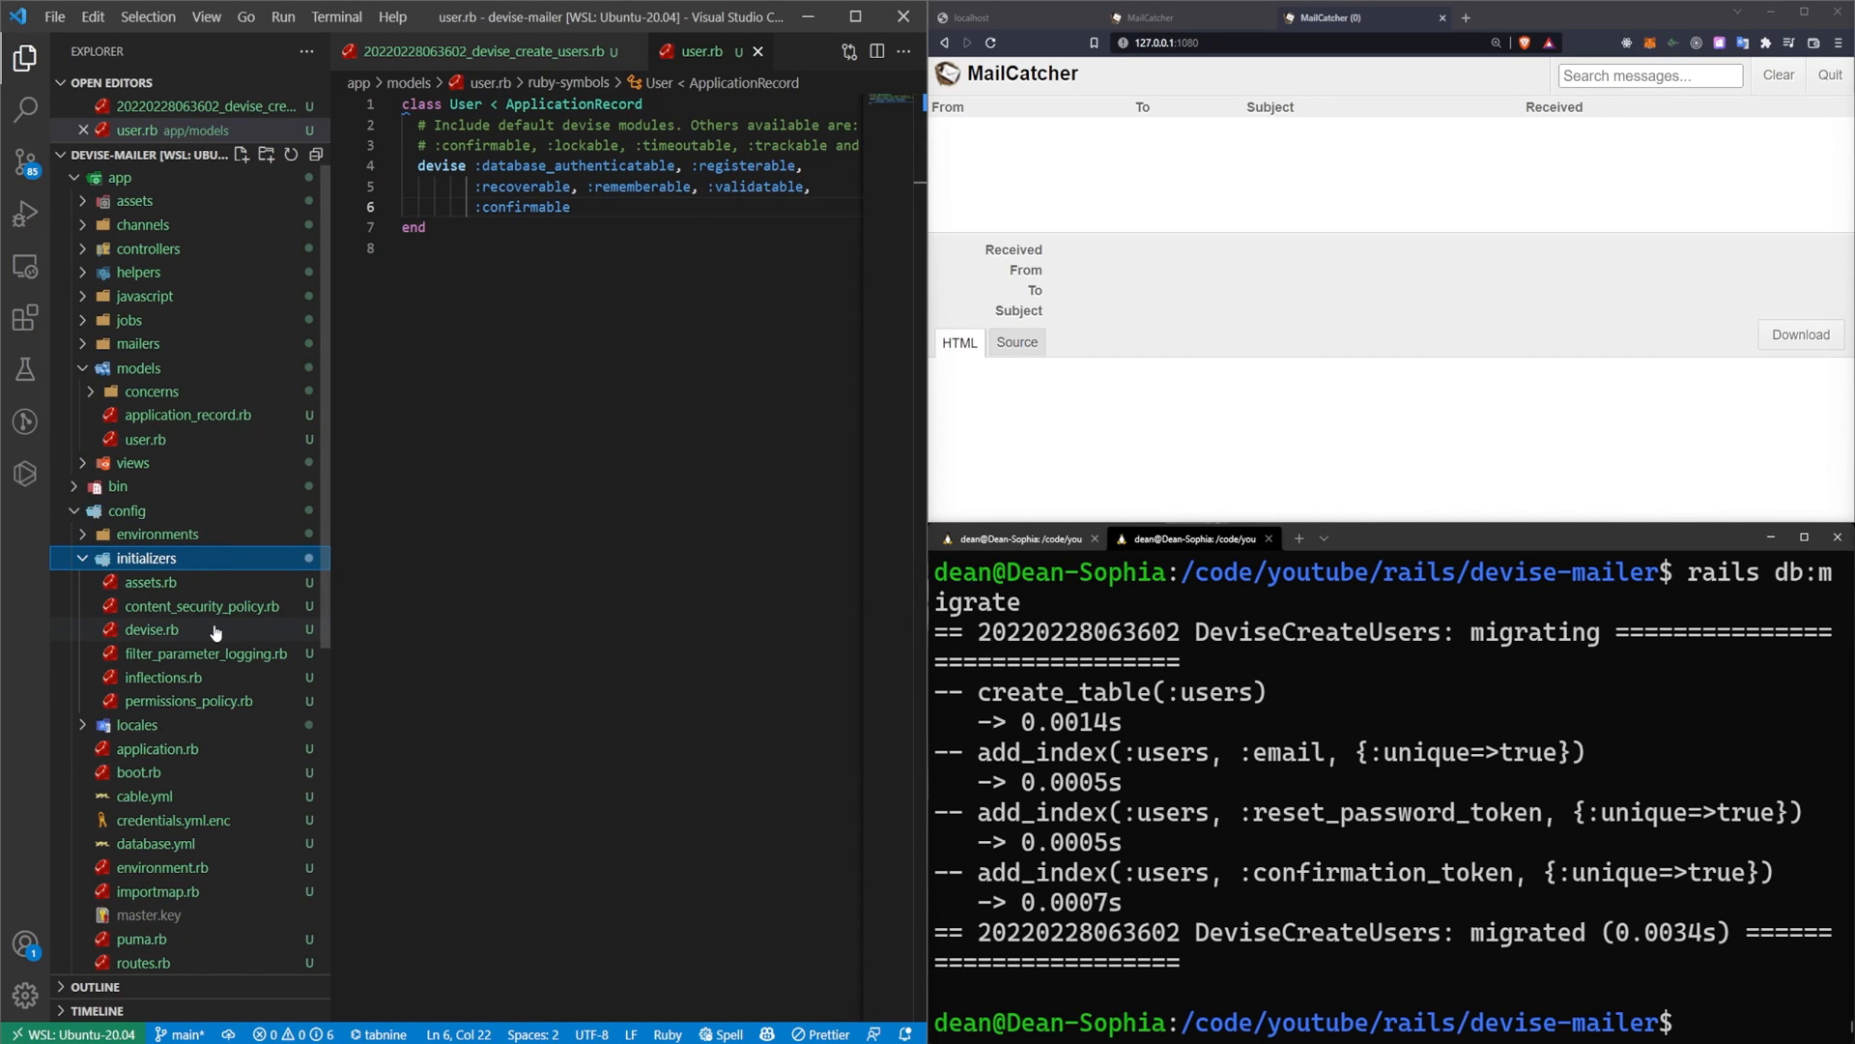
click(151, 628)
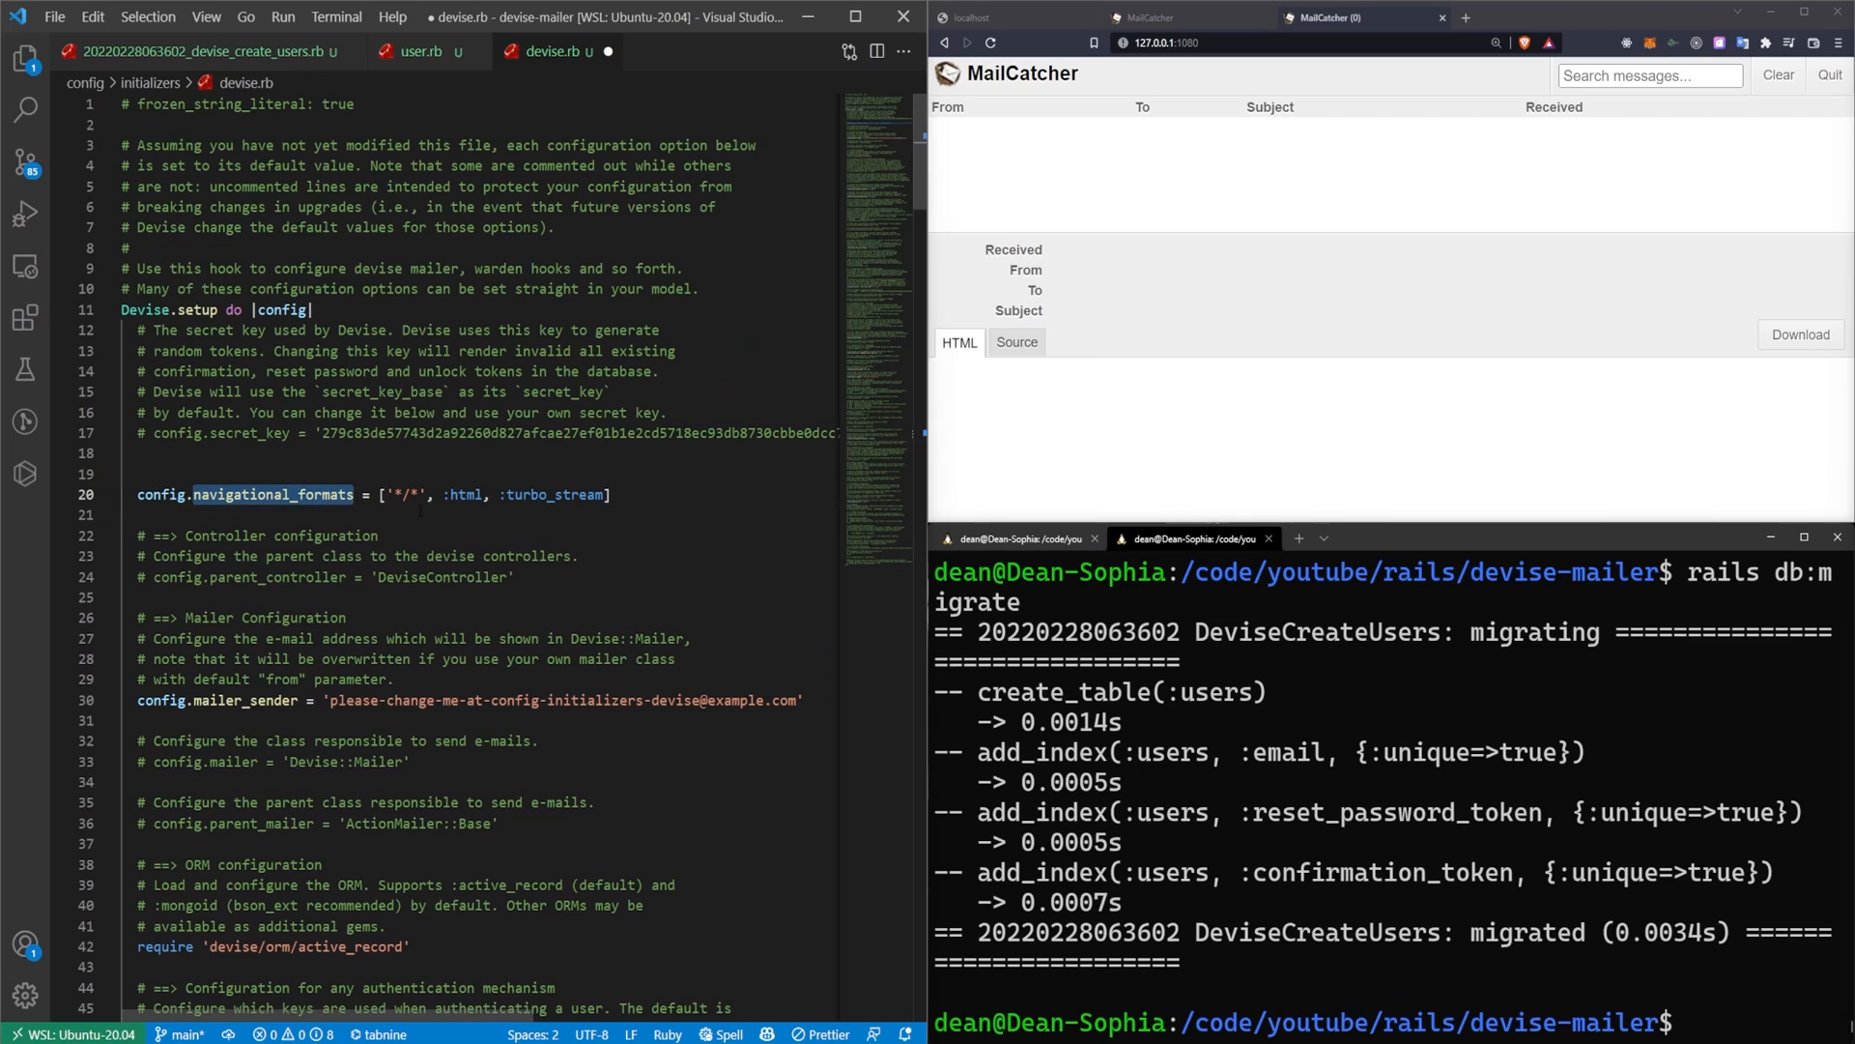
double_click(551, 495)
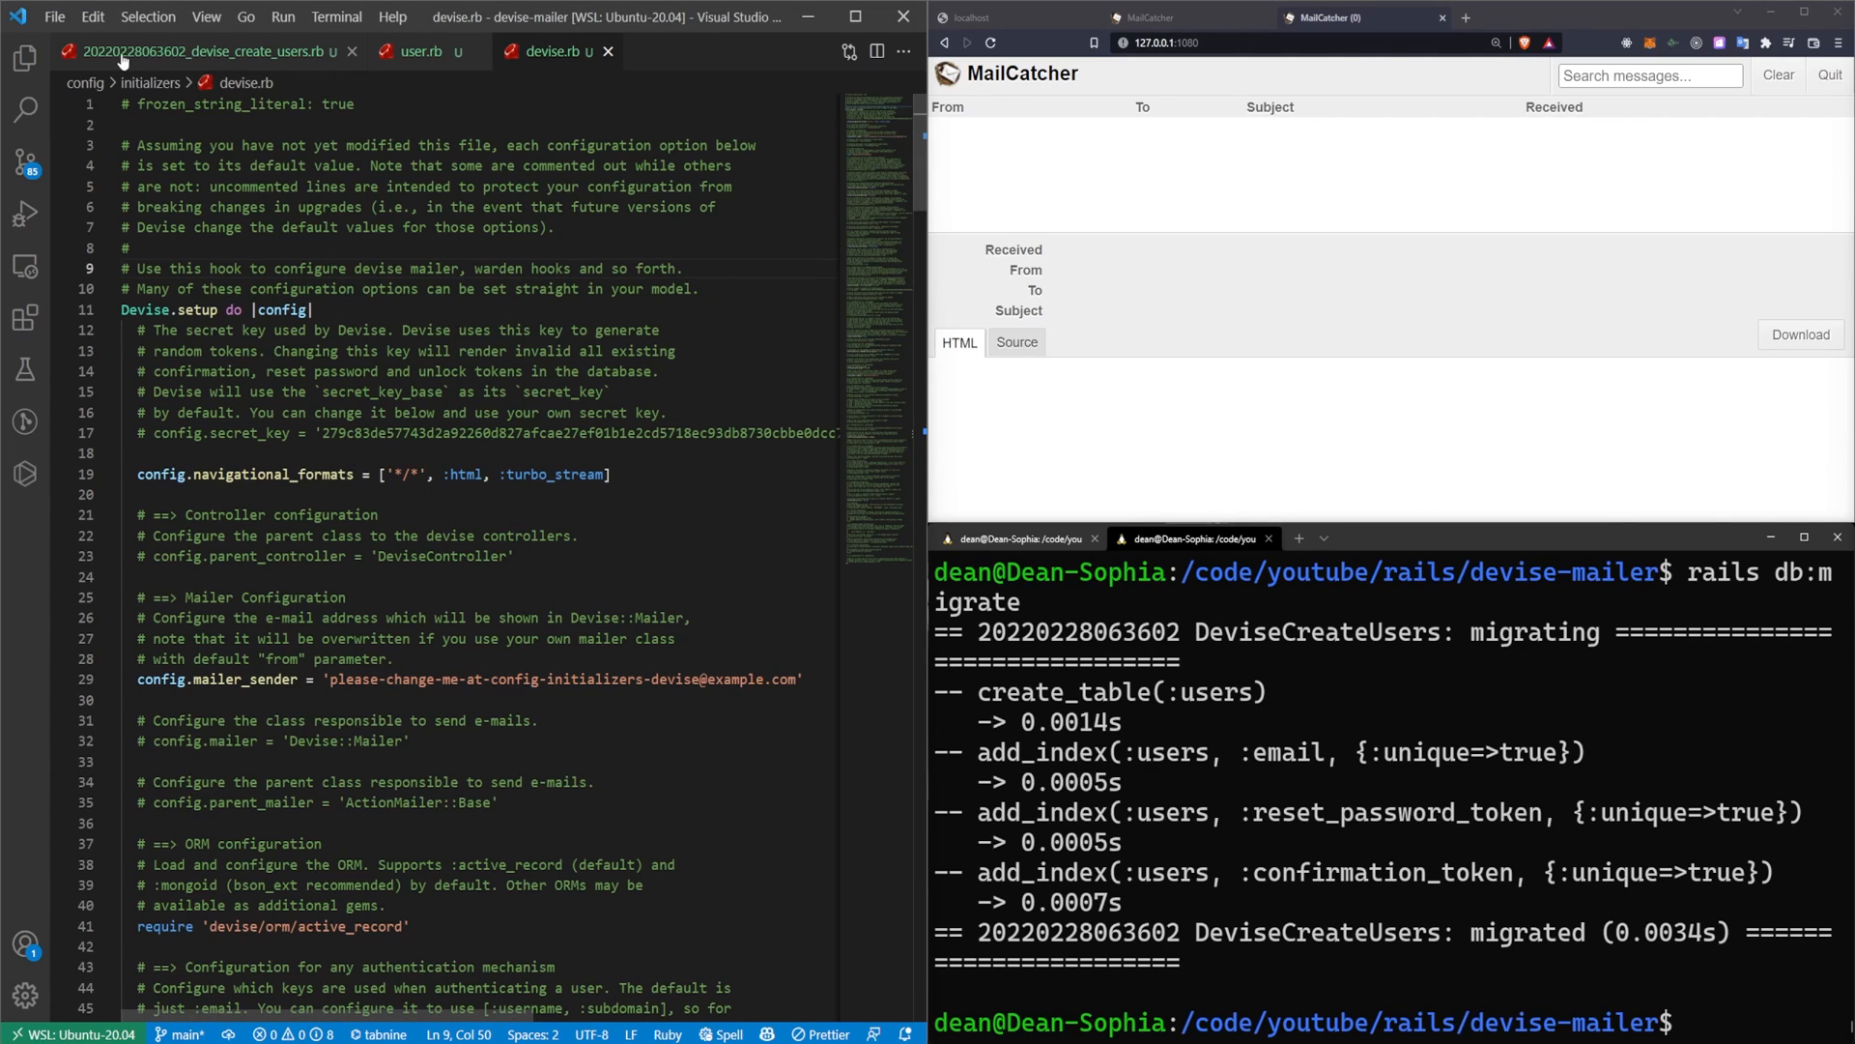
Add <%= notice if notice %> and <%= alert if alert %> inside body of application.html.erb
click(25, 56)
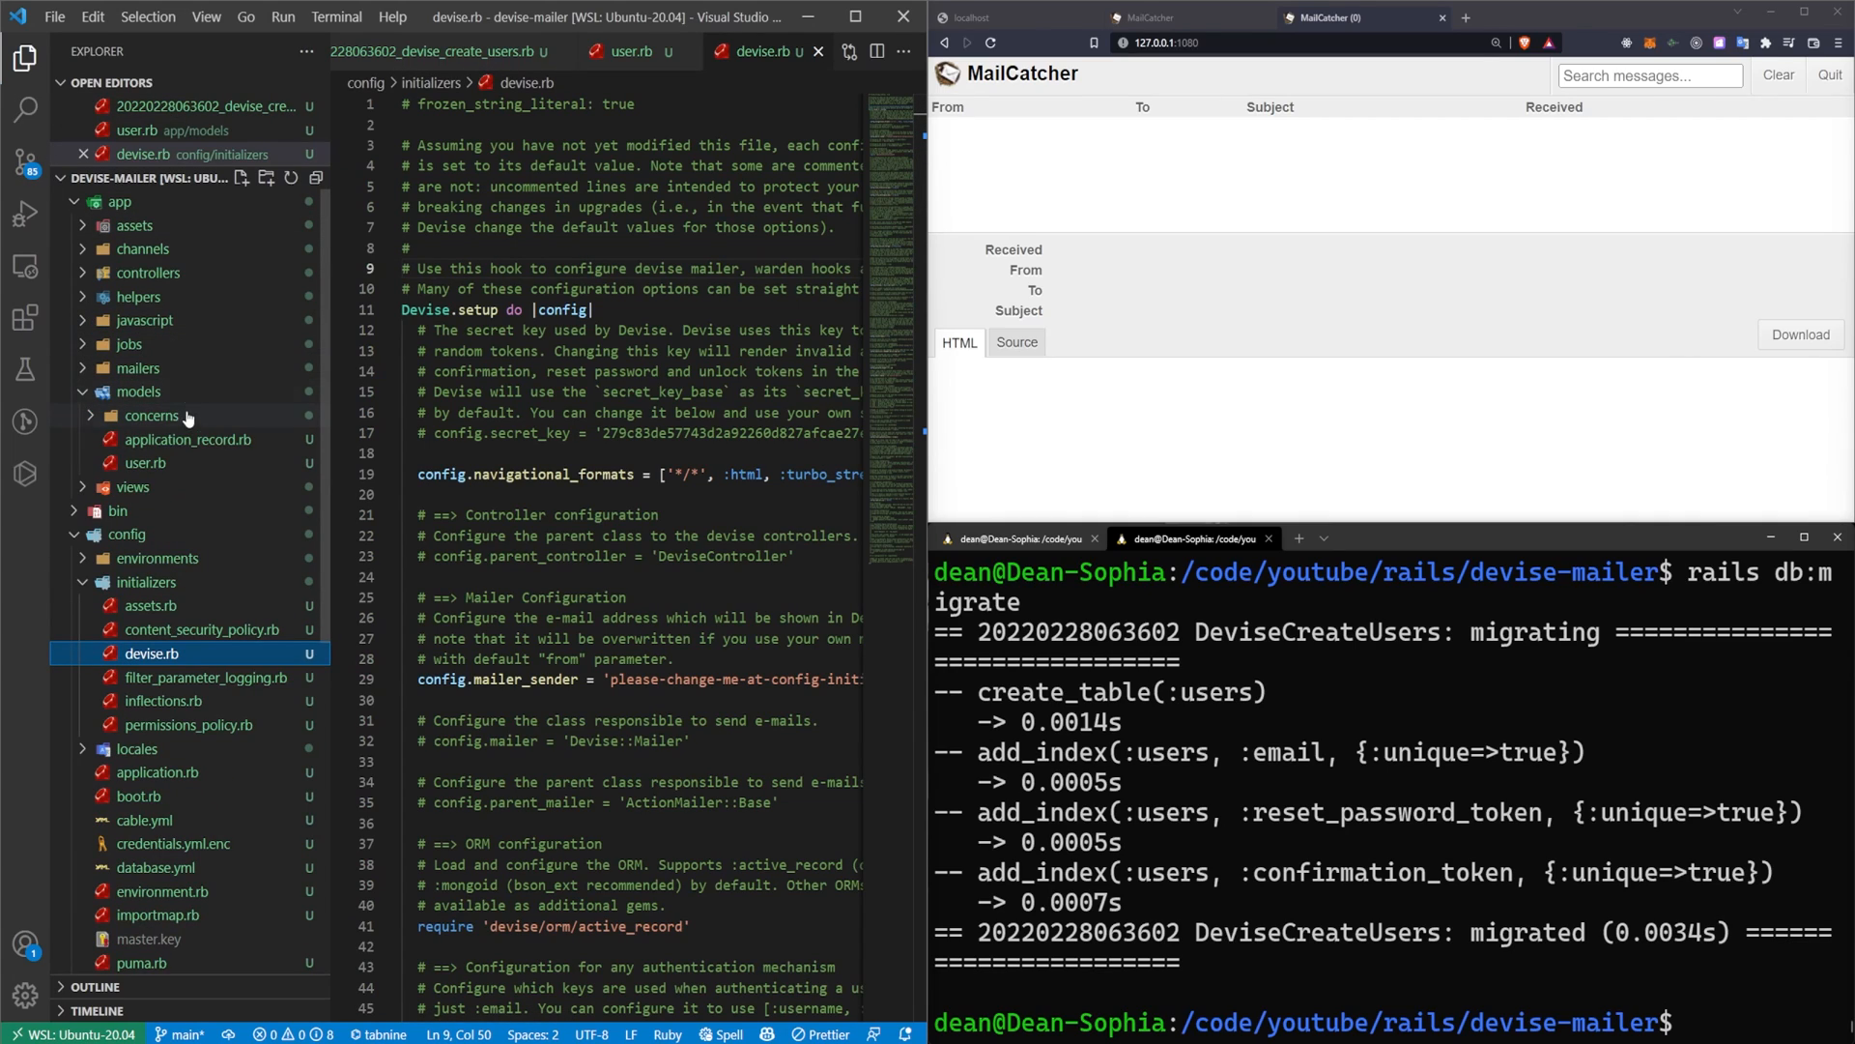
mouse_move(215, 439)
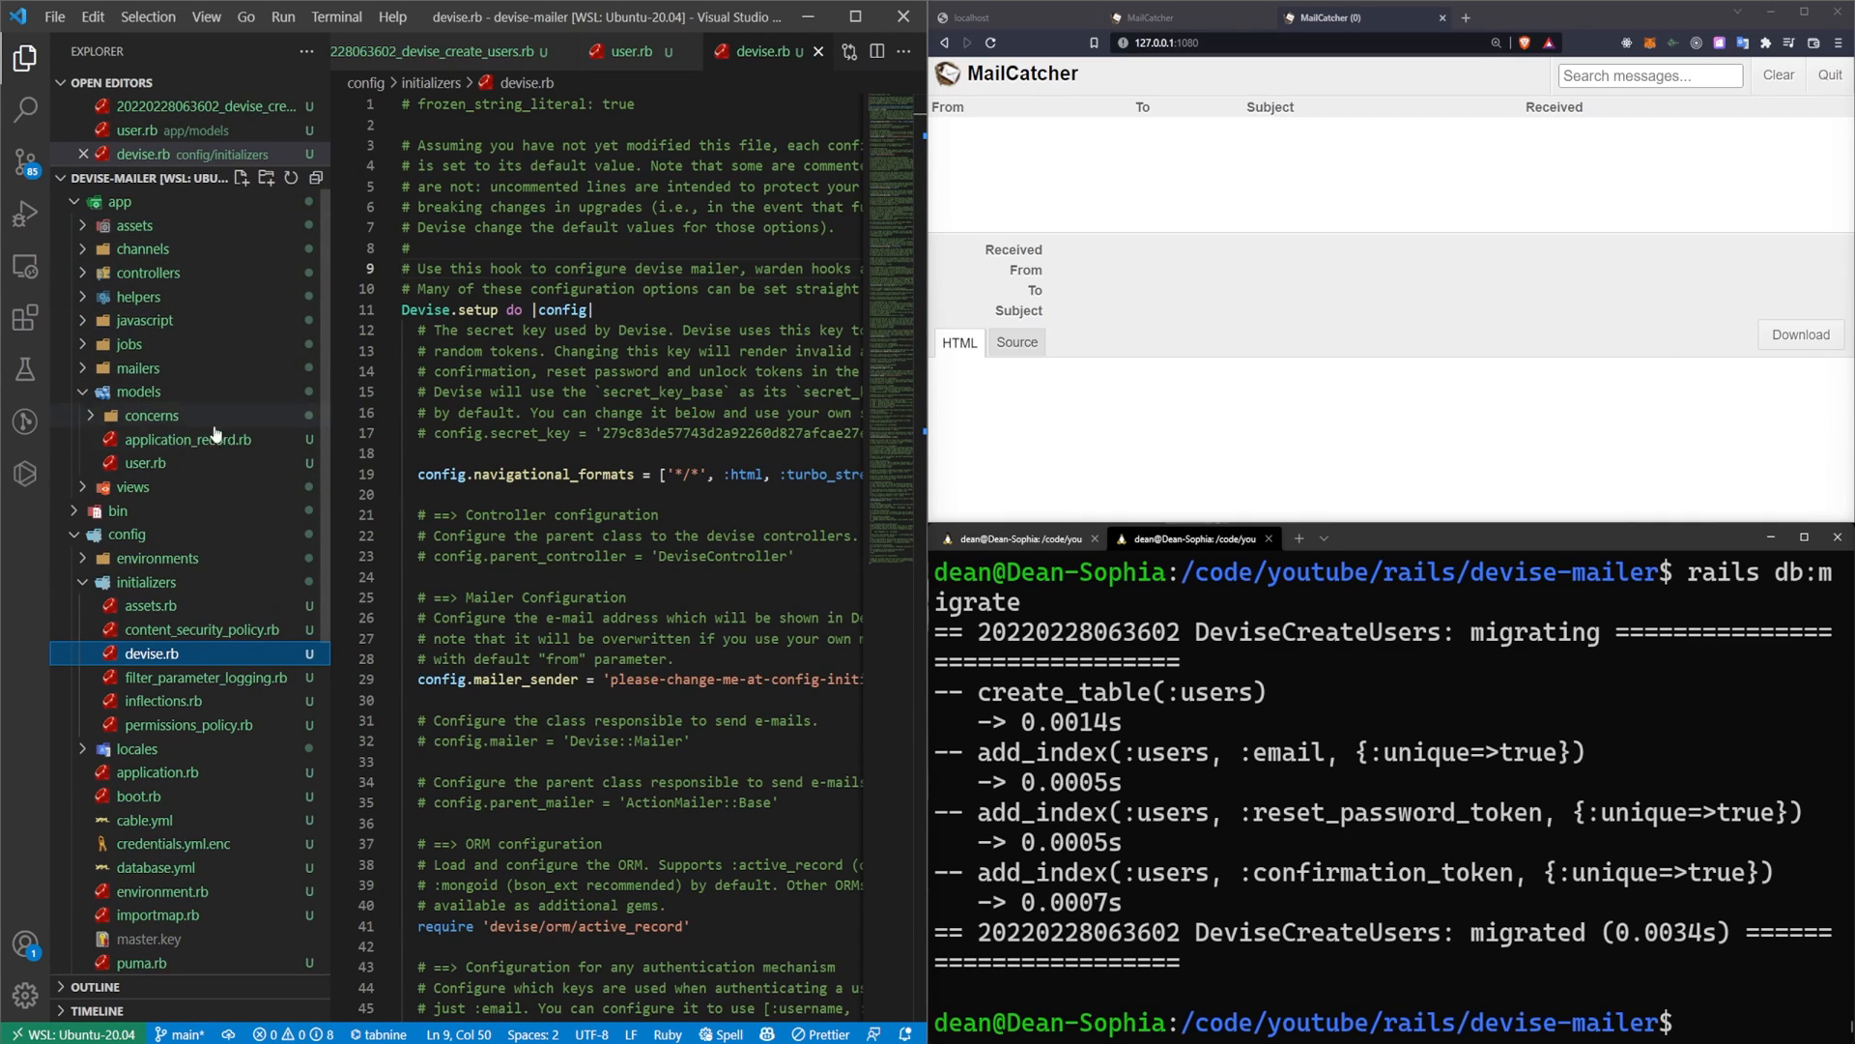
click(134, 487)
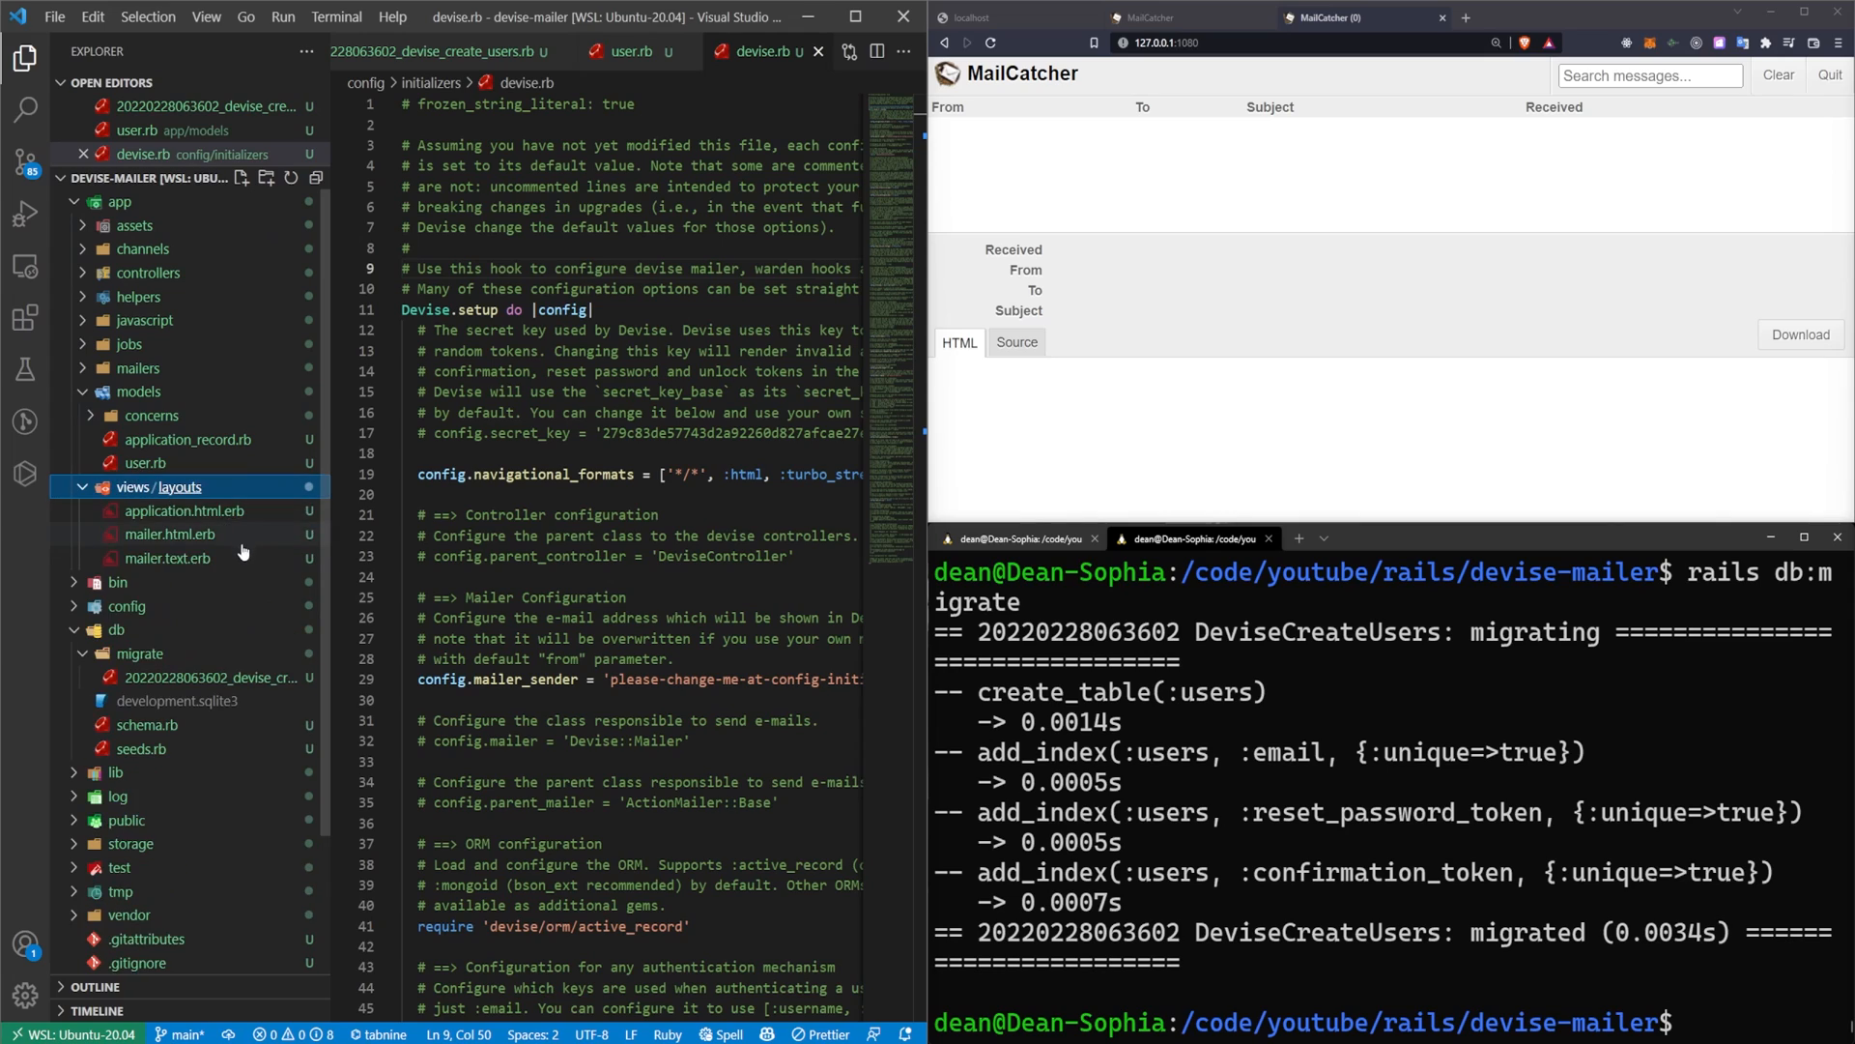
click(184, 533)
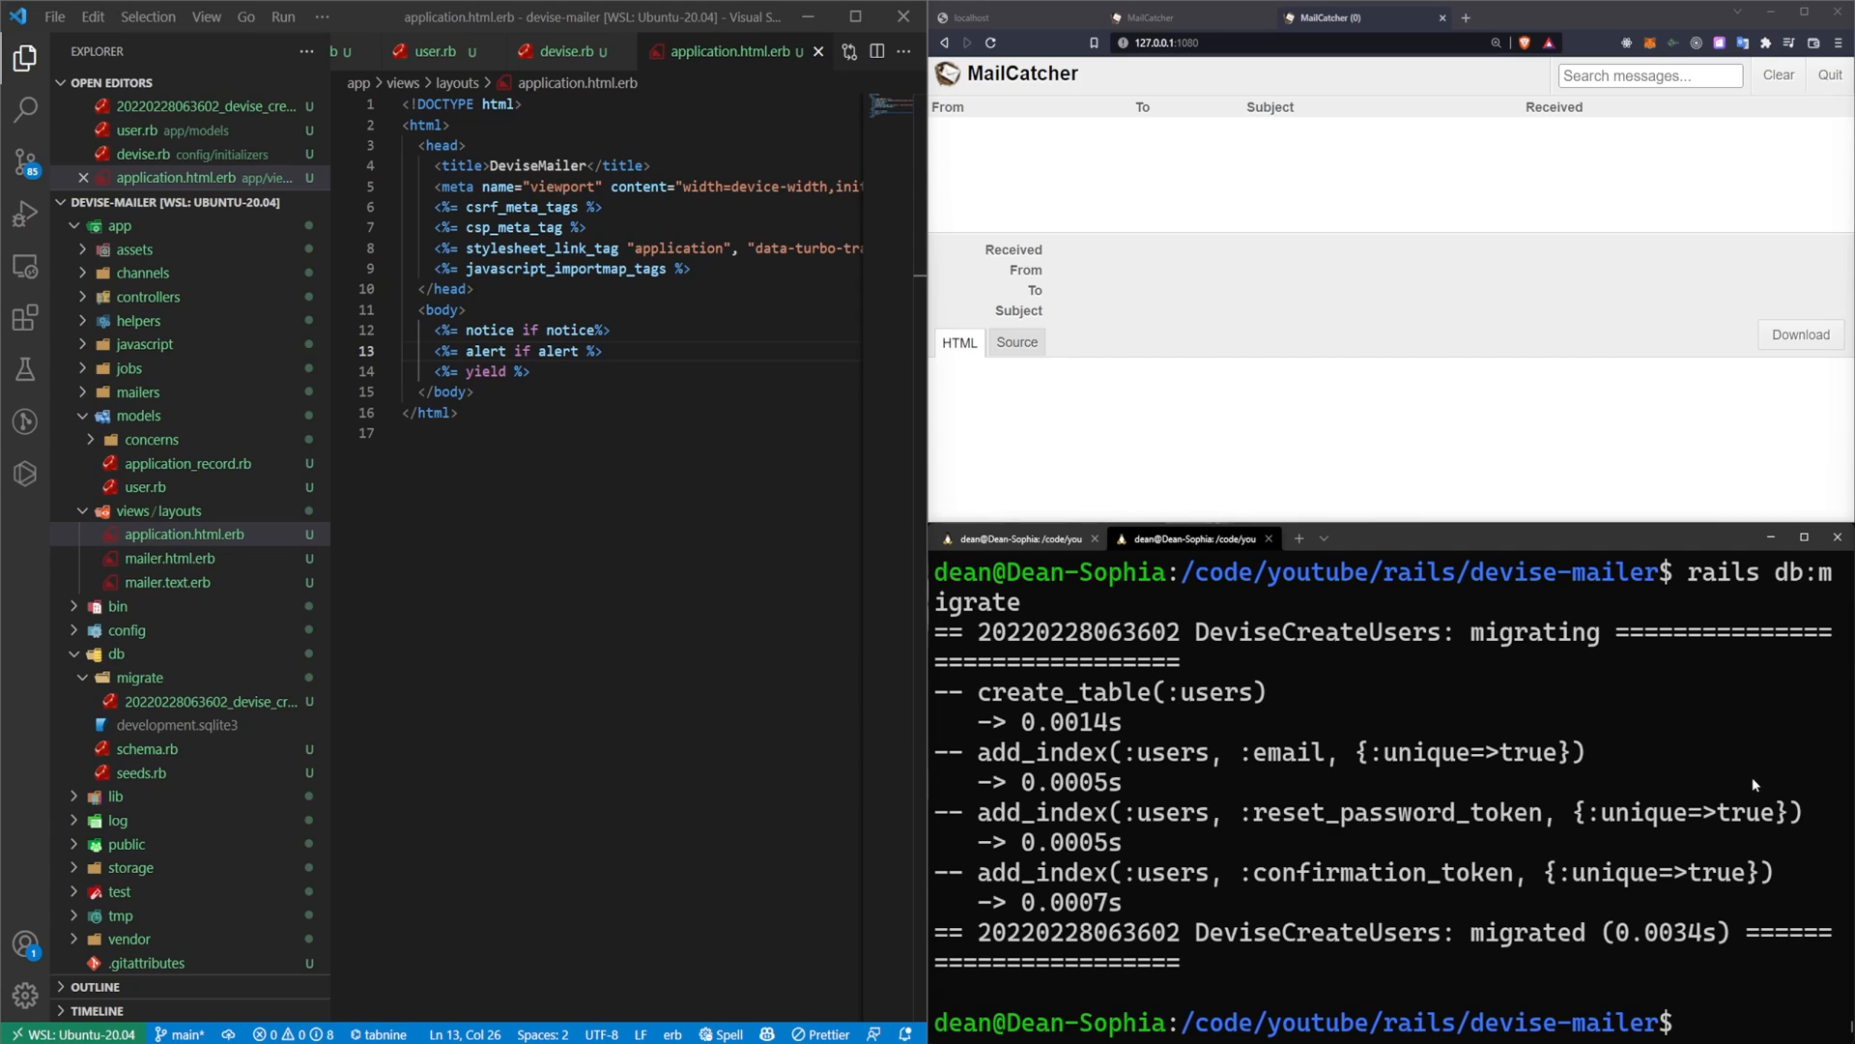
mouse_move(1597, 853)
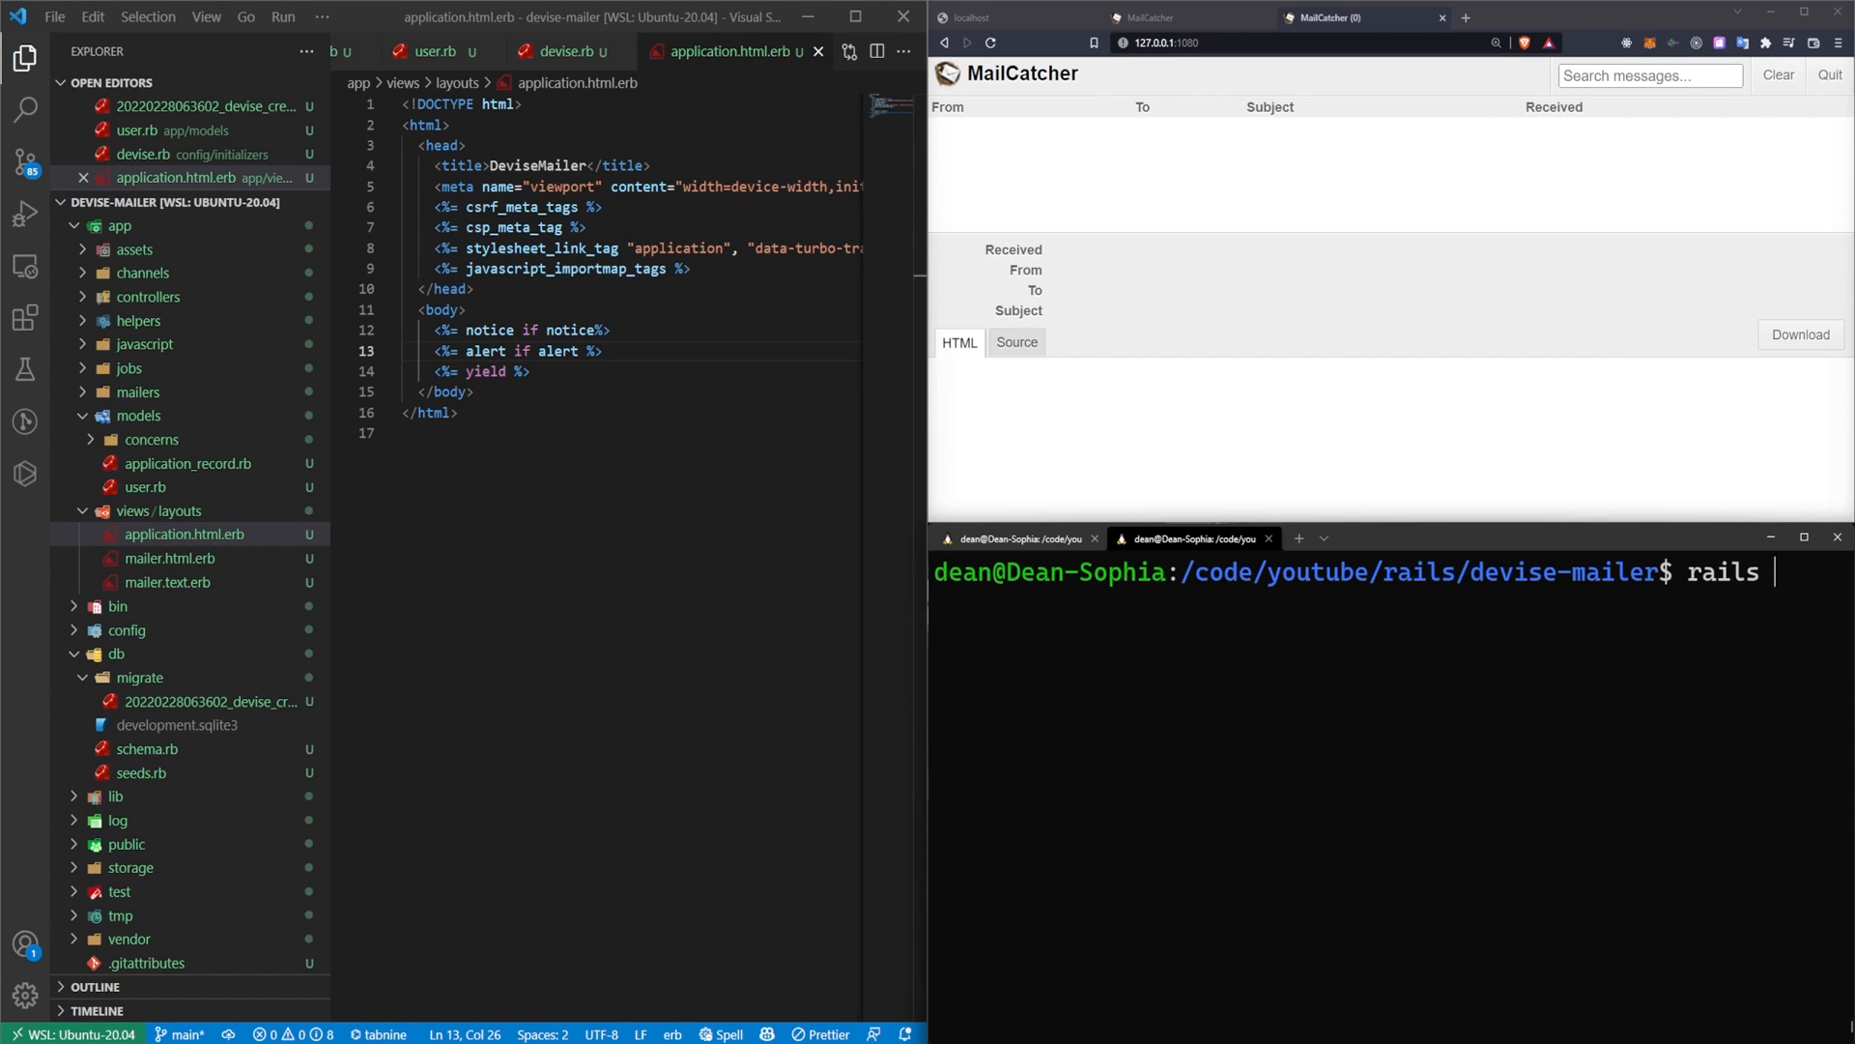
Run 'rails g controller pages home' and reach the config folder for routes
text(g controller pages home)
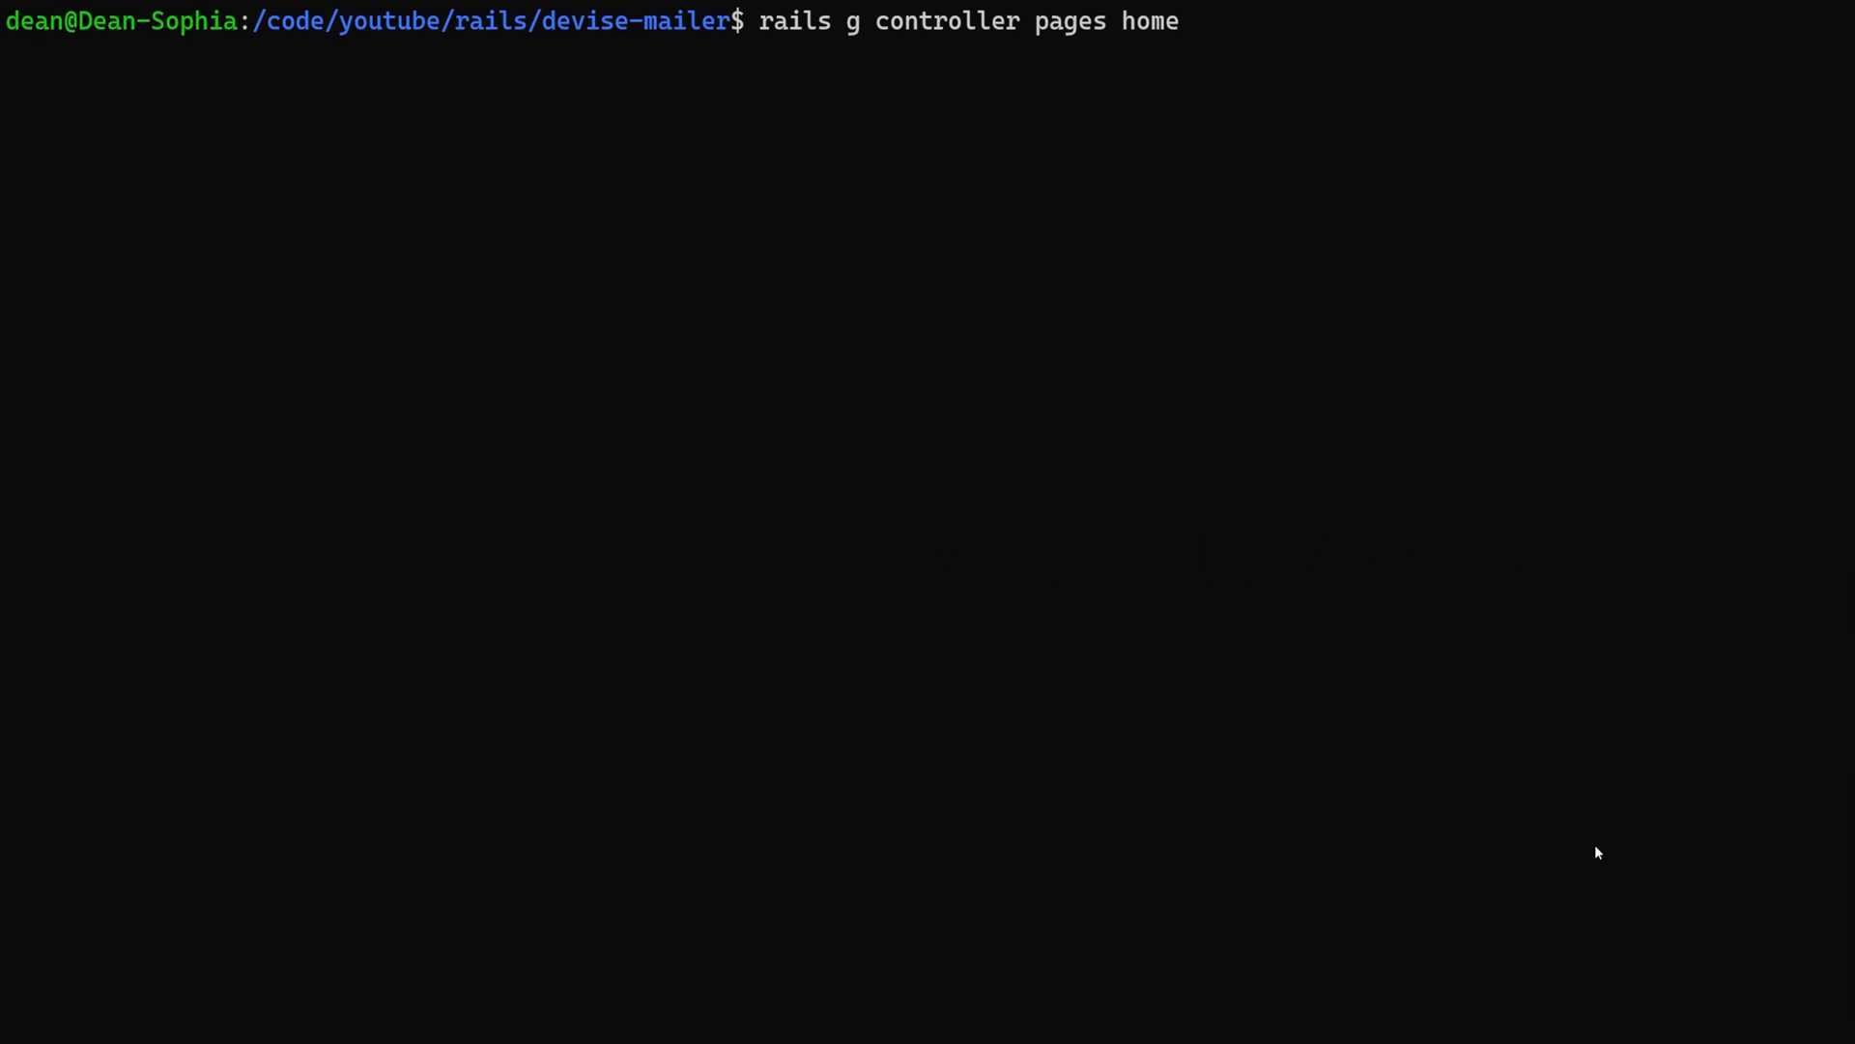
mouse_move(1295, 636)
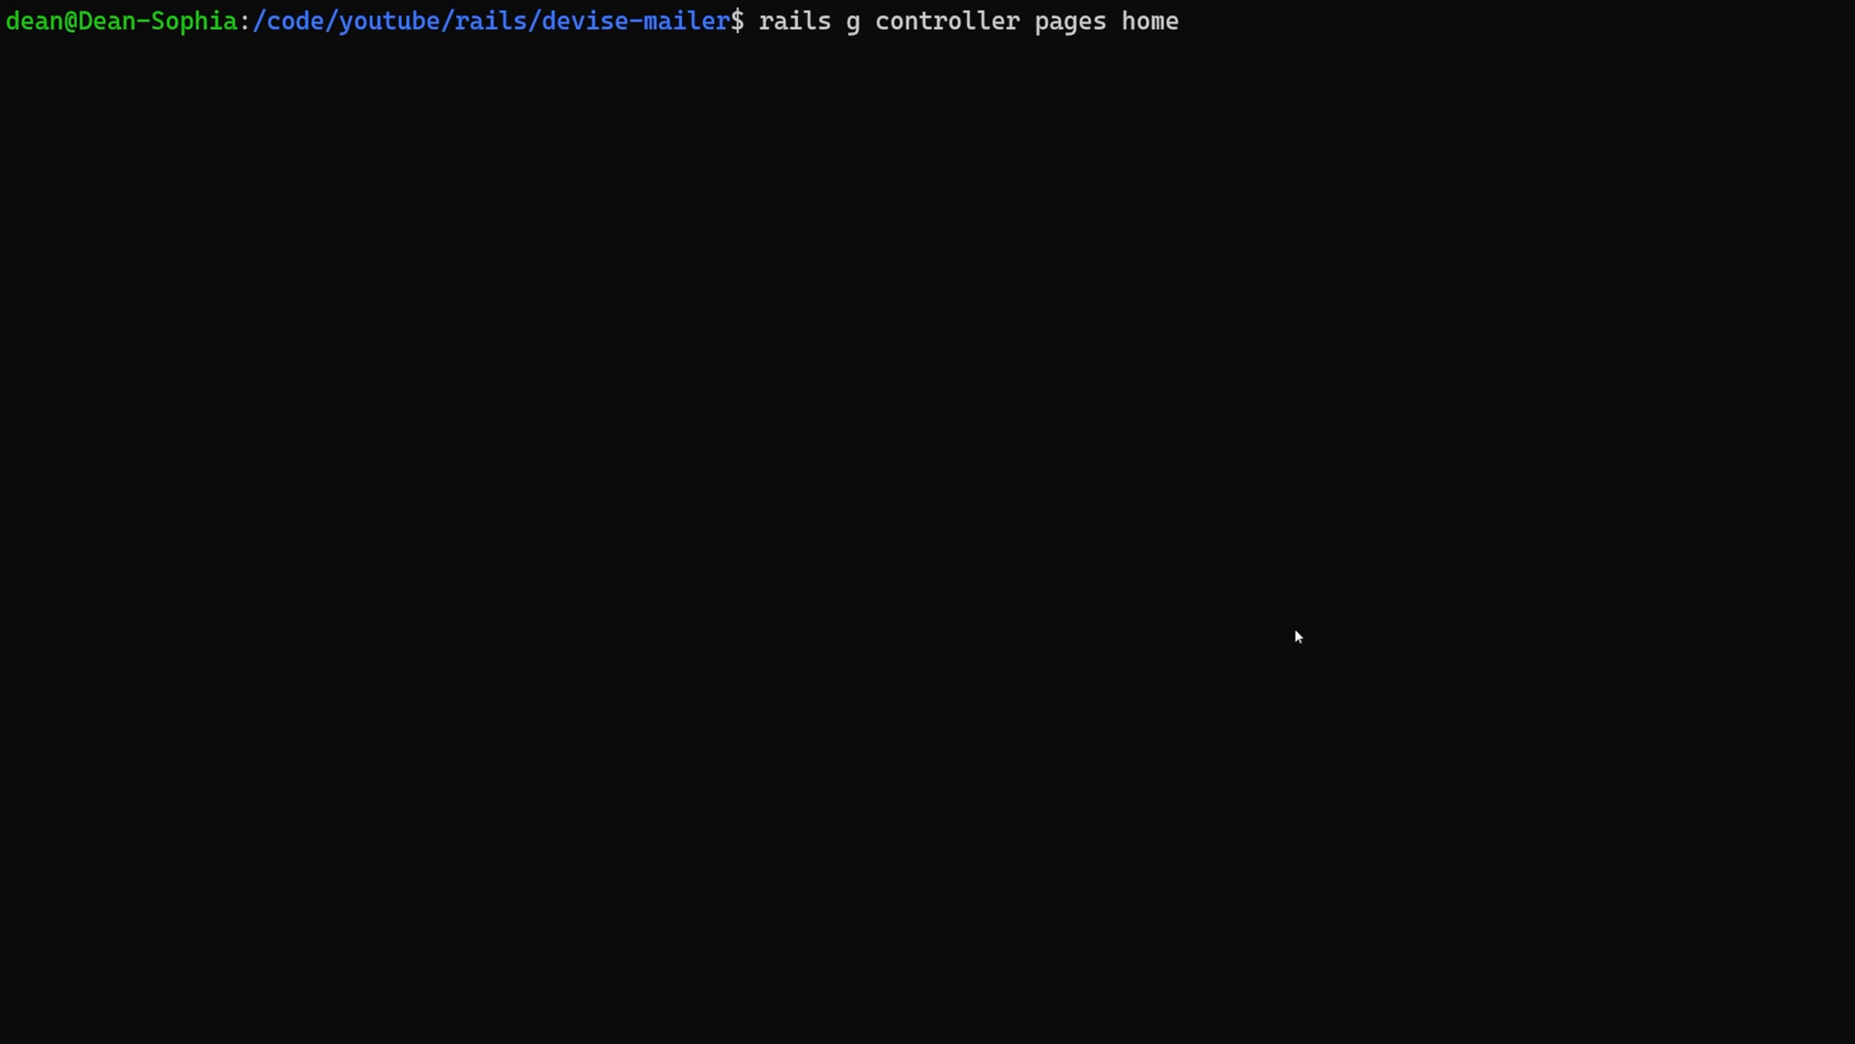
key(Return)
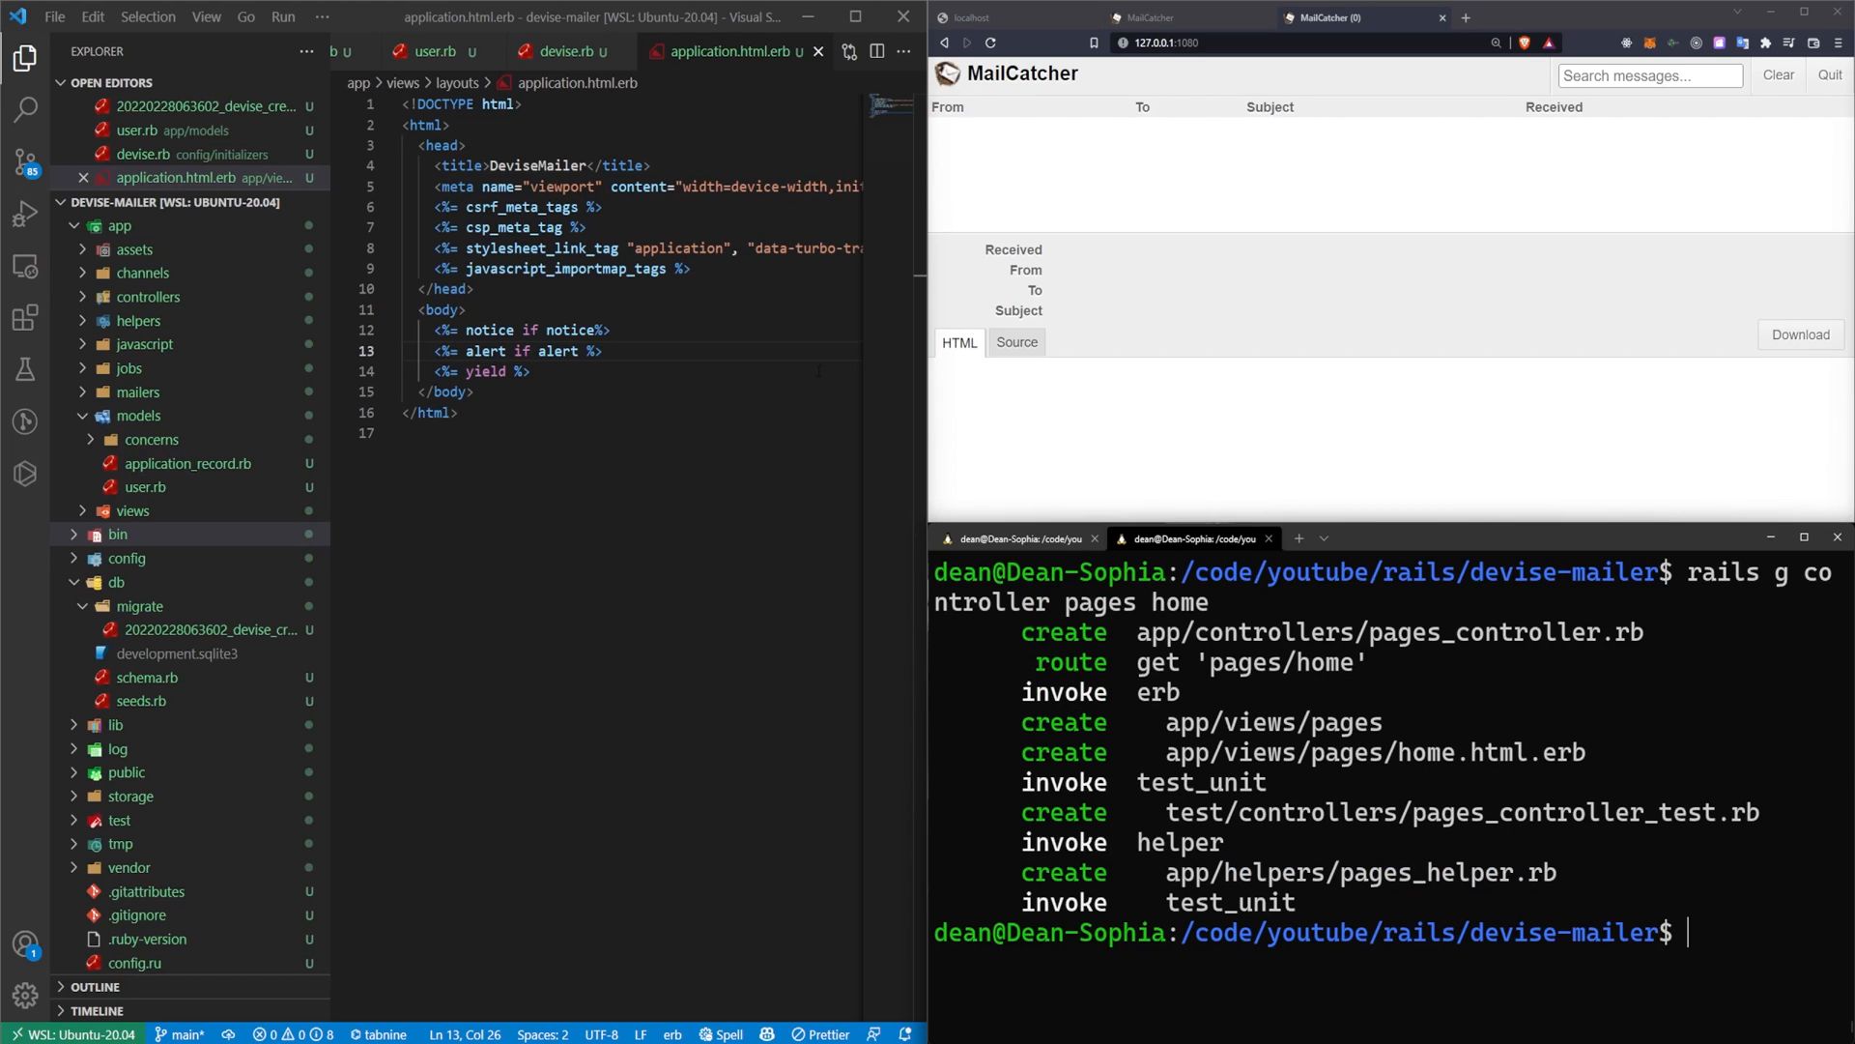
scroll(down, 3)
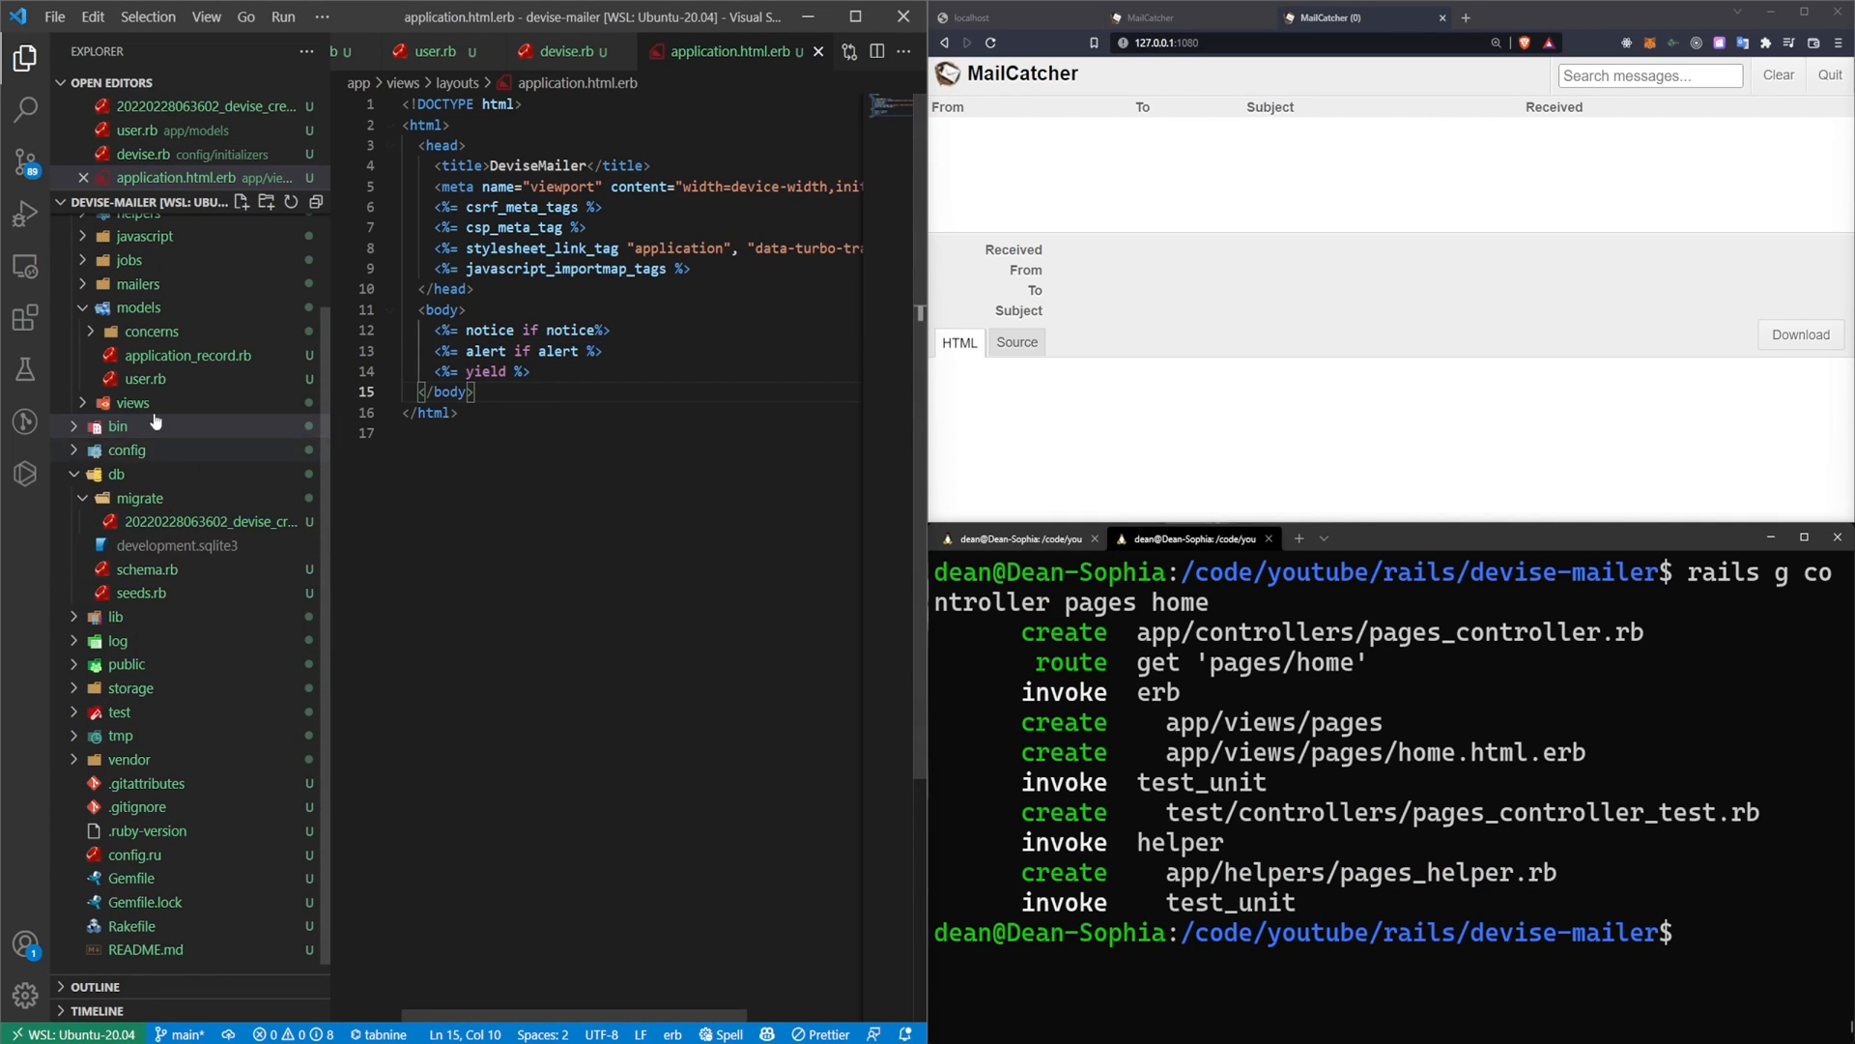
click(143, 757)
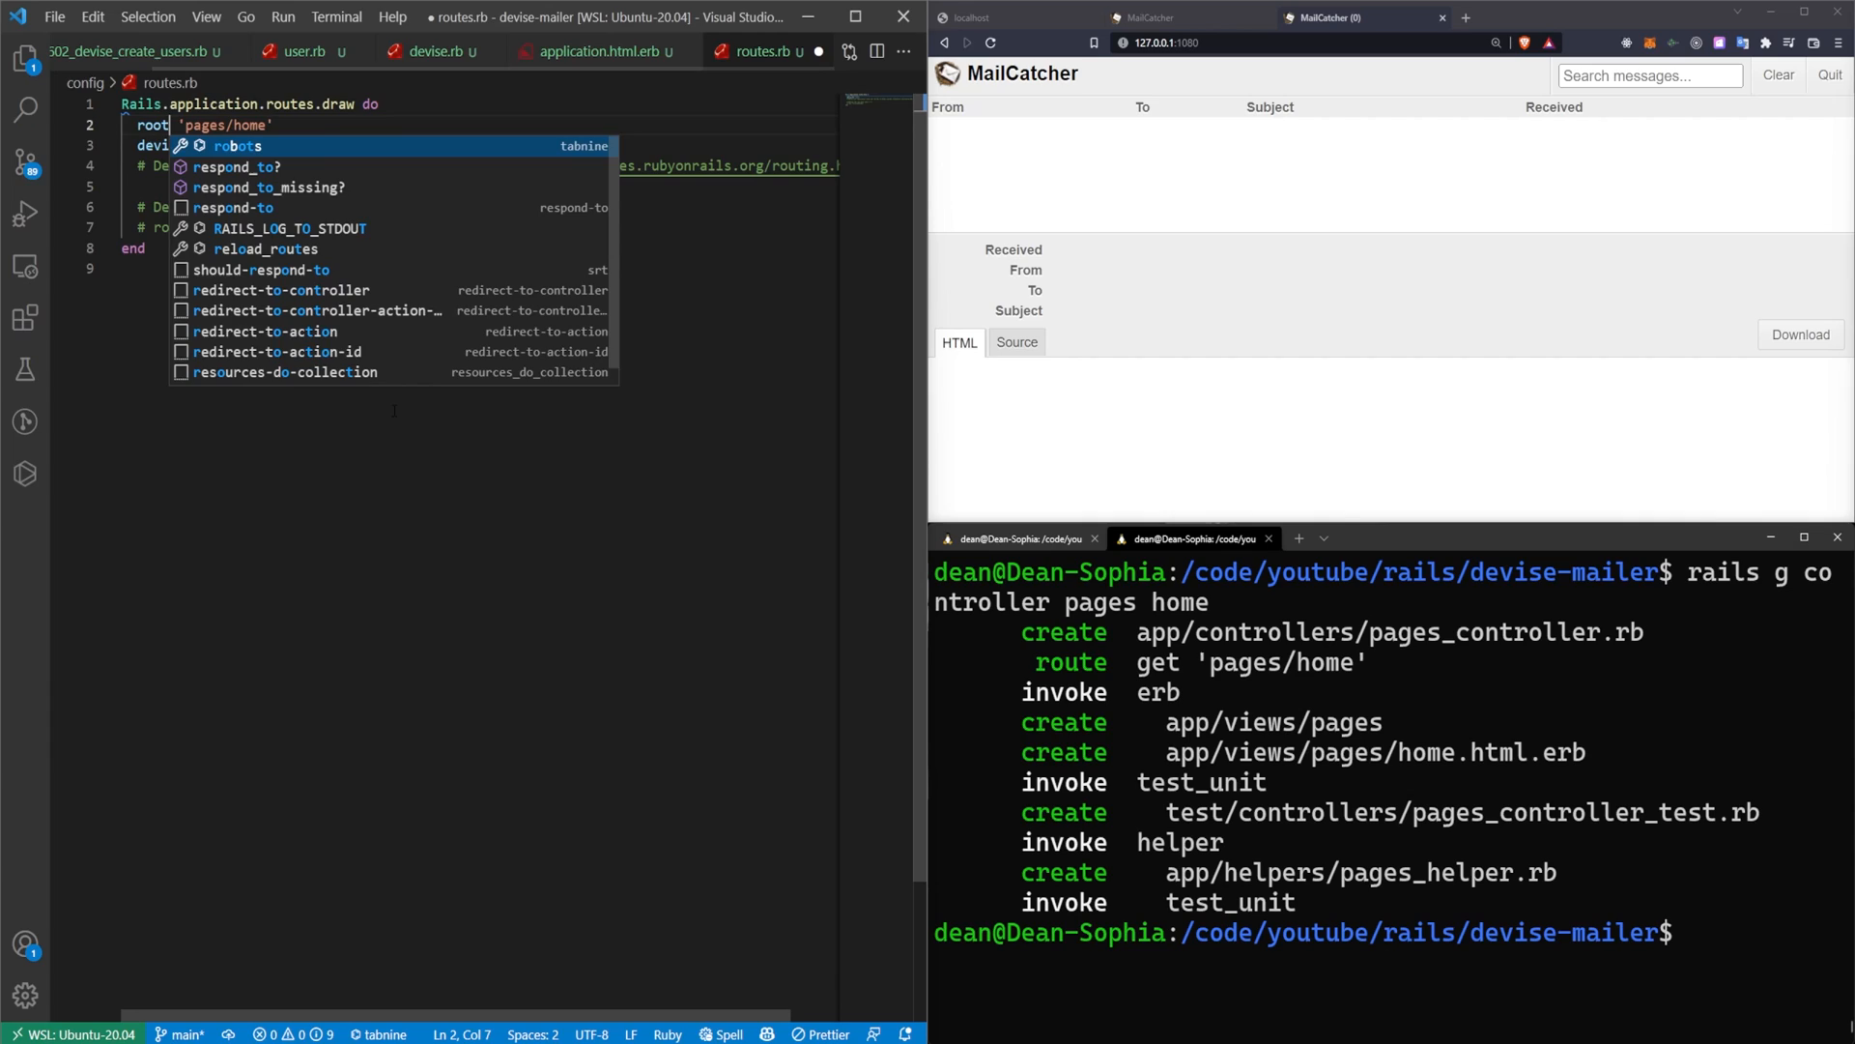
Set root 'pages#home' in routes.rb, run rails db:migrate and start the Rails server
key(Escape)
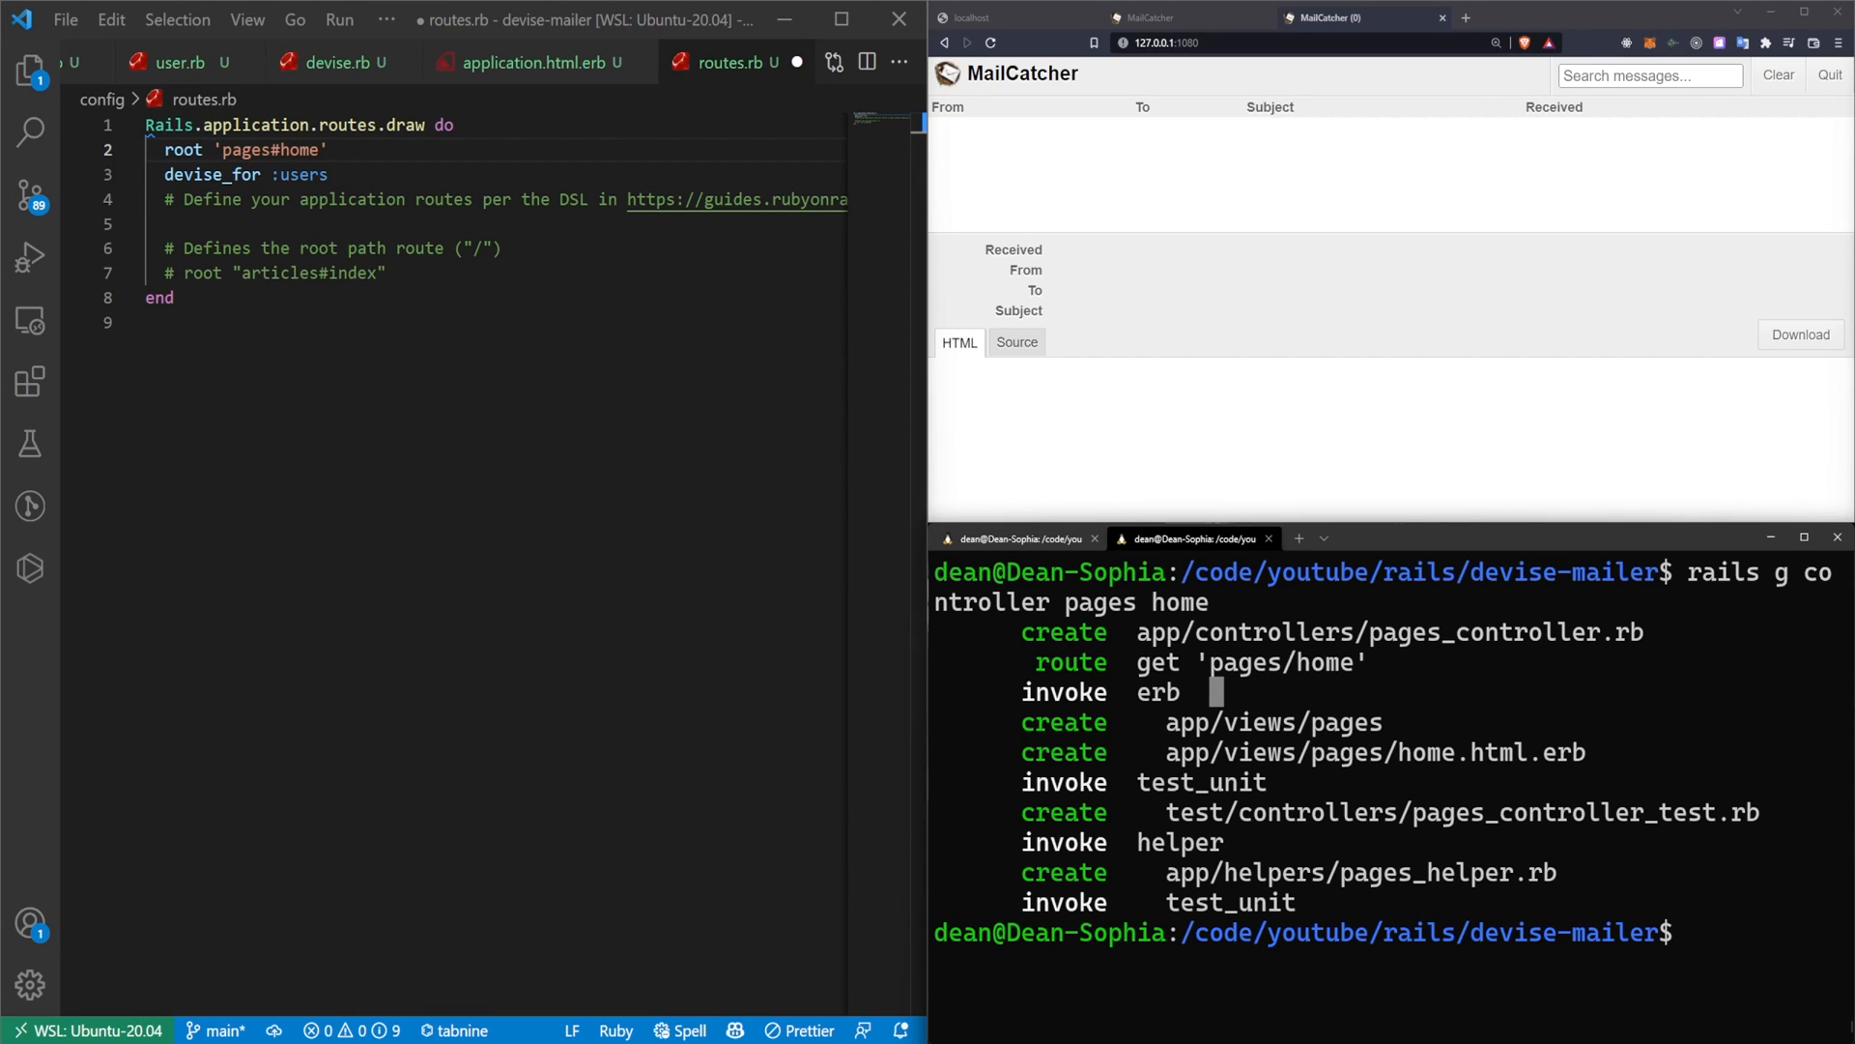
text(rails db:migrate)
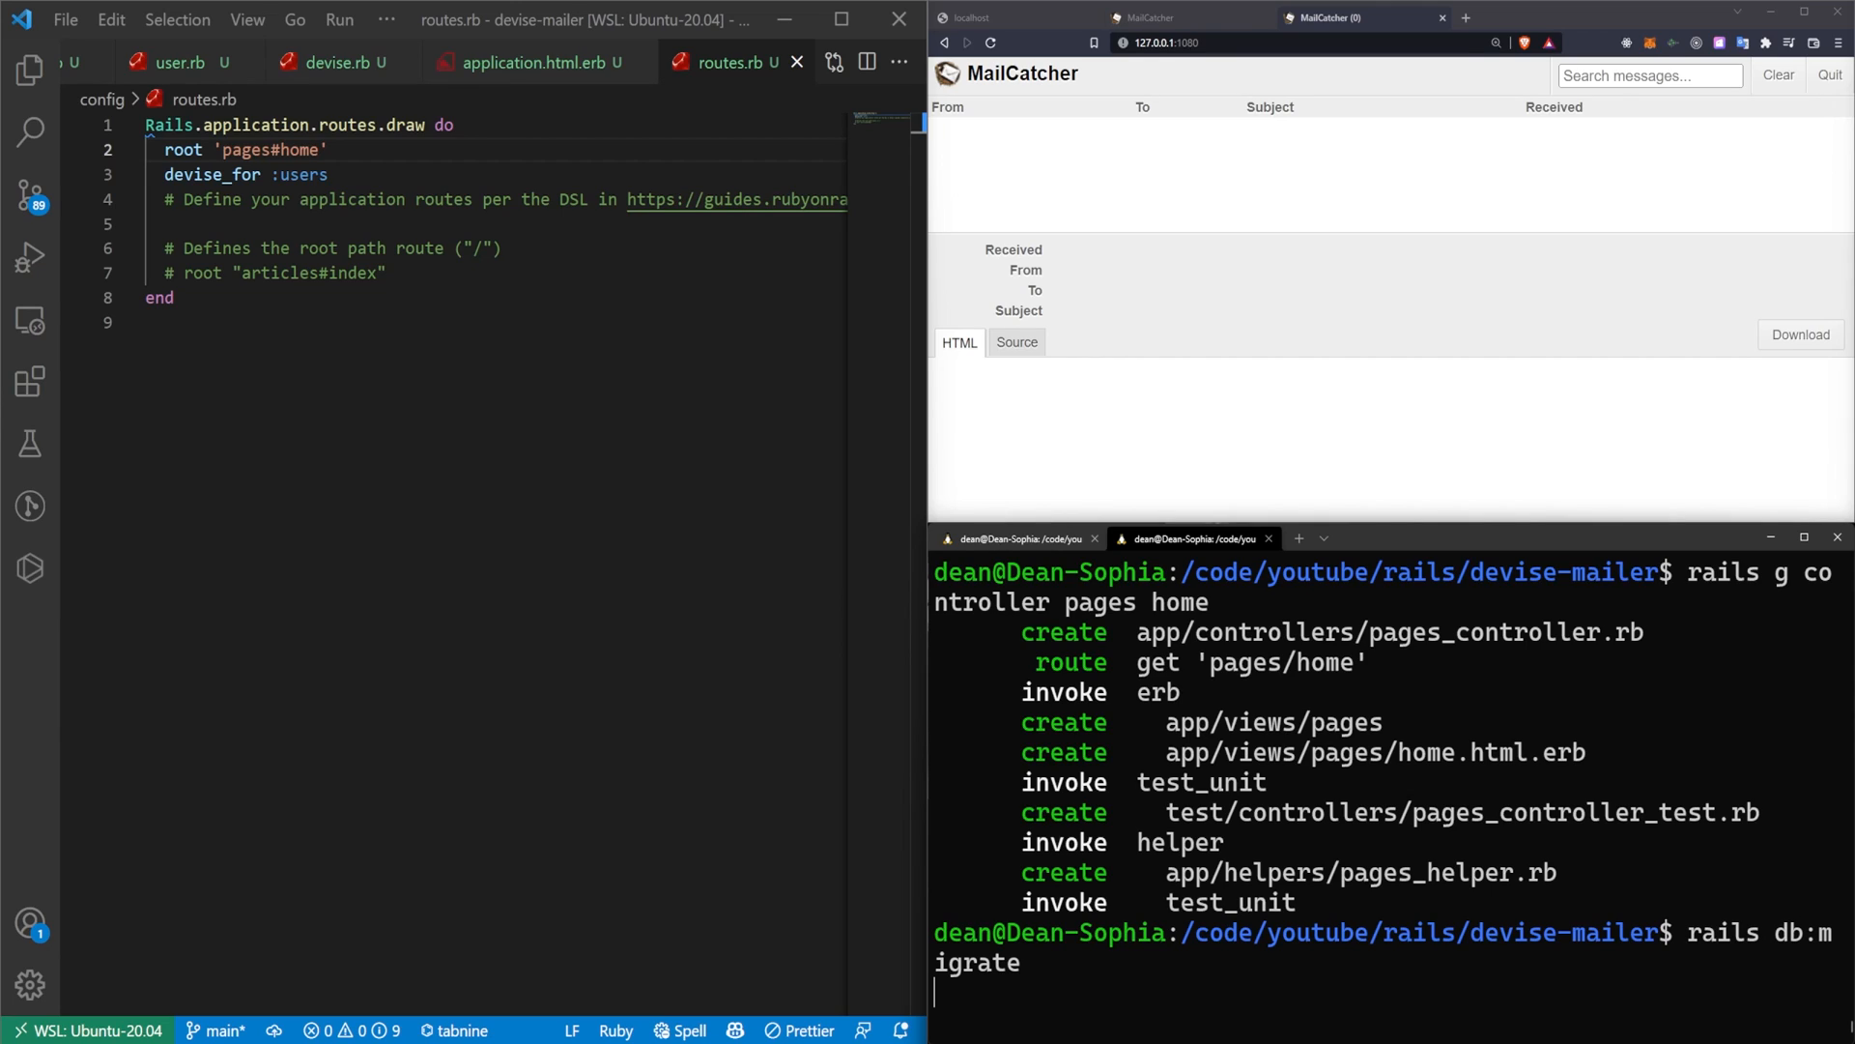
text(rails/devise-mailer$ rai)
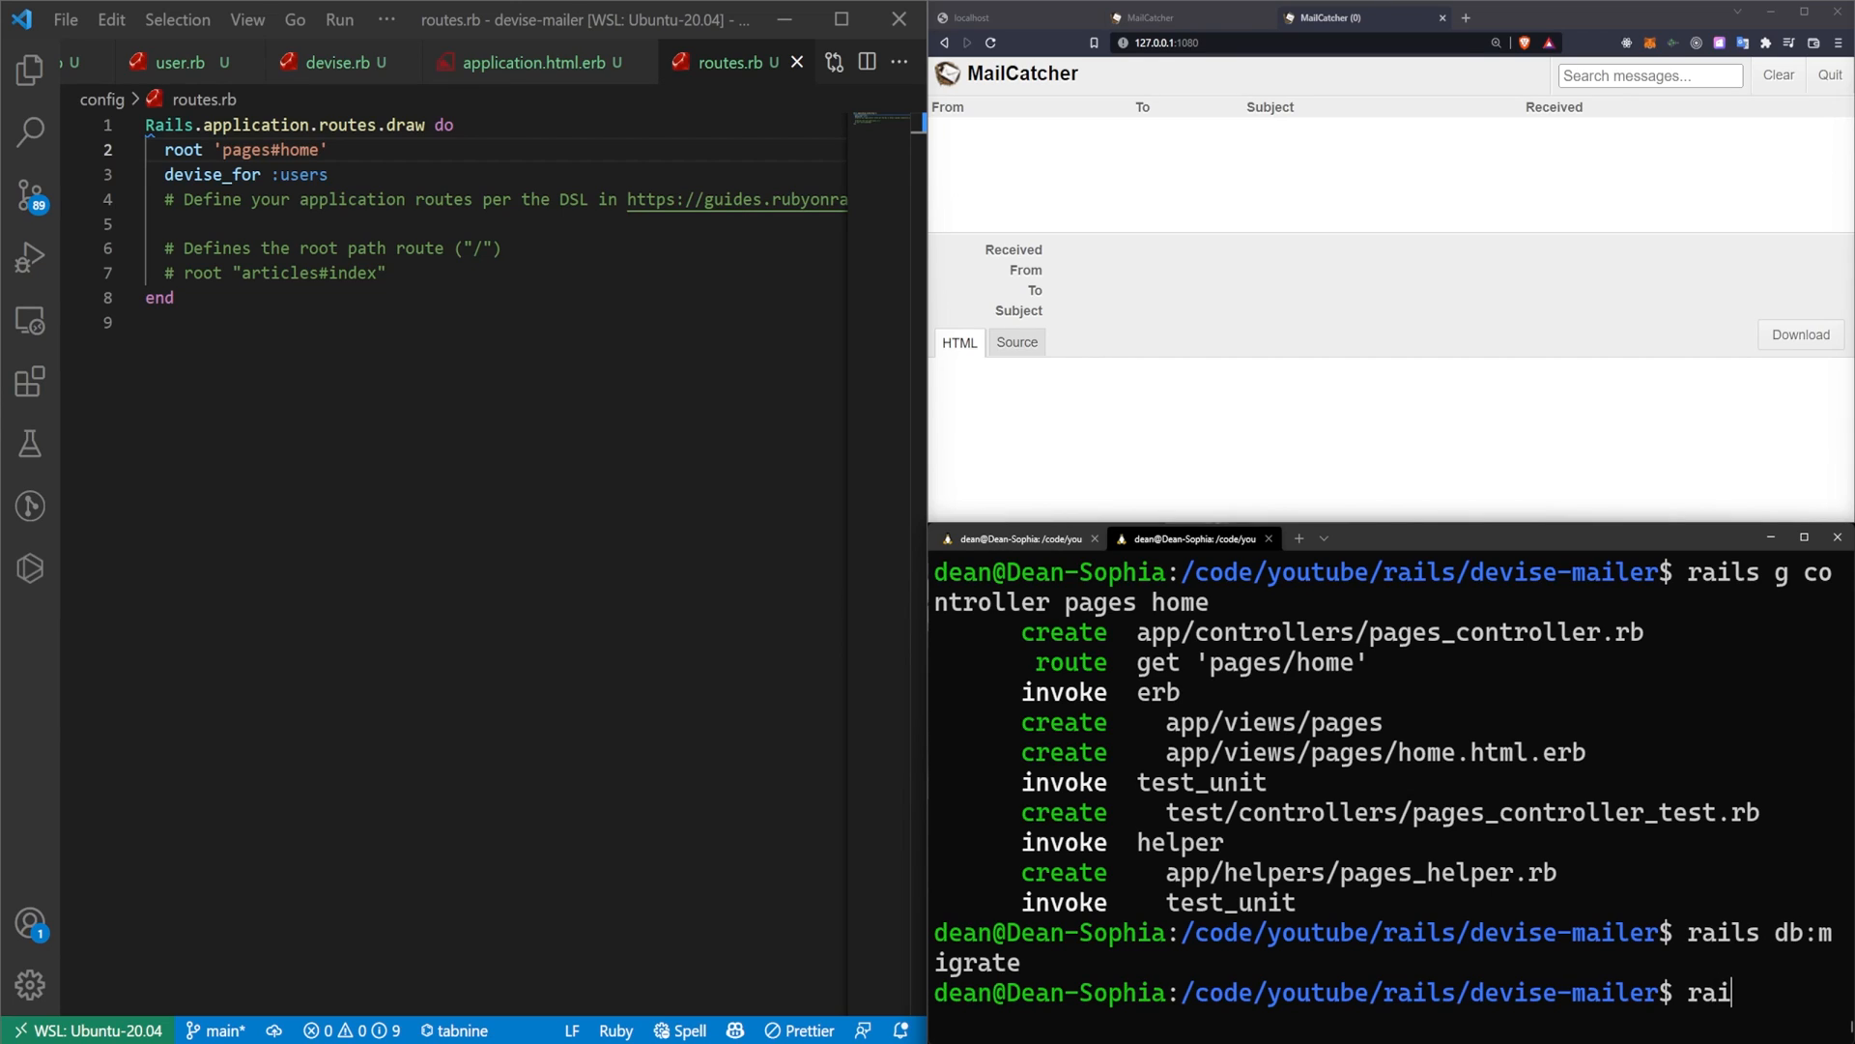
key(Return)
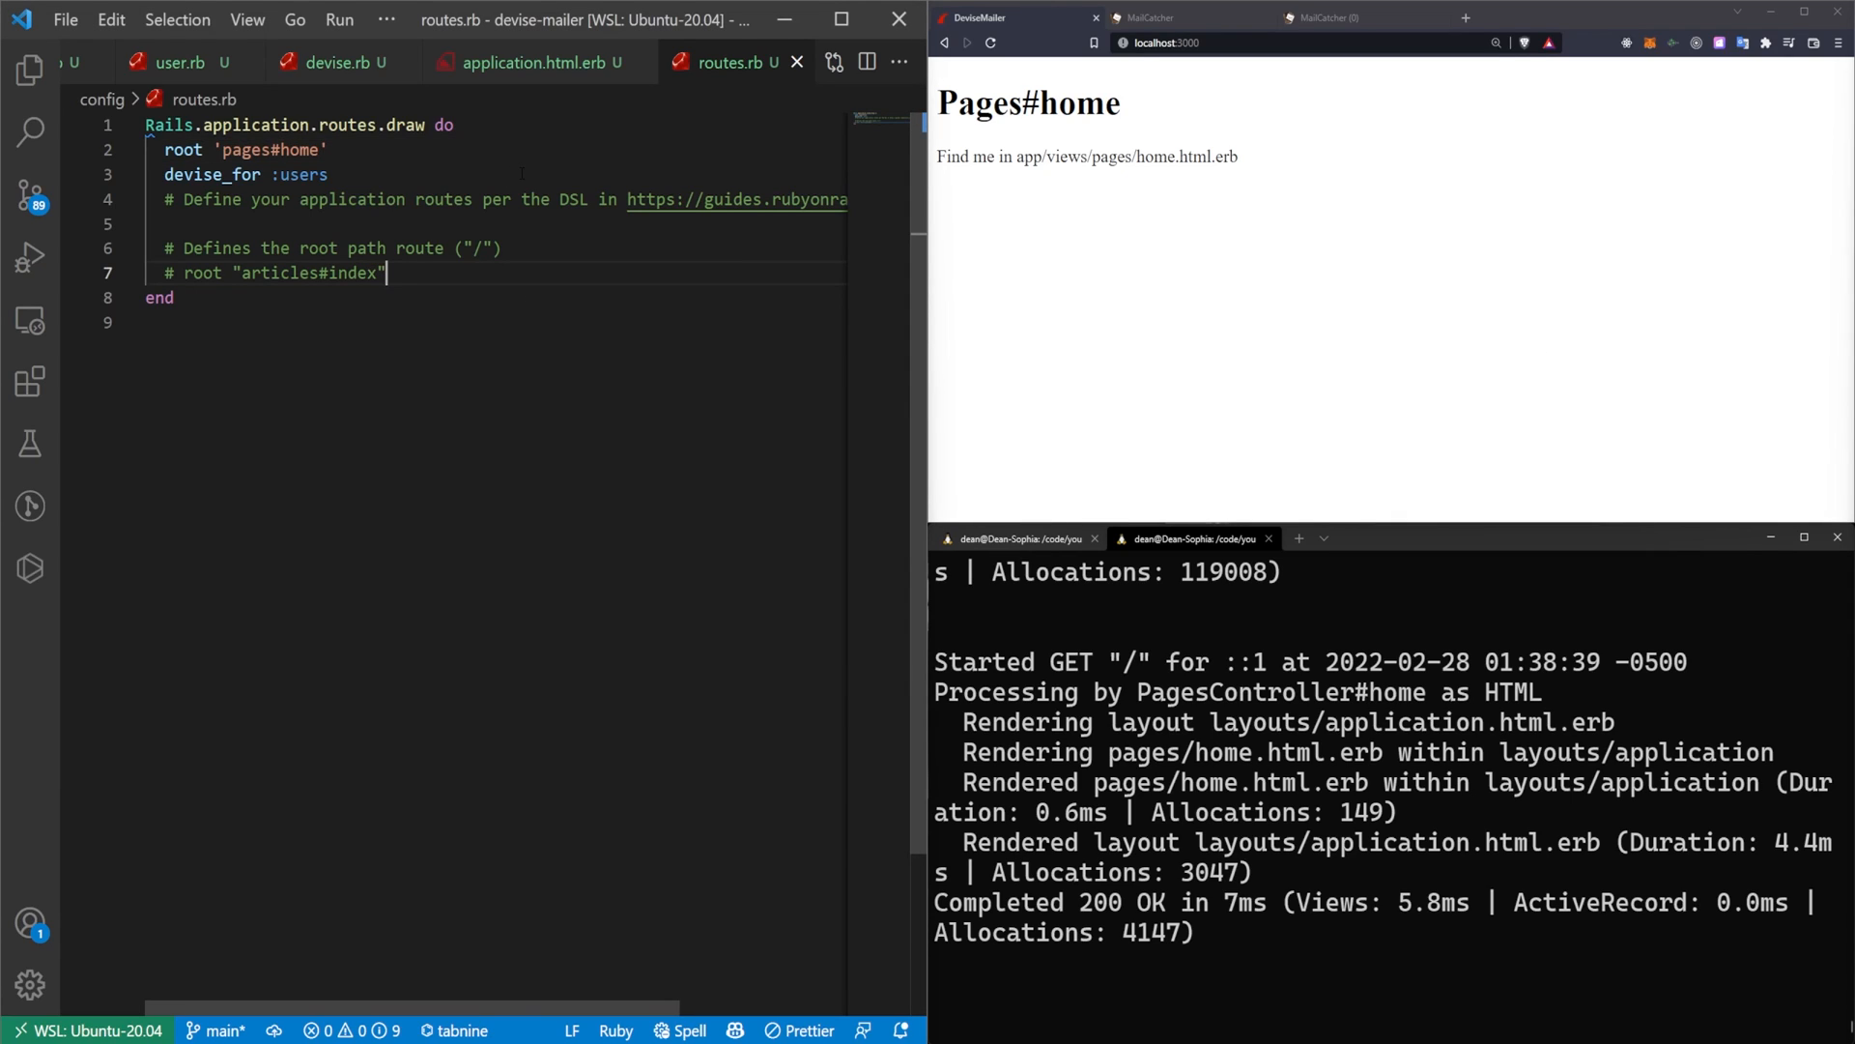
Add an if current_user block with Sign out, Sign Up! and Login links to home.html.erb
click(29, 70)
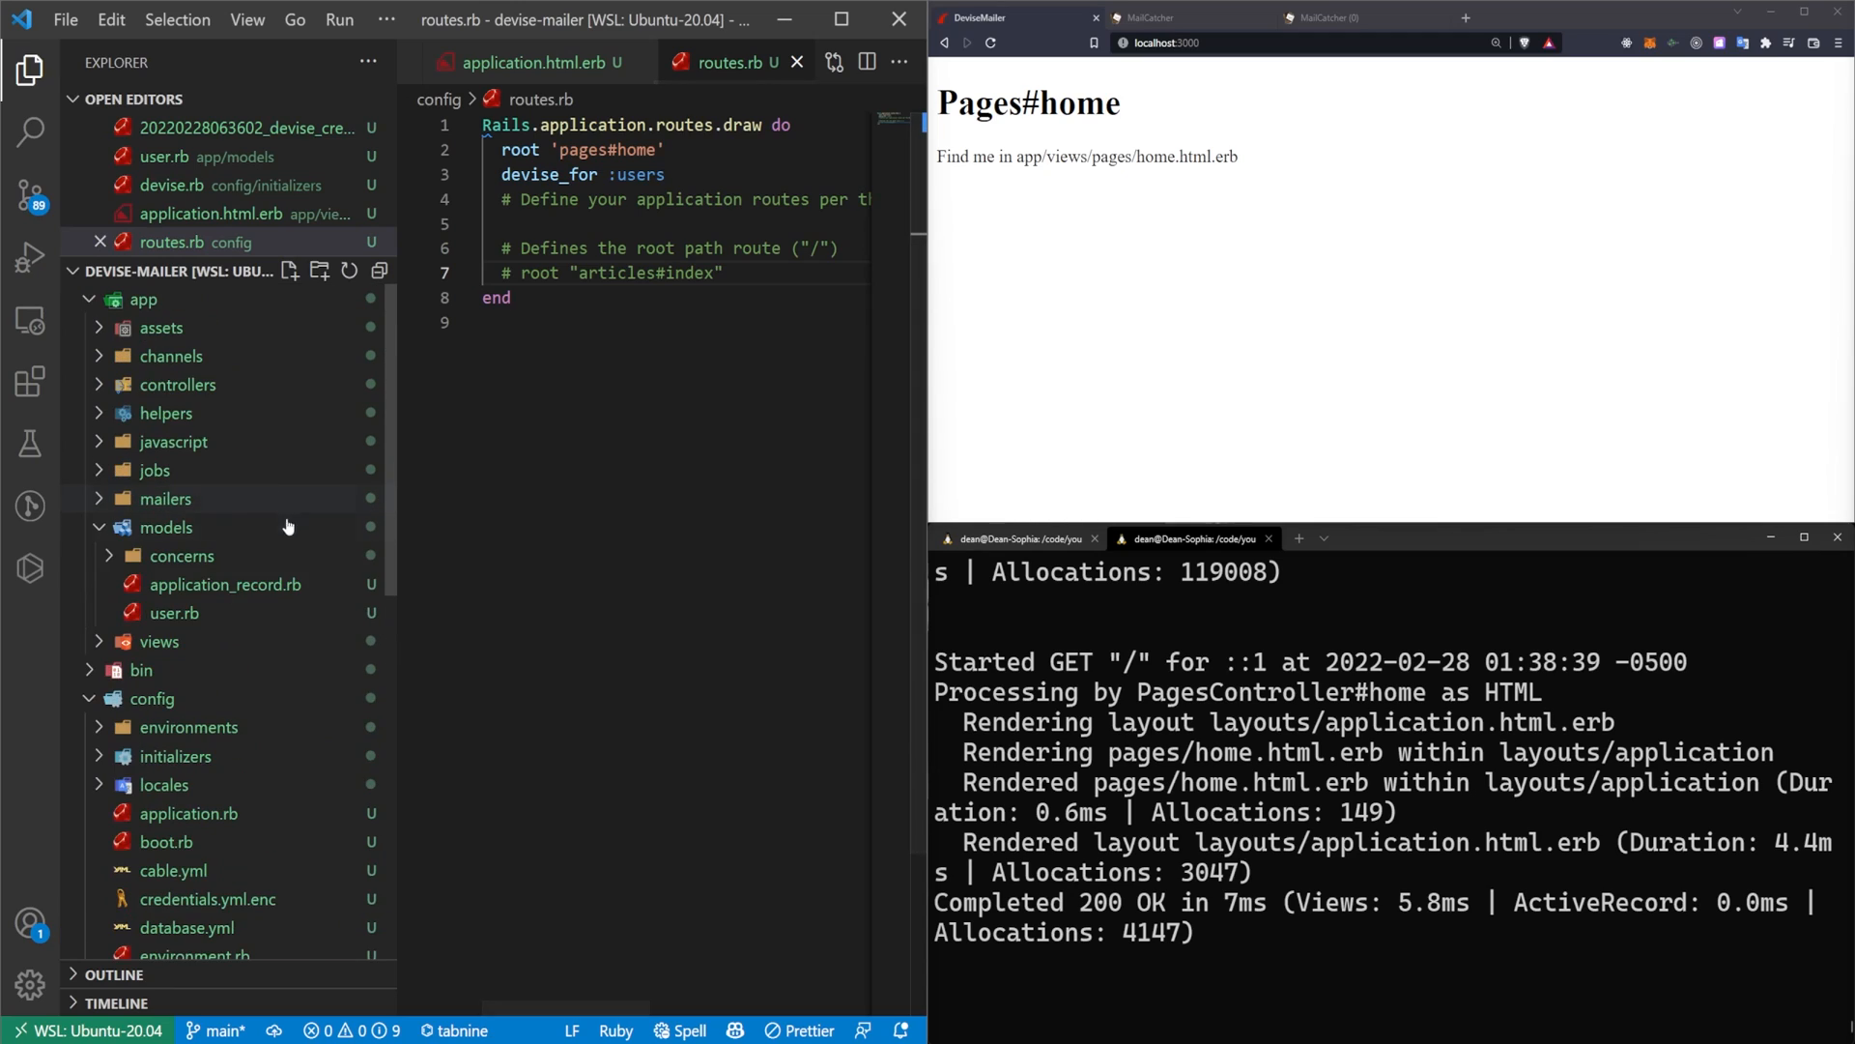
click(159, 642)
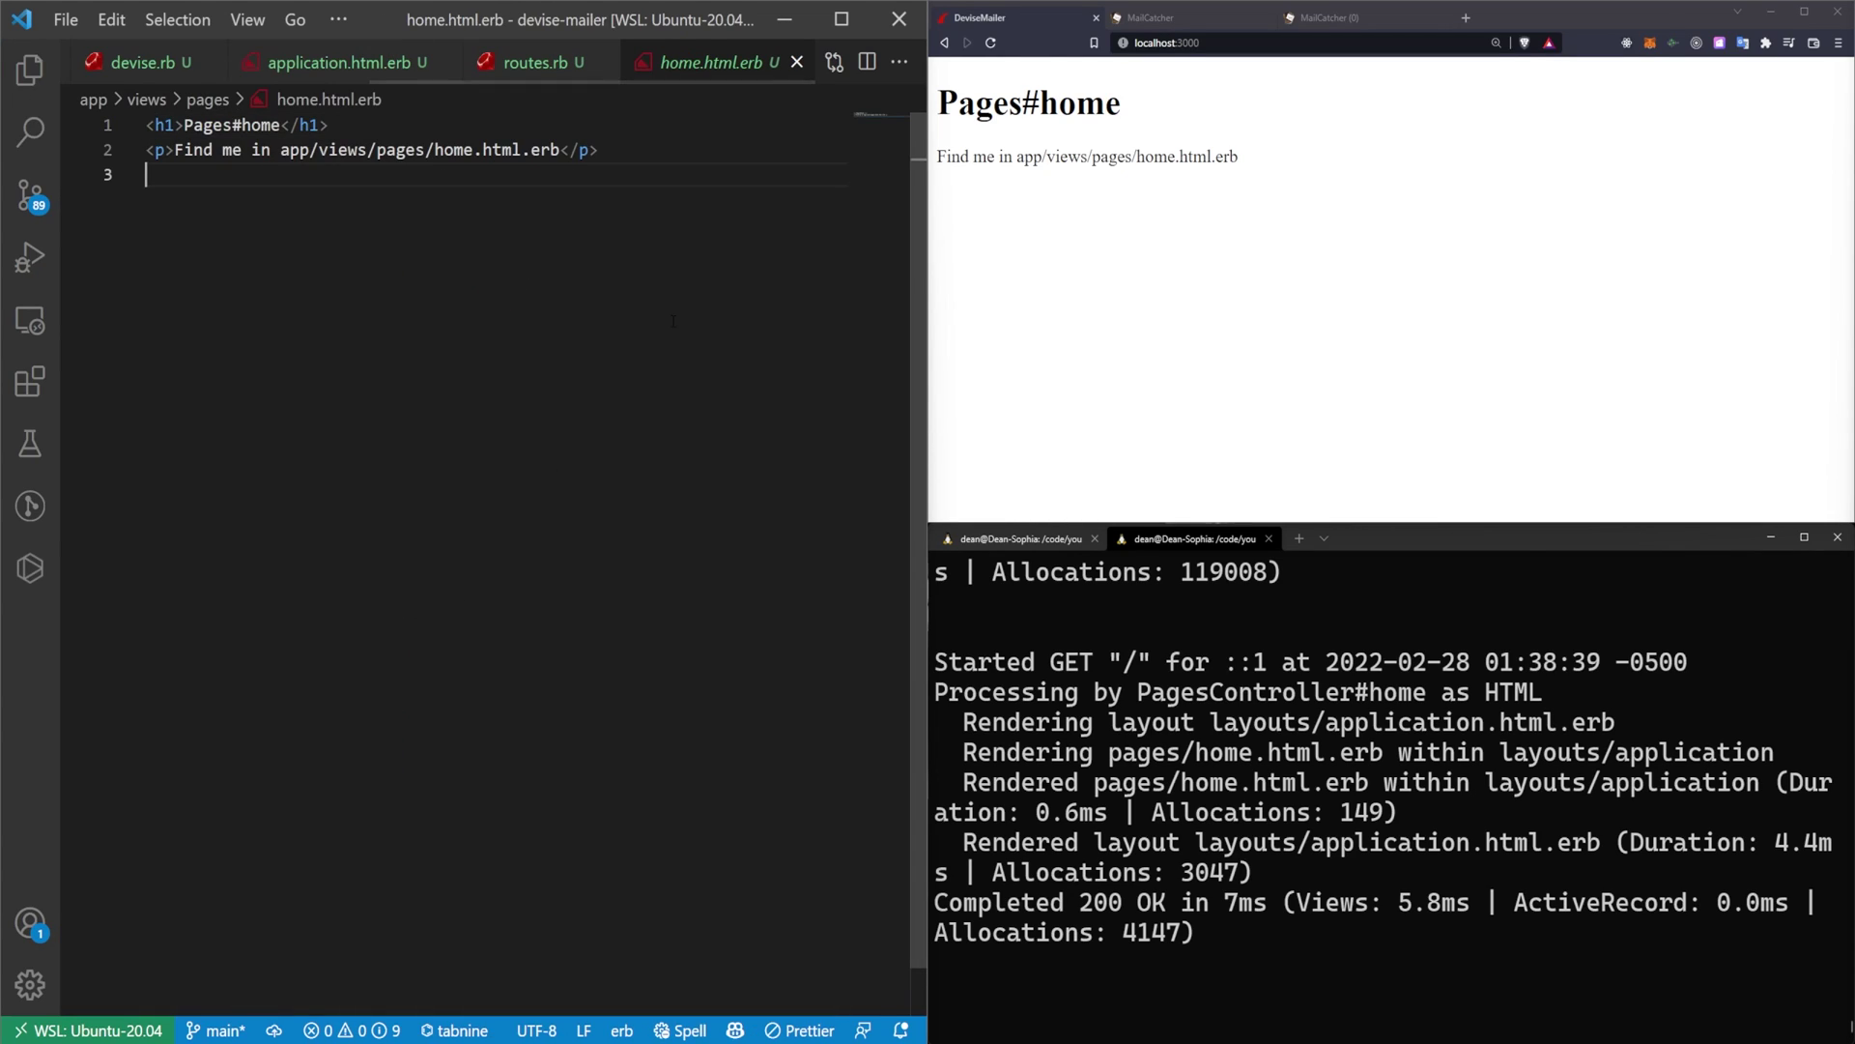
text(<% if current_user %>)
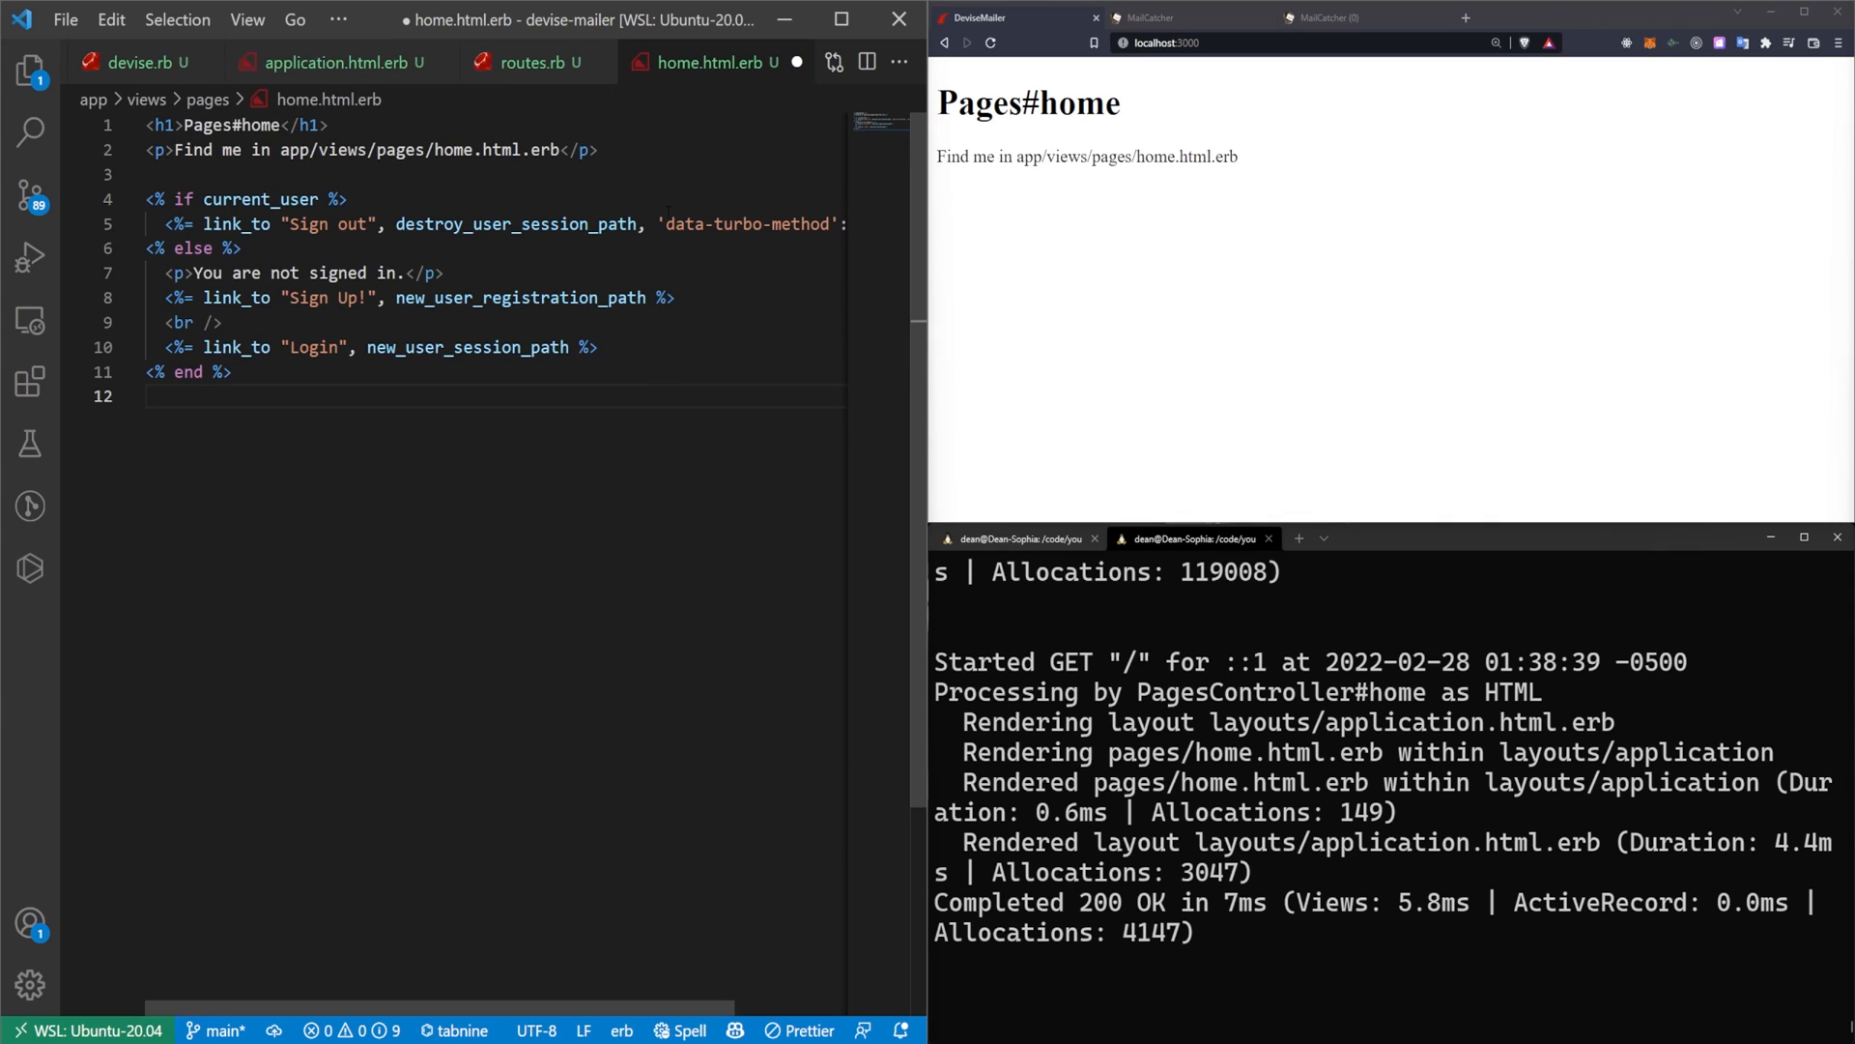
key(Enter)
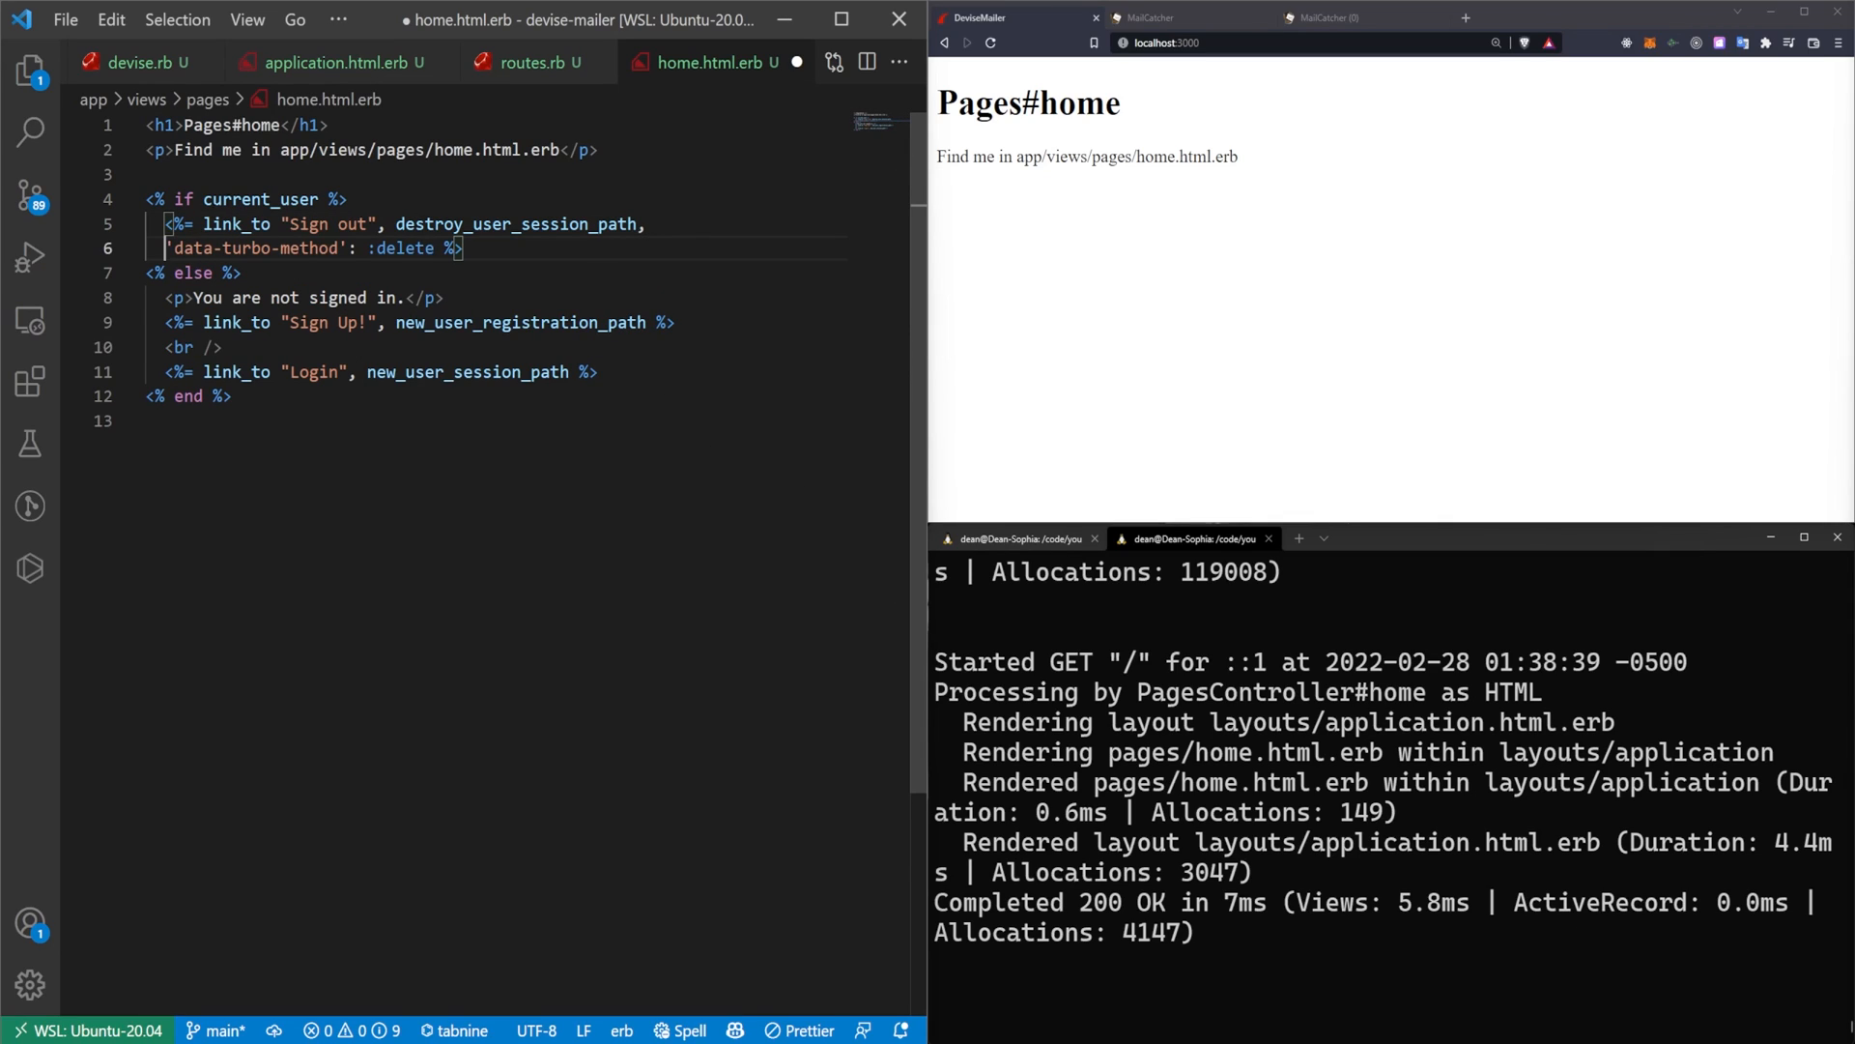
key(Tab)
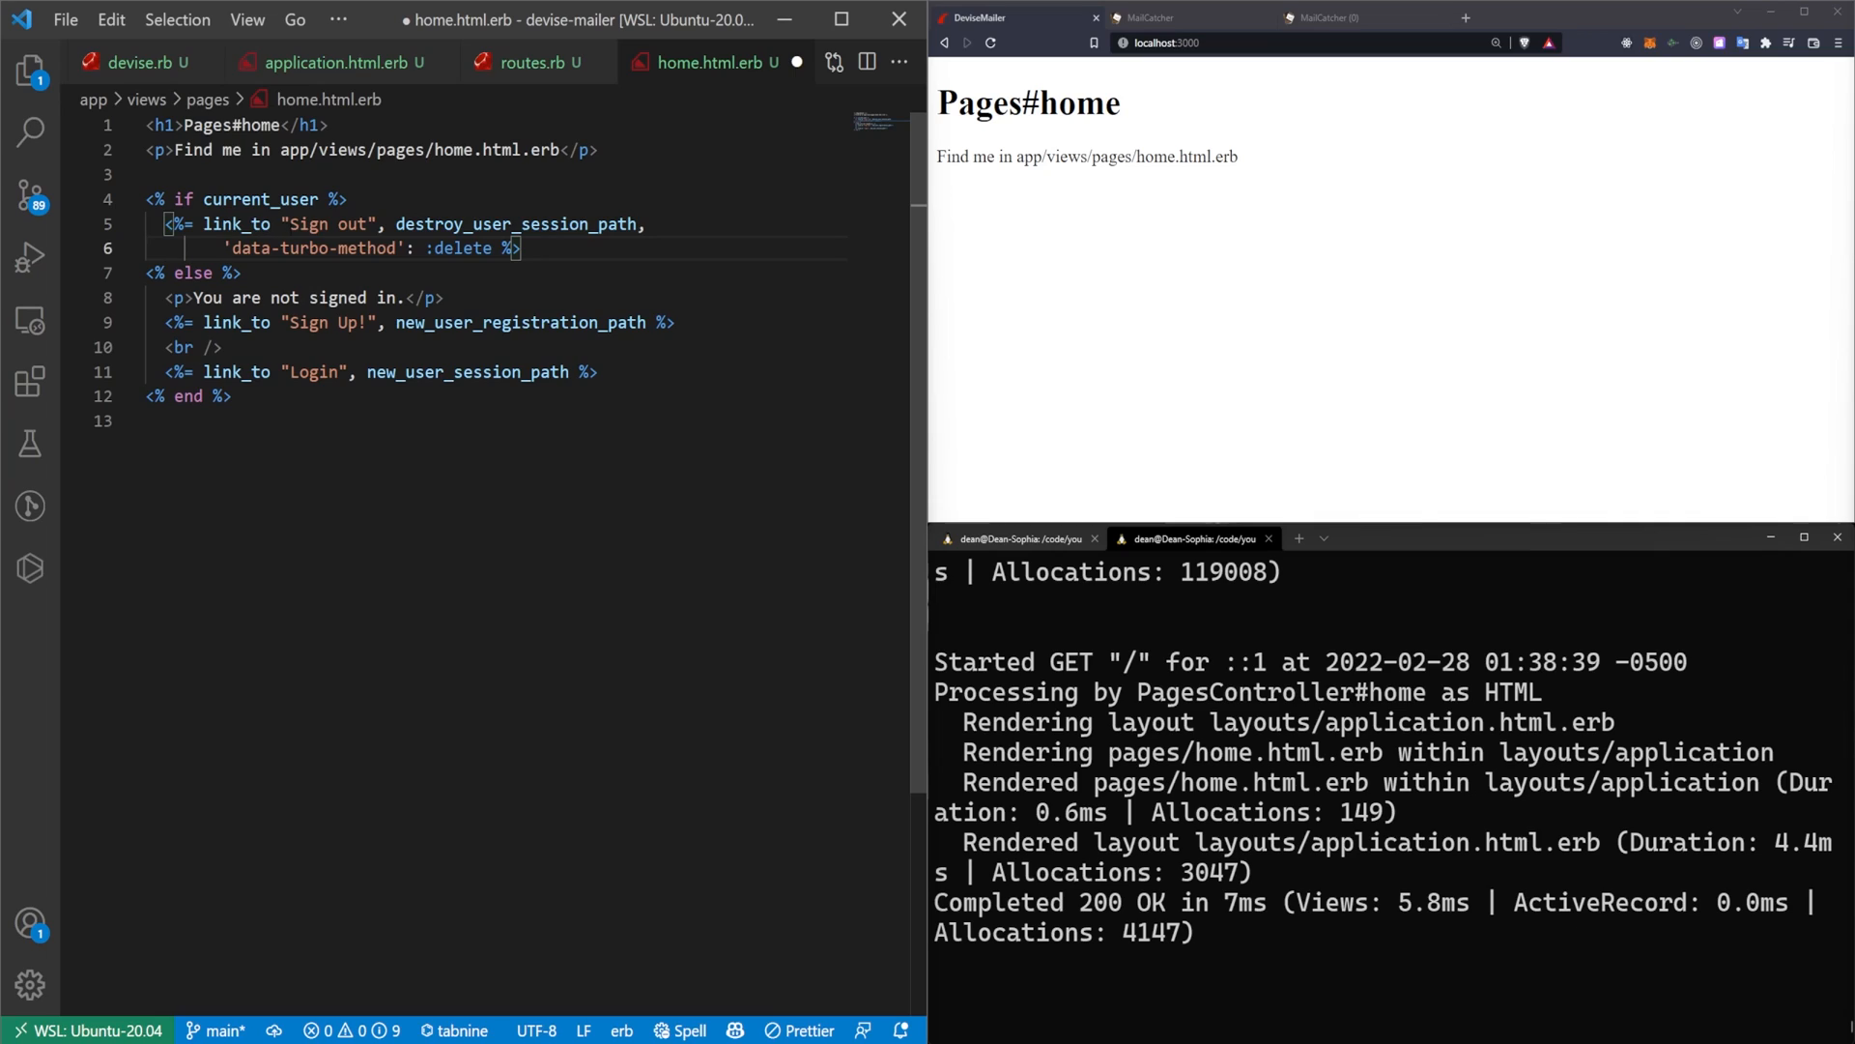
Review the data-turbo-method and new_user_registration_path parts, then reload the homepage to show the links
double_click(514, 224)
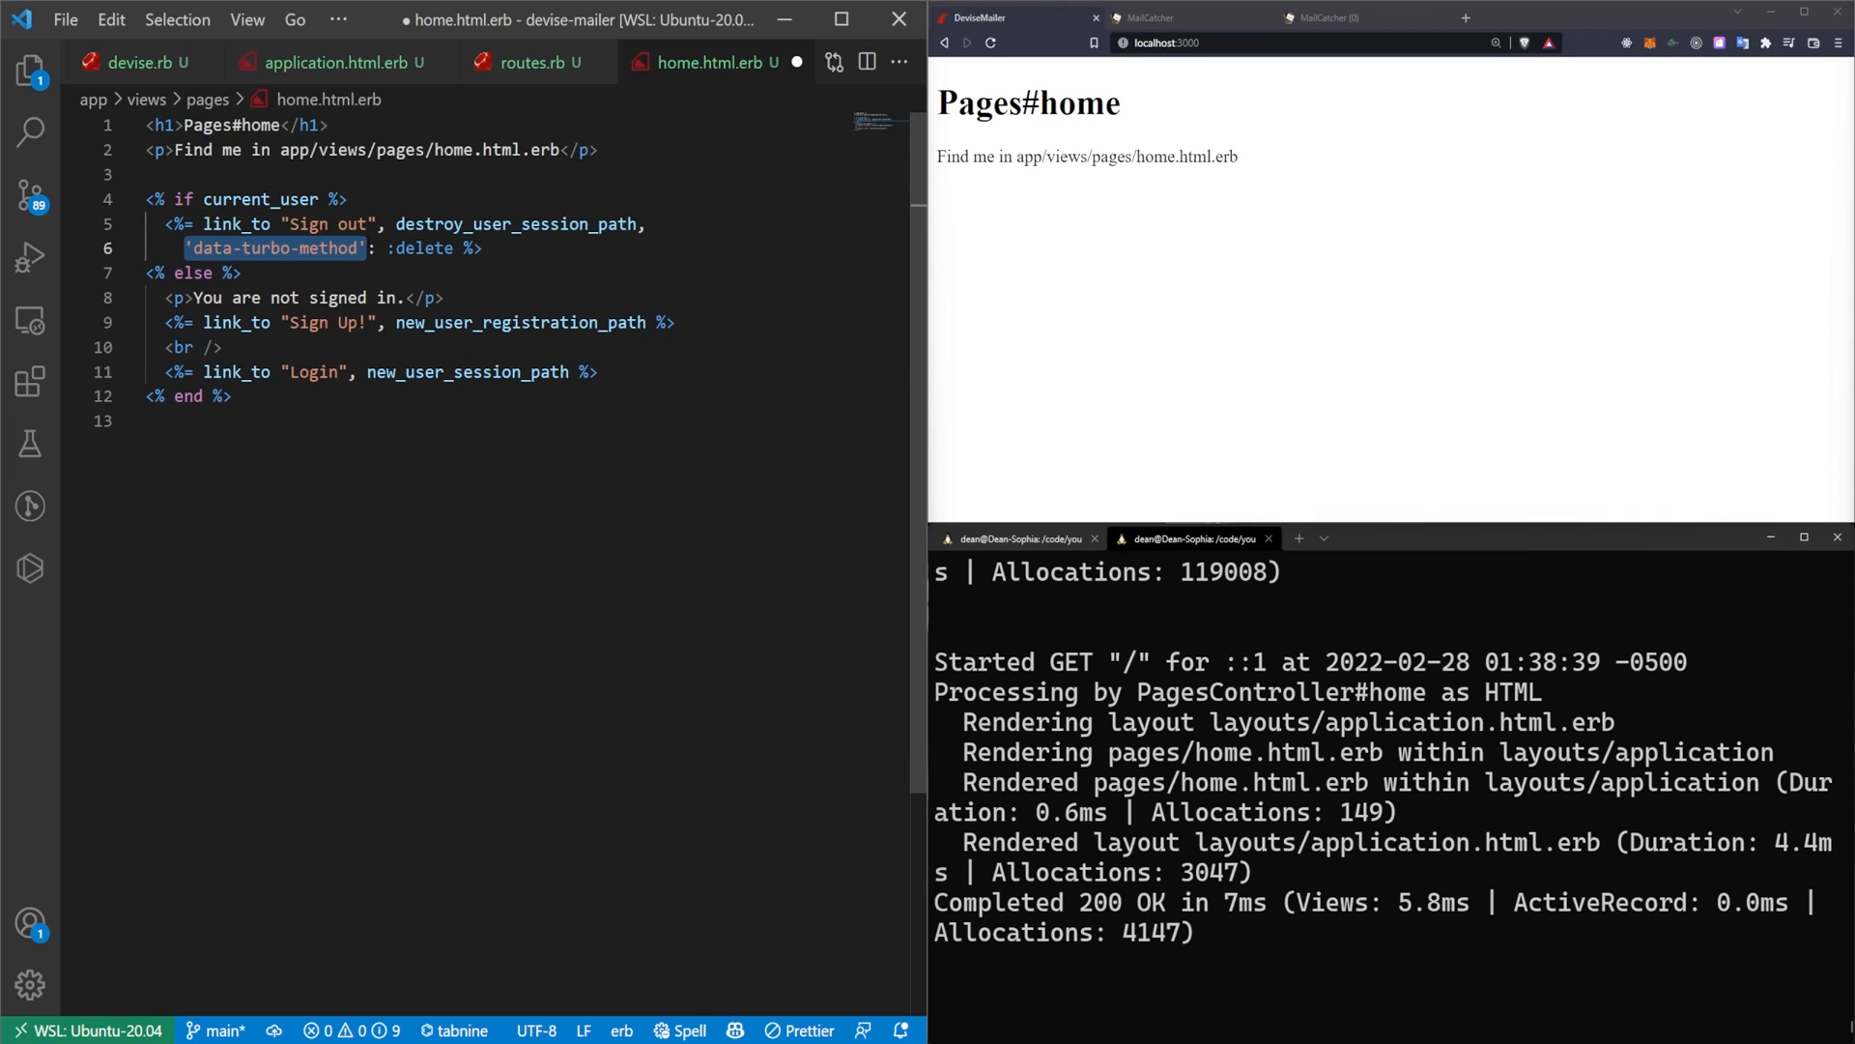
double_click(423, 250)
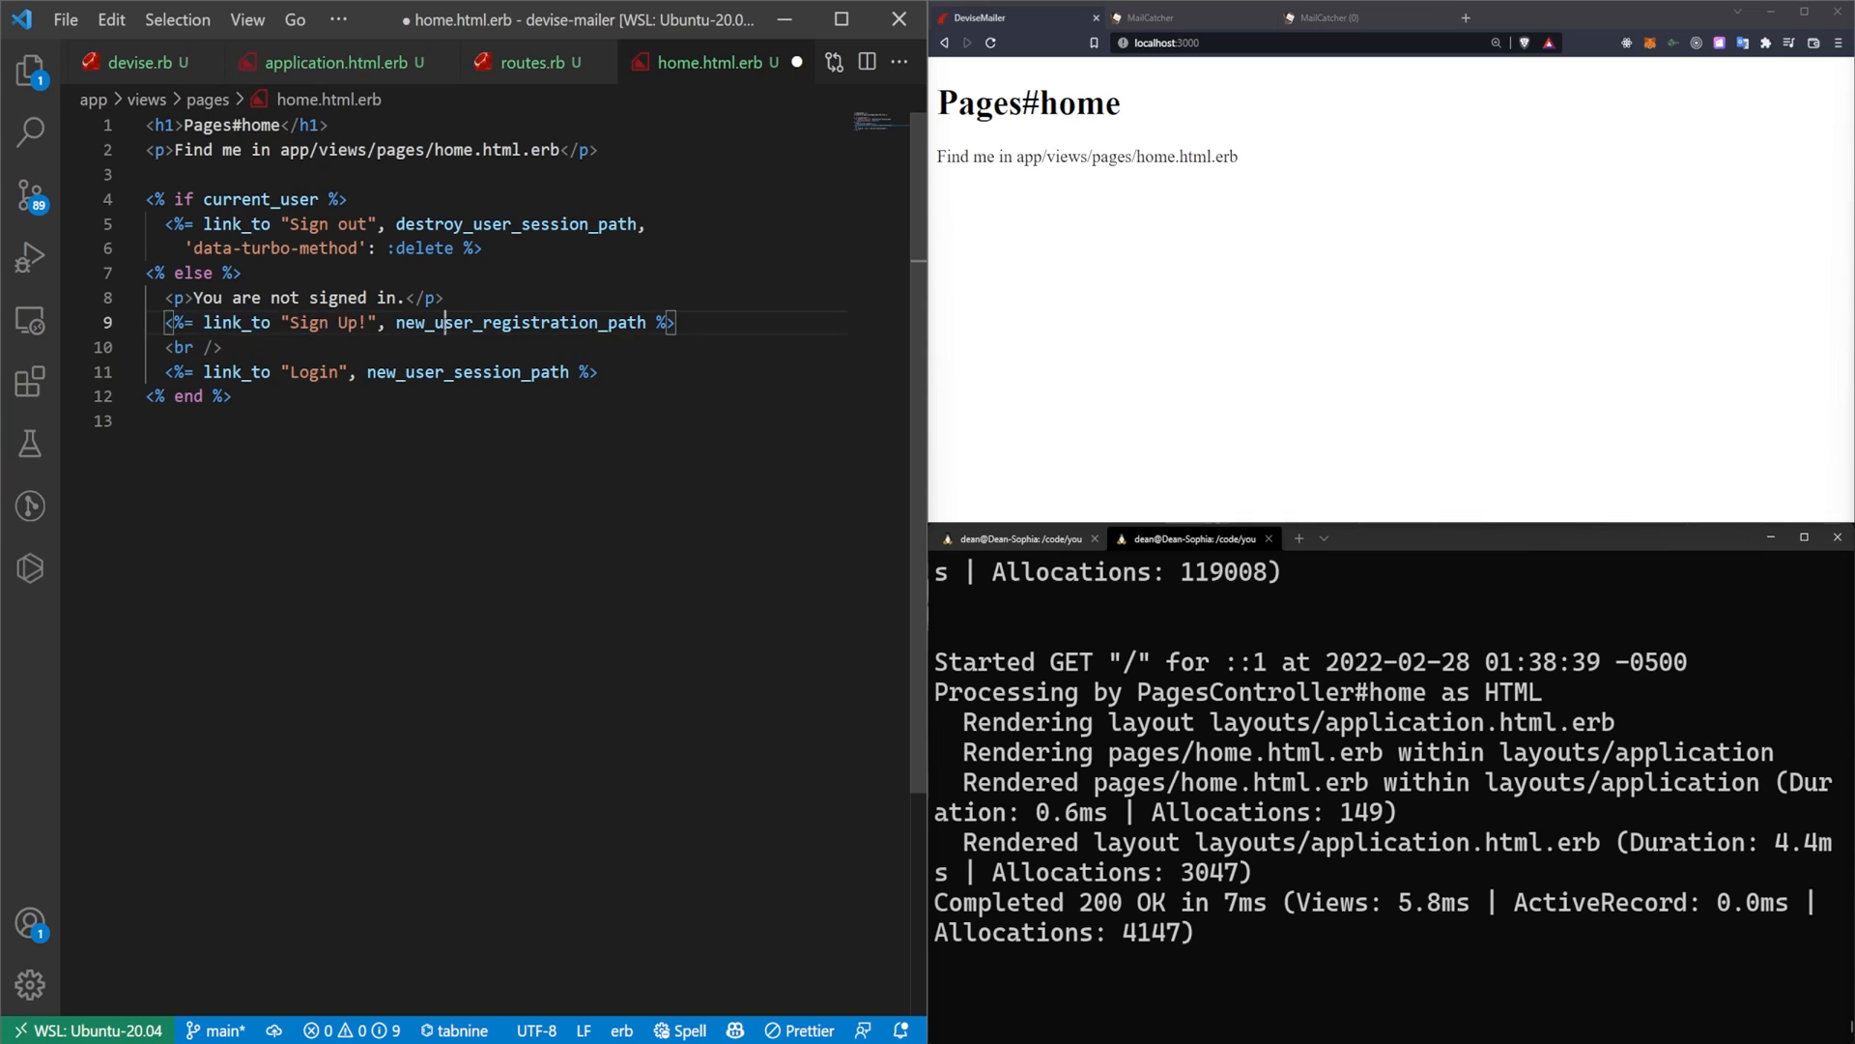
double_click(519, 322)
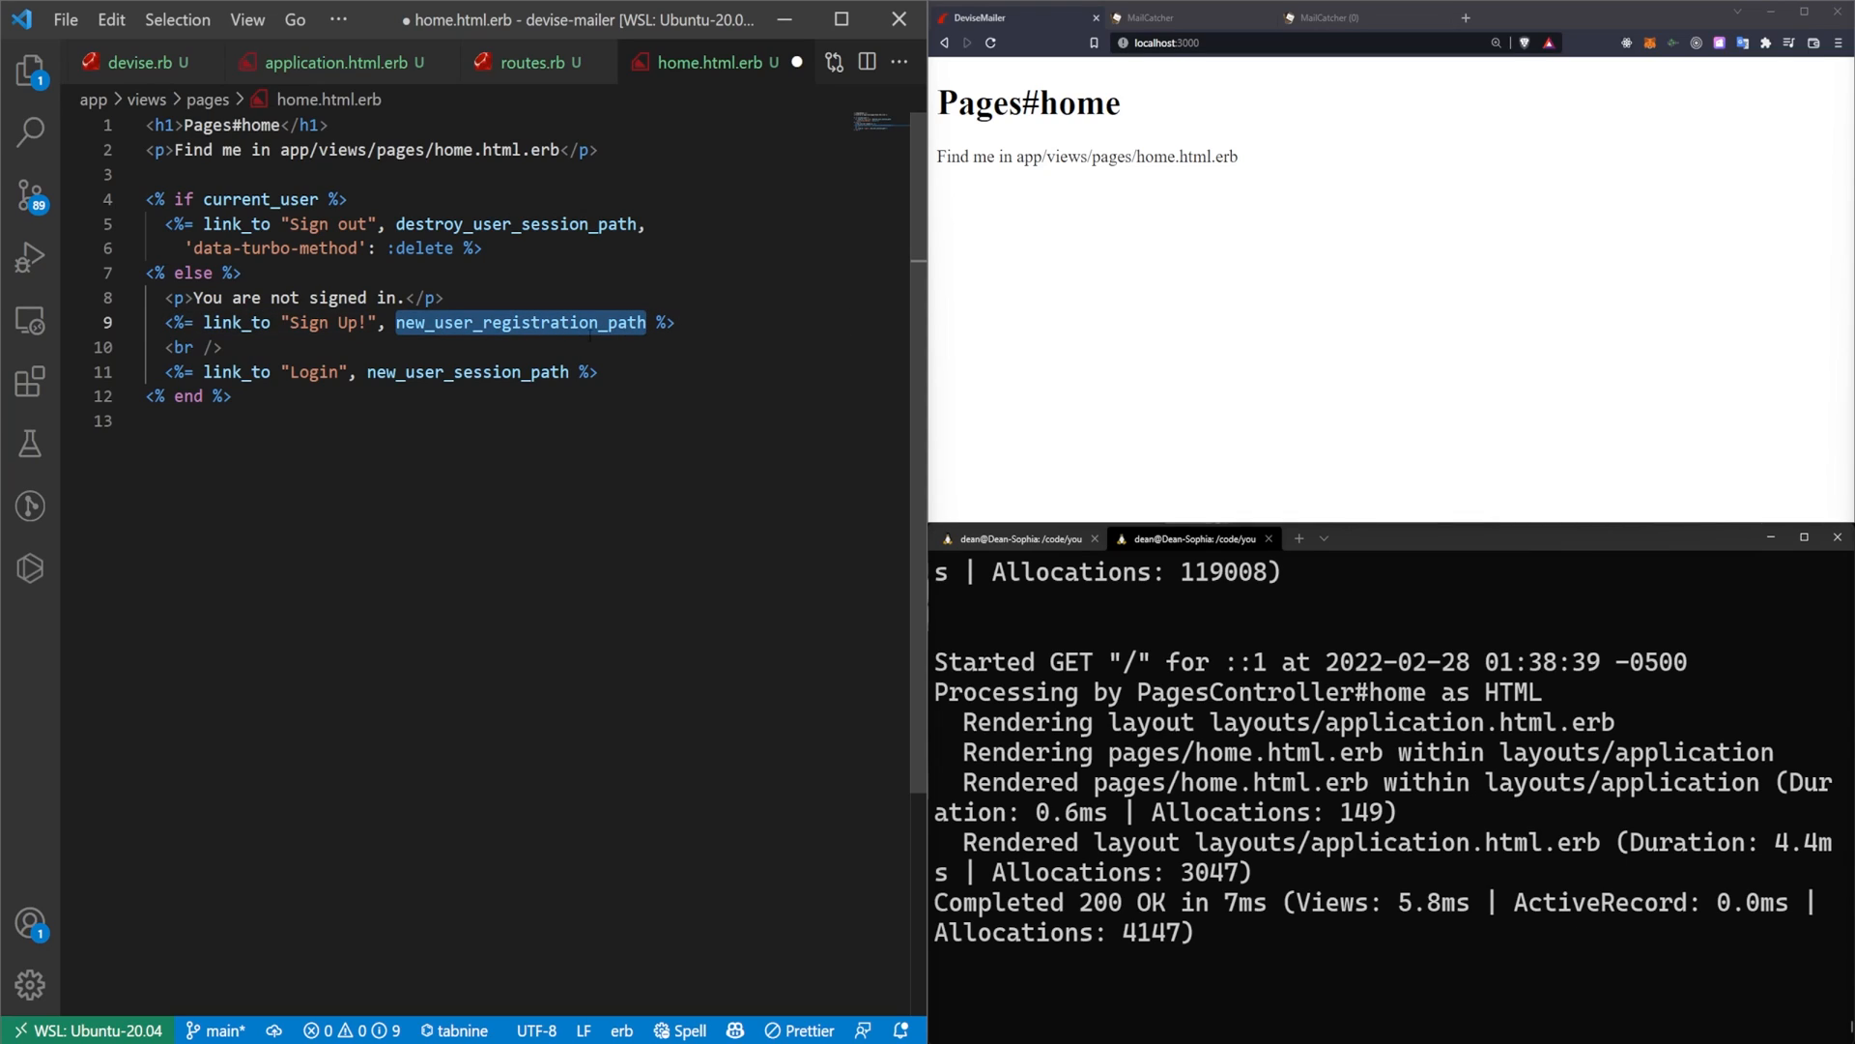
click(344, 371)
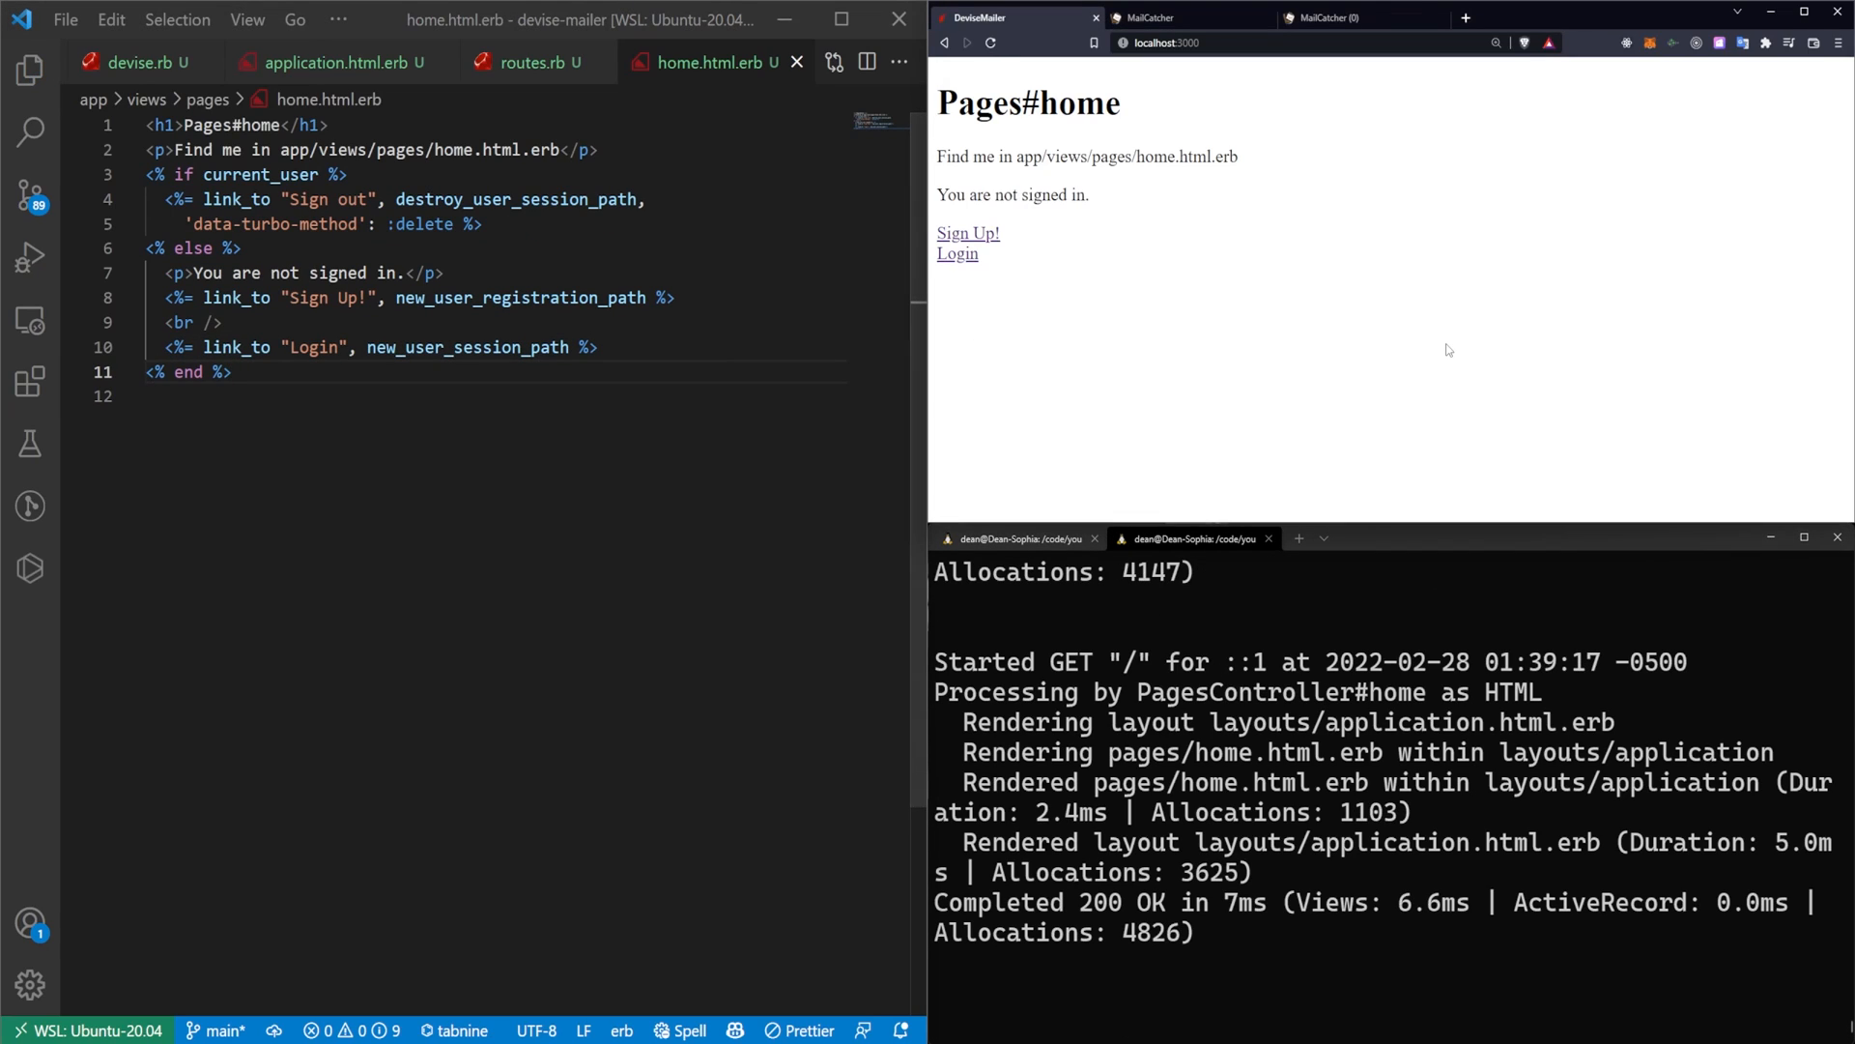
mouse_move(968, 233)
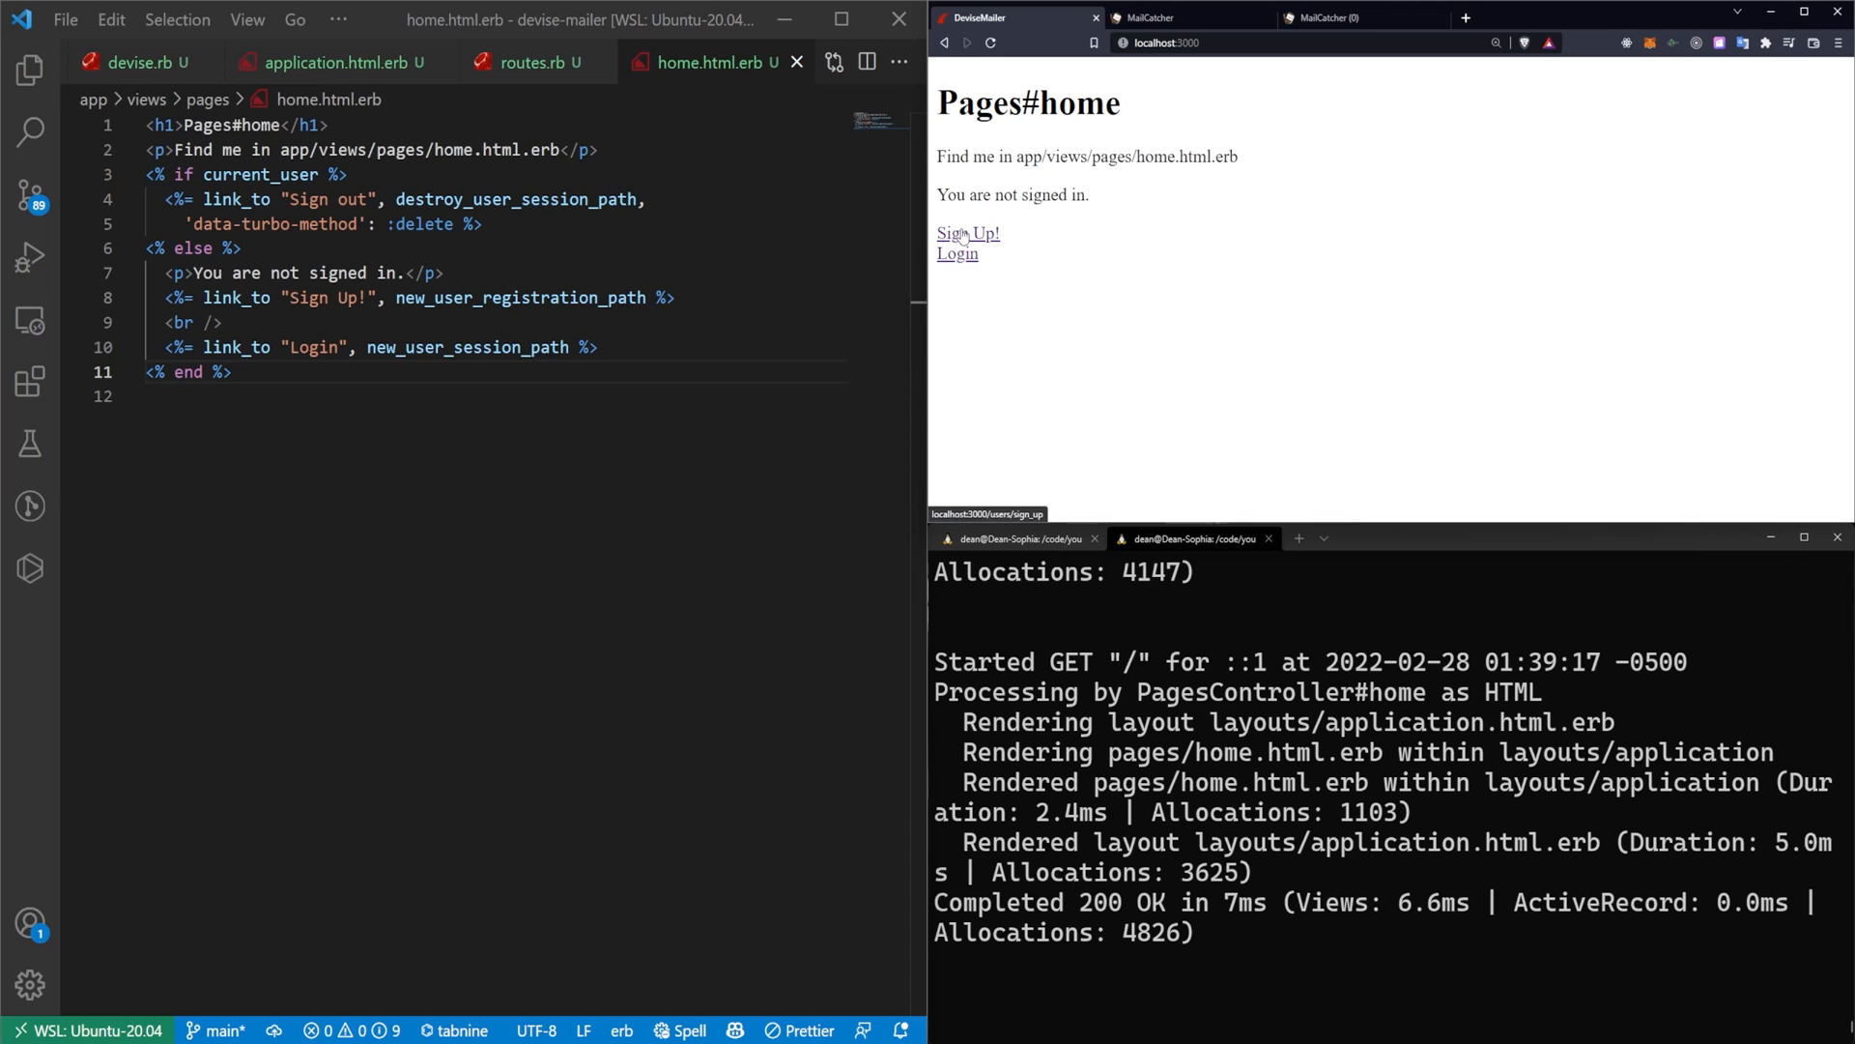
Submit a new sign-up, hitting the ArgumentError about a missing host
text(dean@example.com)
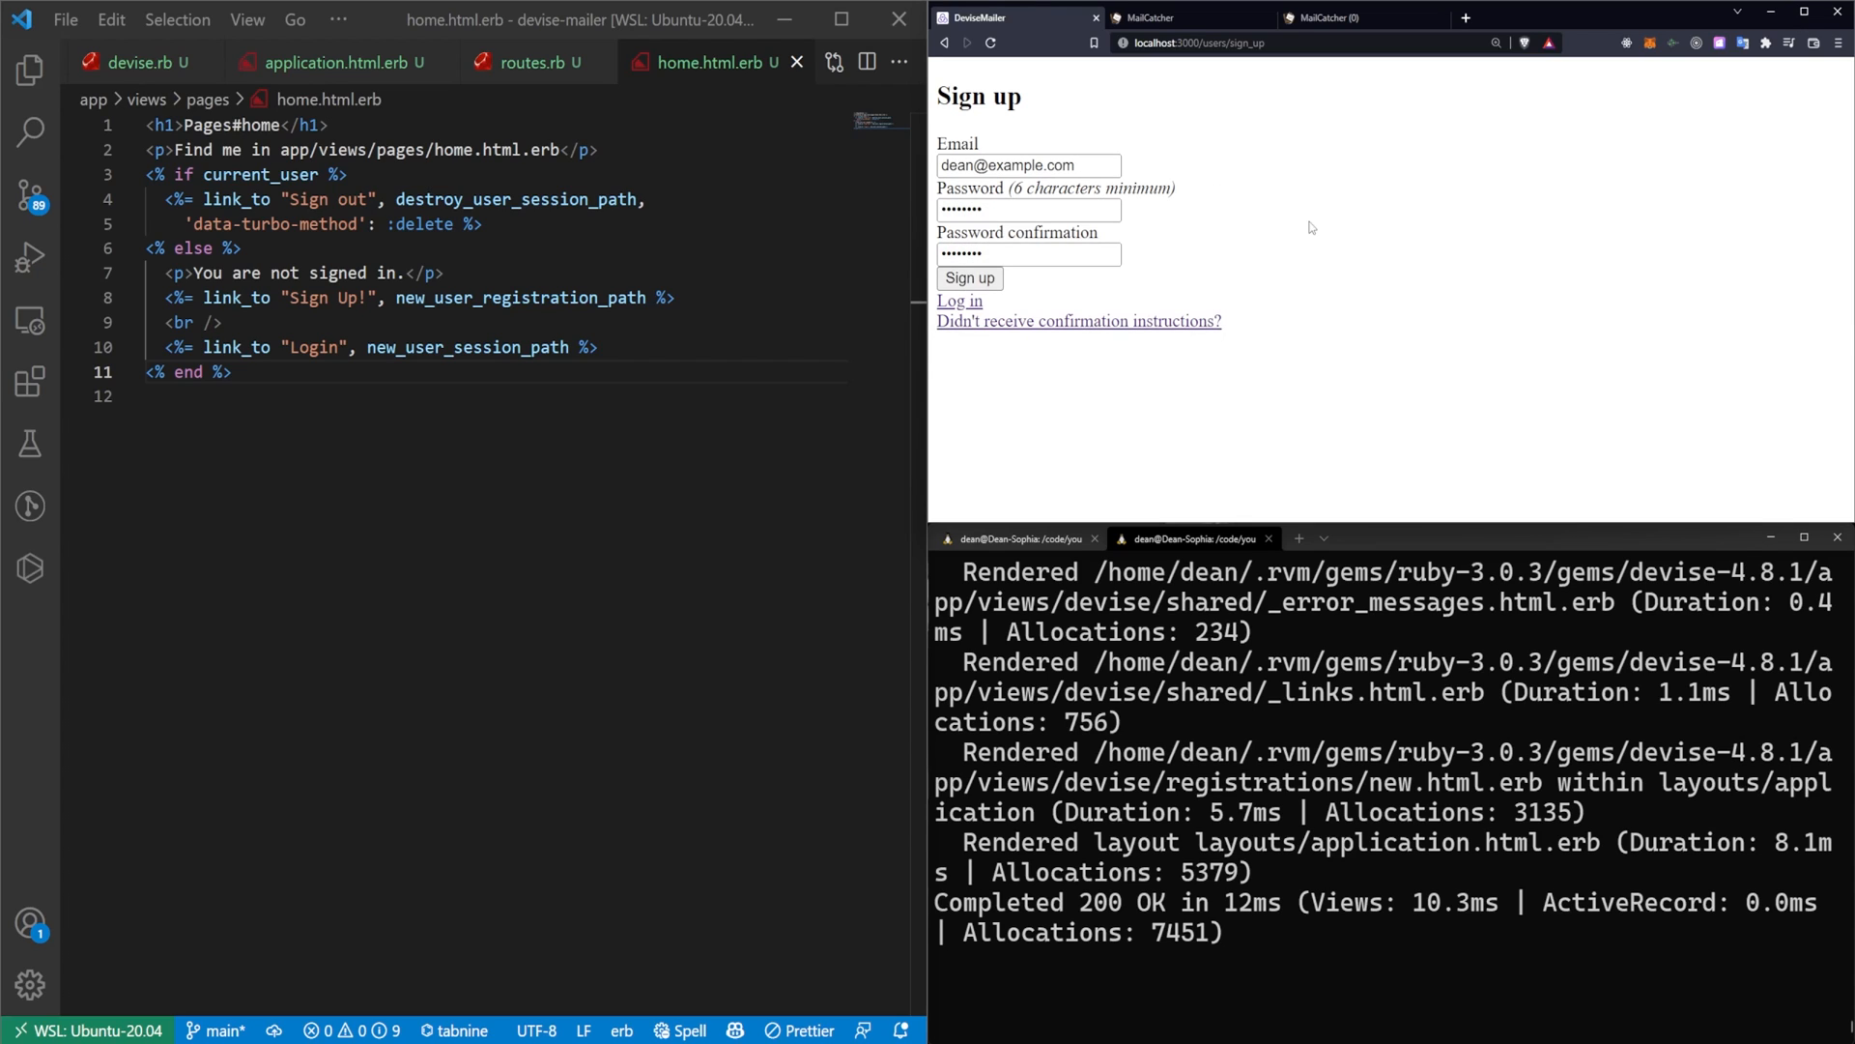
click(968, 276)
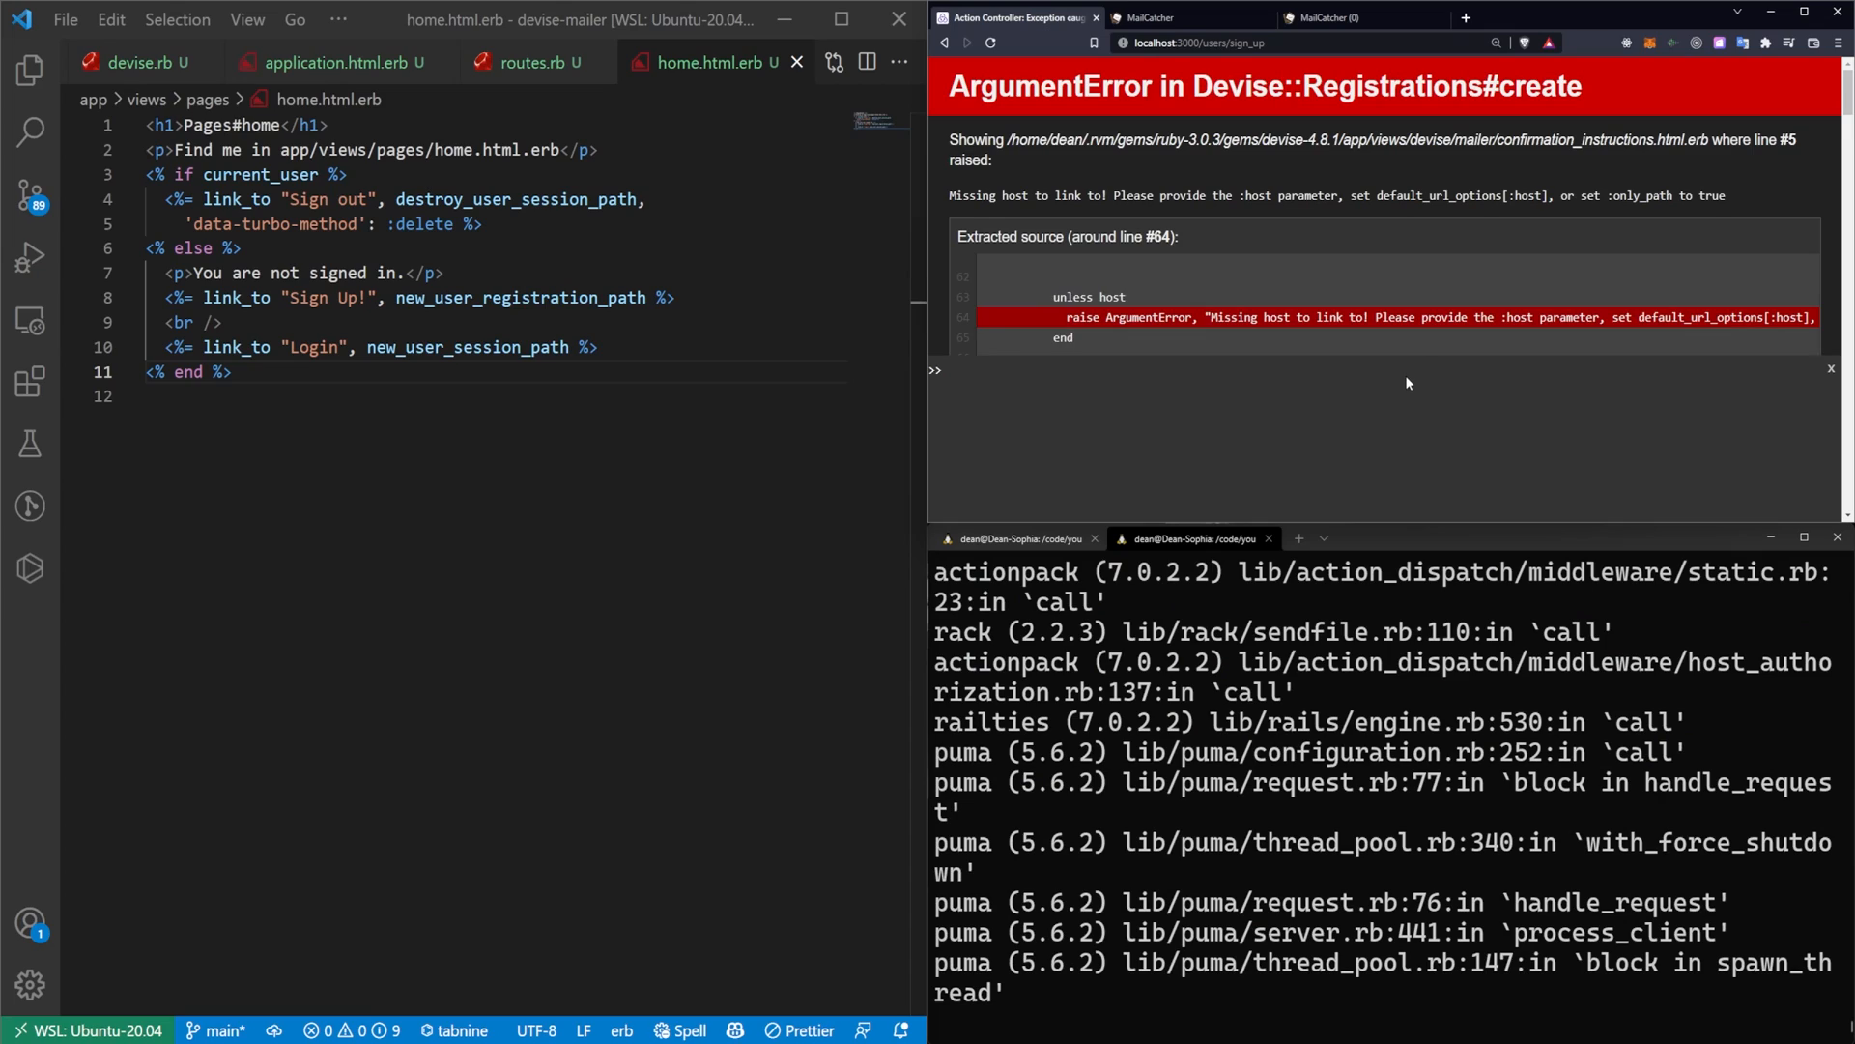
mouse_move(1407, 383)
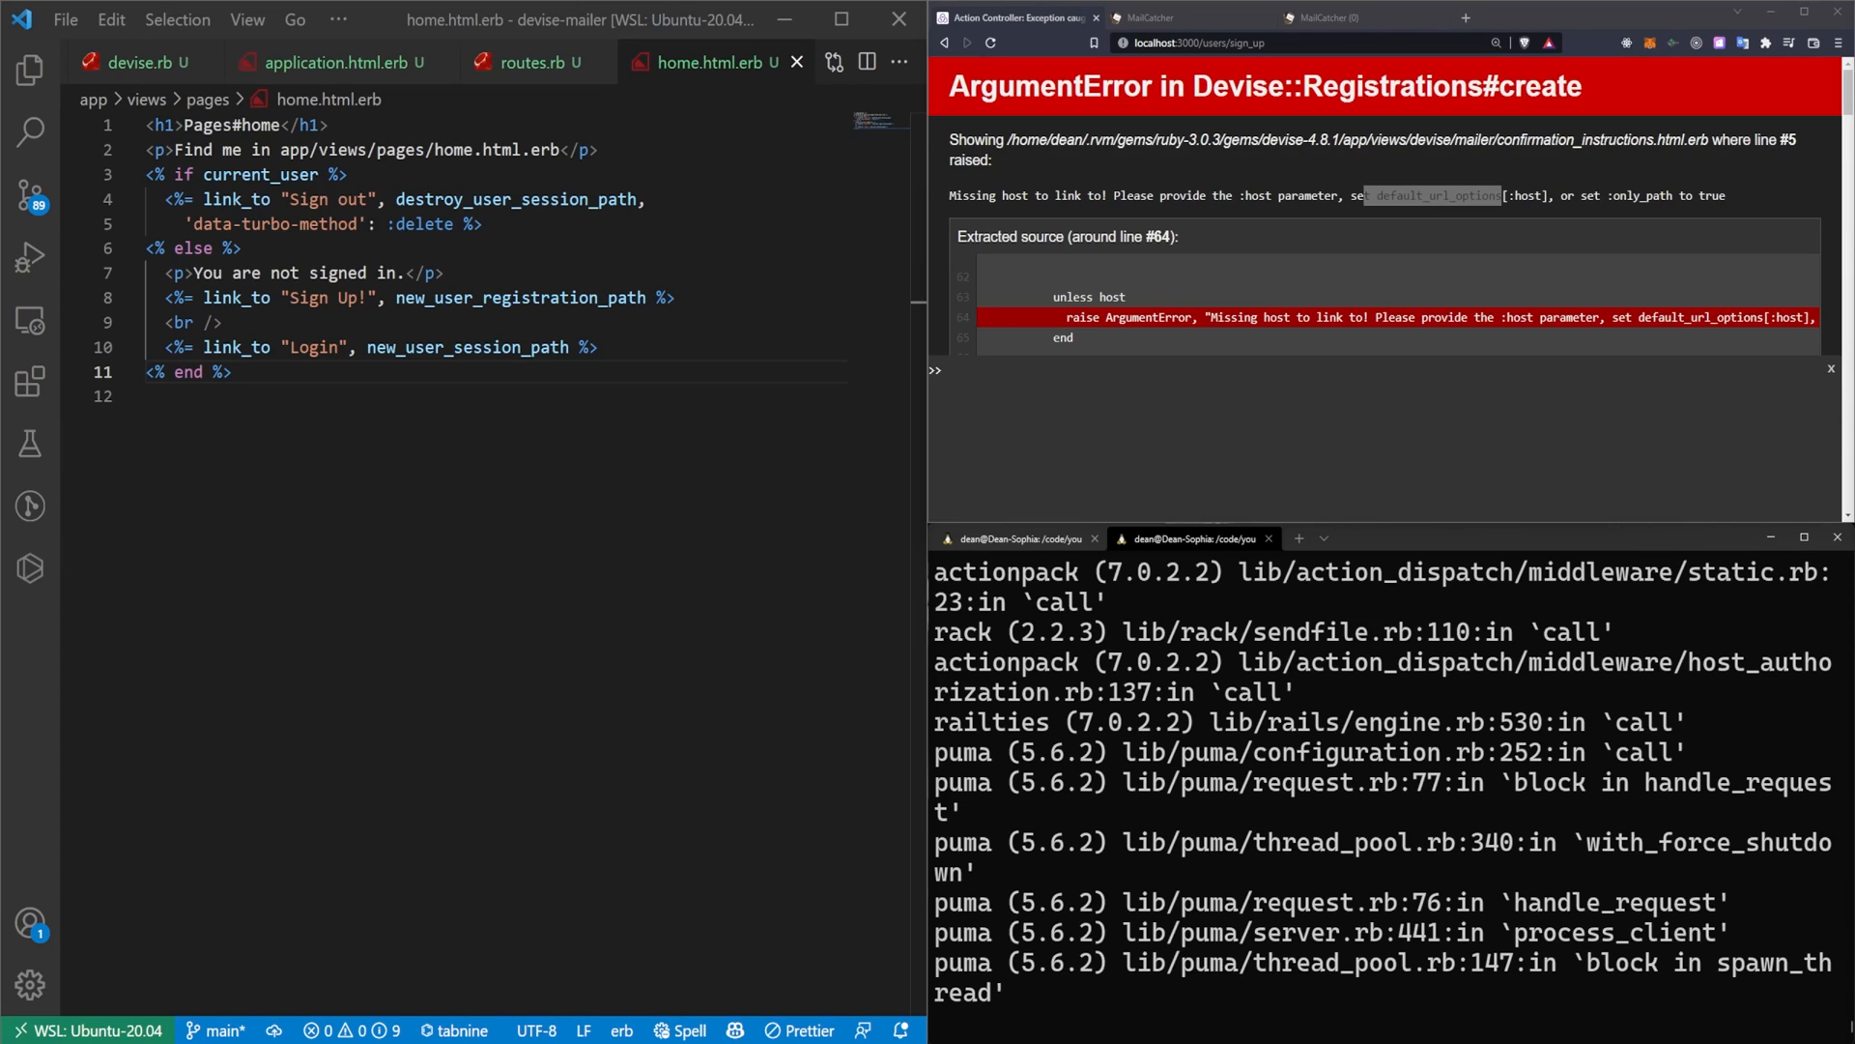
Start a DEVISE TUTORIAL SECTION comment block in config/environments/development.rb
click(29, 71)
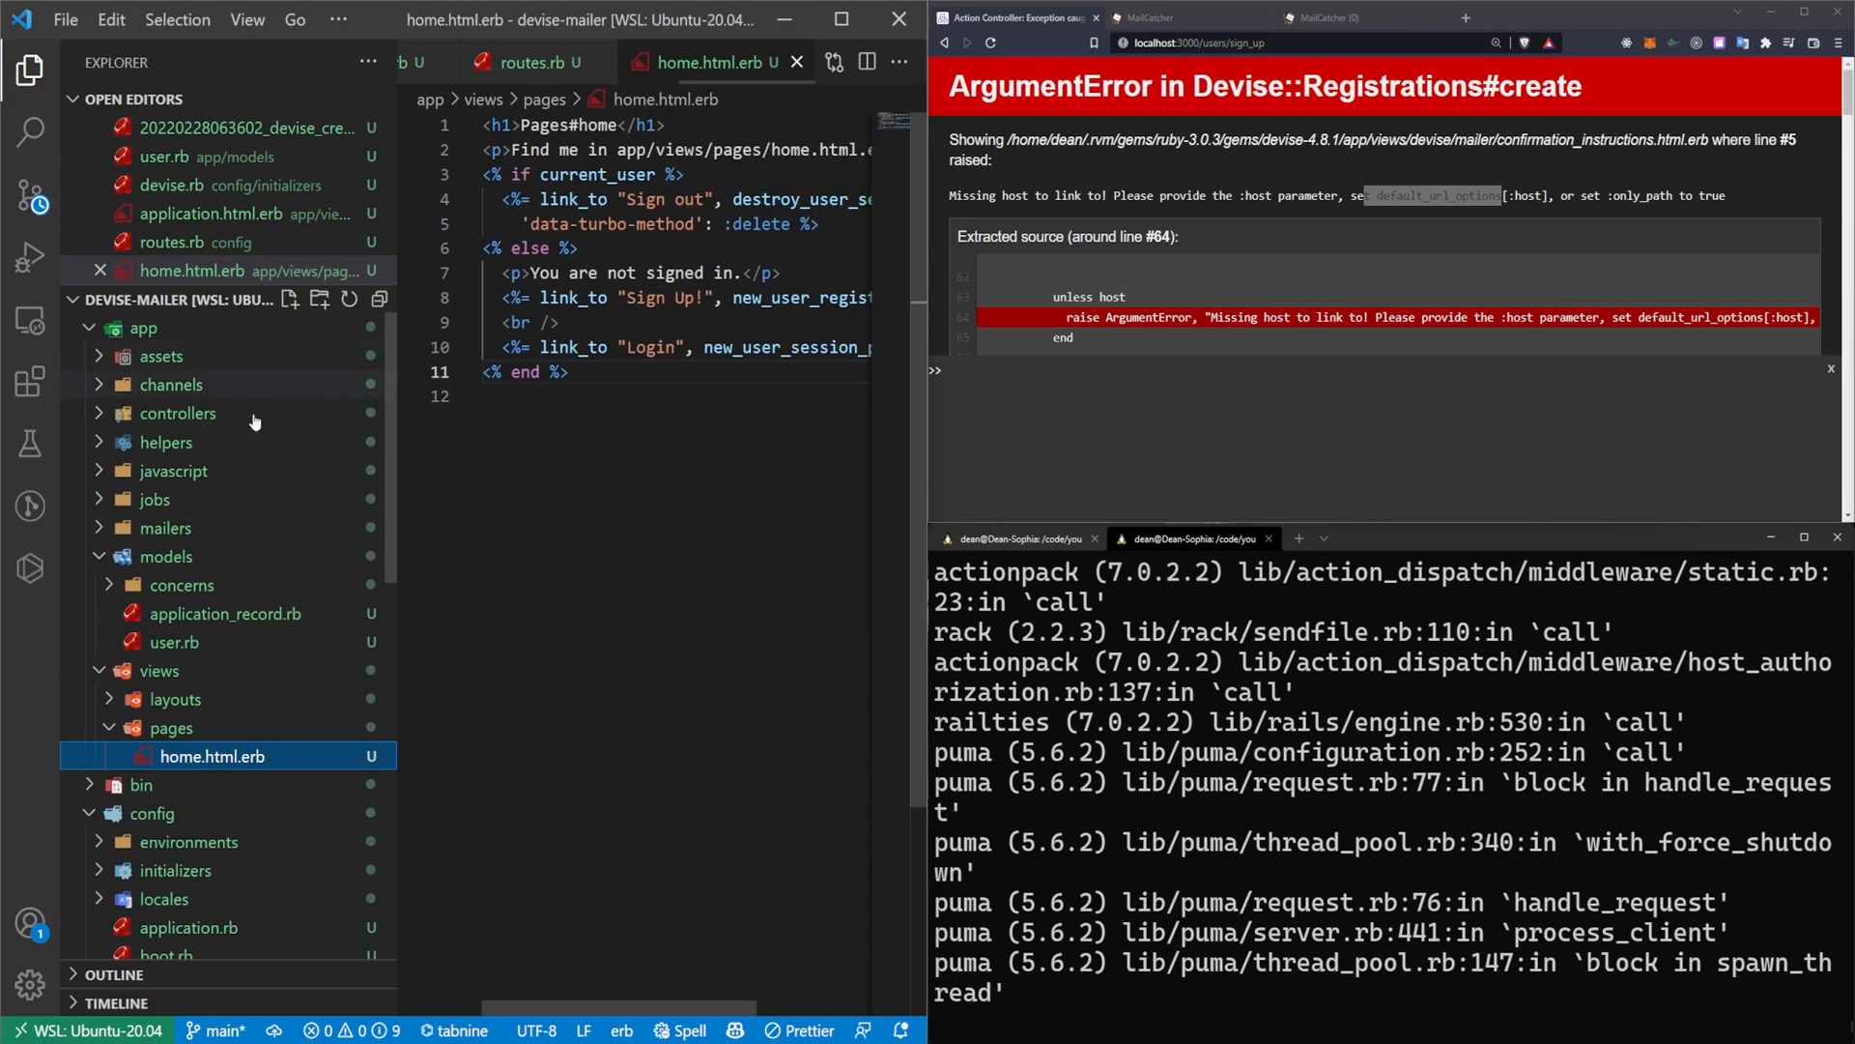
click(190, 582)
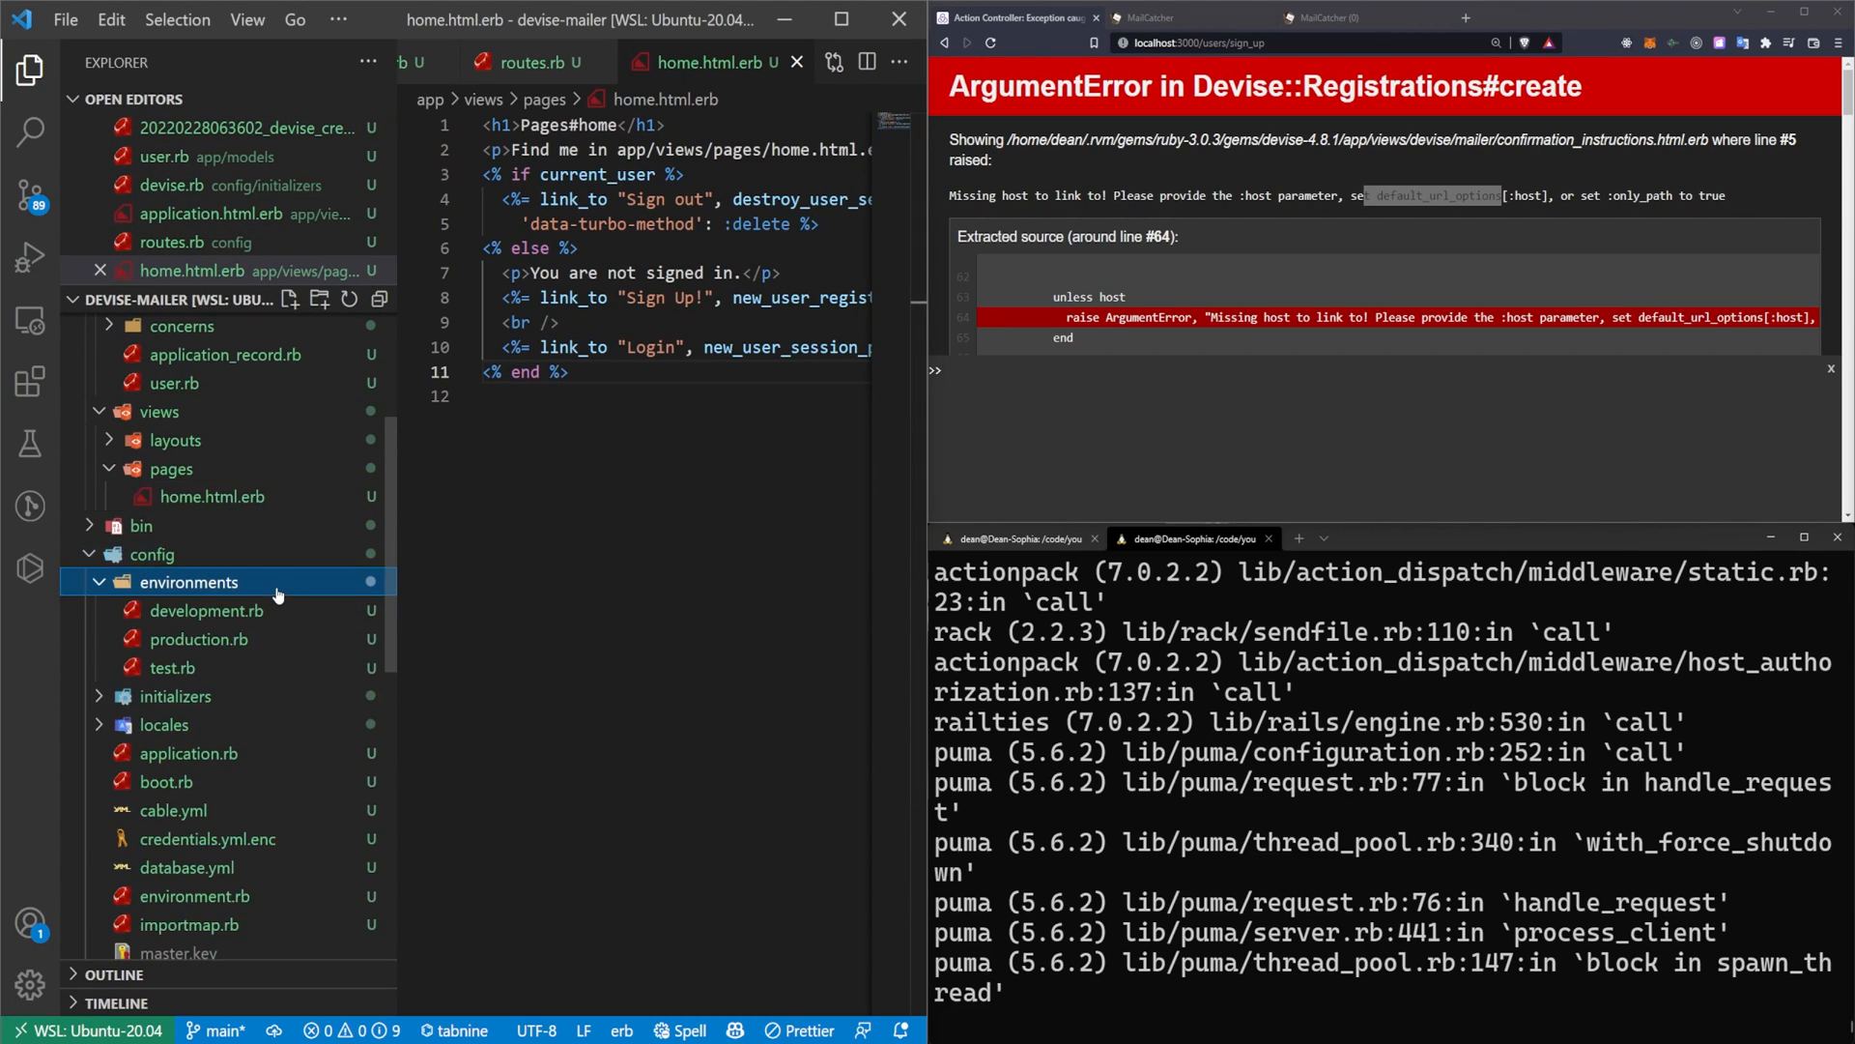
mouse_move(168, 601)
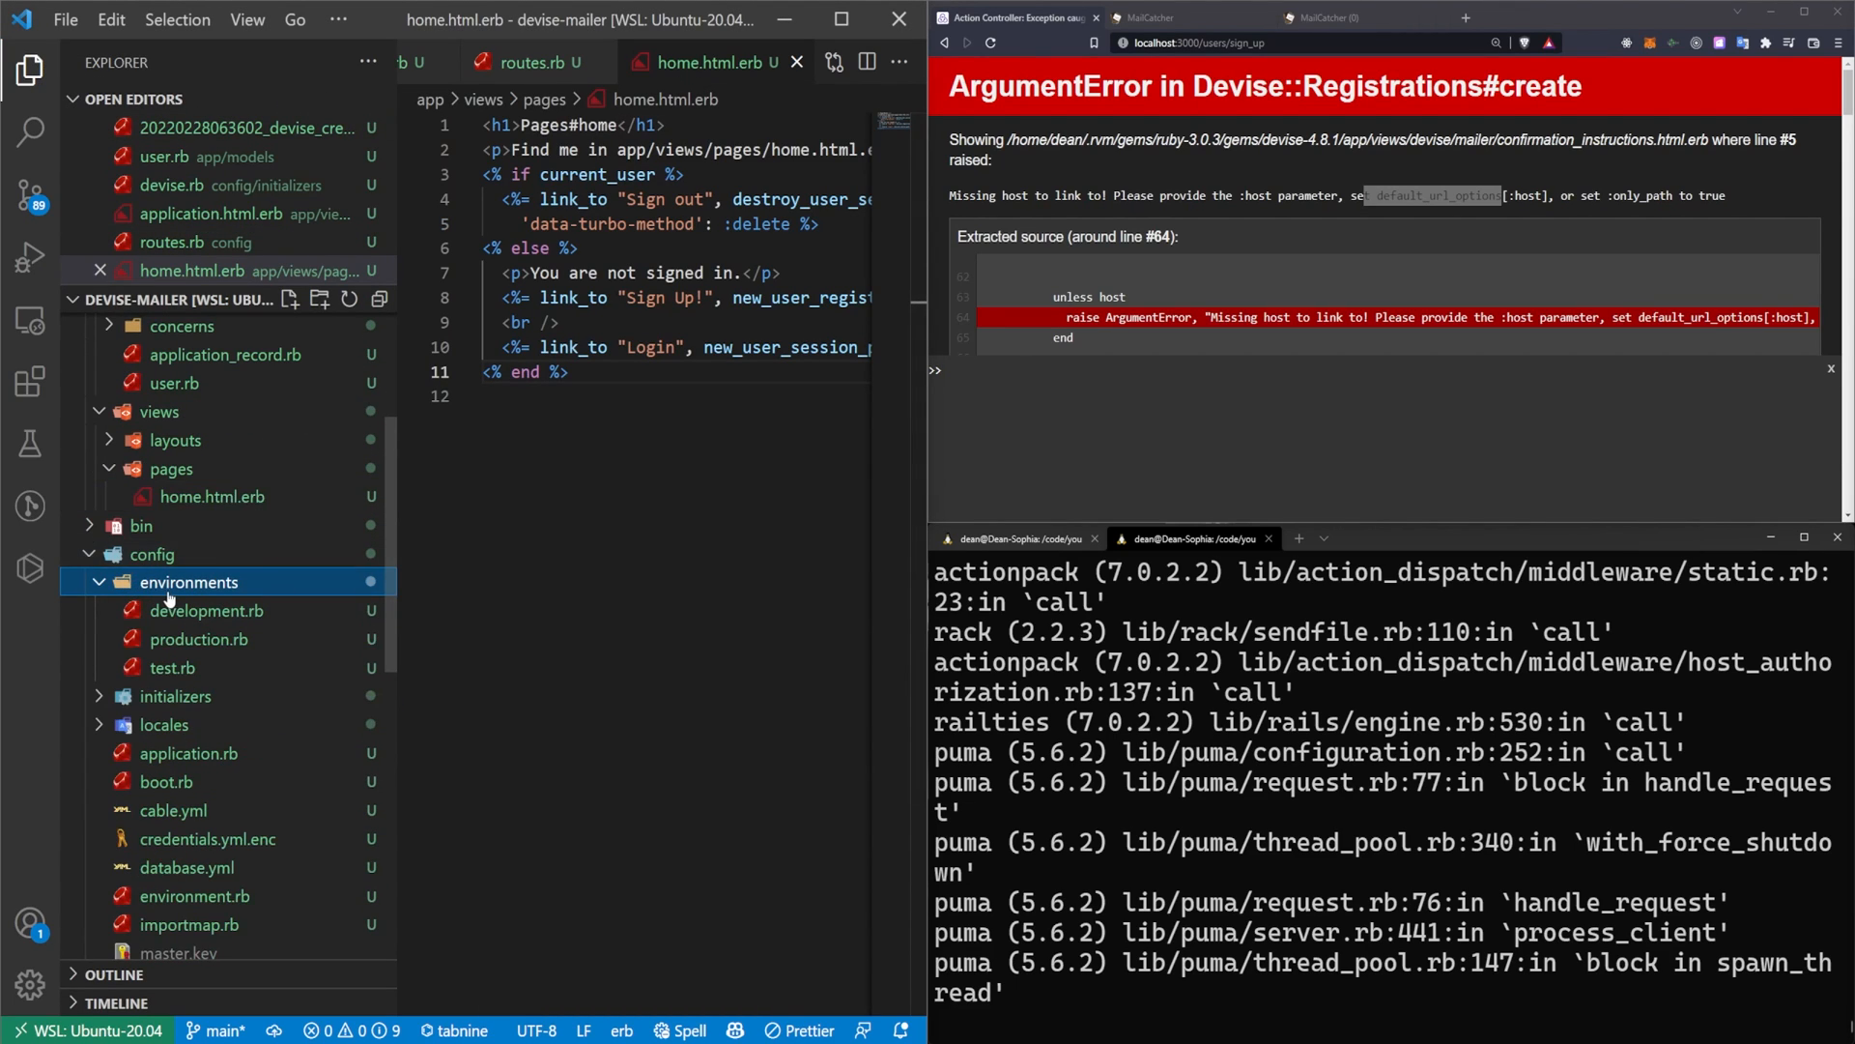
click(203, 609)
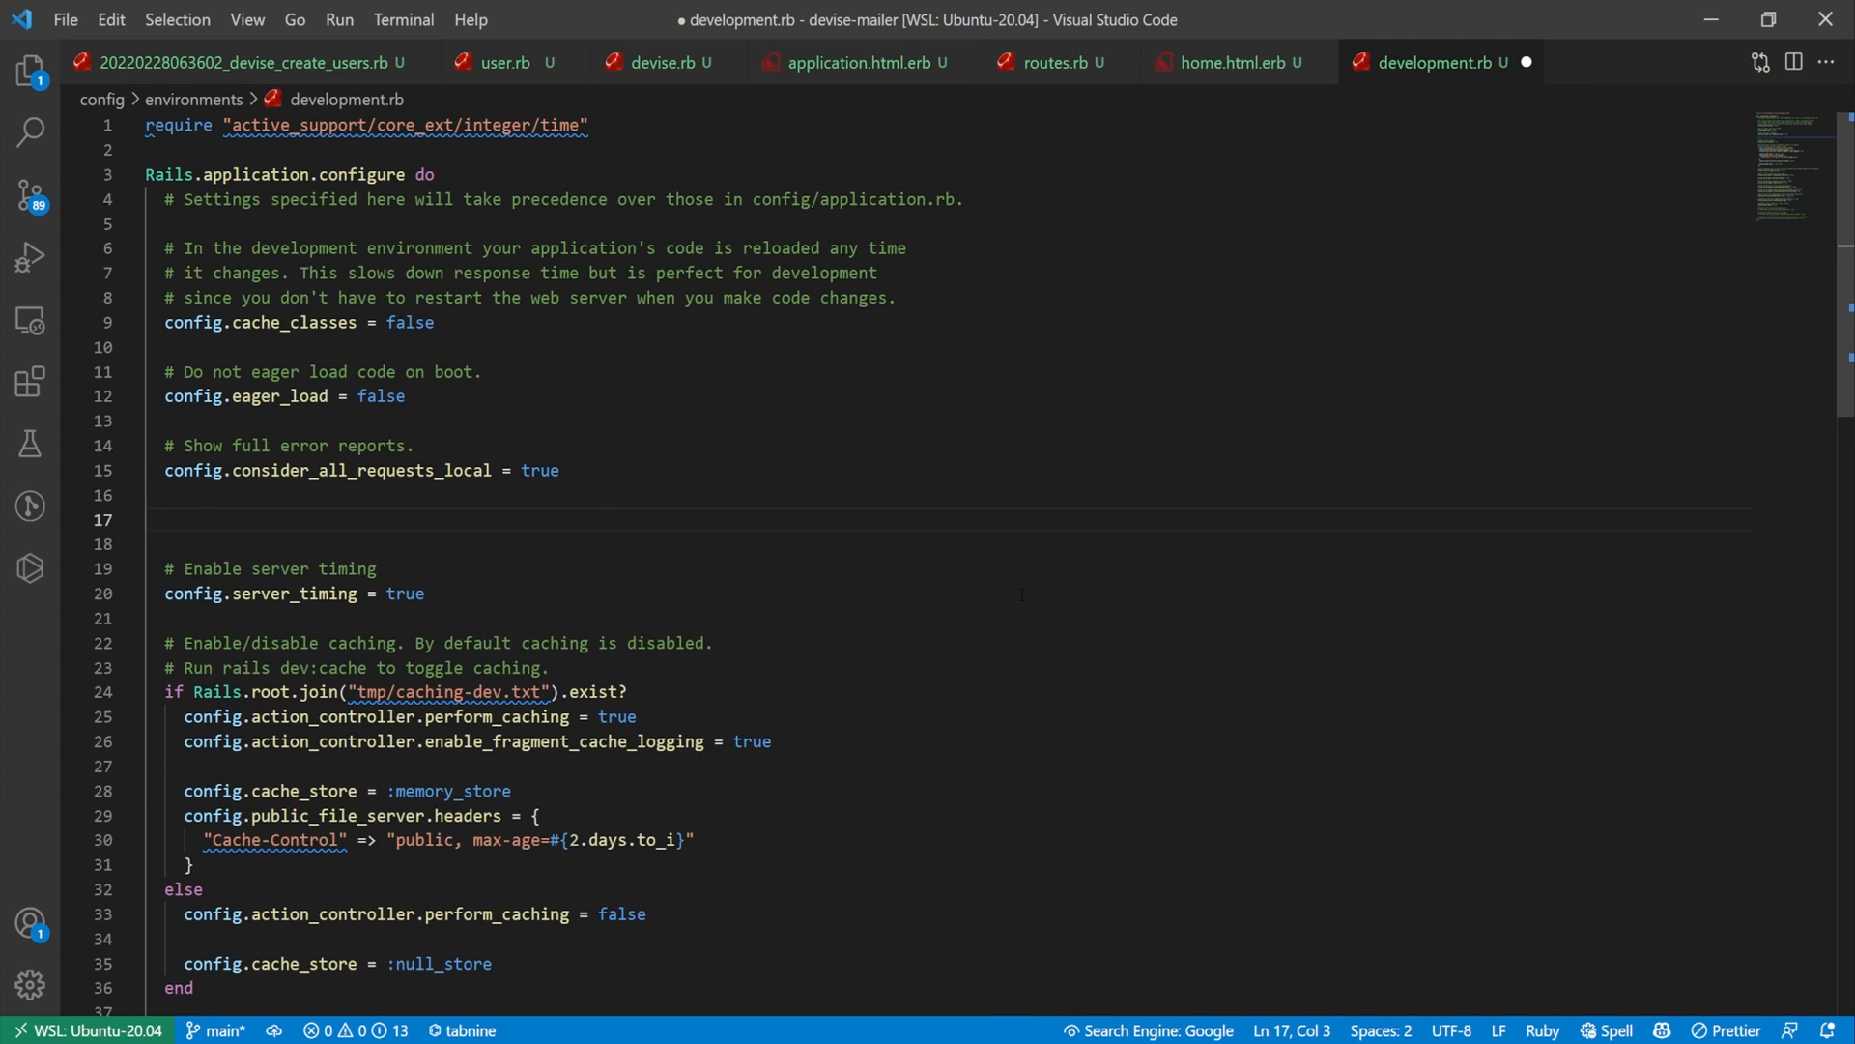
text(## DEVISE TUTORIAL SECTION)
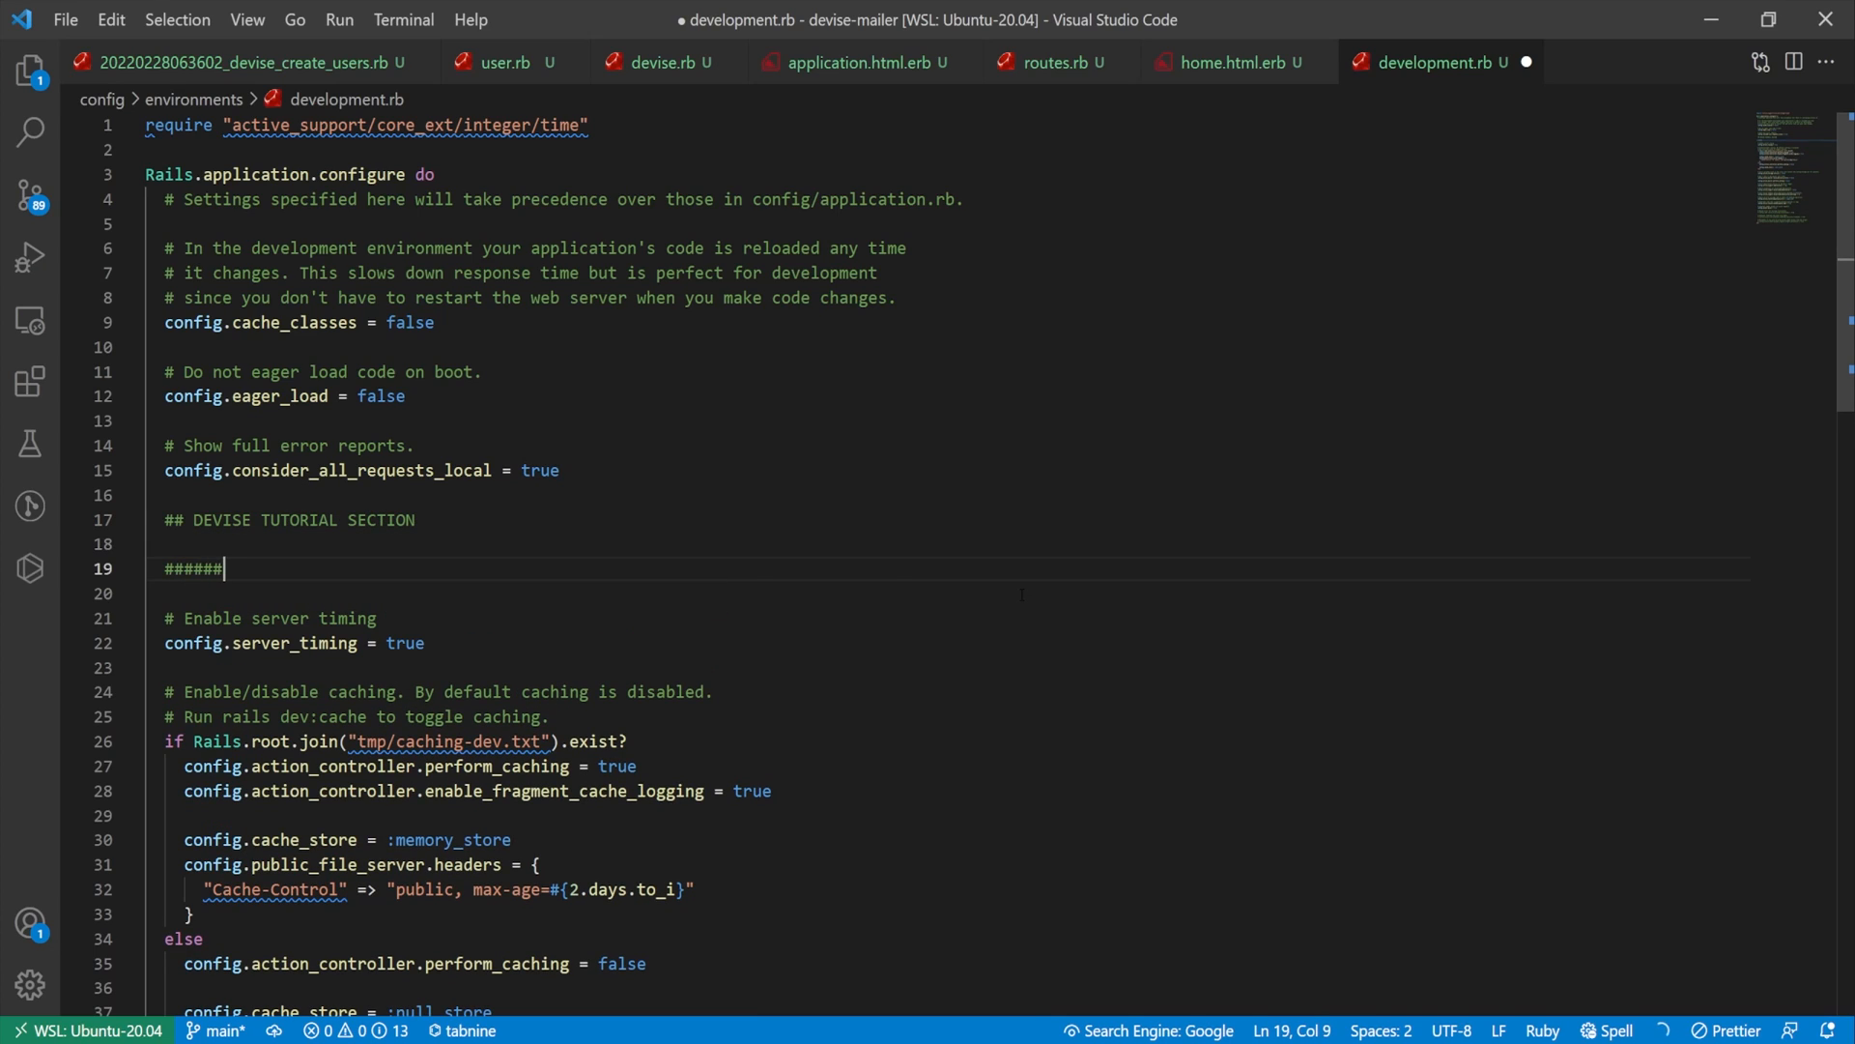
key(Enter)
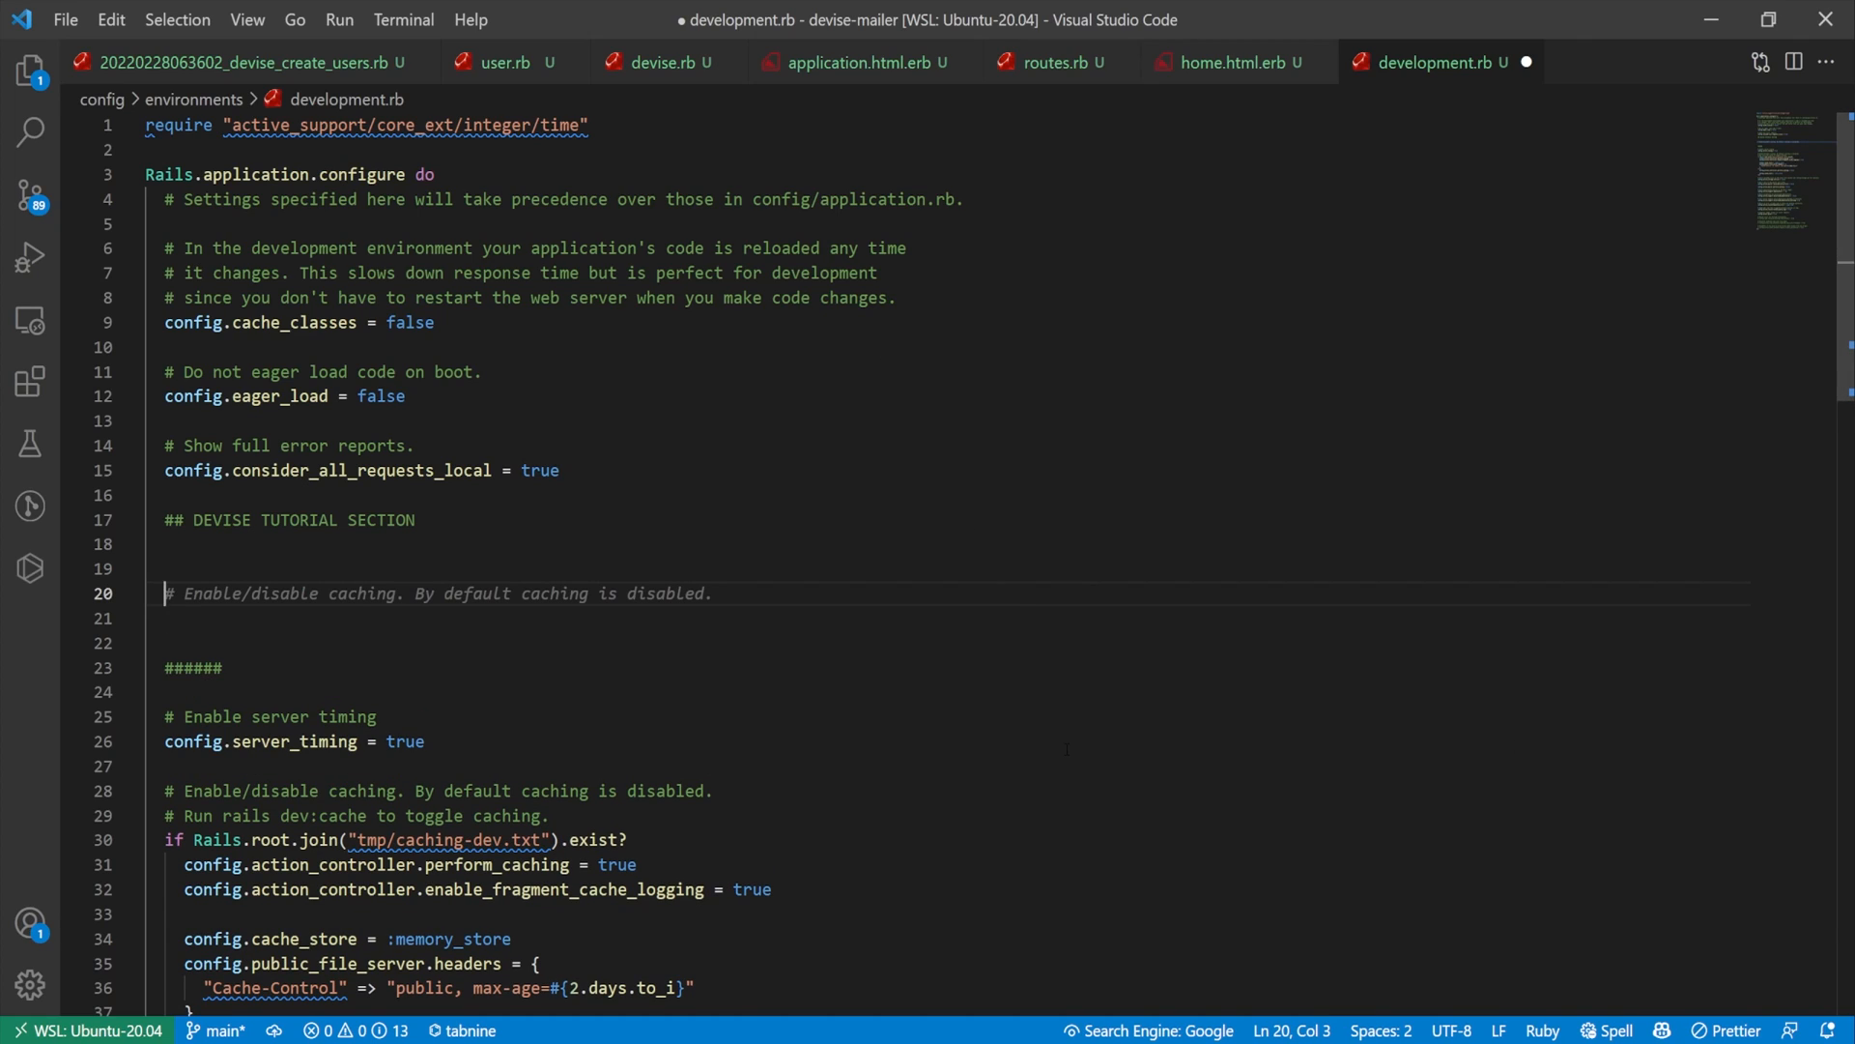
Set config.action_mailer.default_url_options to host 'localhost:3000' and save
text(config.)
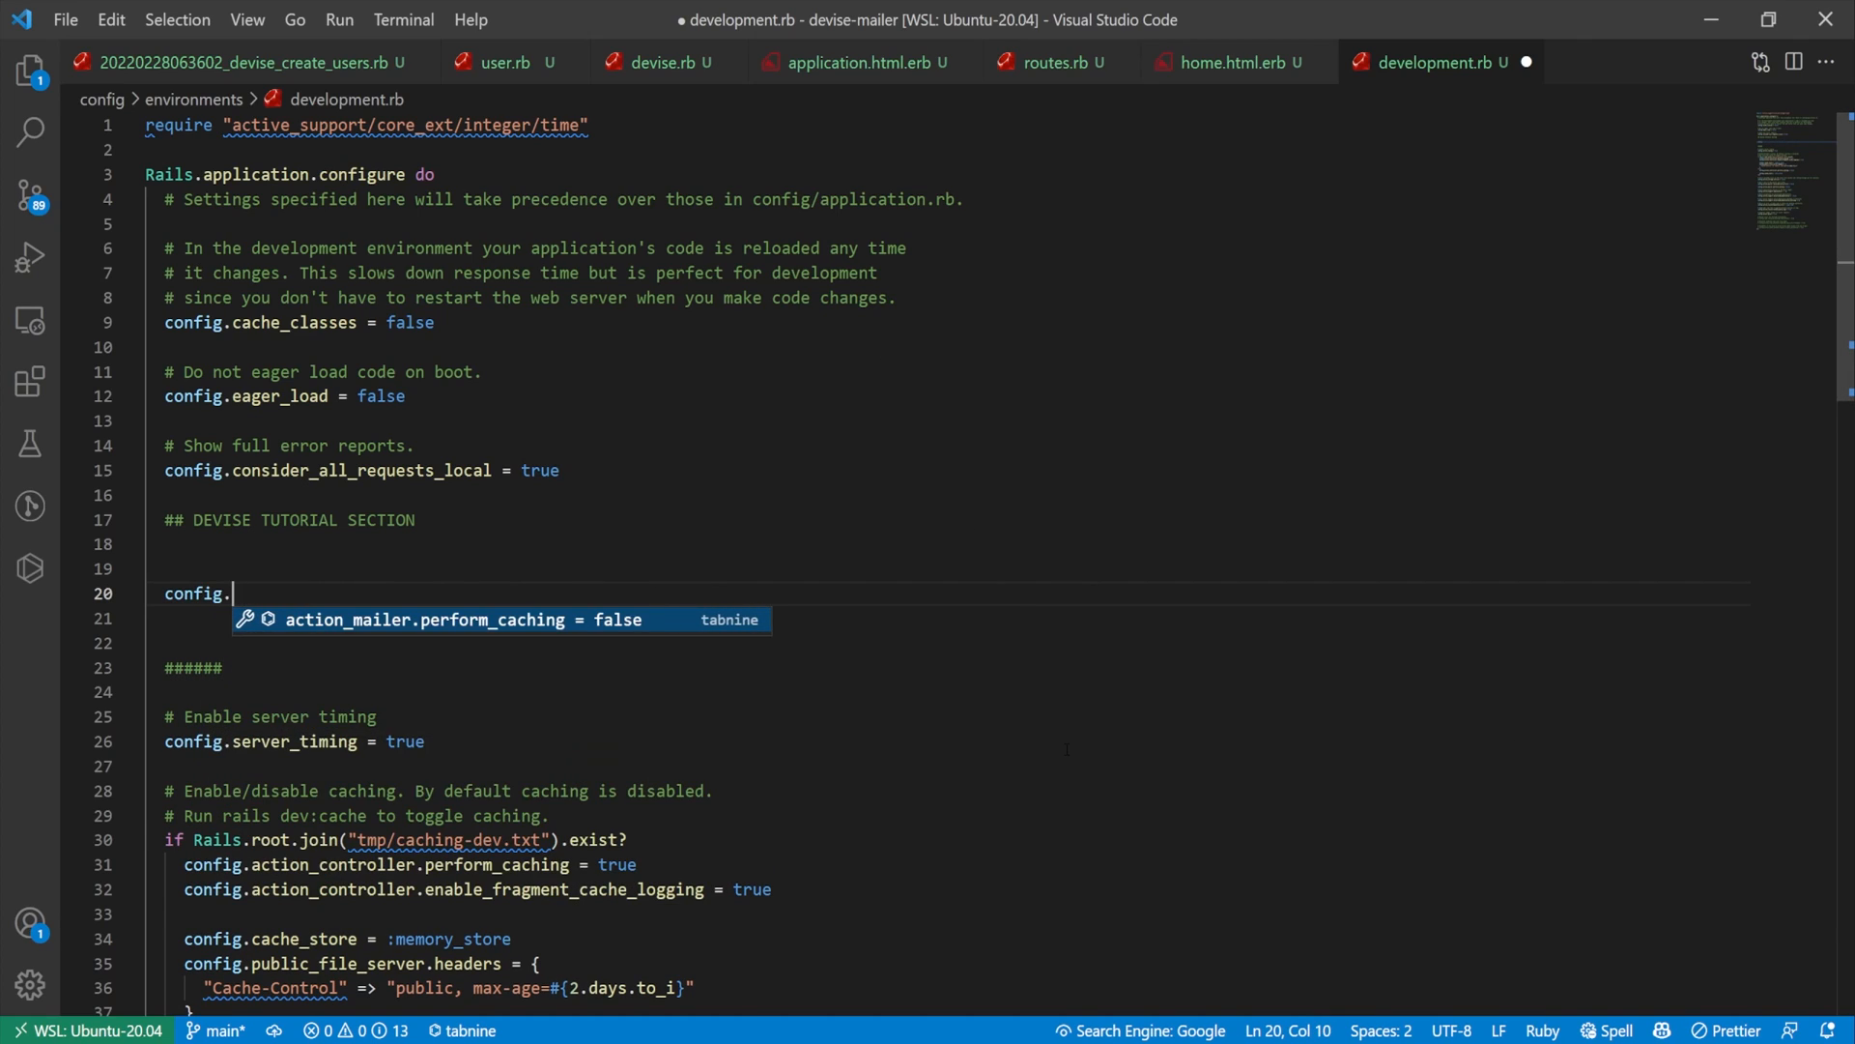
text(action_maile)
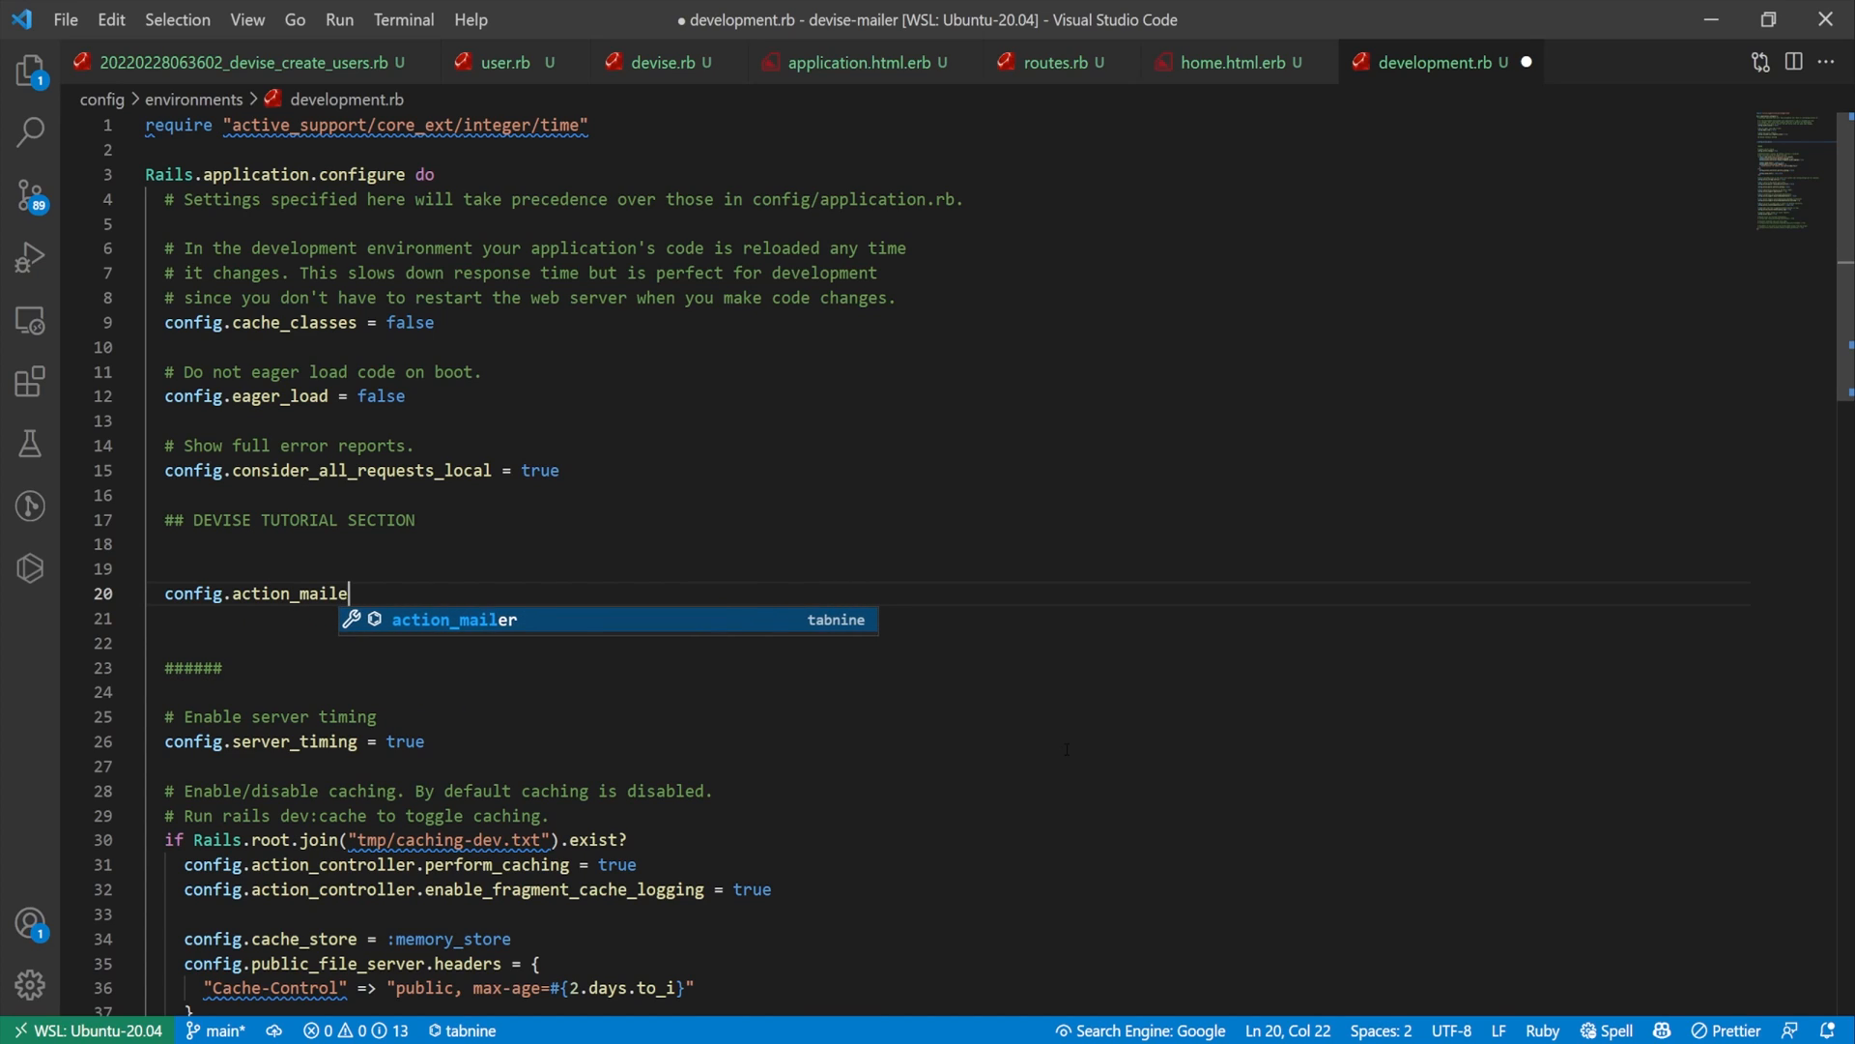
text(r.default)
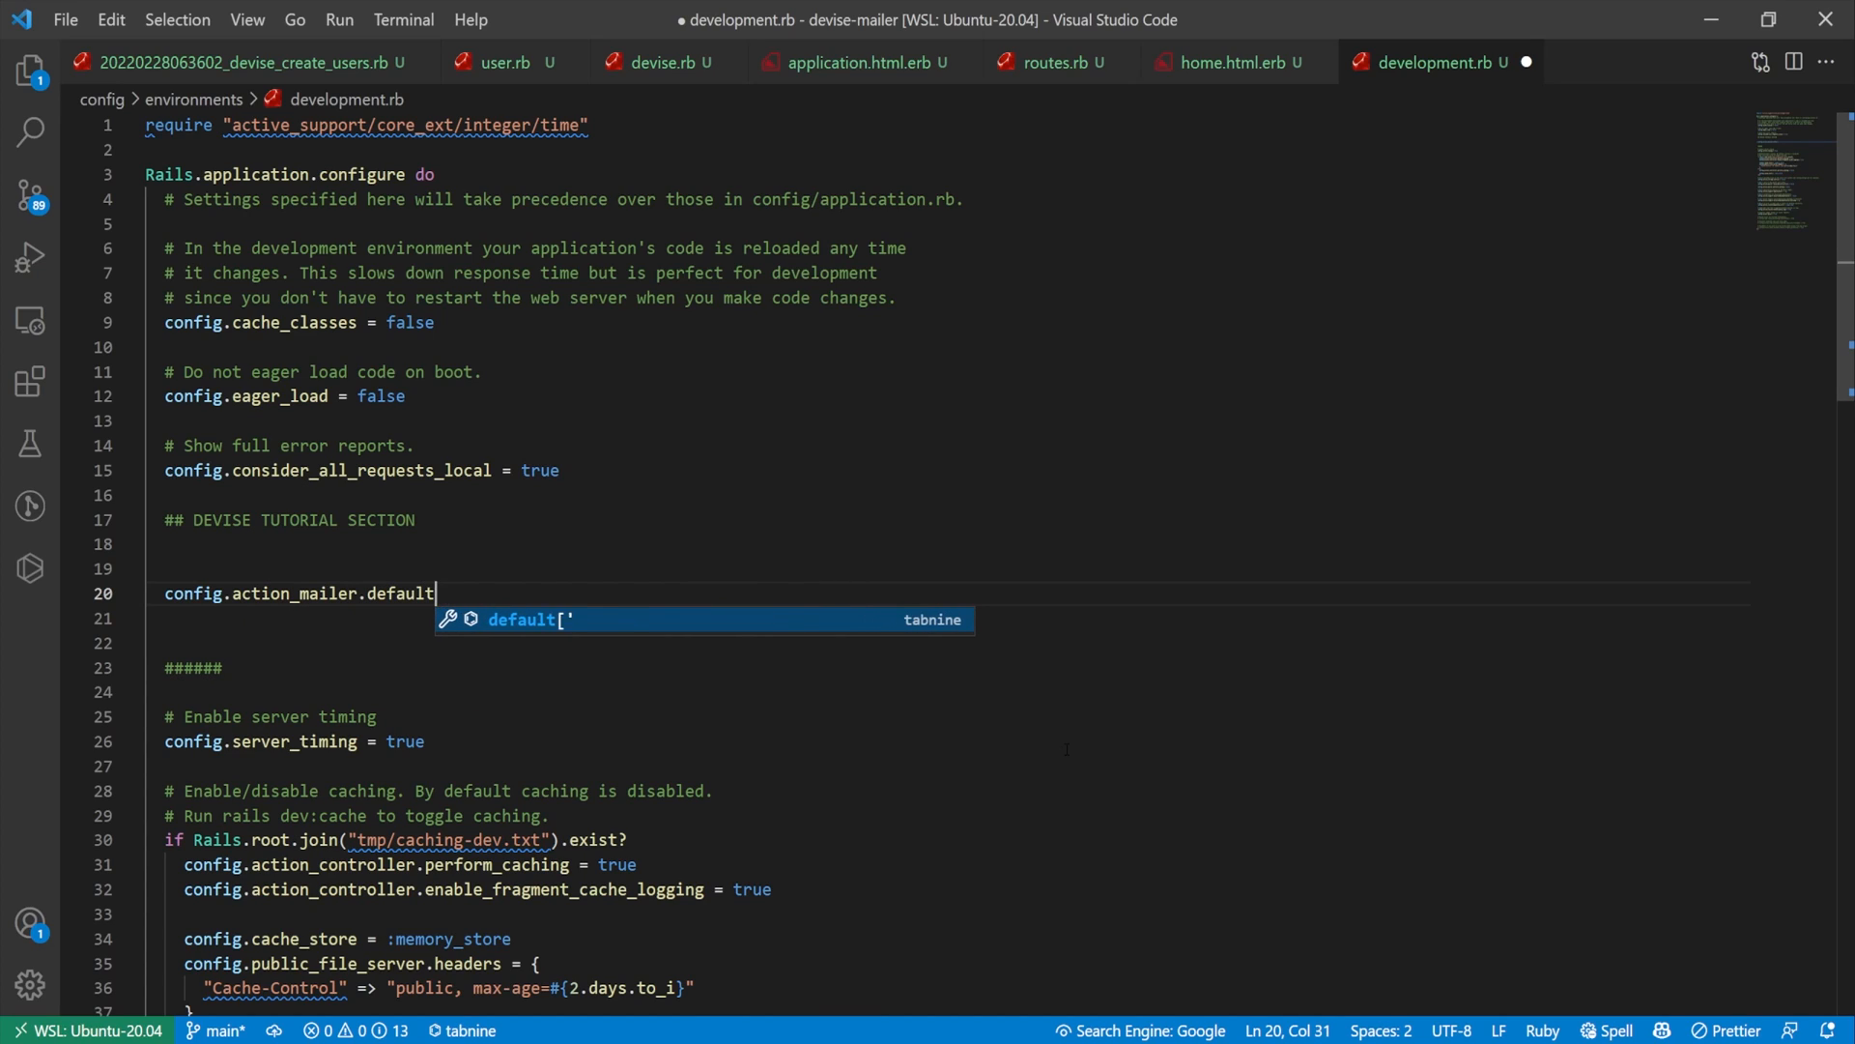
text(_url_options = {)
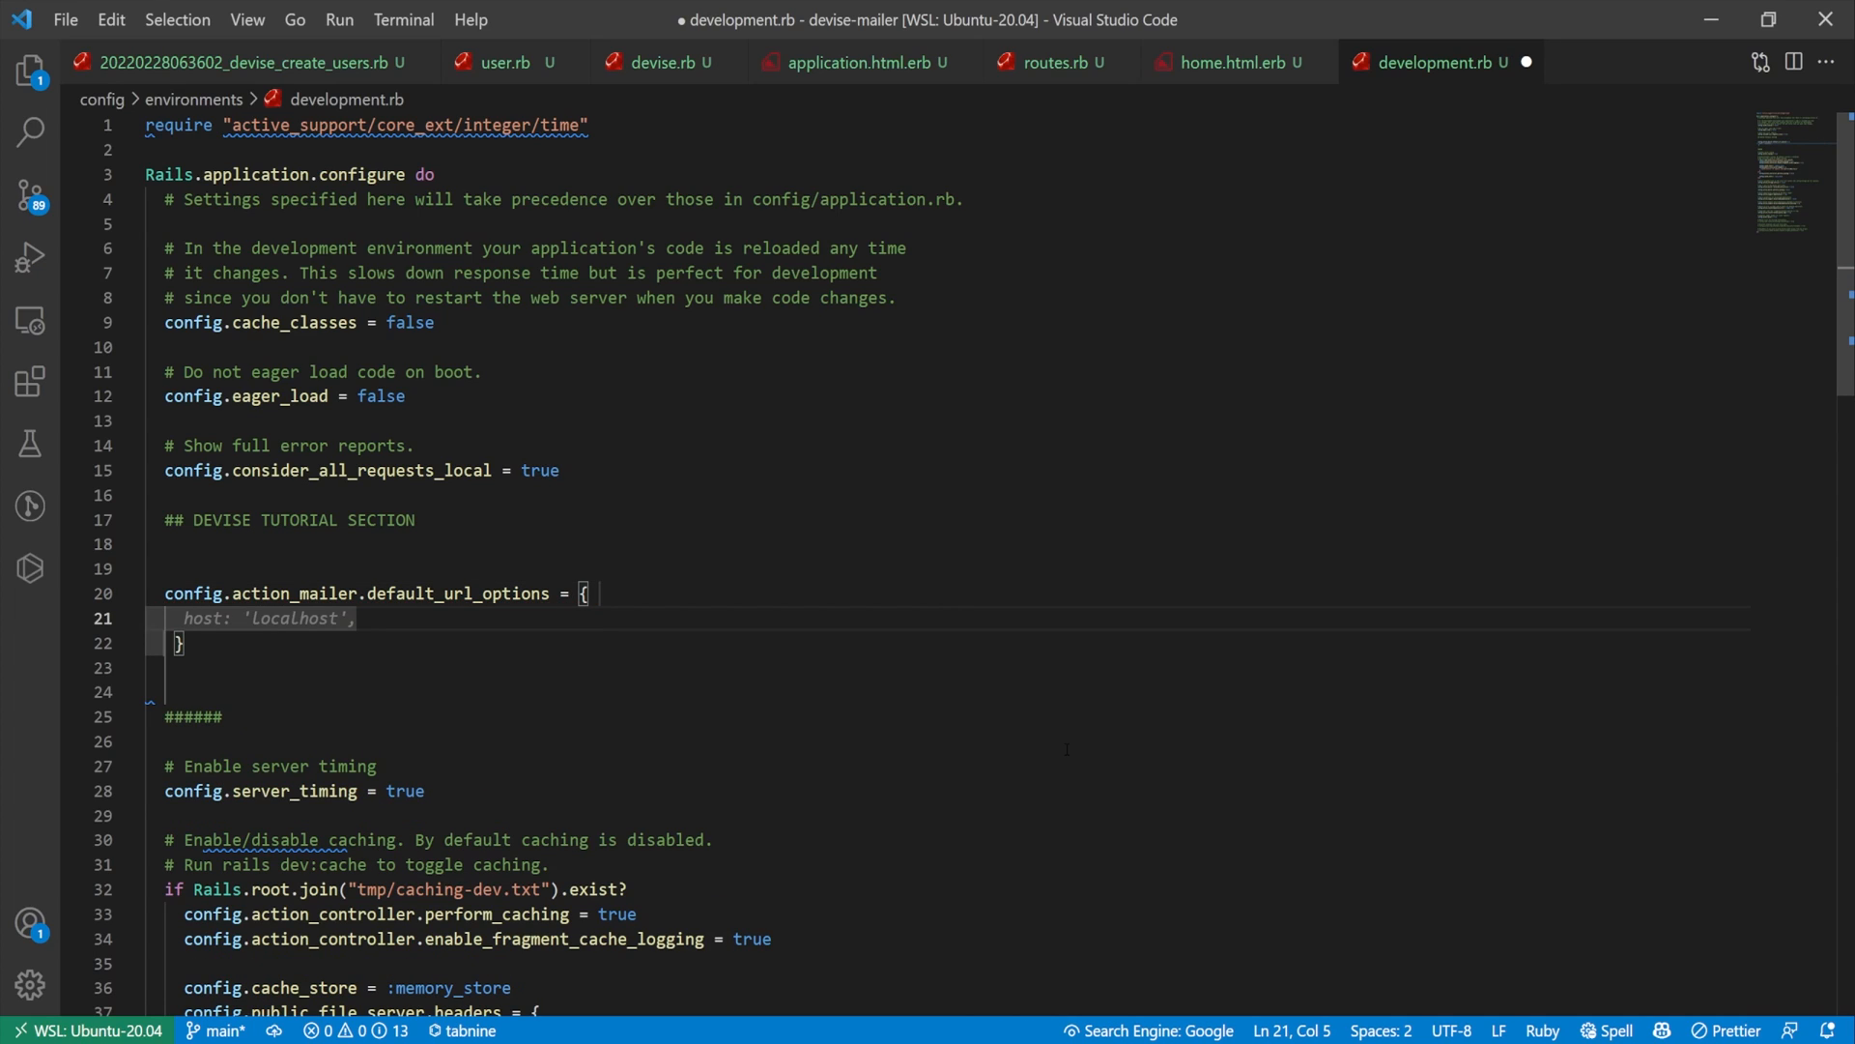
click(251, 619)
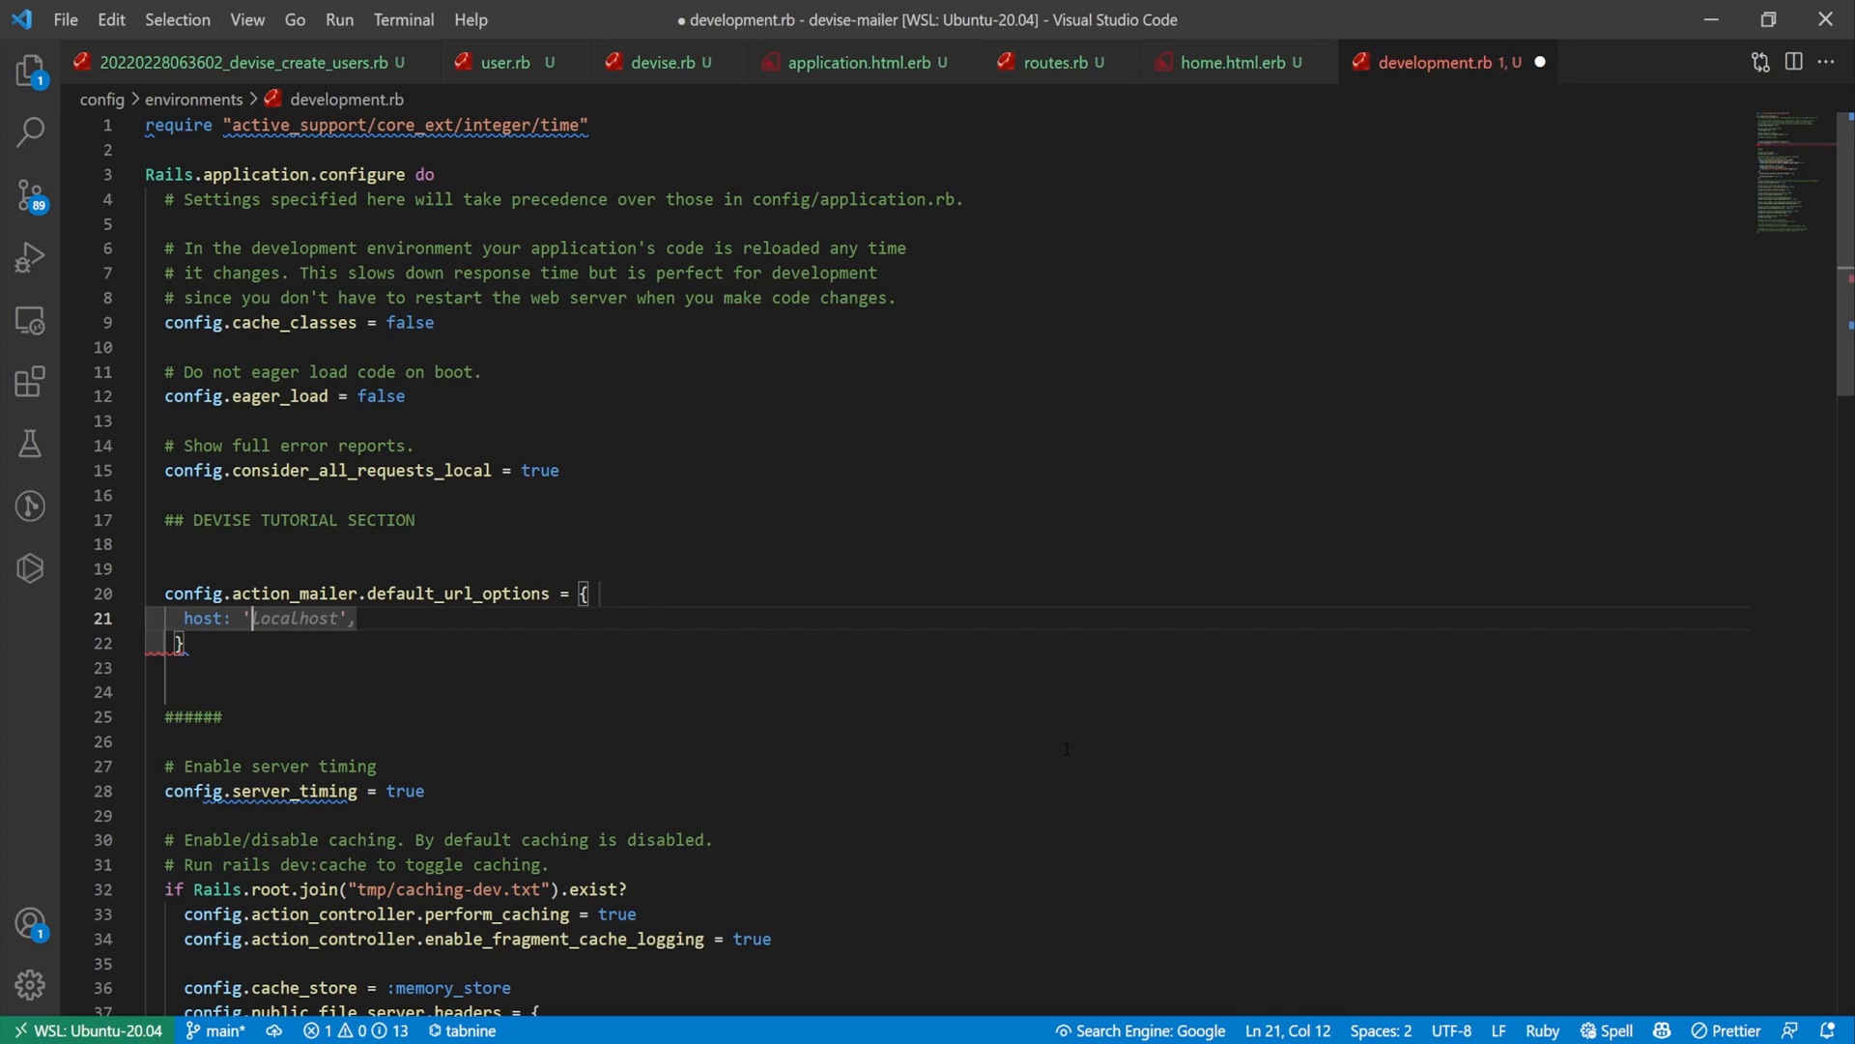
text(:3',)
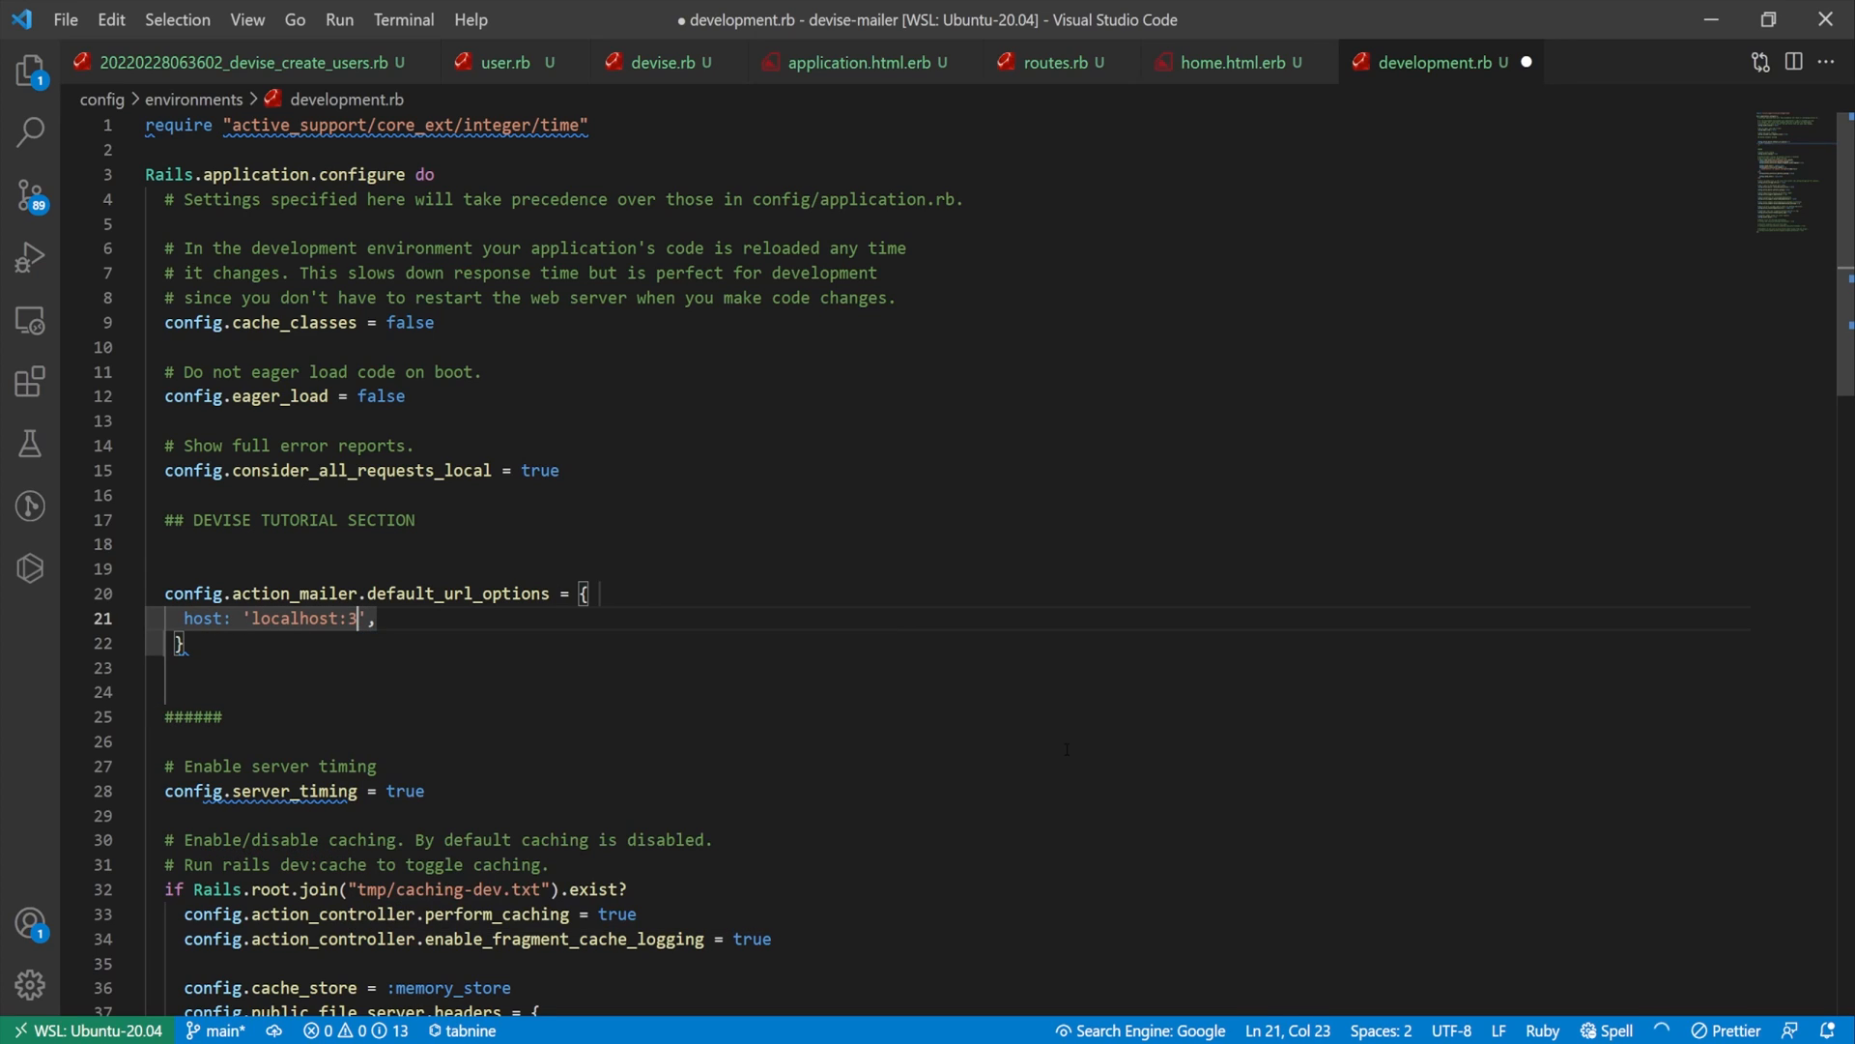
text(000)
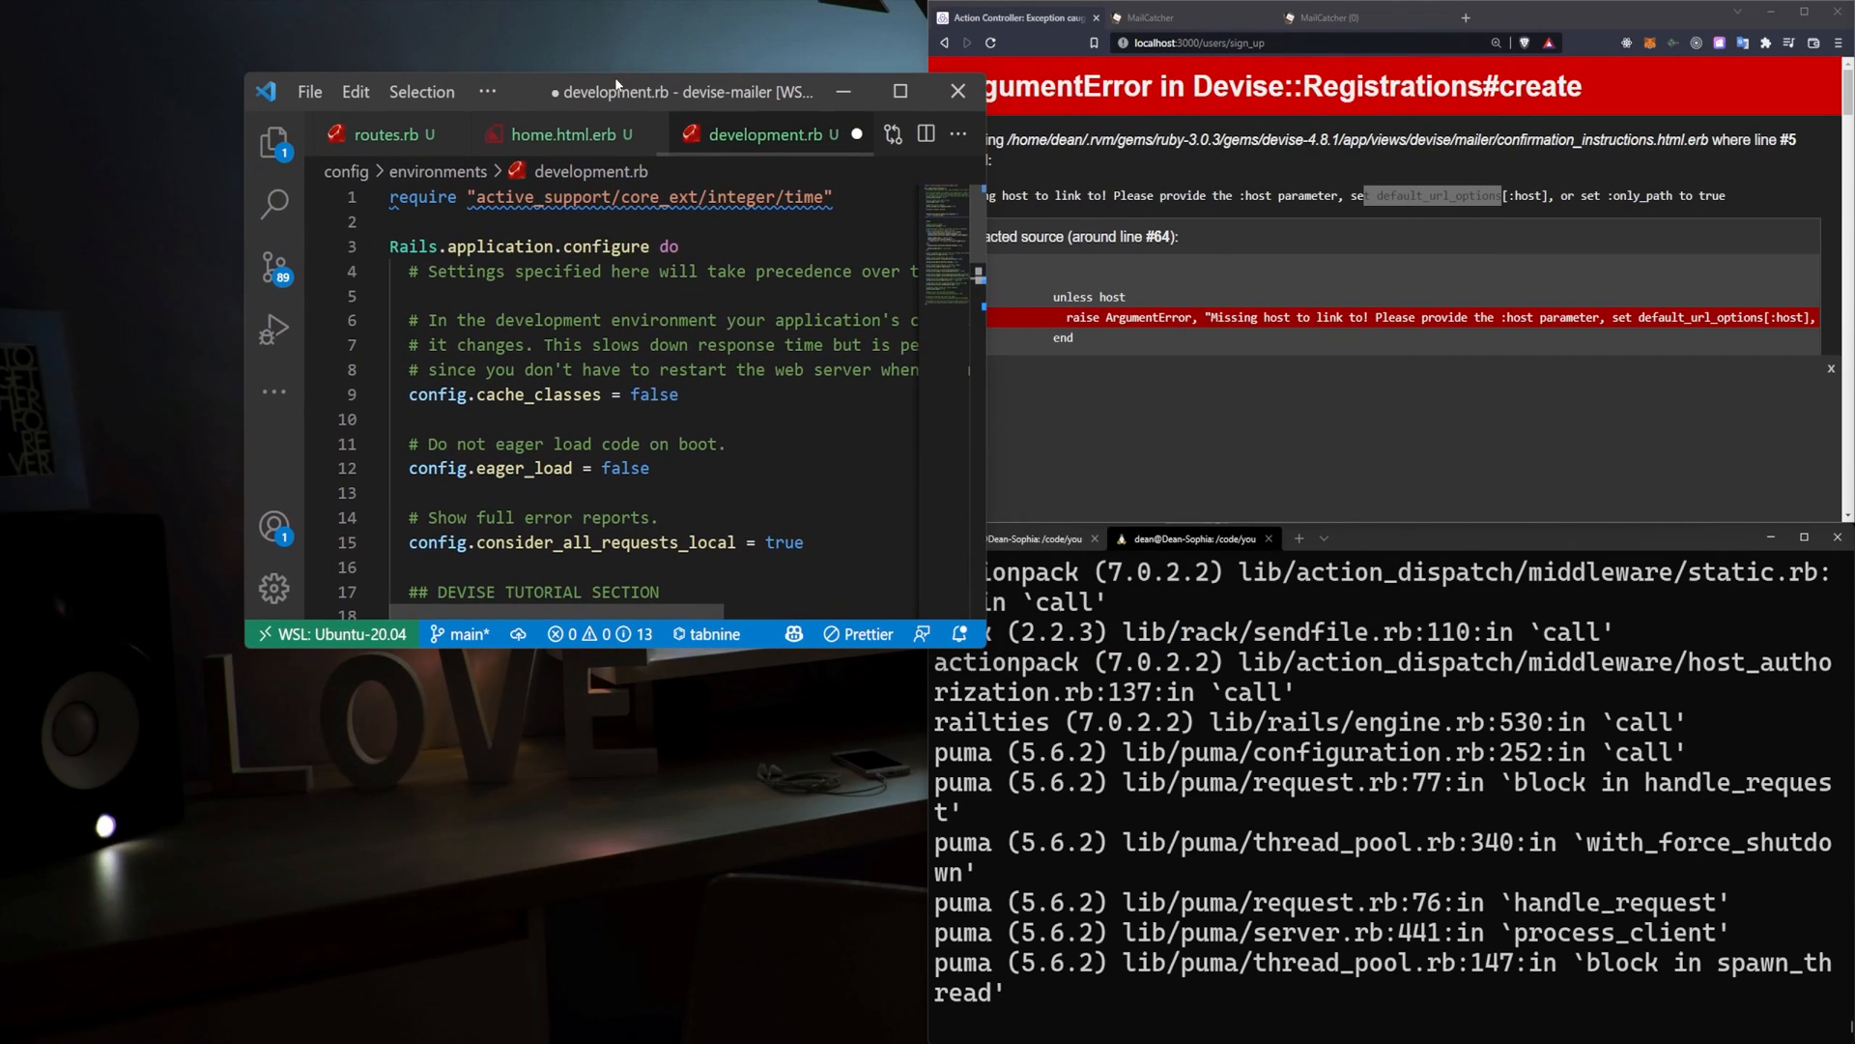
key(ctrl+s)
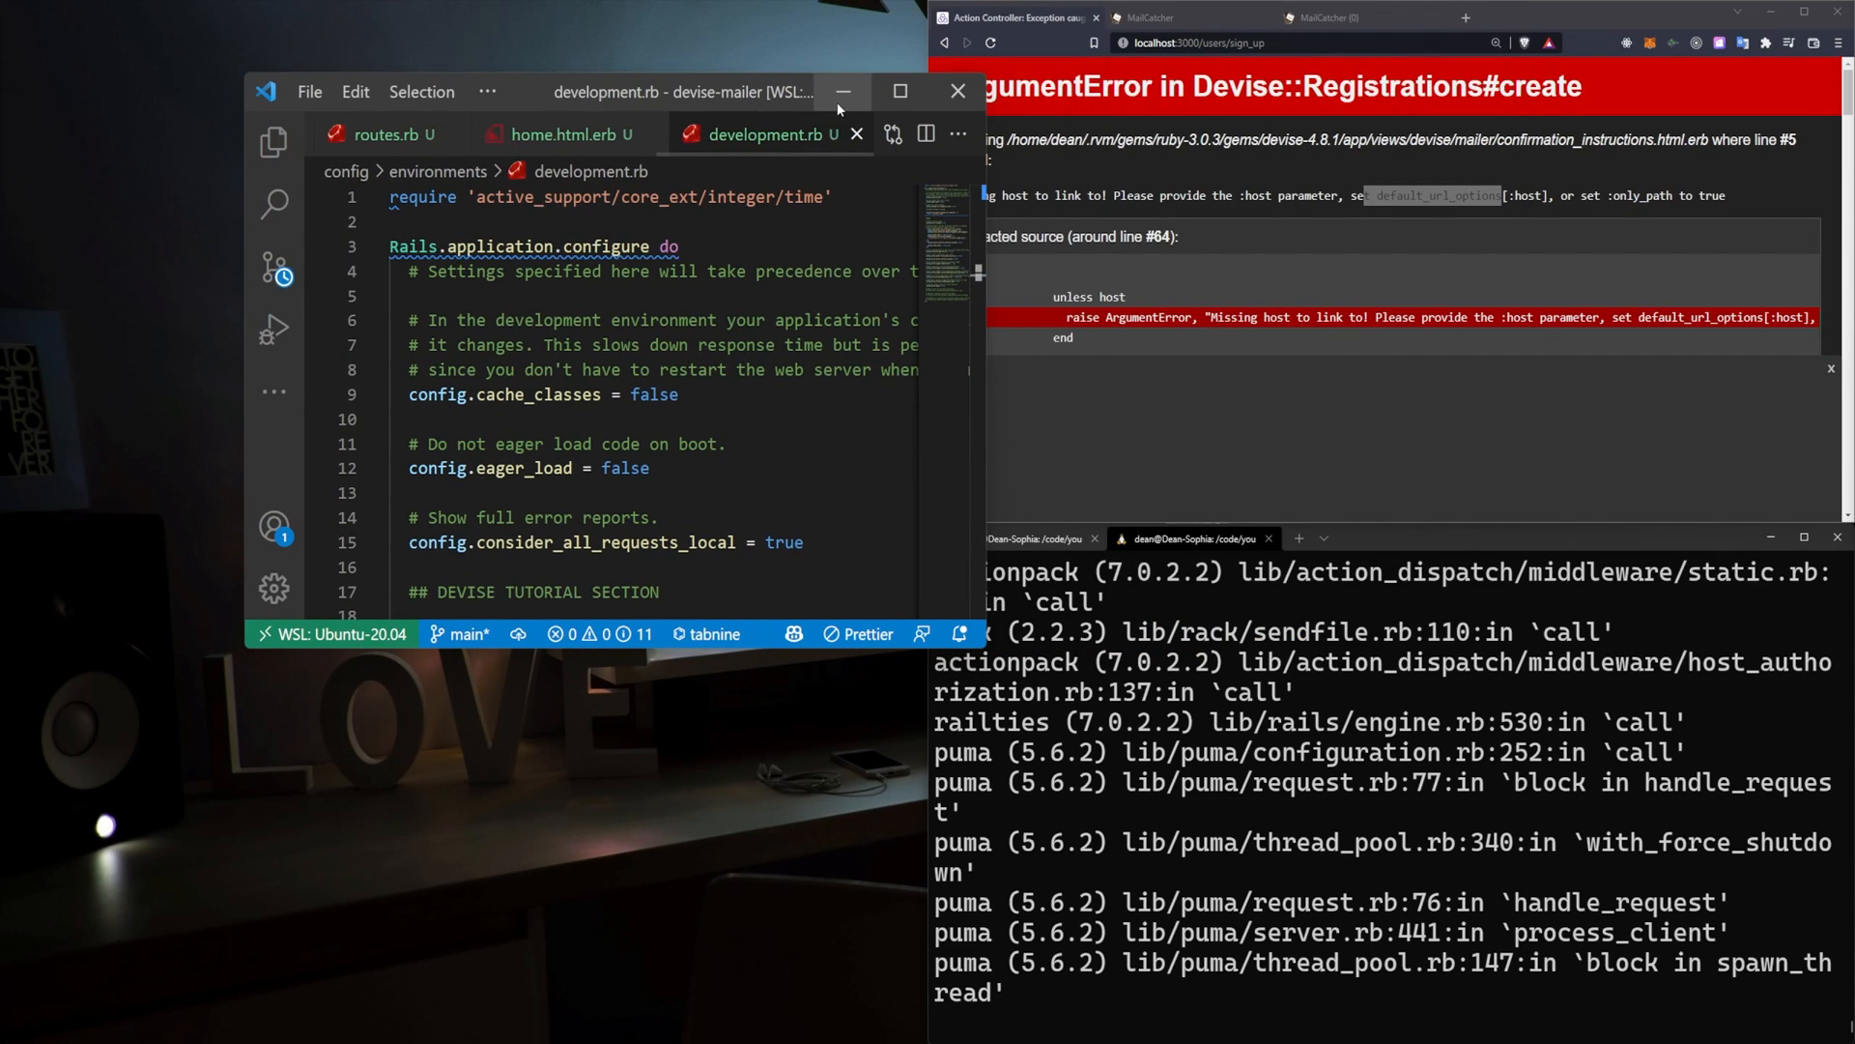
click(899, 91)
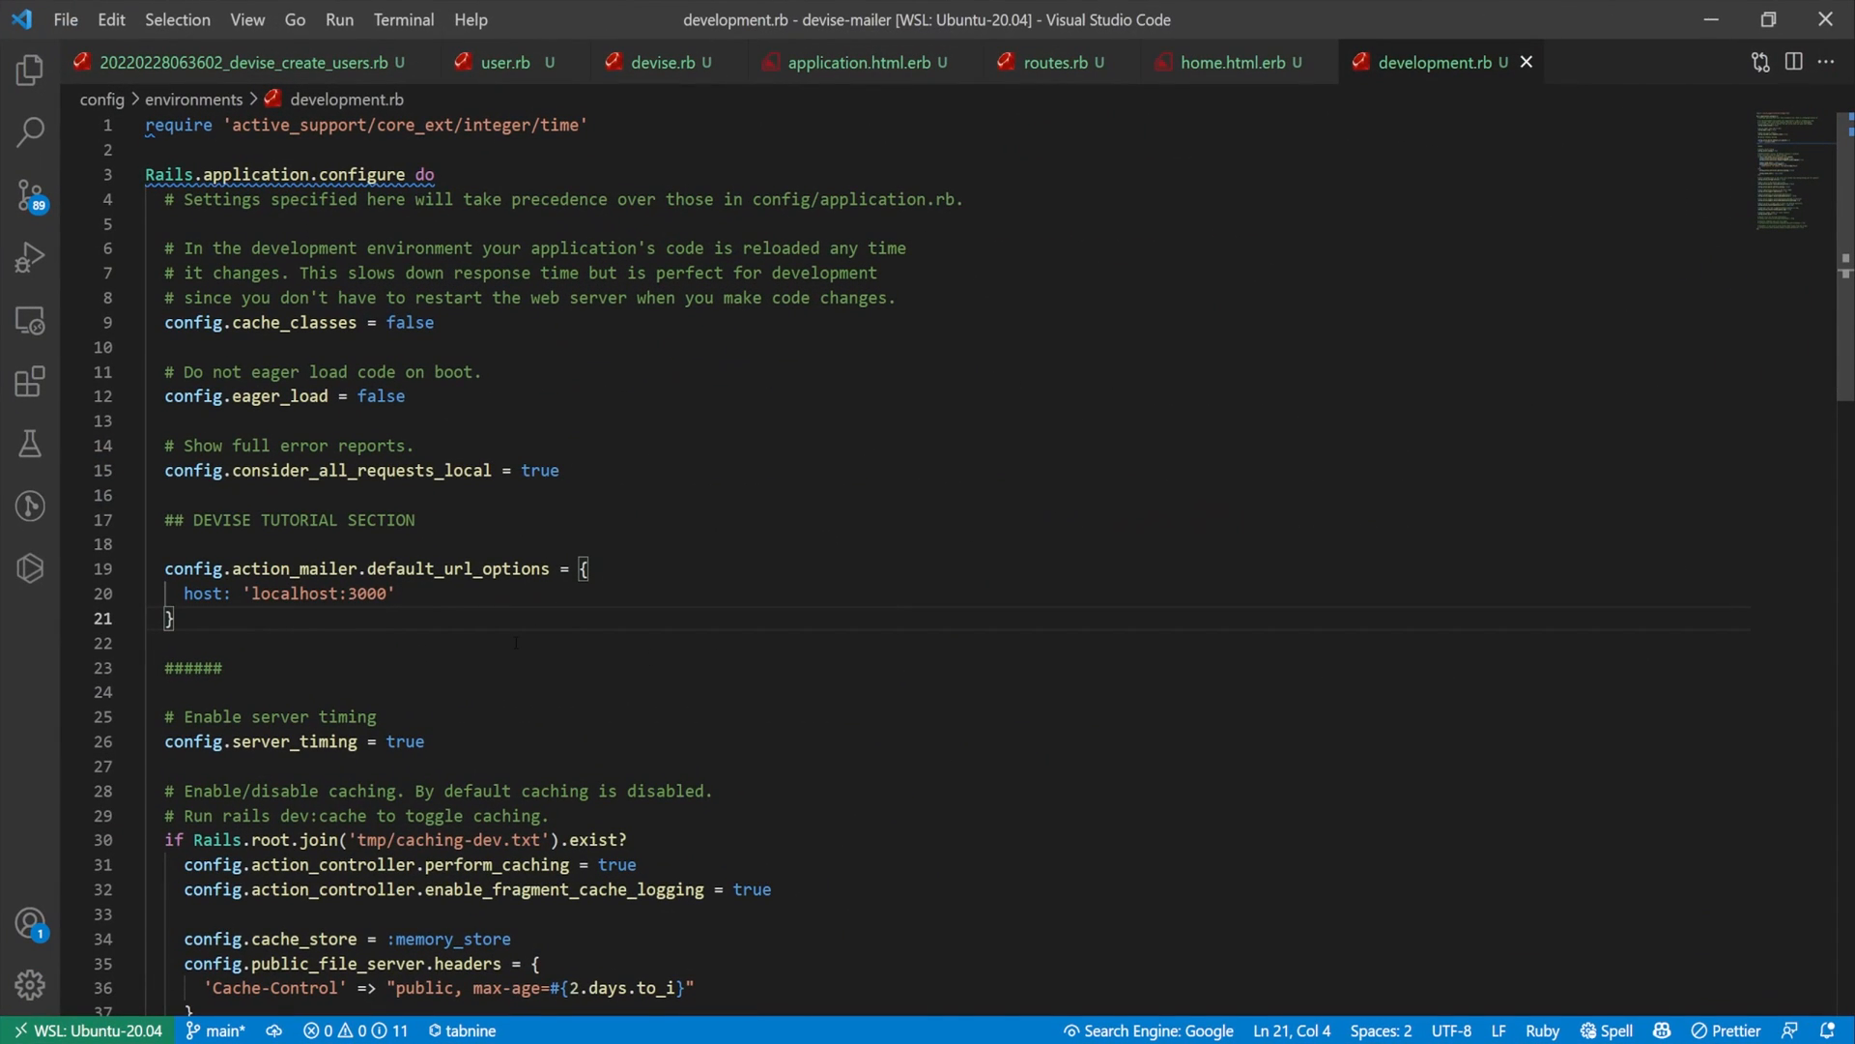
Begin config.action_mailer.smtp_settings under delivery_method with placeholder gmail address and domain
text(c)
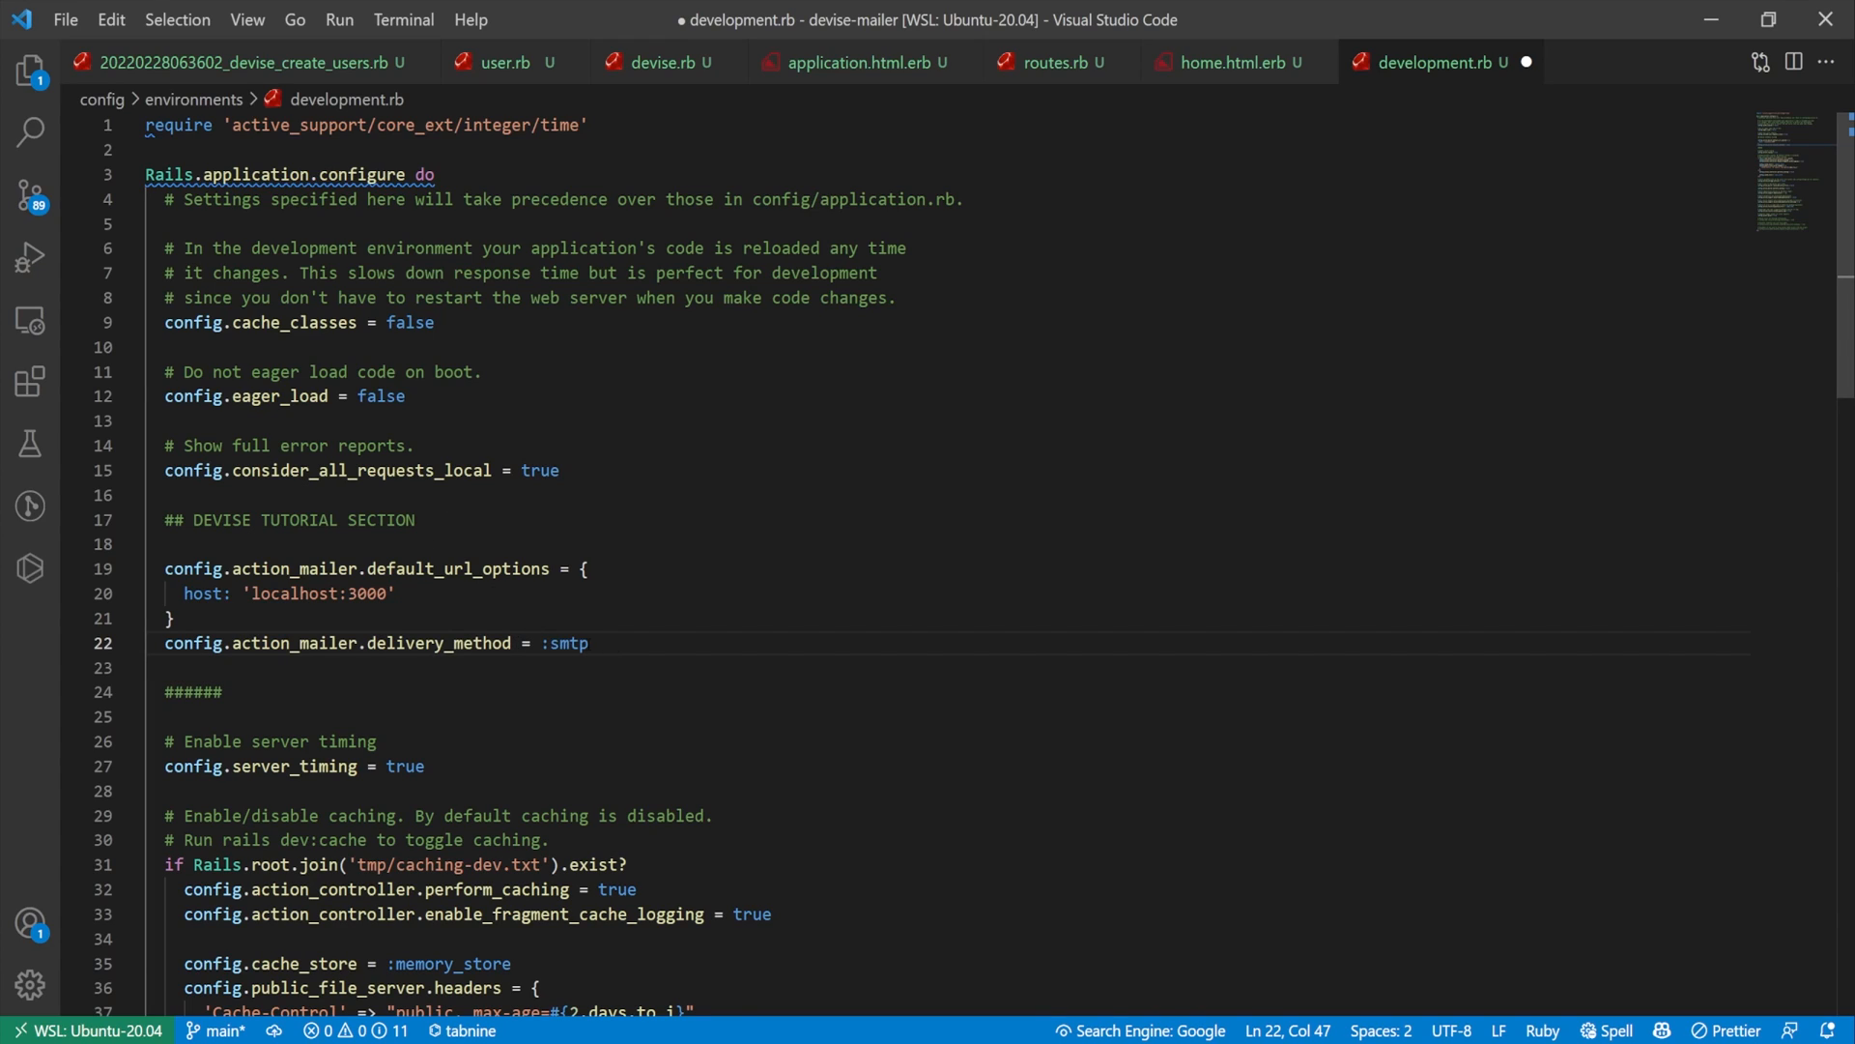
click(587, 641)
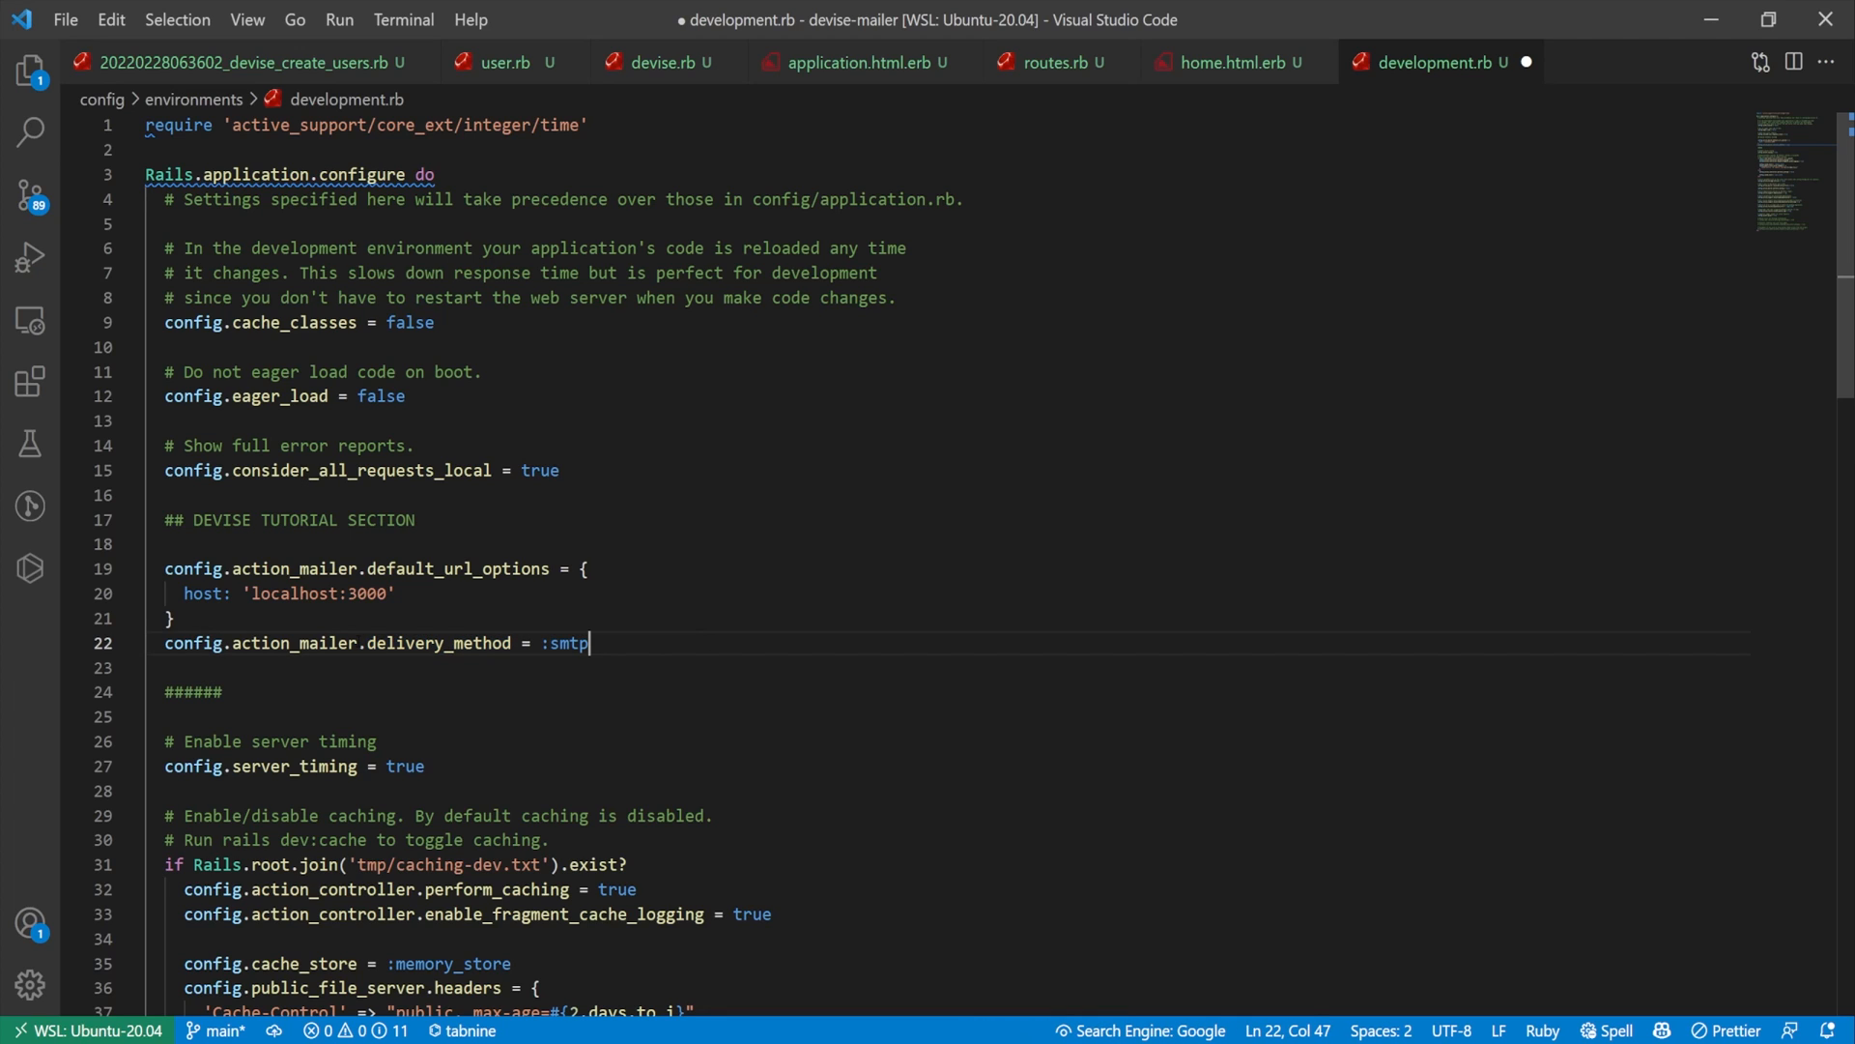
scroll(down, 3)
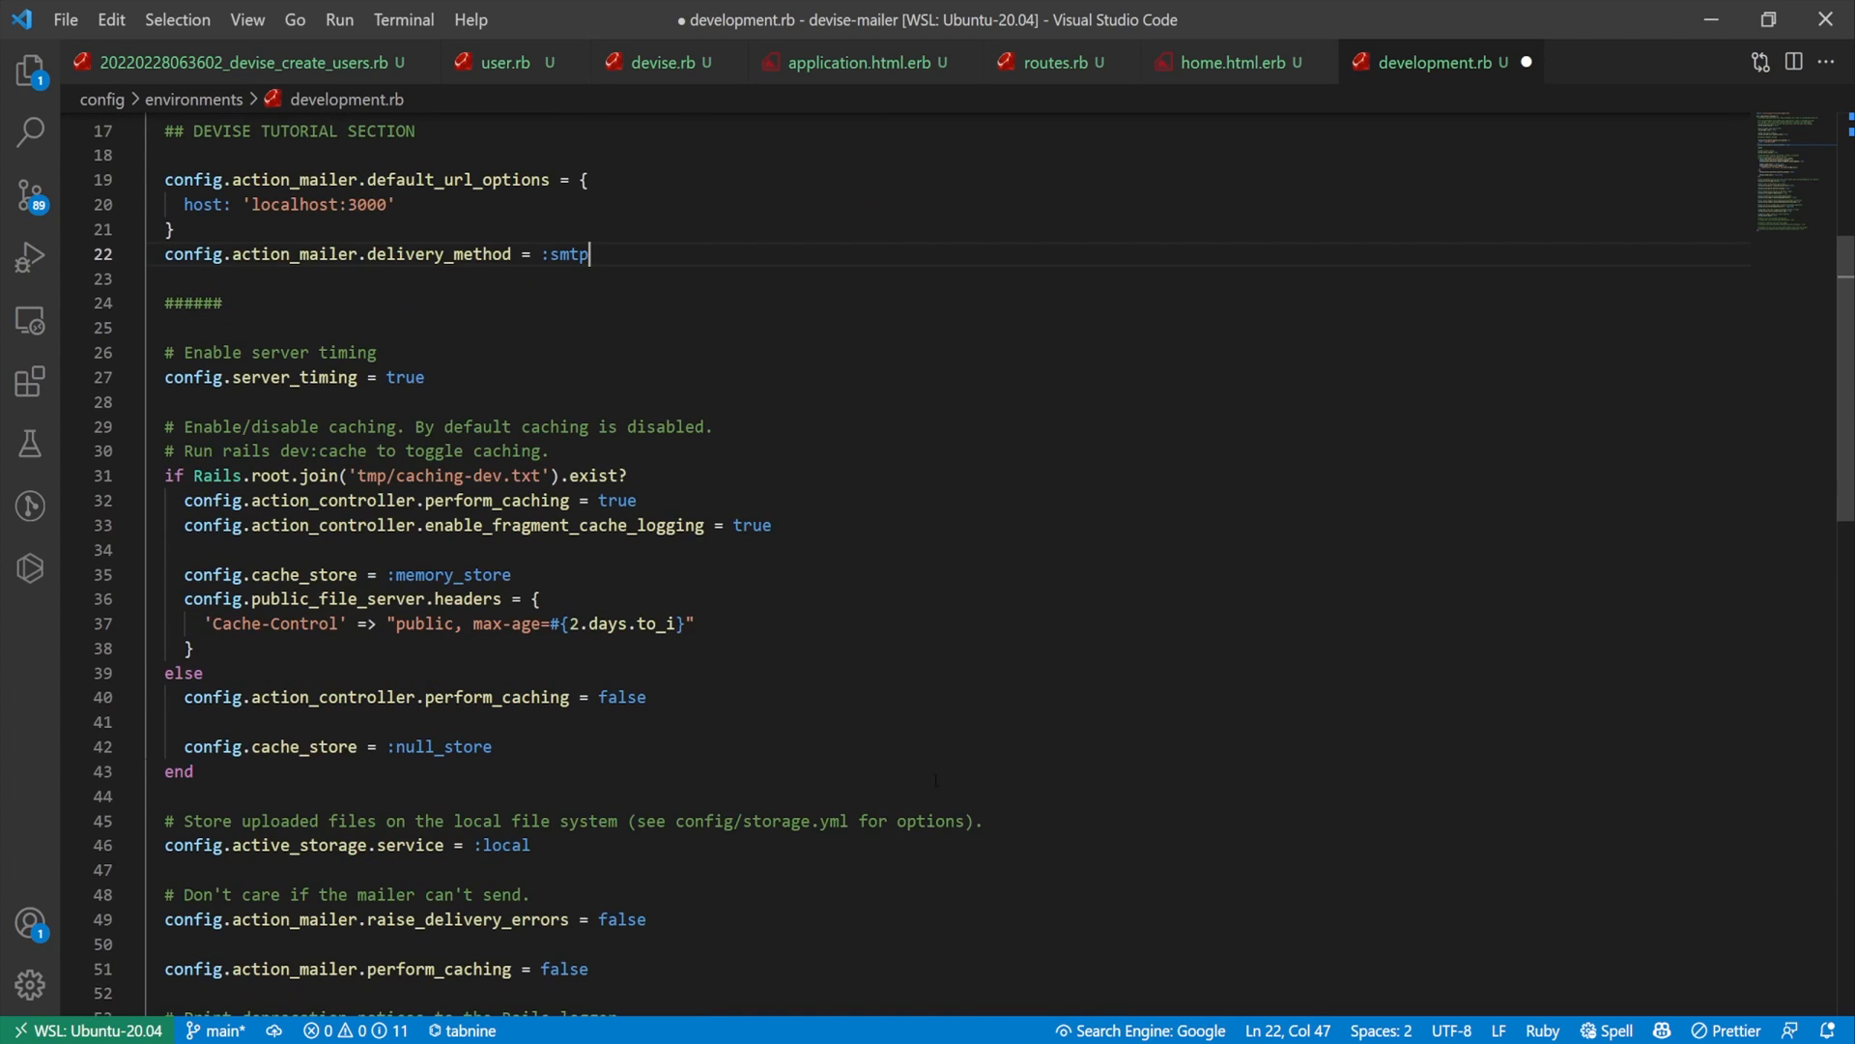
scroll(up, 3)
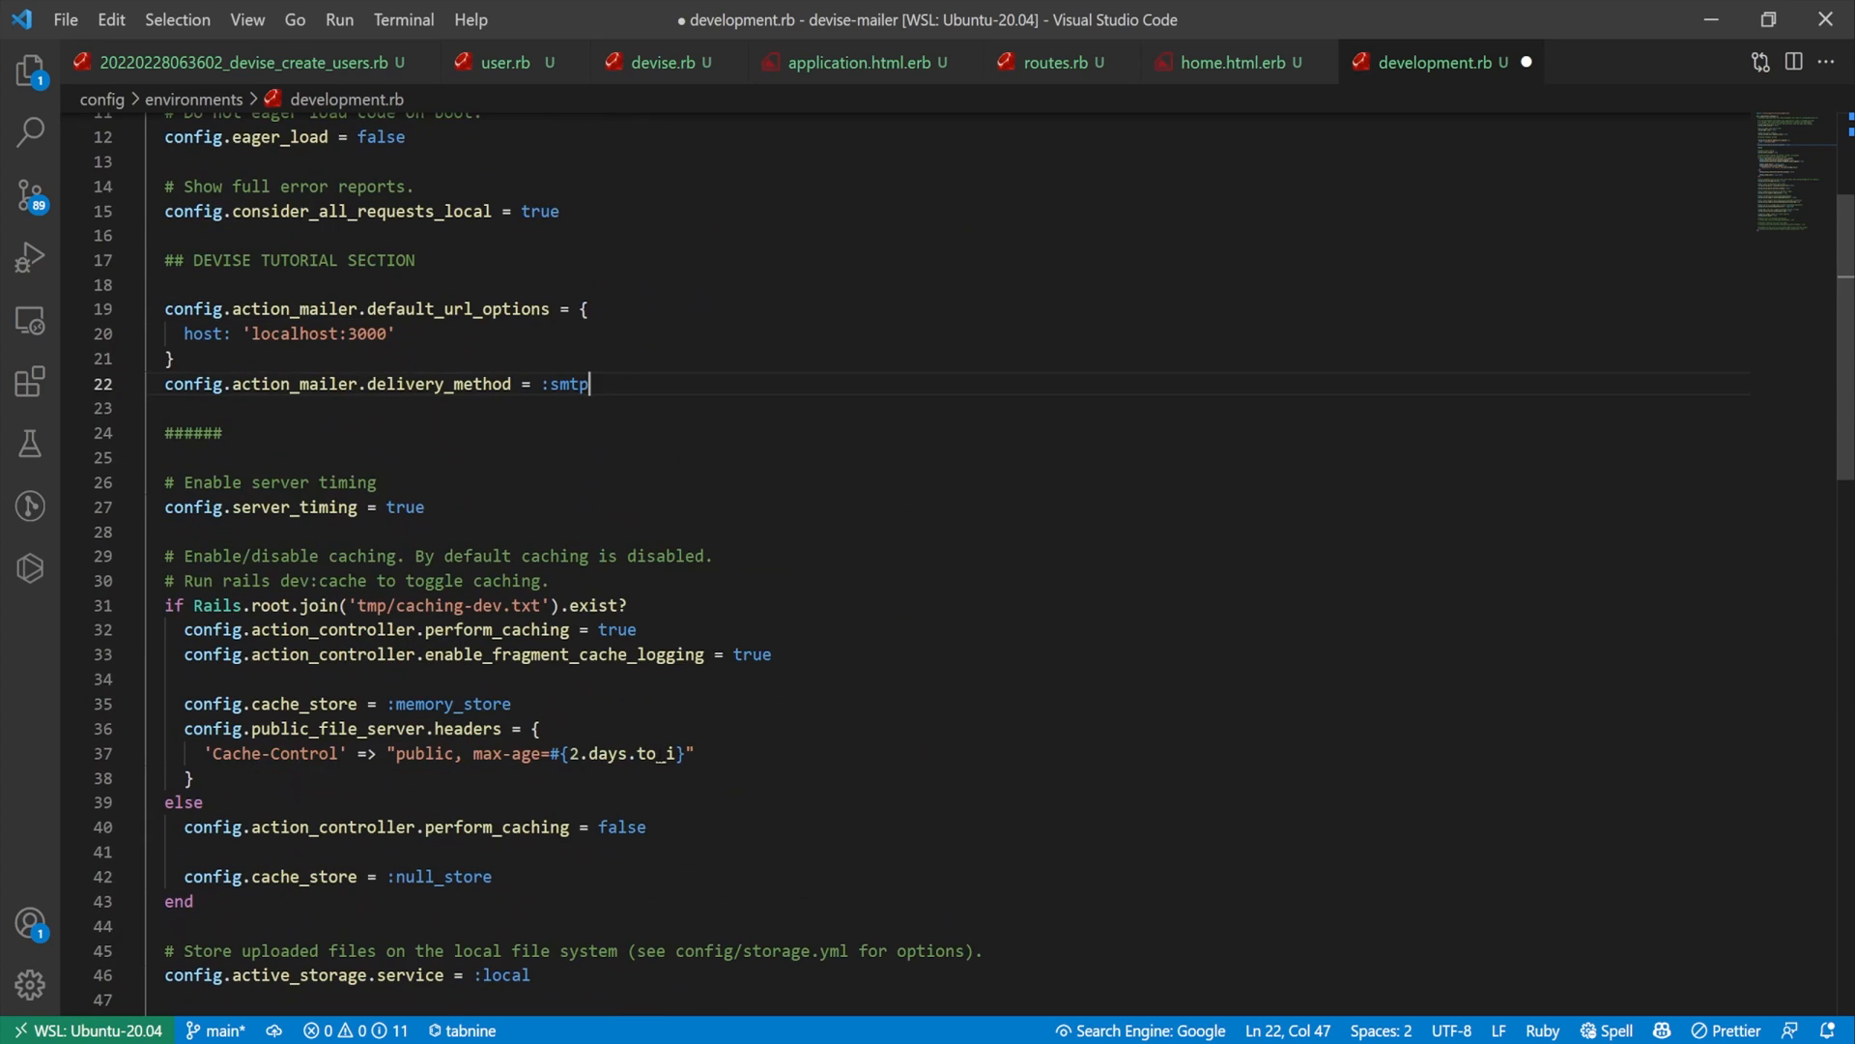
scroll(up, 3)
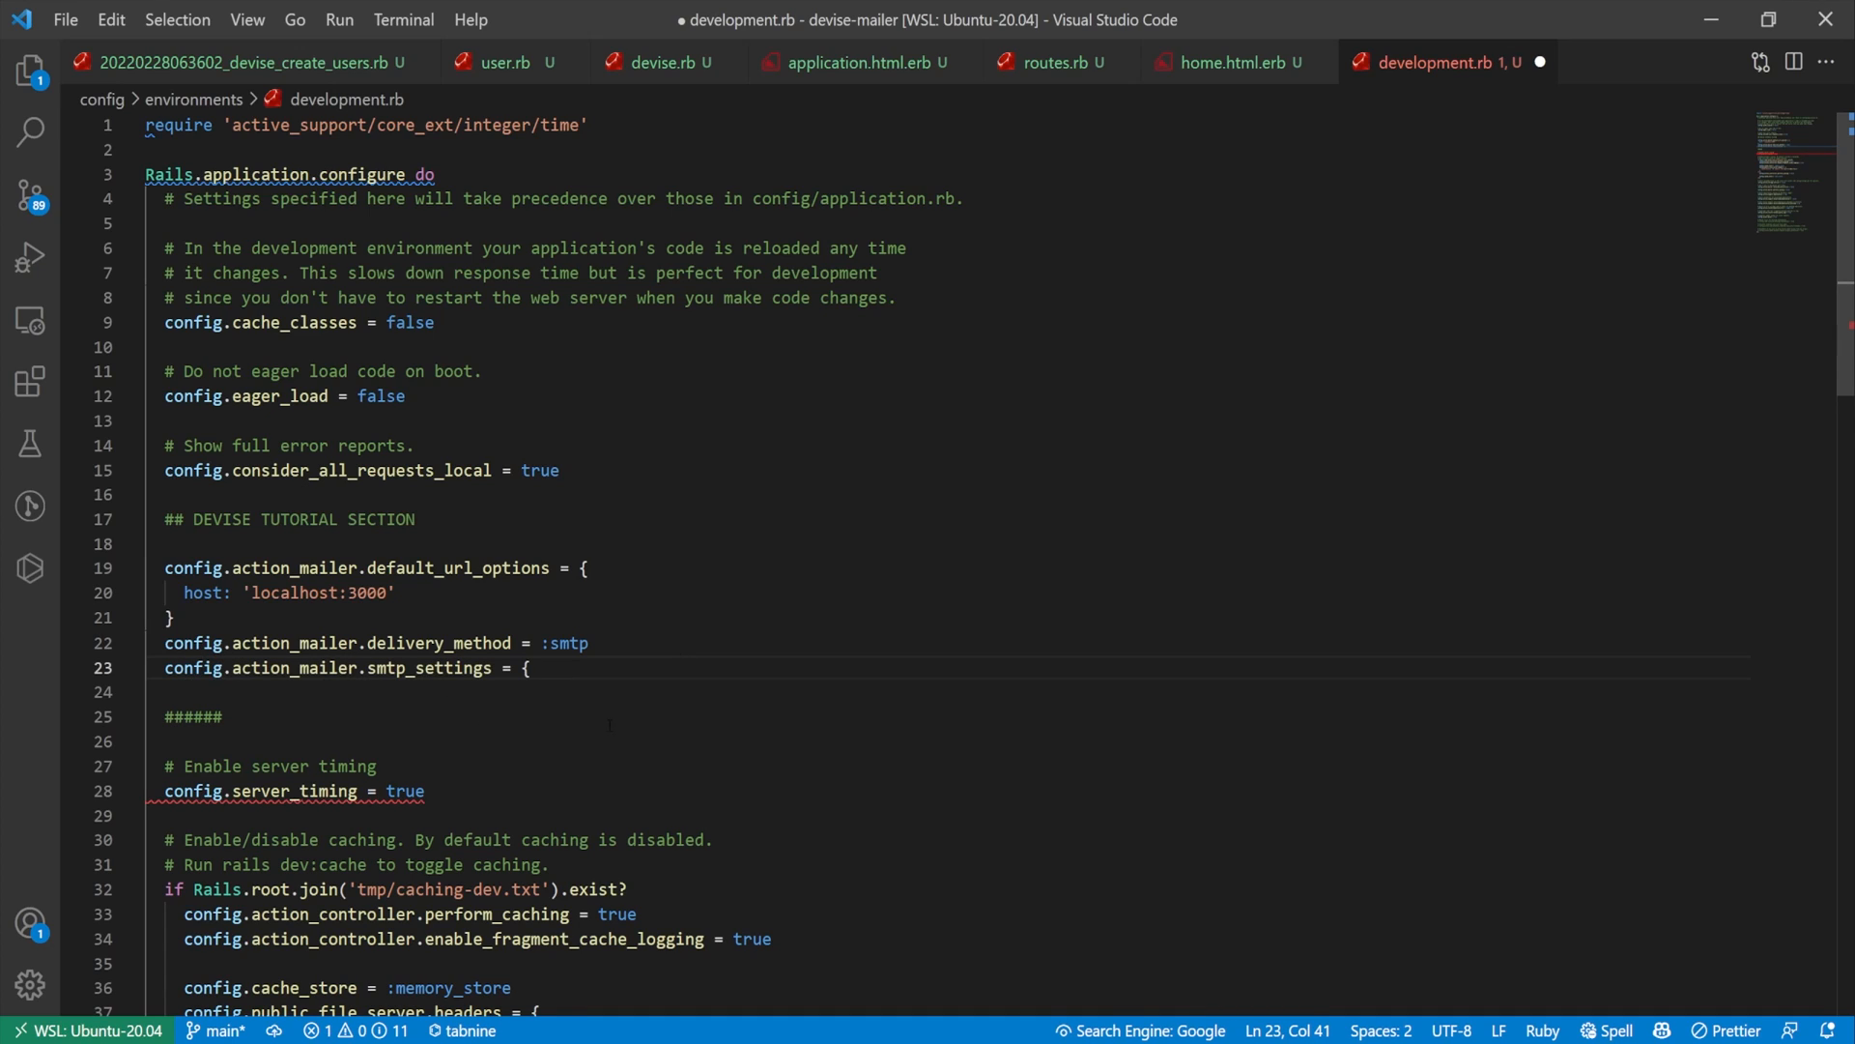
text(address: 'smtp.gmail.com',)
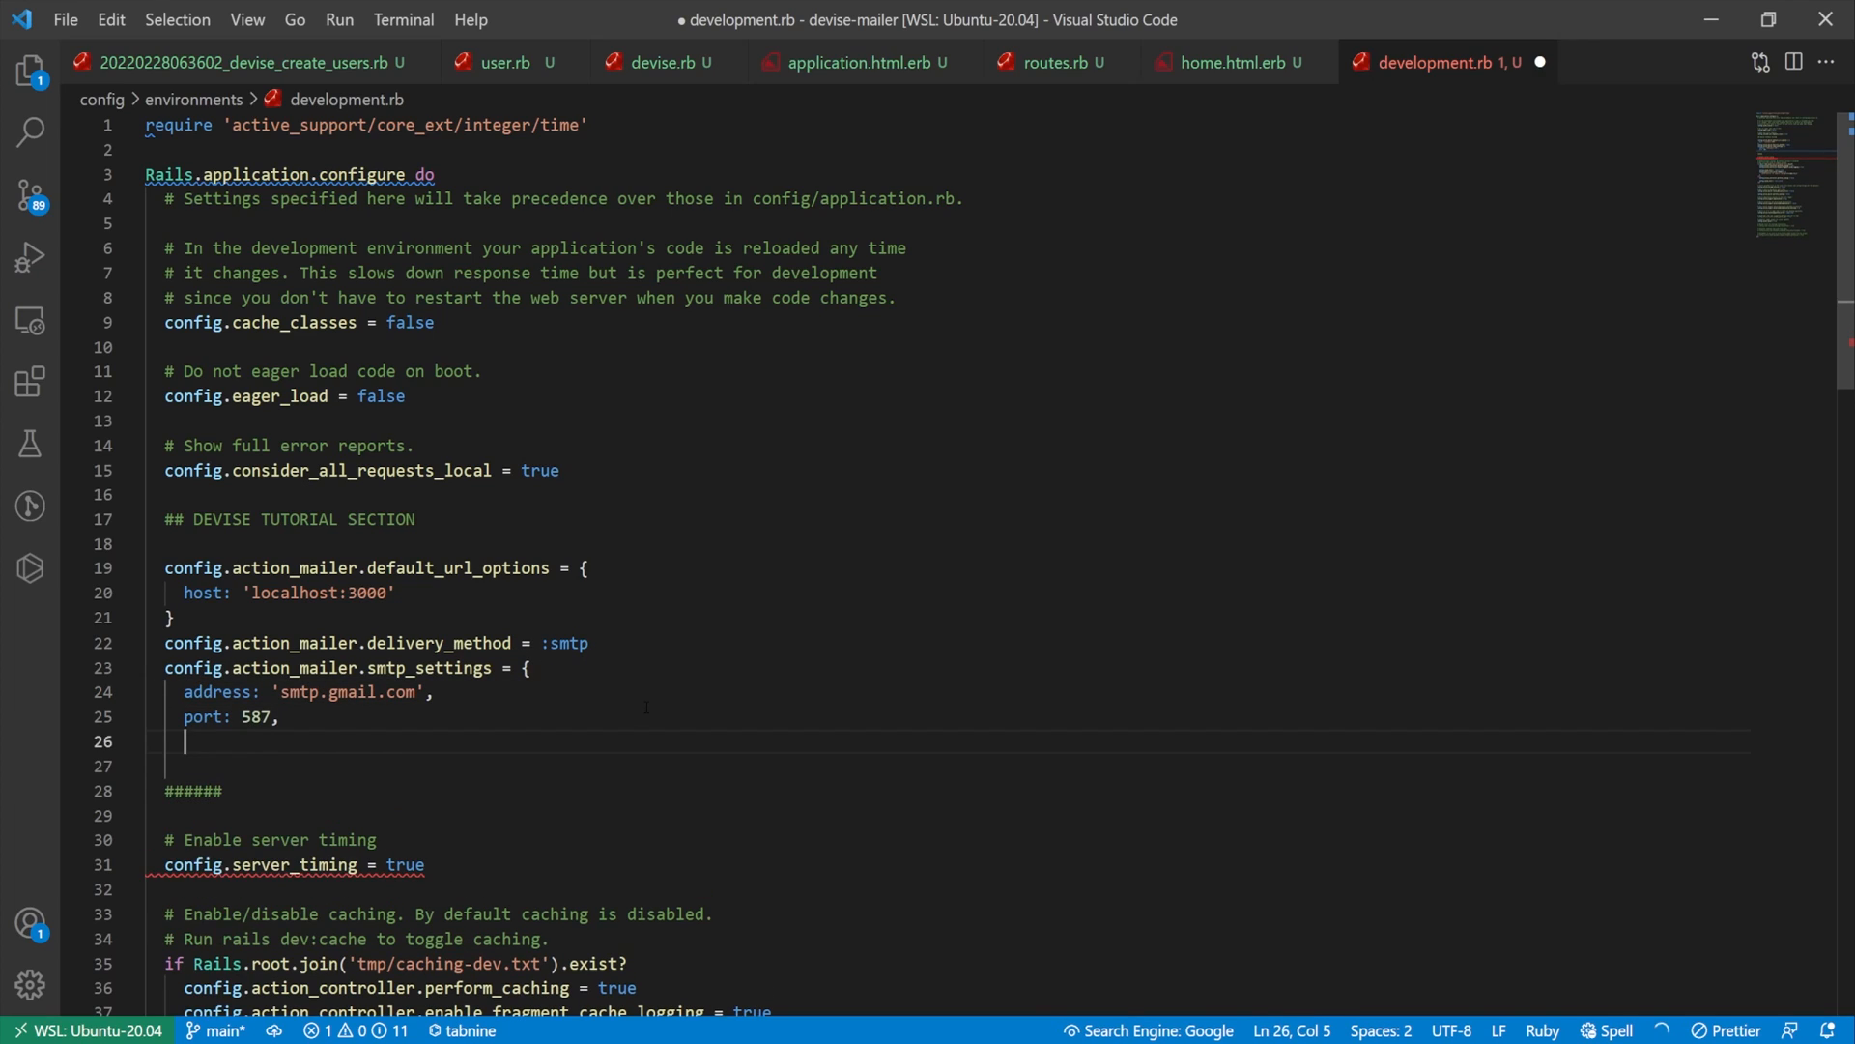
text(domain: 'gmail.com',)
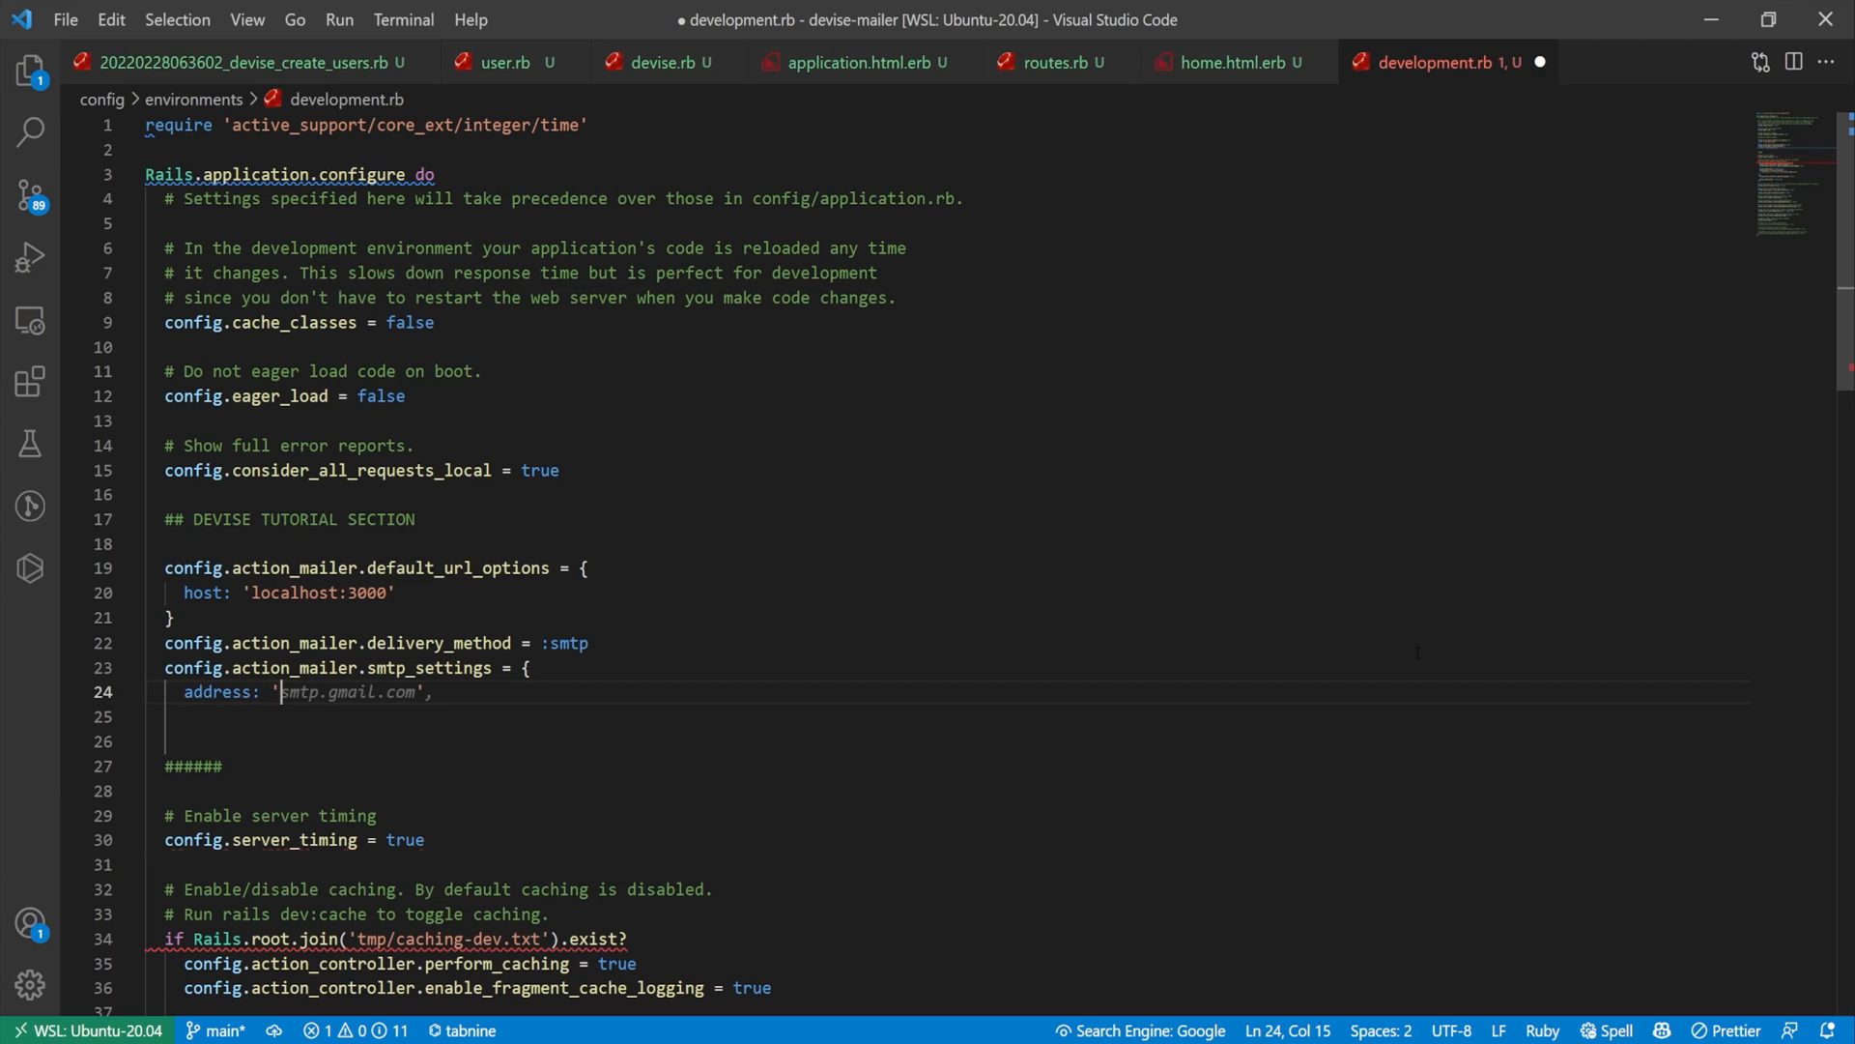
Change the SMTP settings to address '127.0.0.1', port 1025, with a comment naming the mailcatcher gem
text(127.)
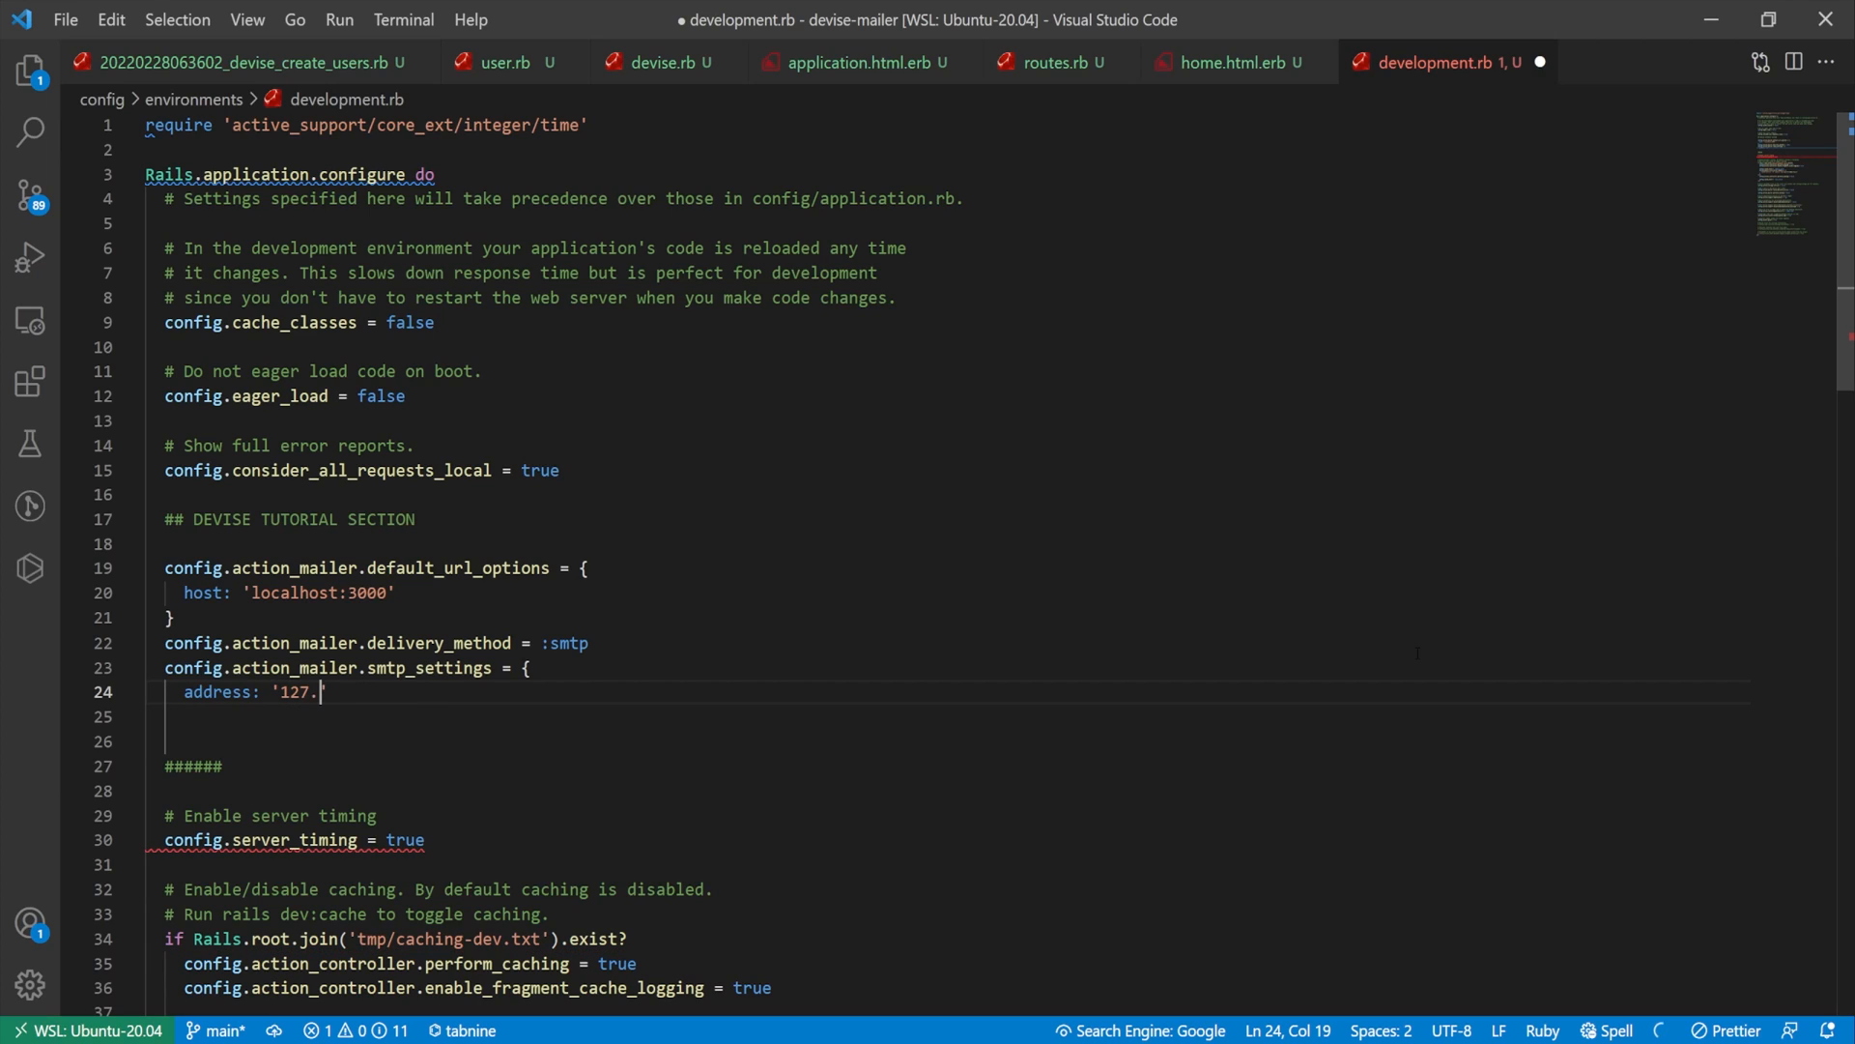
text(0.0.1',)
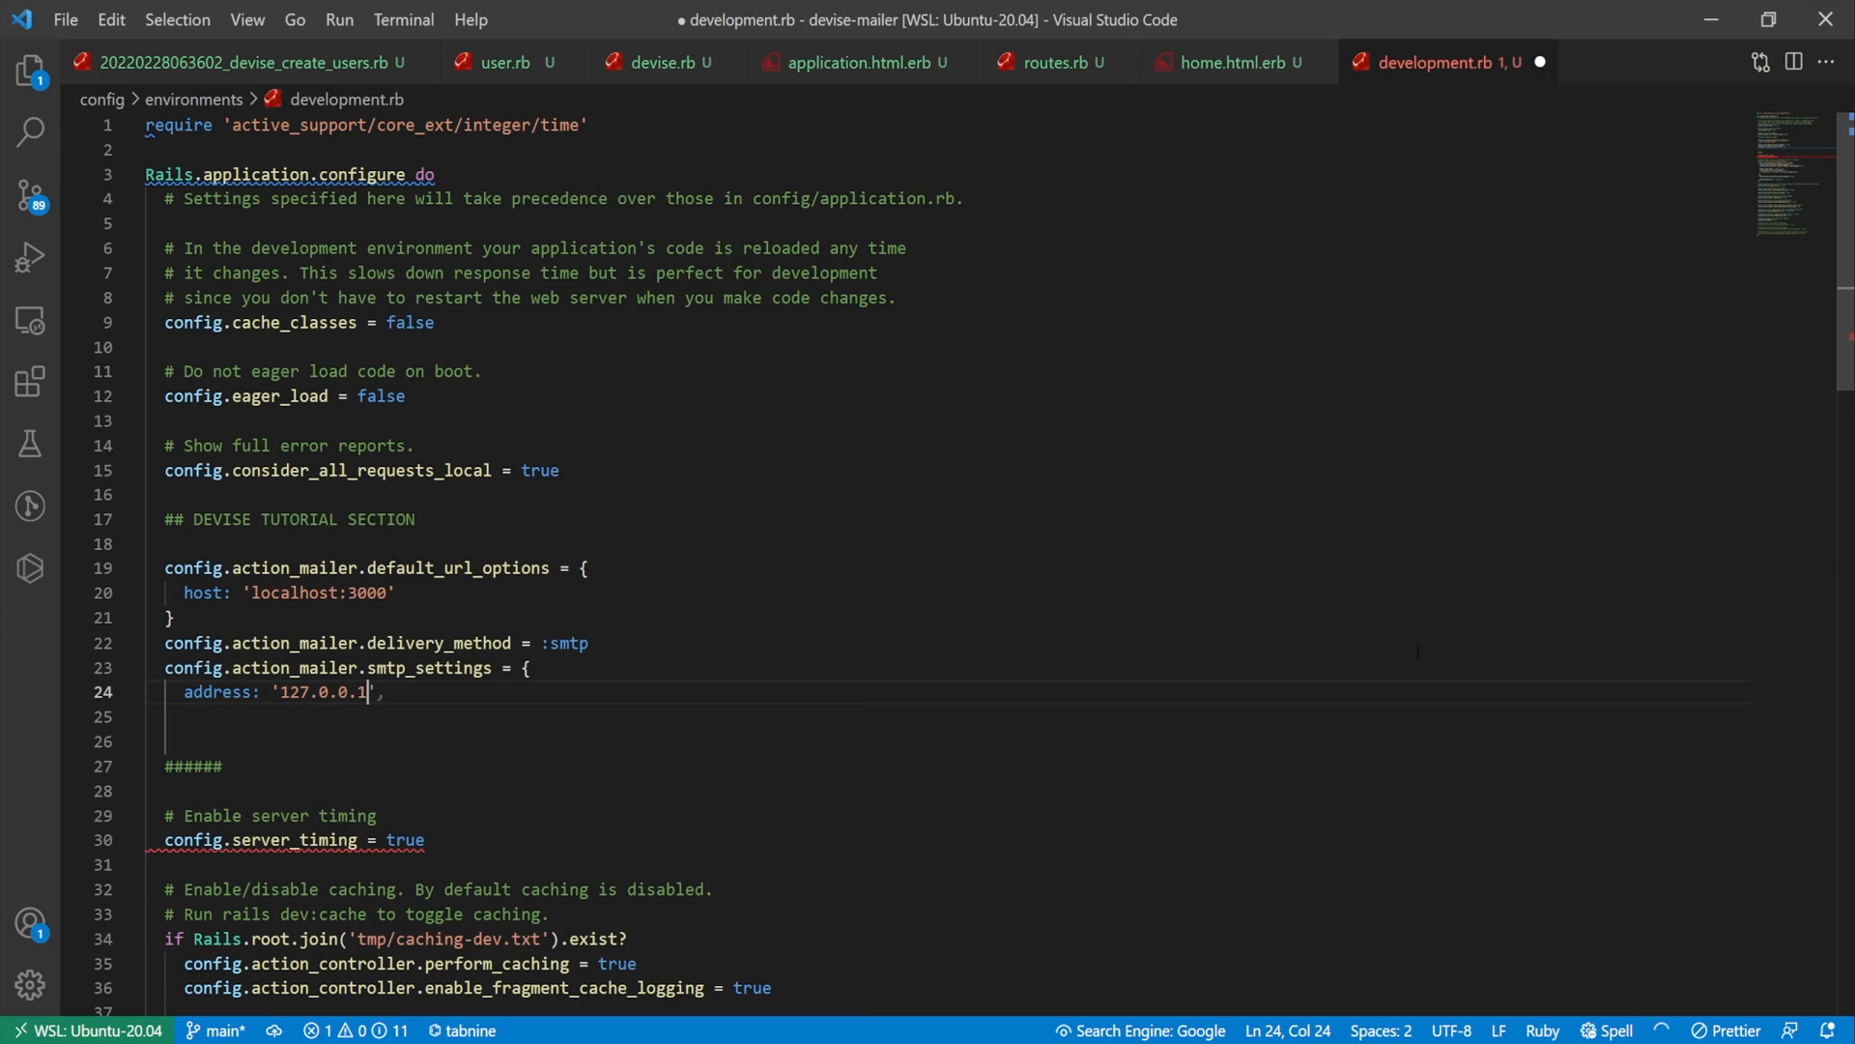
text(port: 1025)
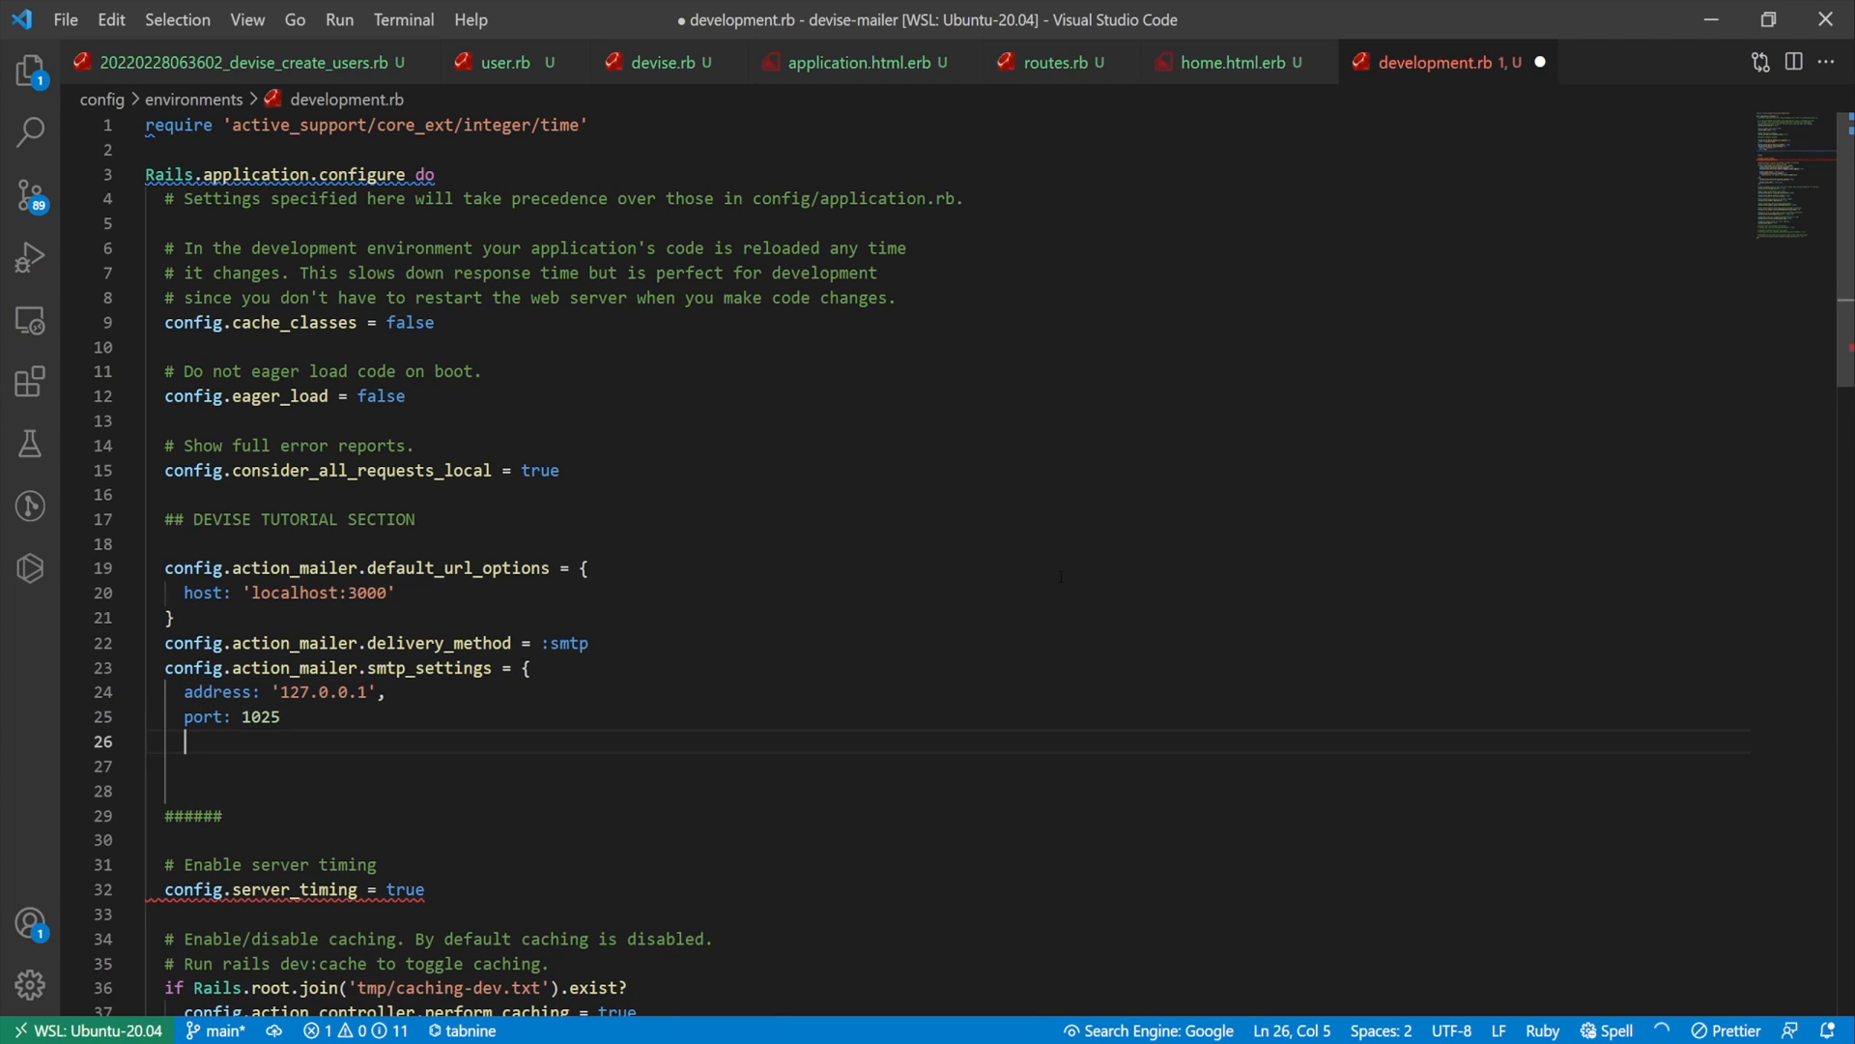
text(#)
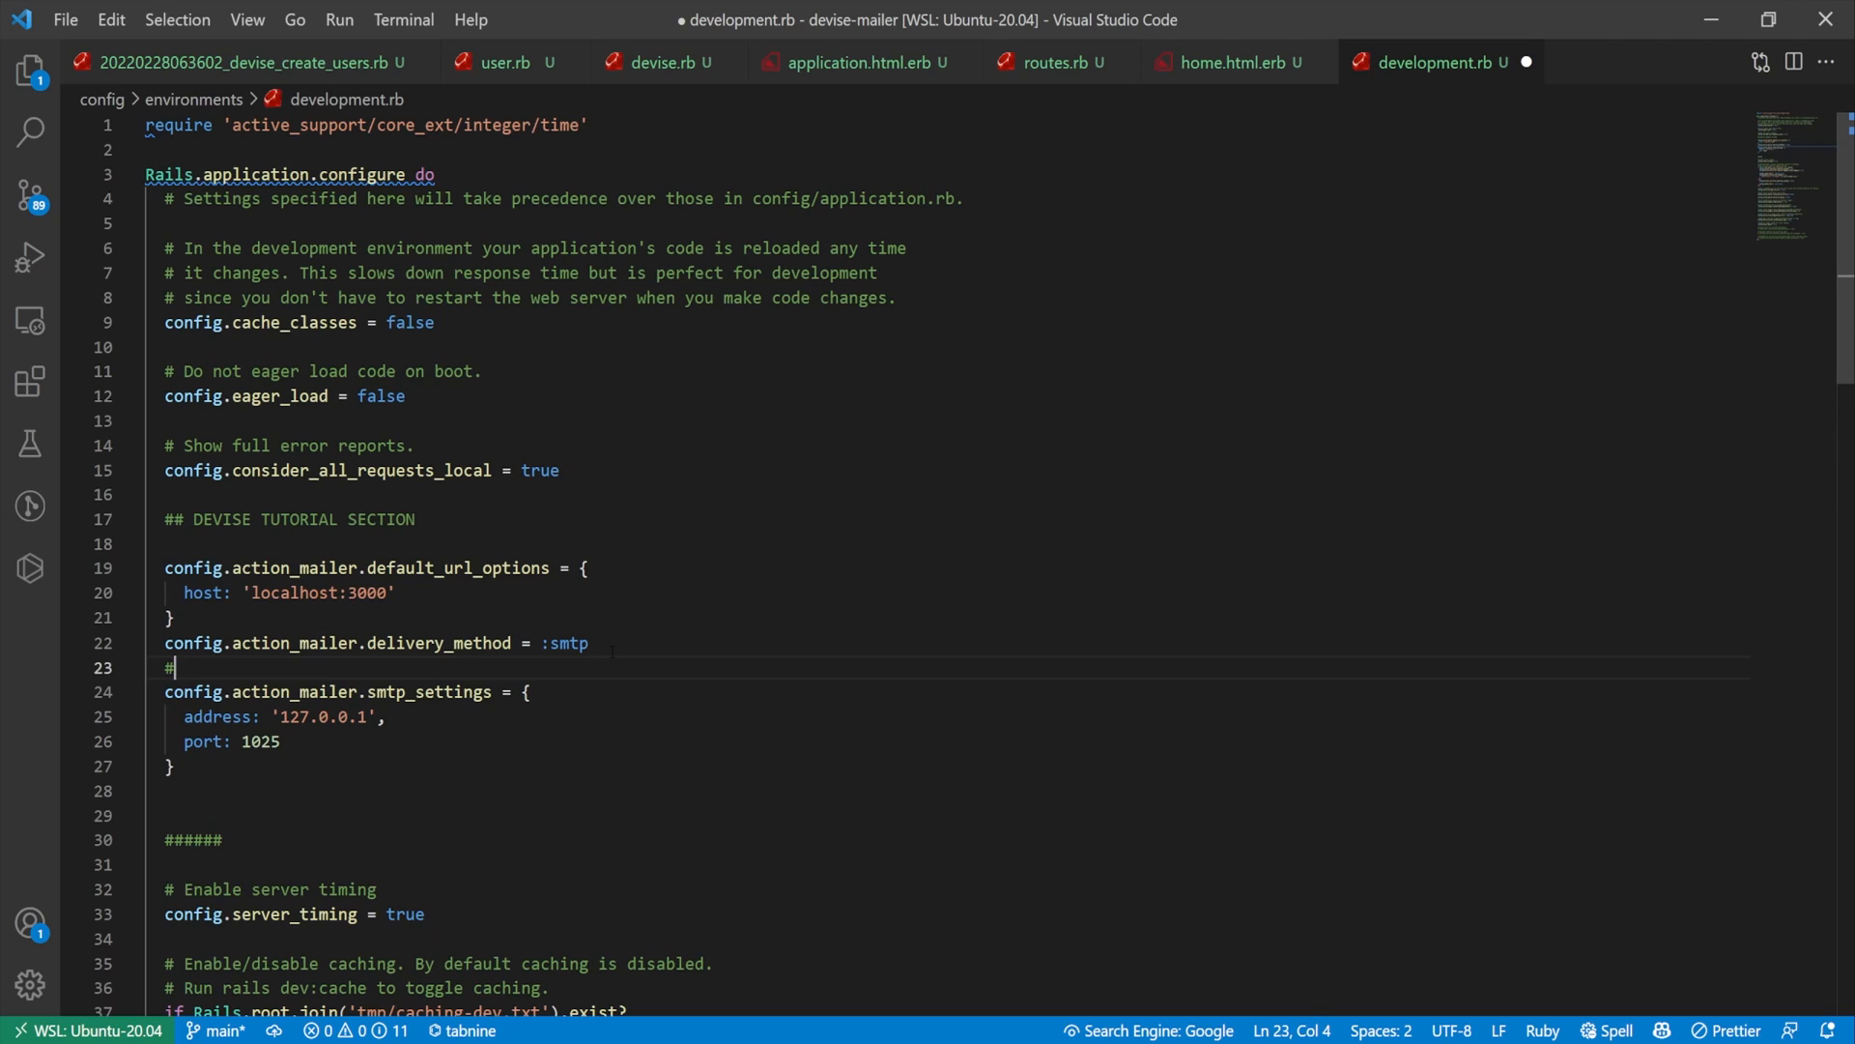
text(SMTP settings for gmail)
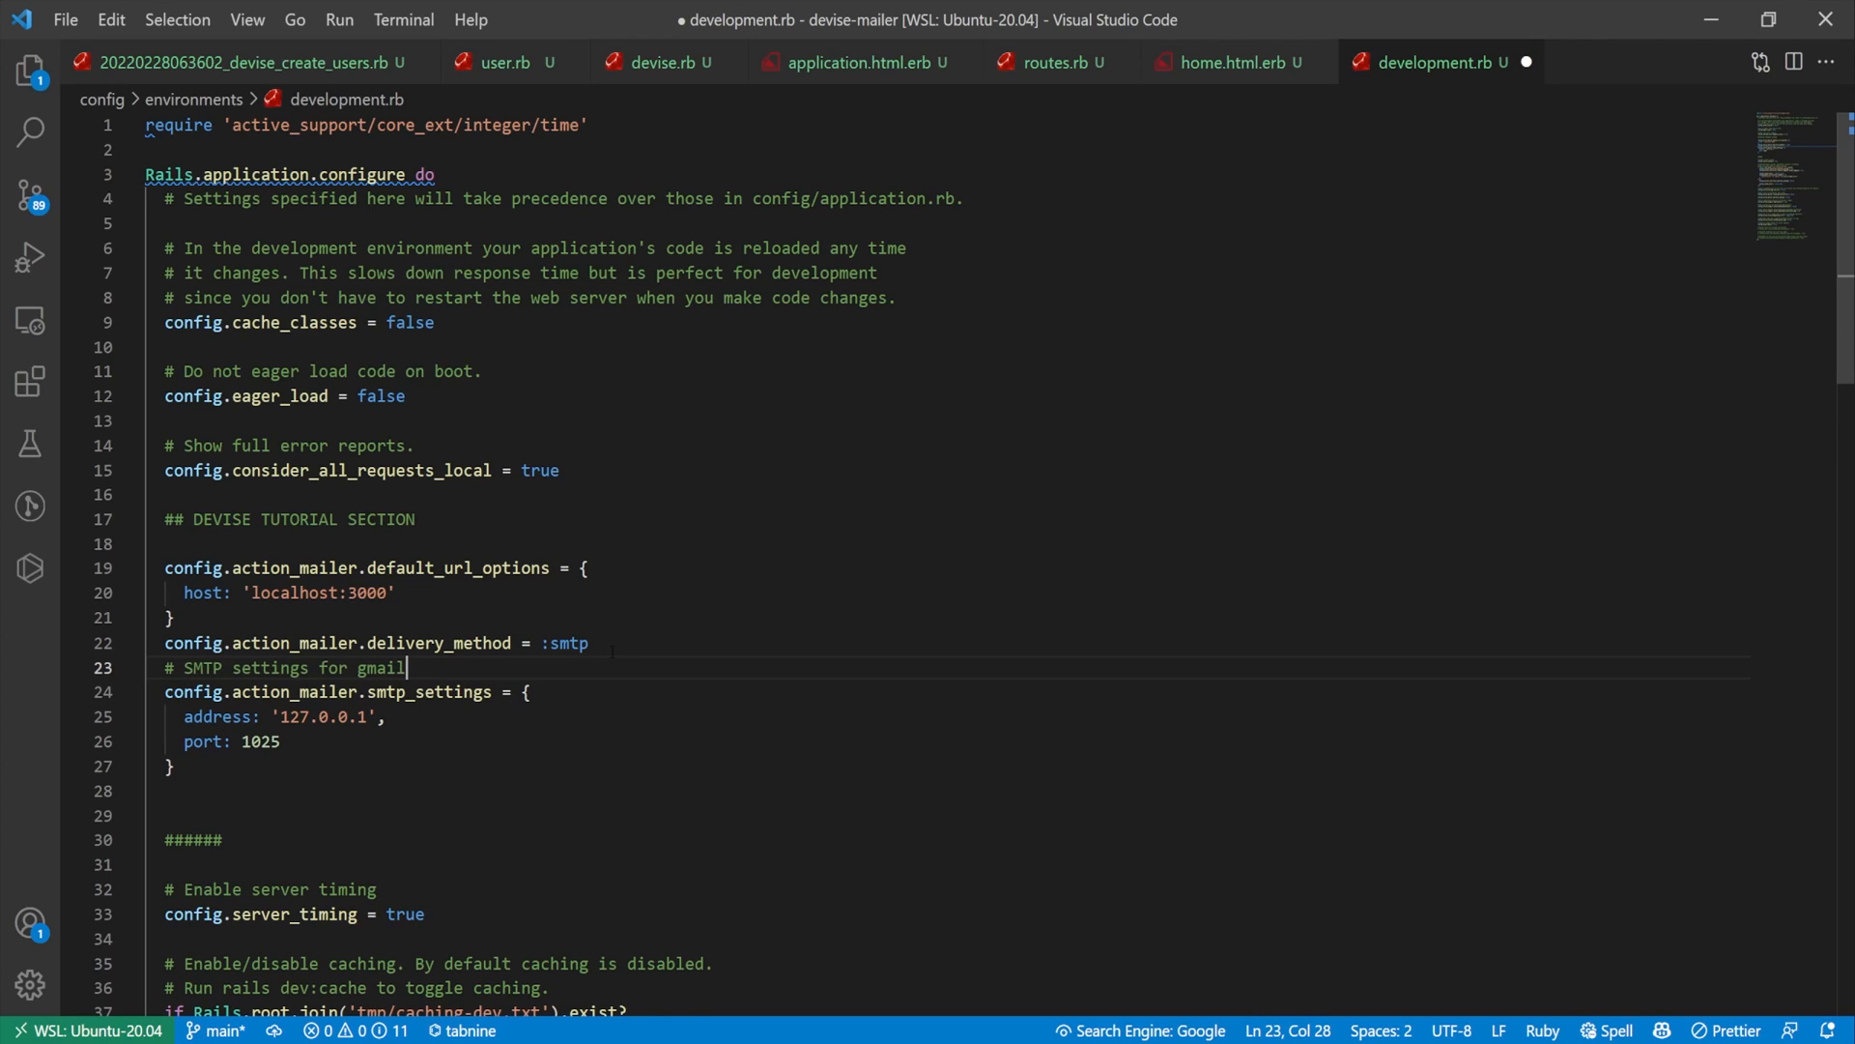
text(mailgun)
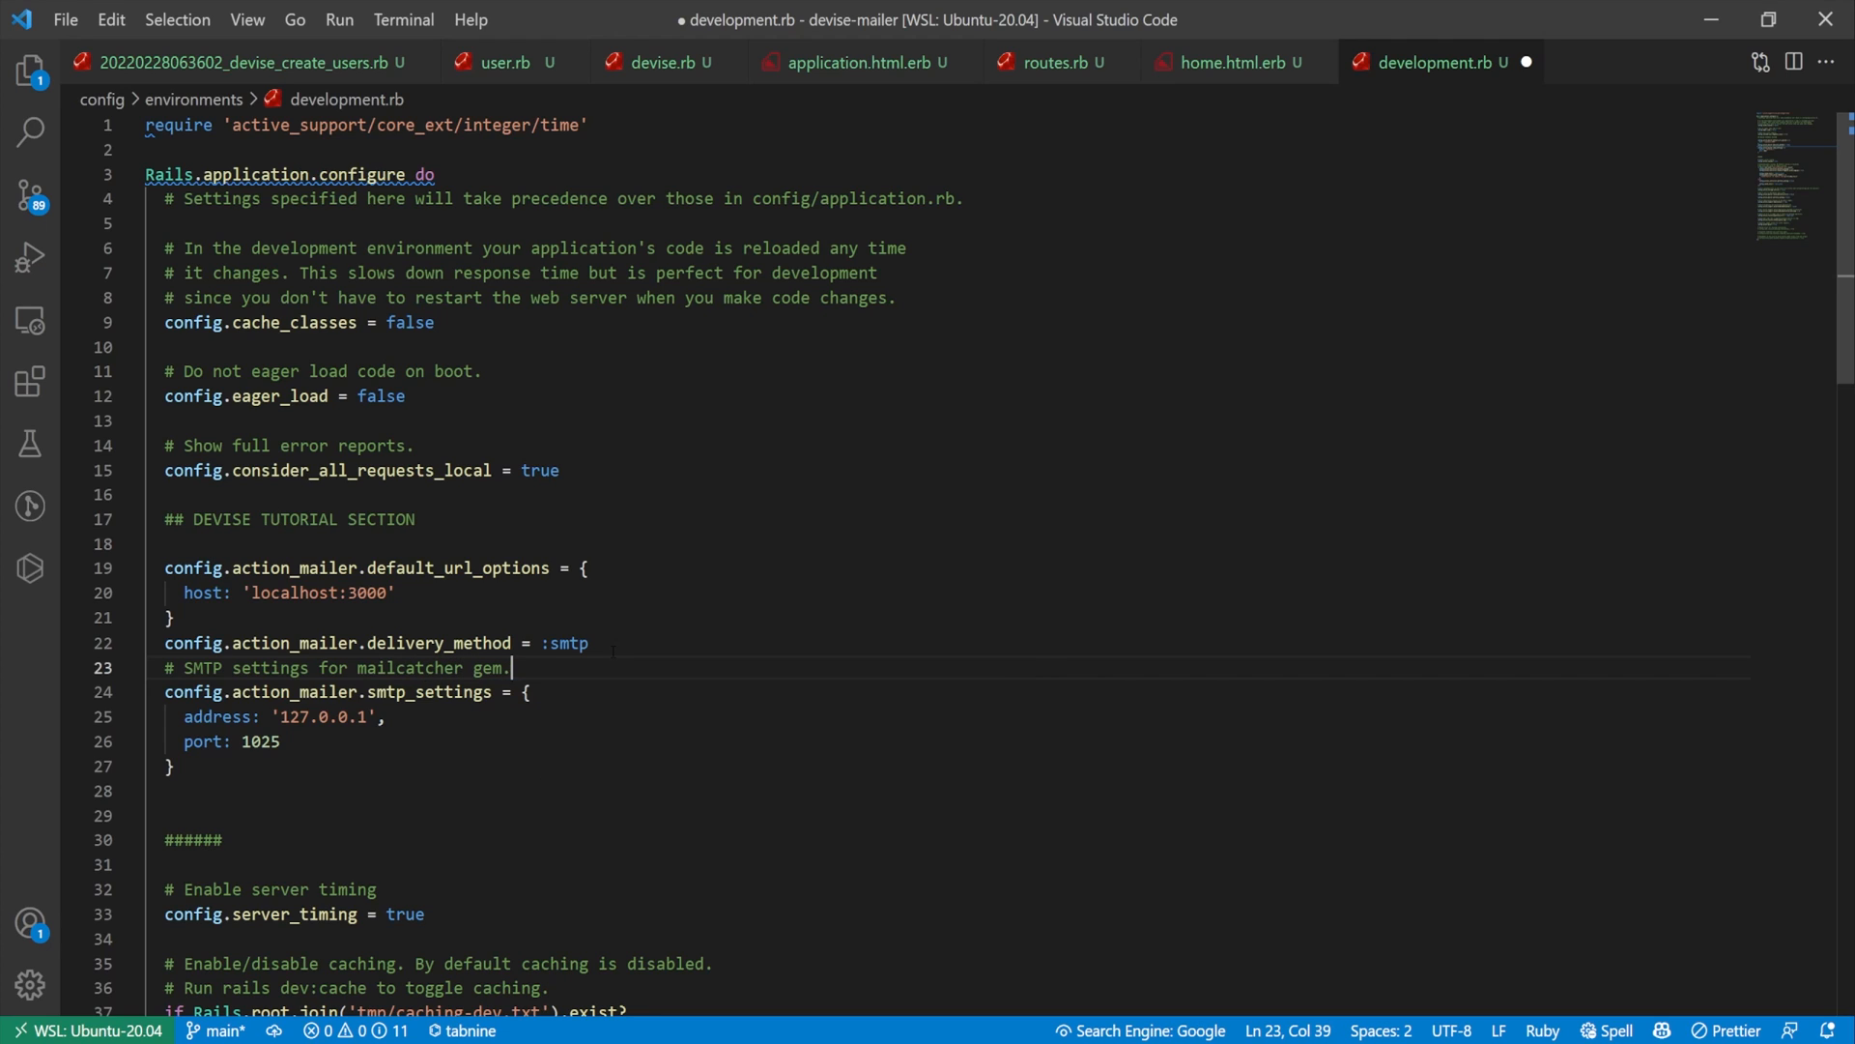
click(170, 765)
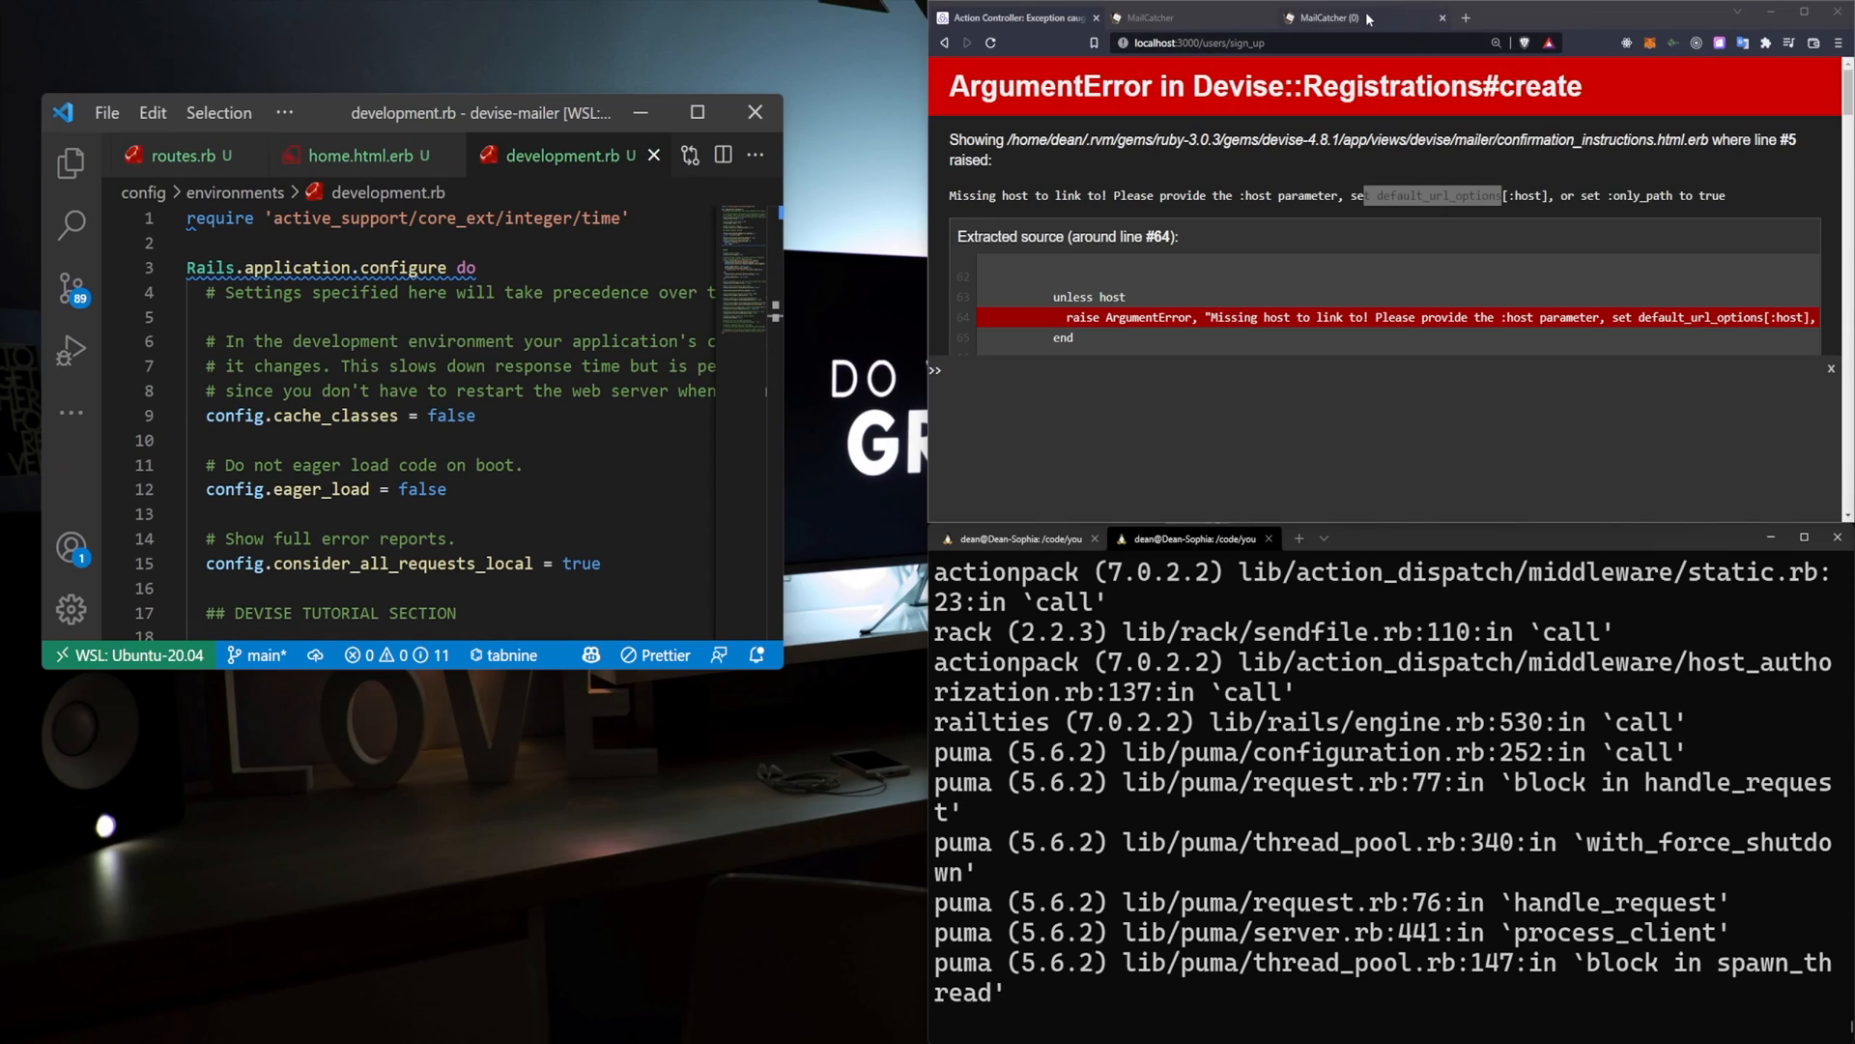
Show the empty MailCatcher inbox after restarting mailcatcher and stopping the Rails server
click(1324, 17)
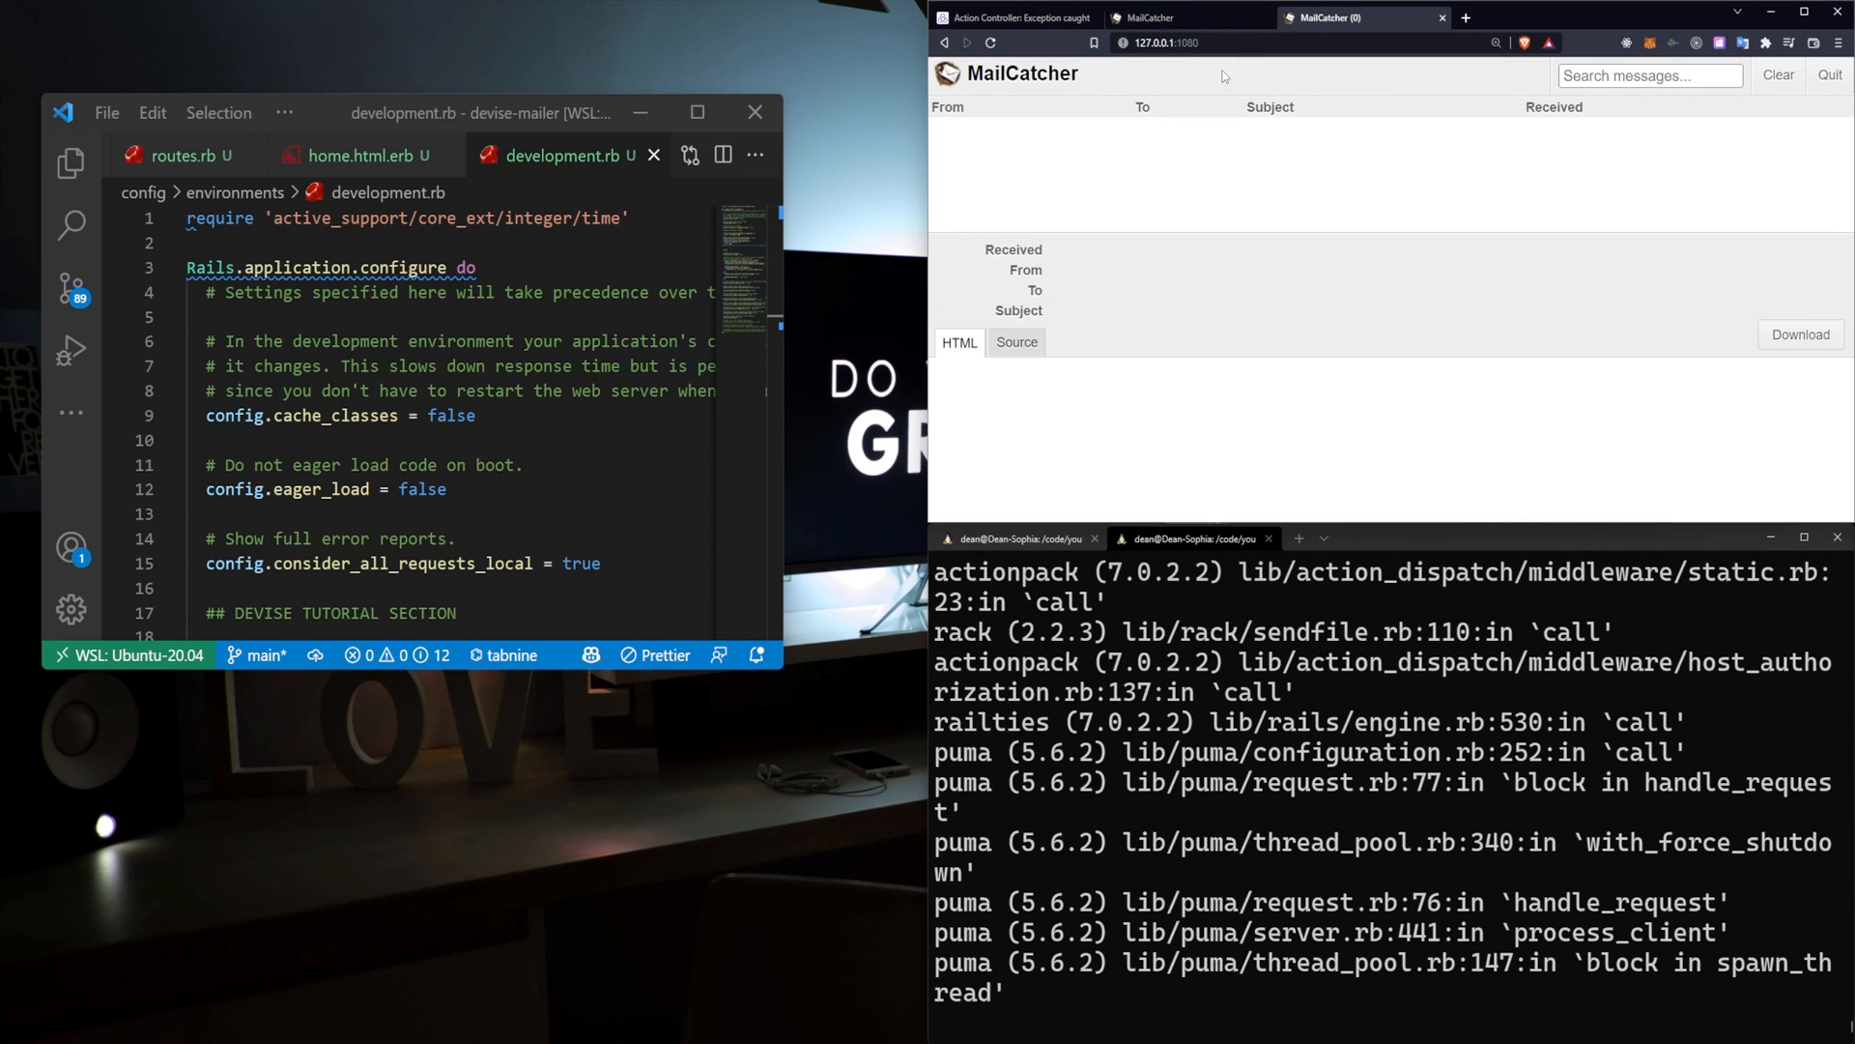
scroll(up, 3)
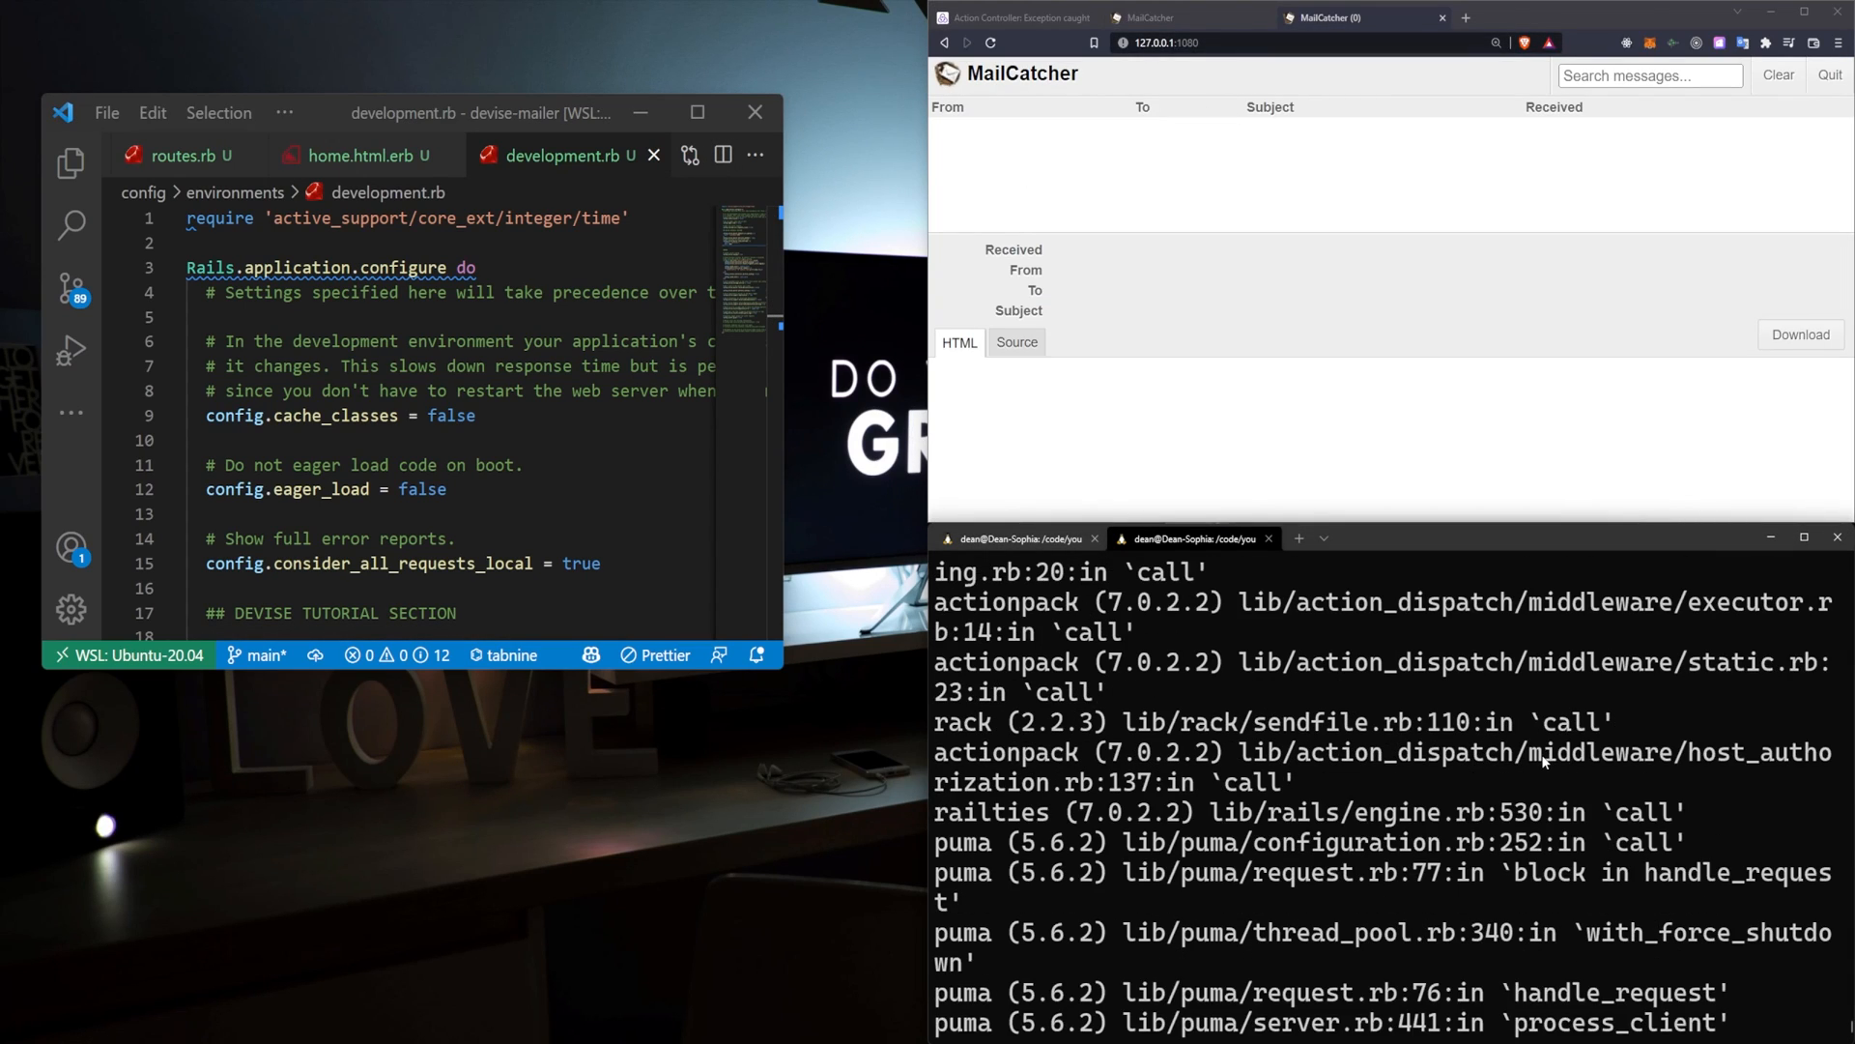
scroll(down, 3)
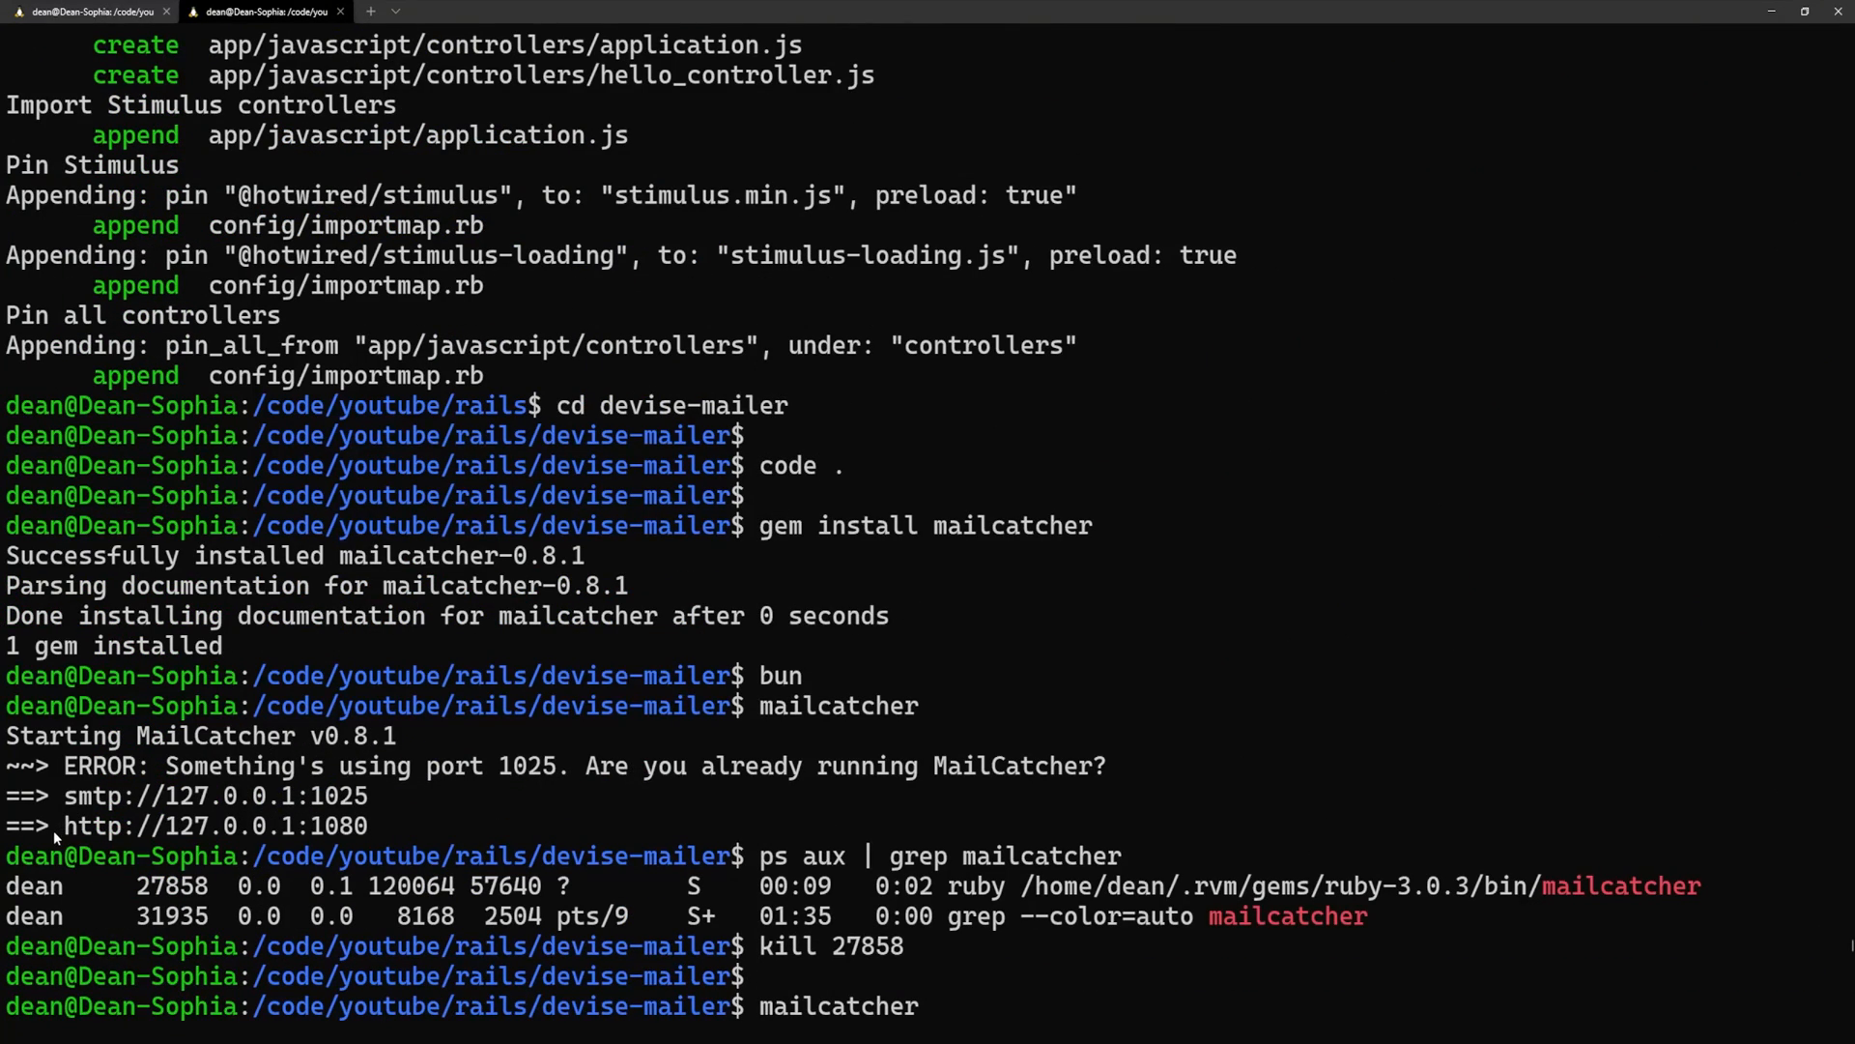
double_click(212, 826)
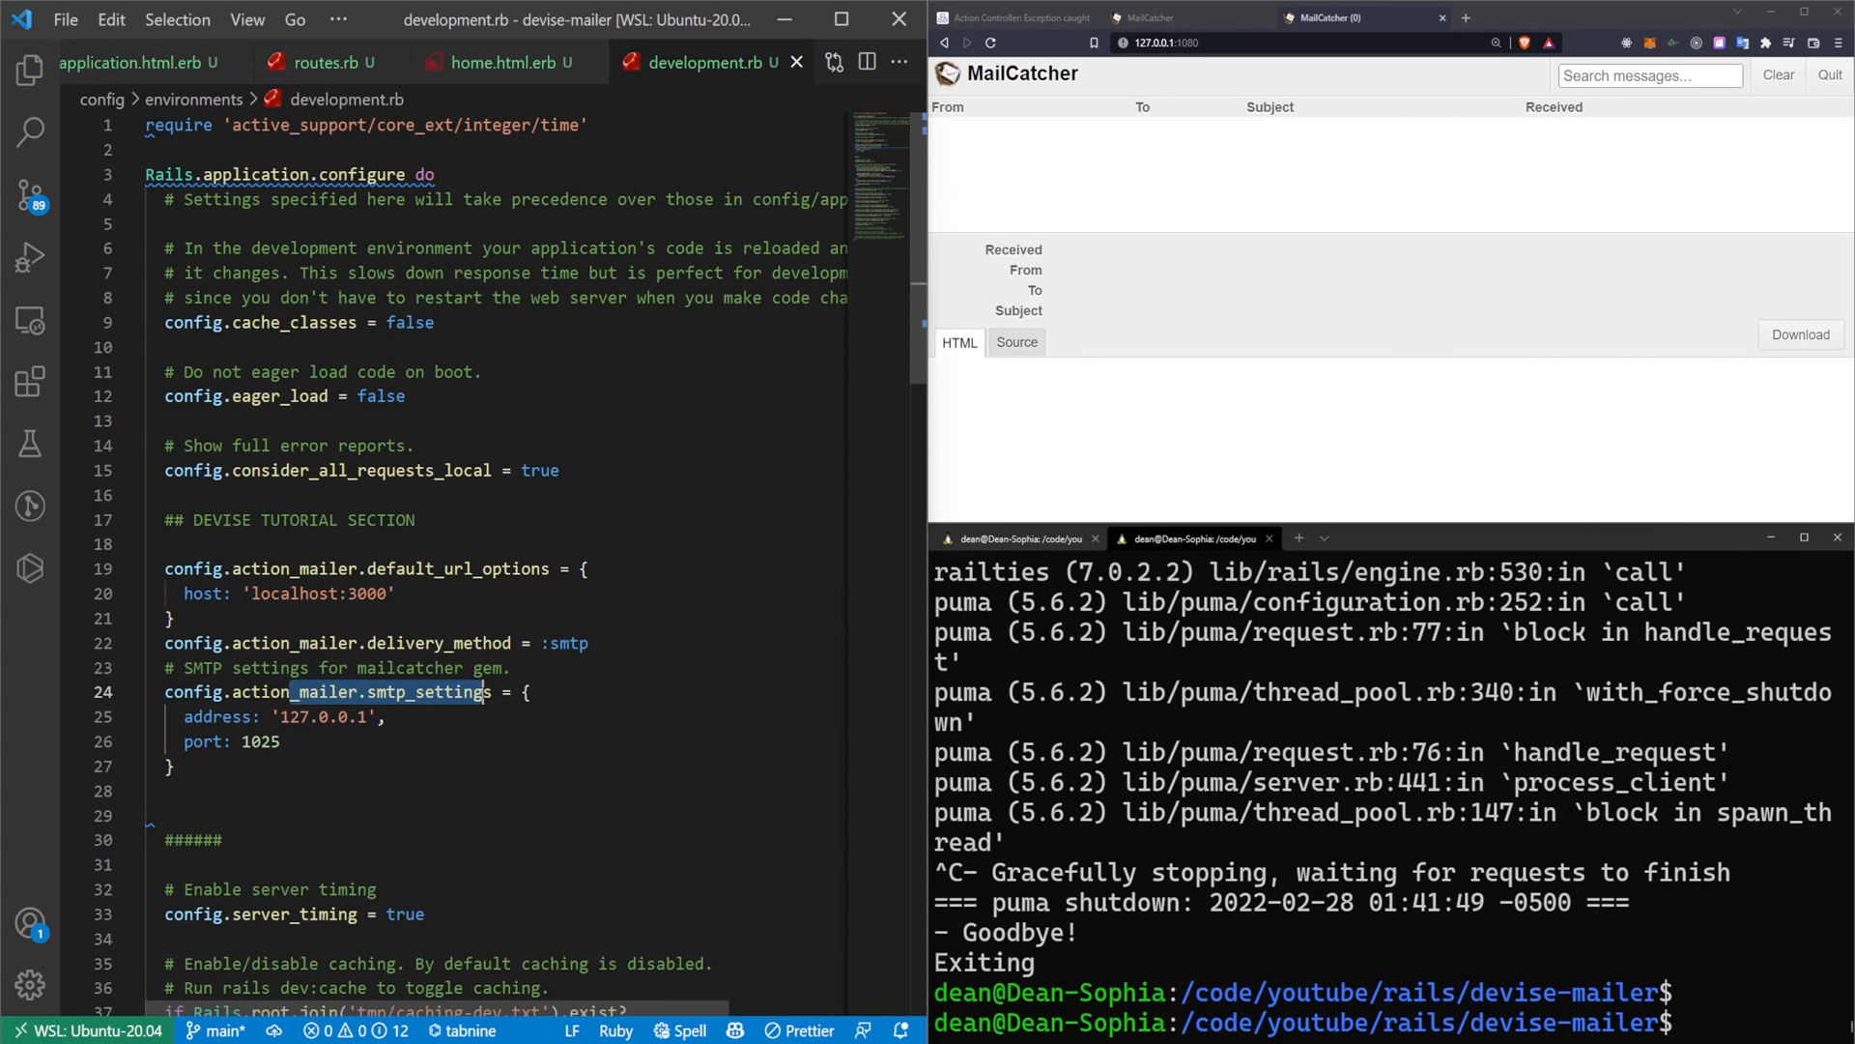
Add config.action_mailer.raise_delivery_errors = false after smtp_settings and save
click(280, 742)
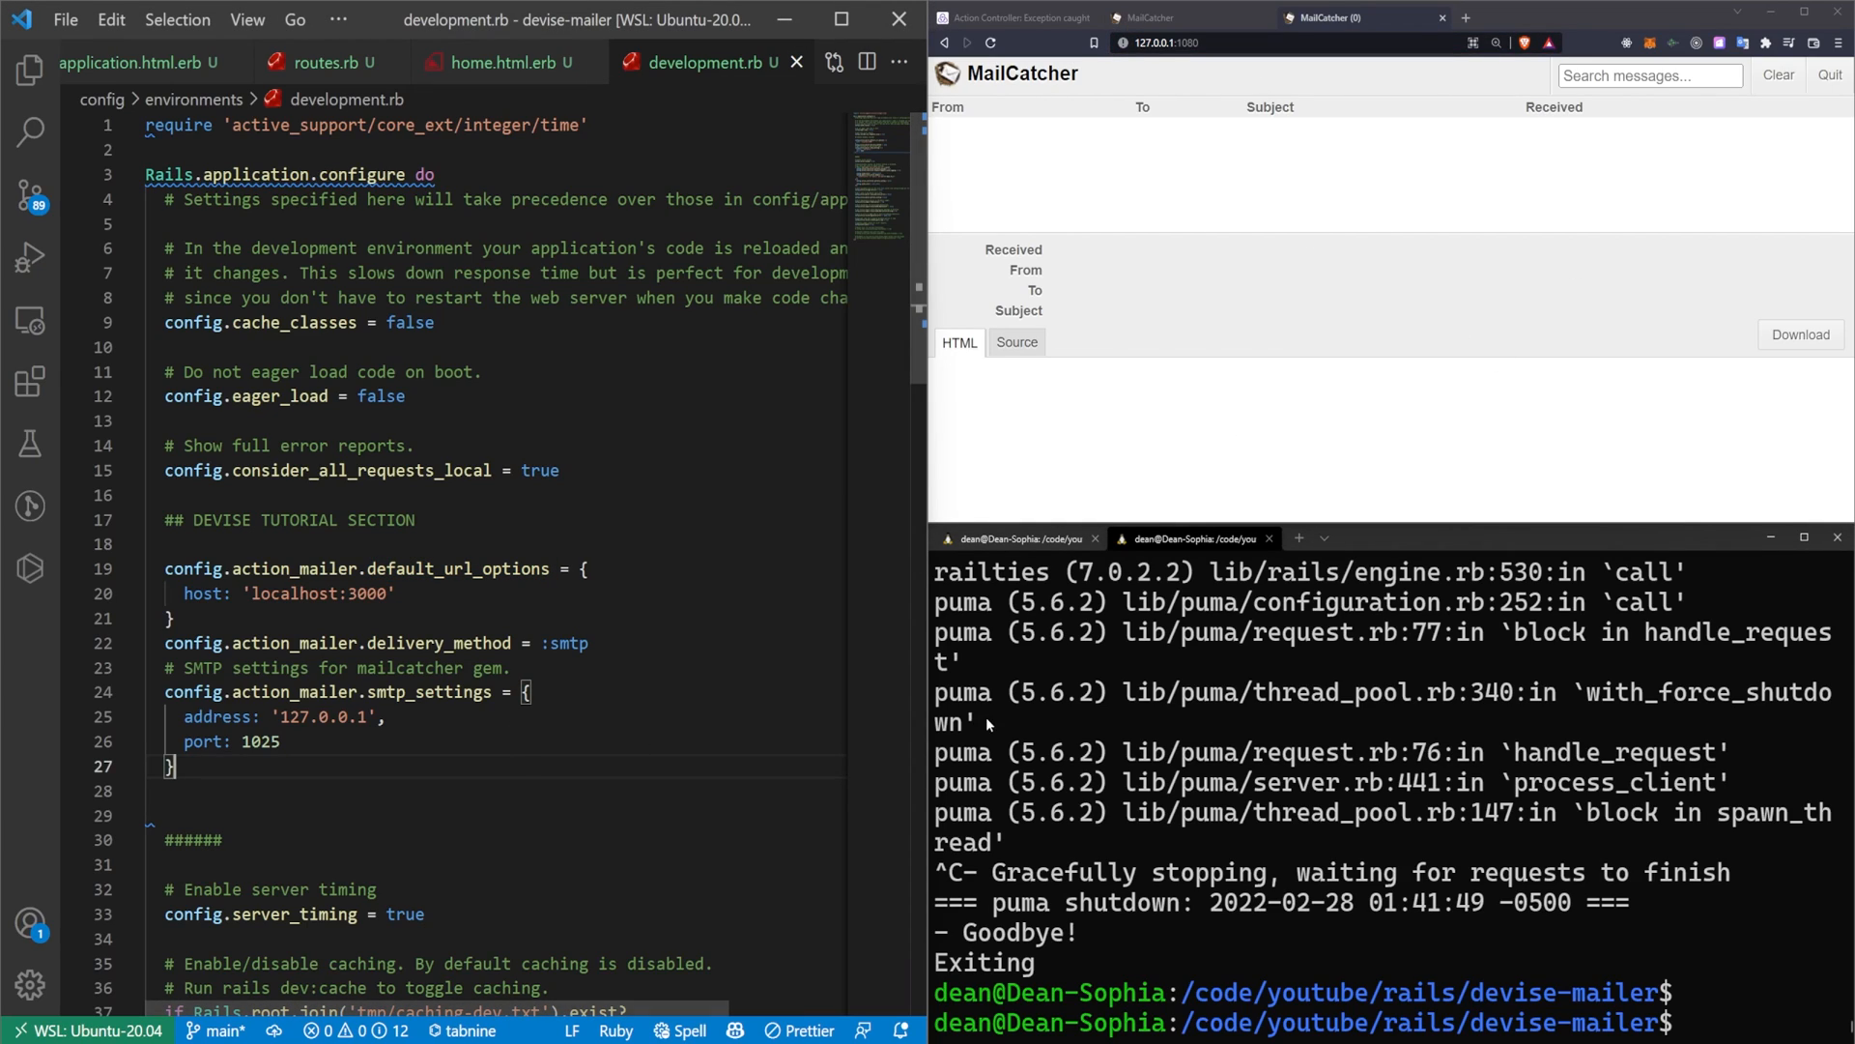
text(config.)
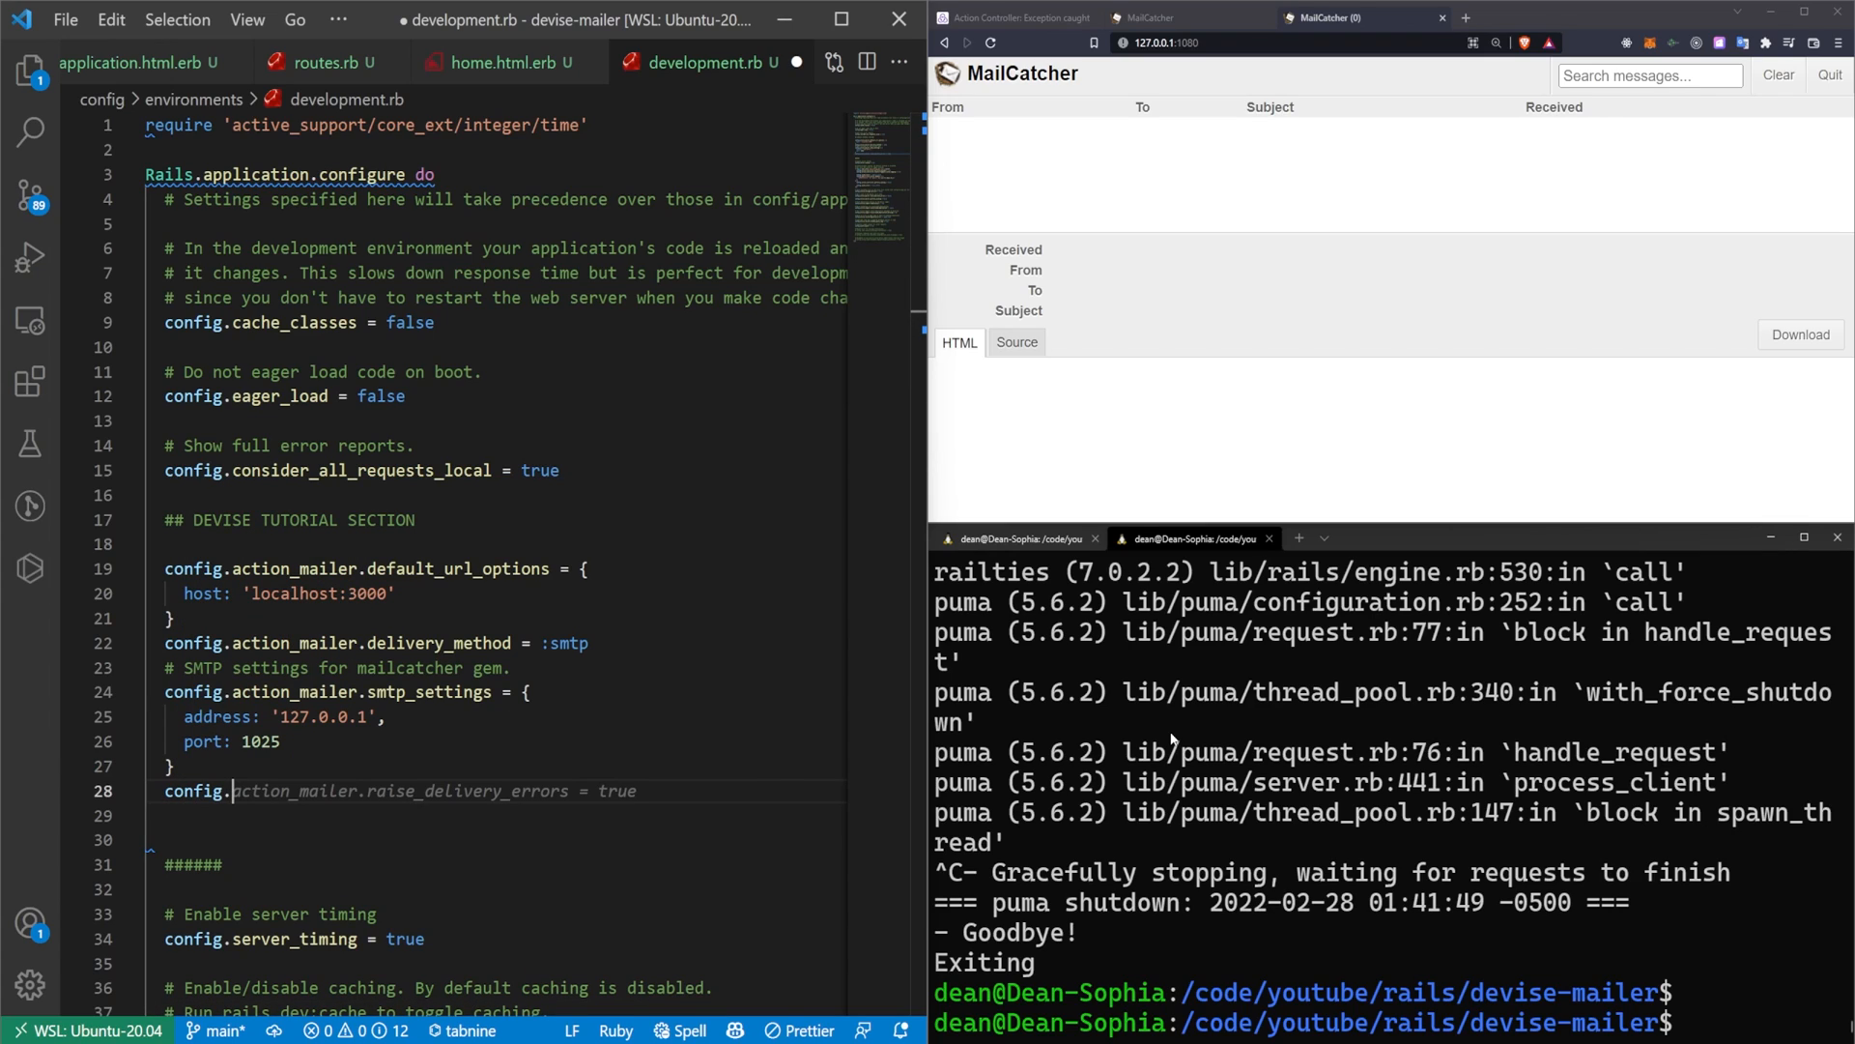
double_click(468, 790)
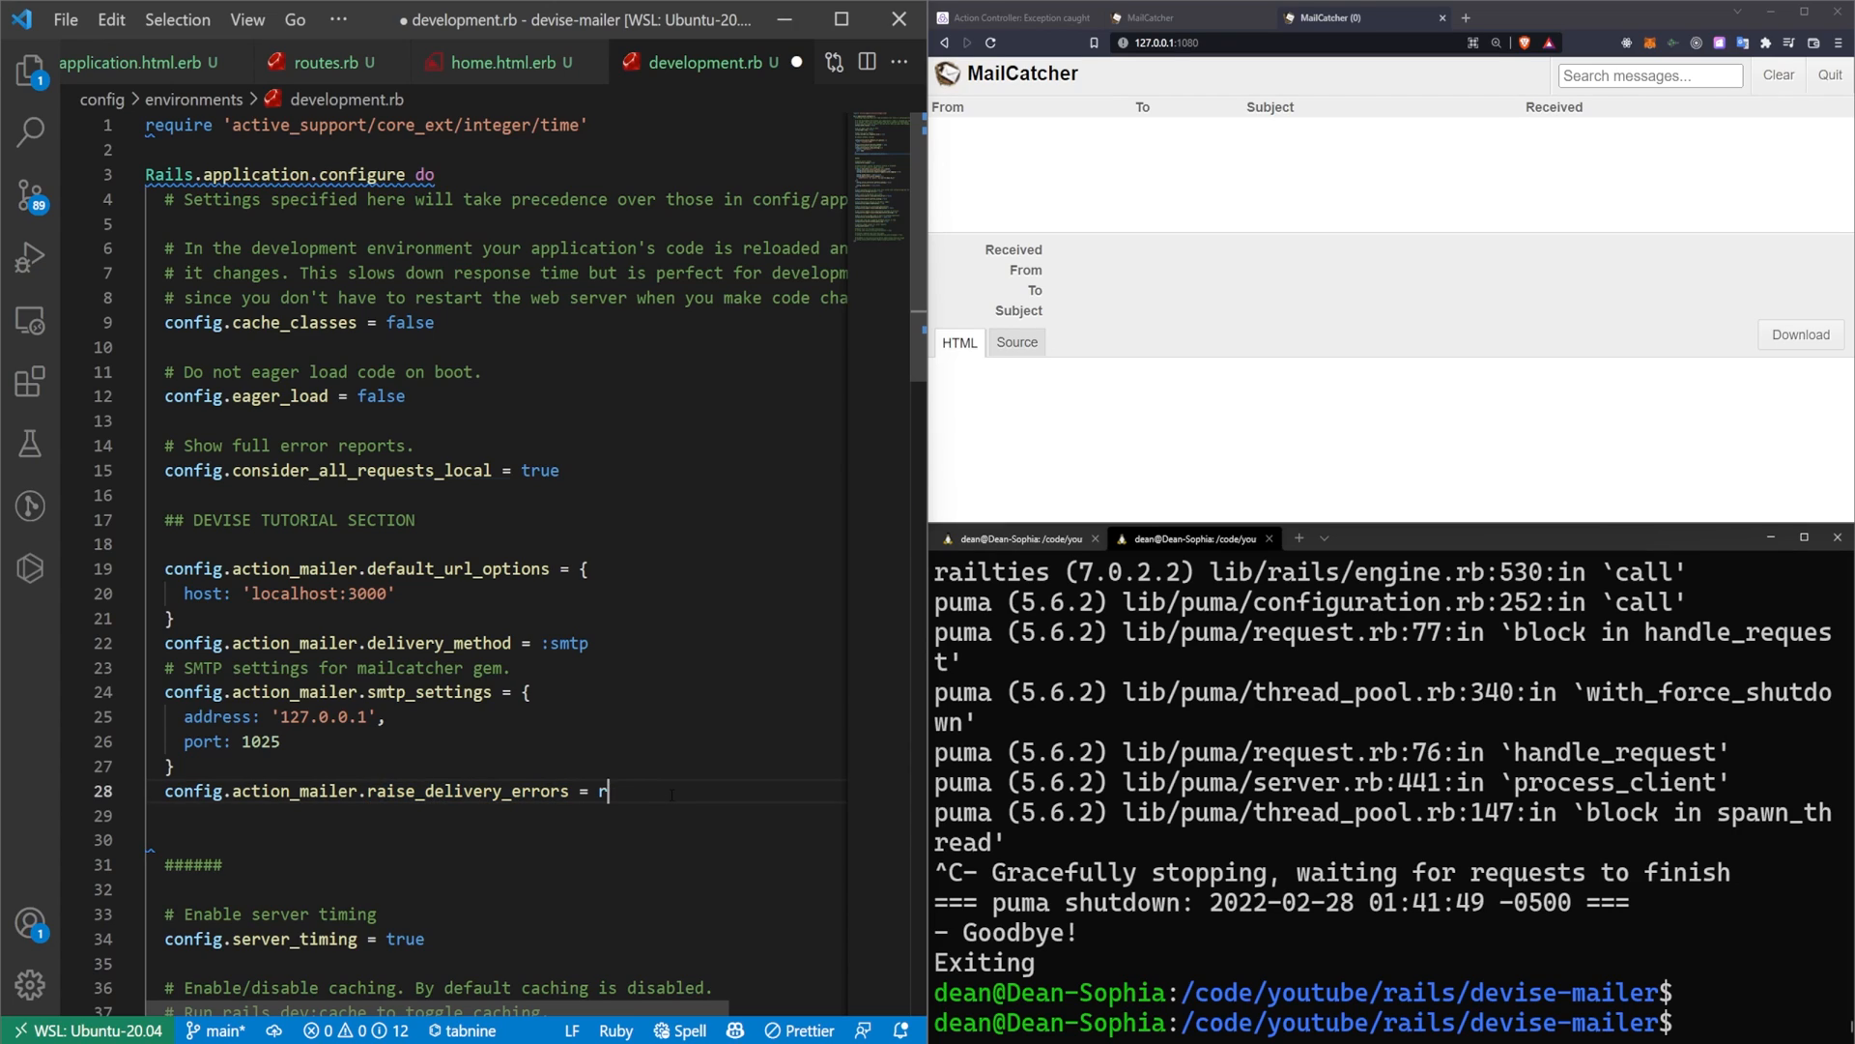
text(alse)
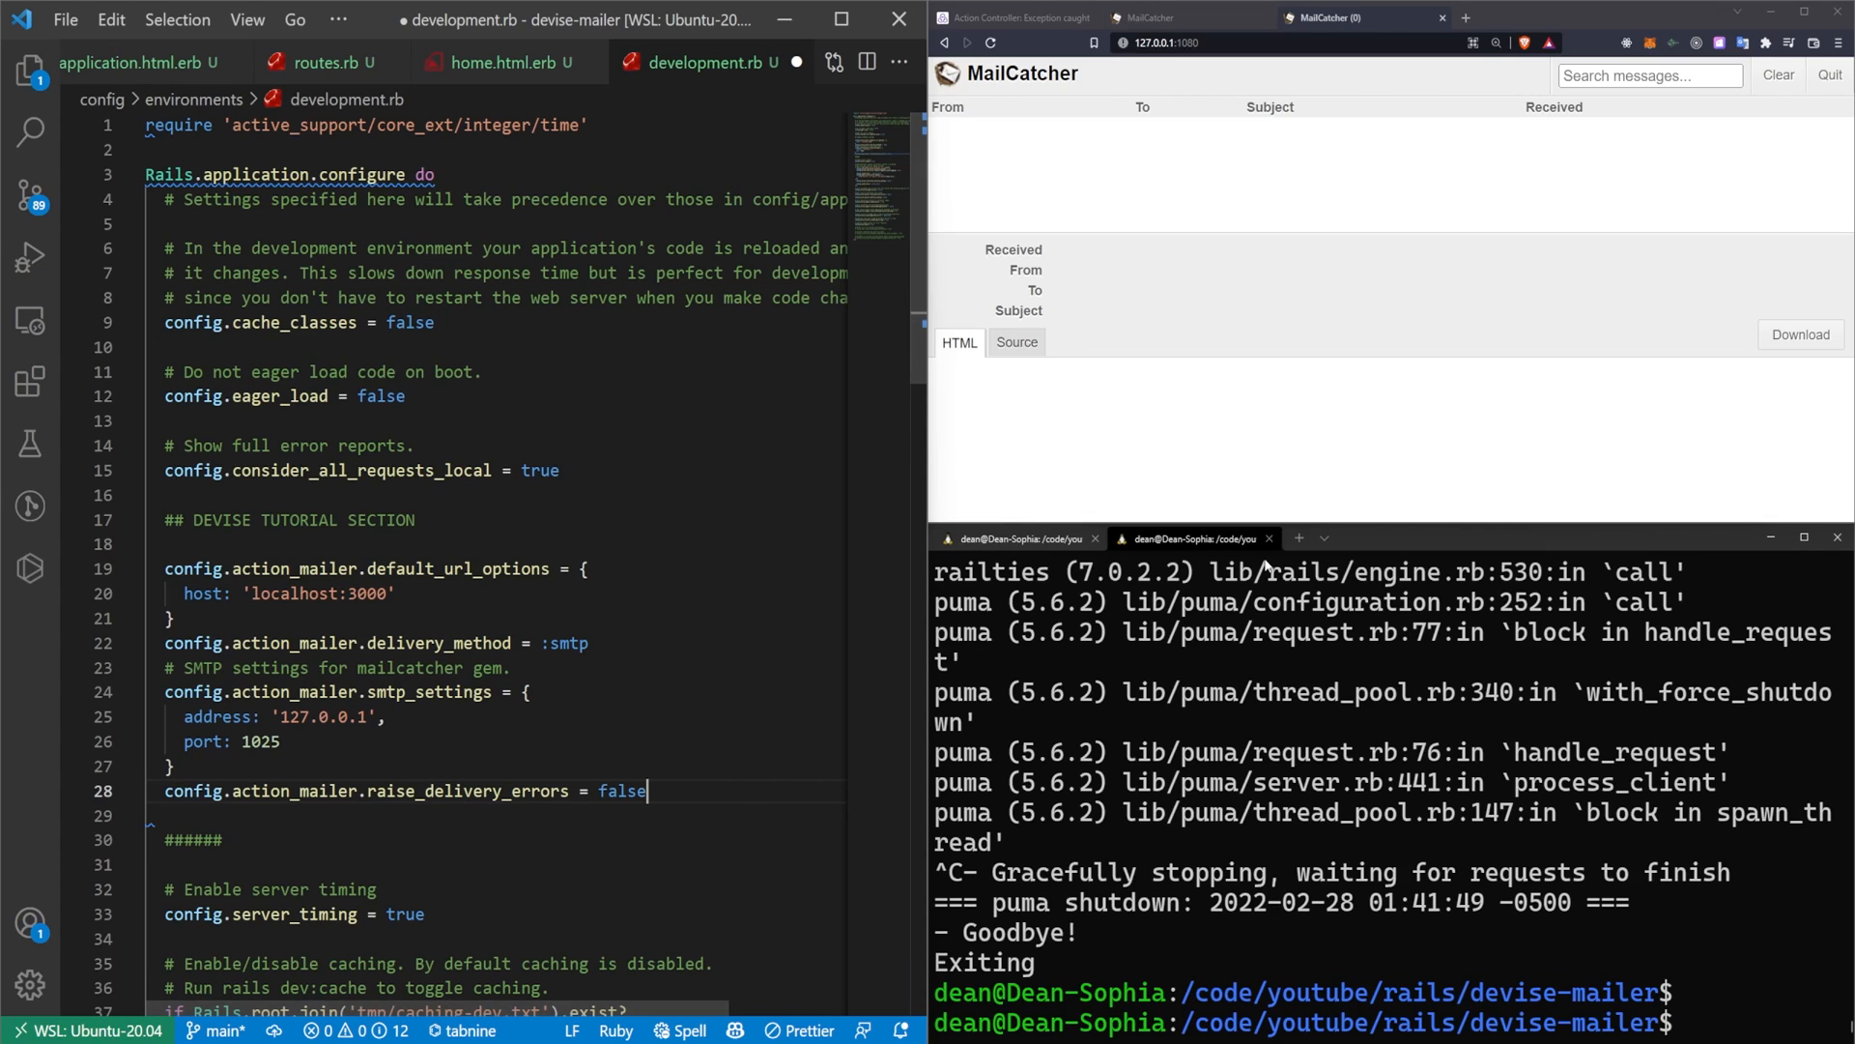
key(ctrl+s)
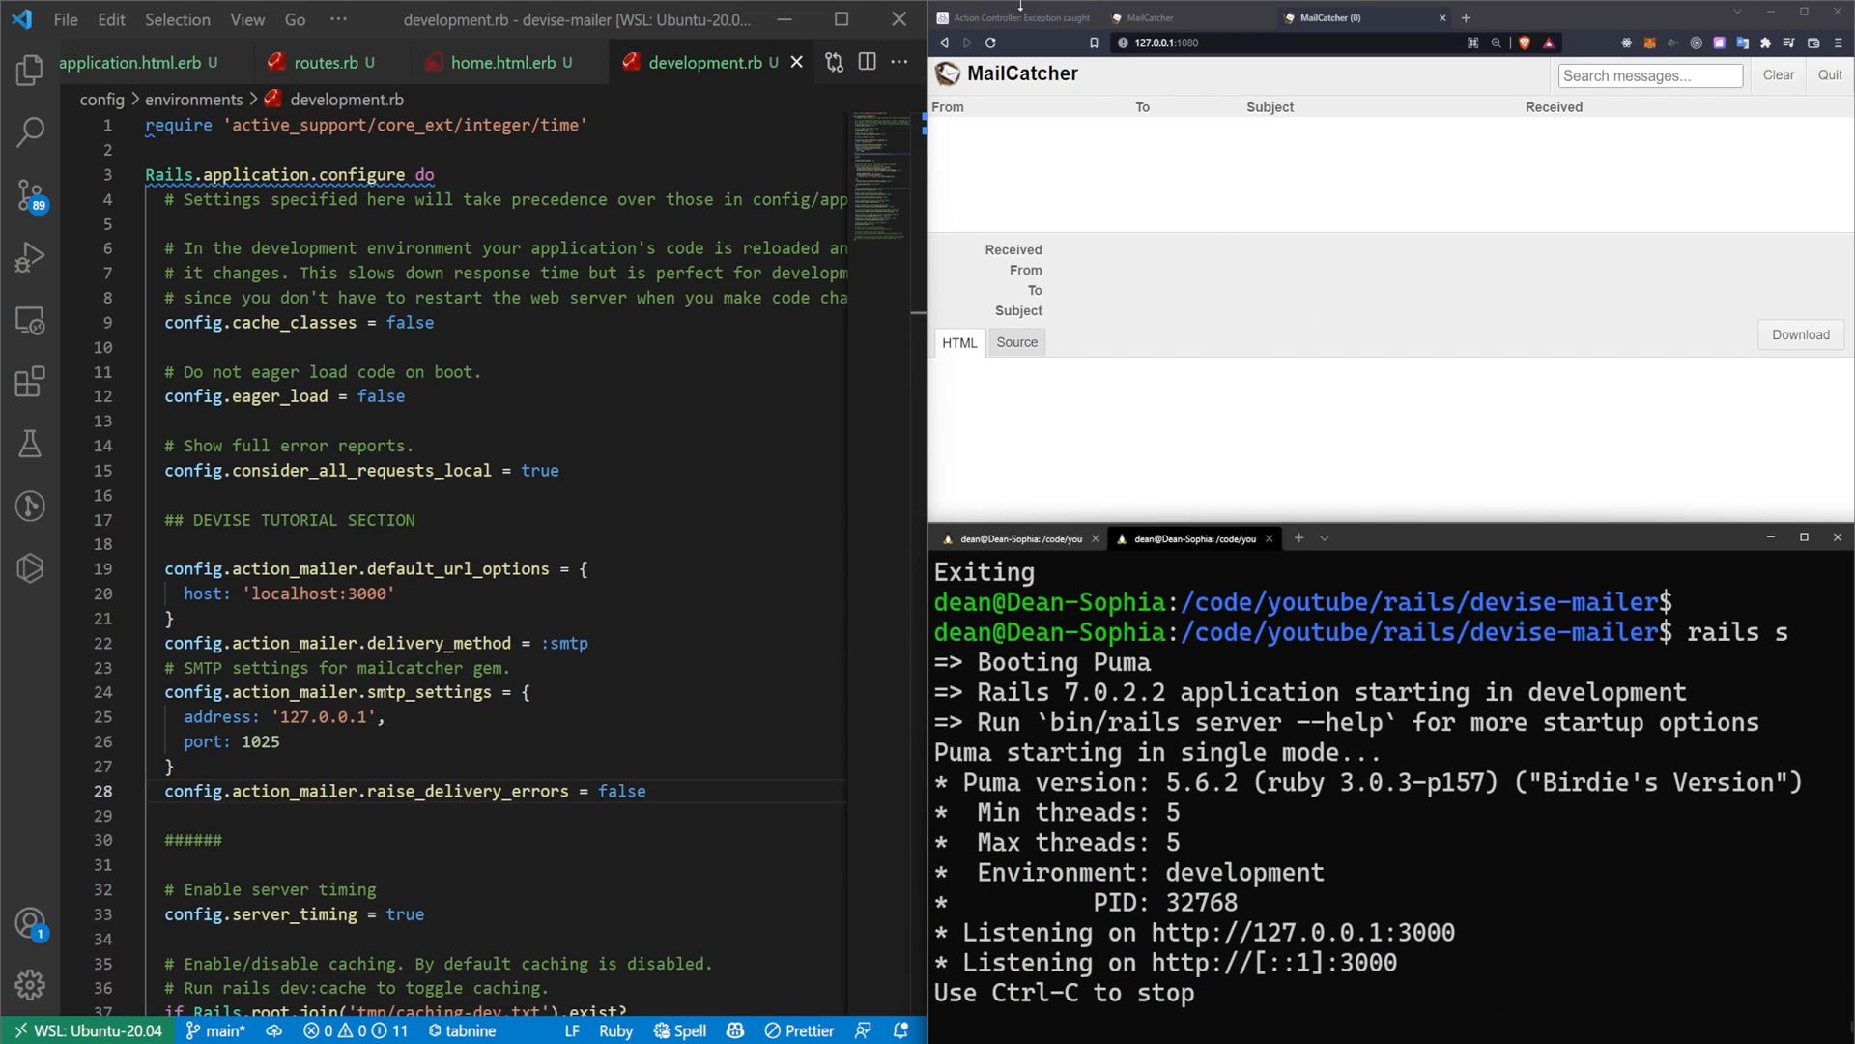
click(1005, 17)
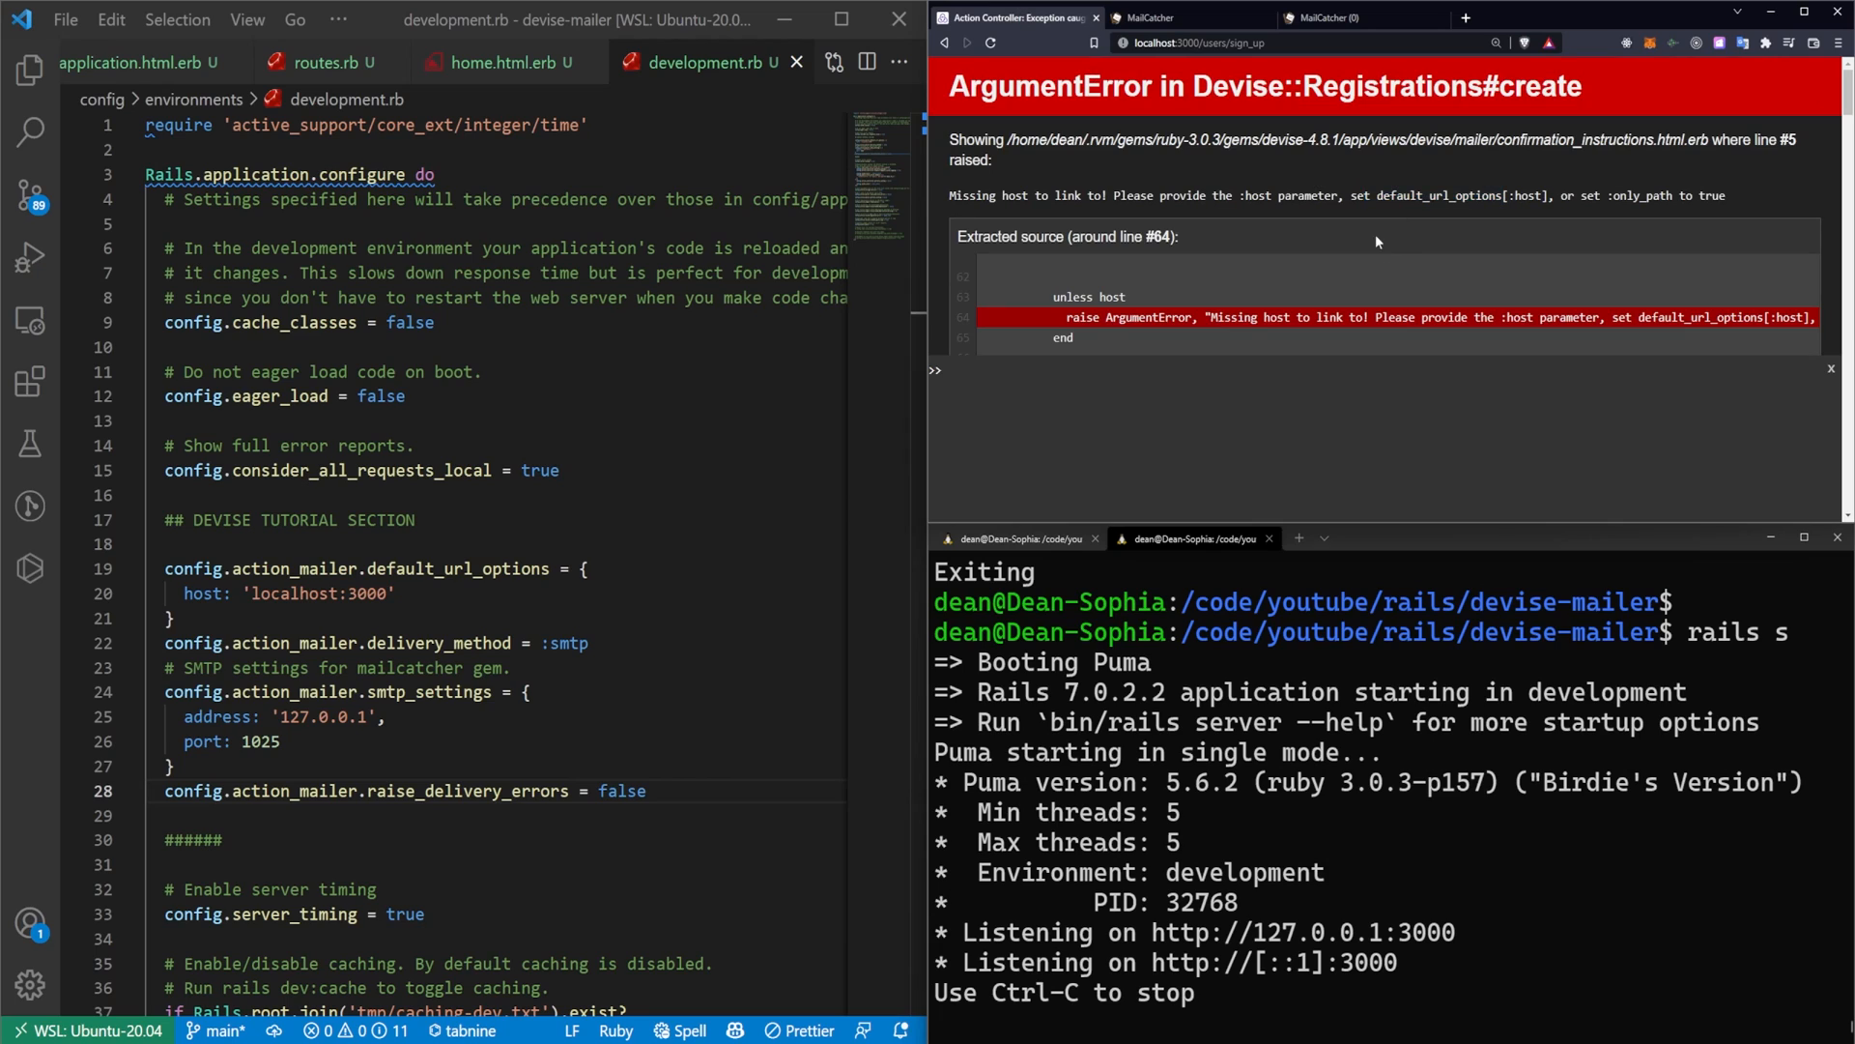
click(989, 42)
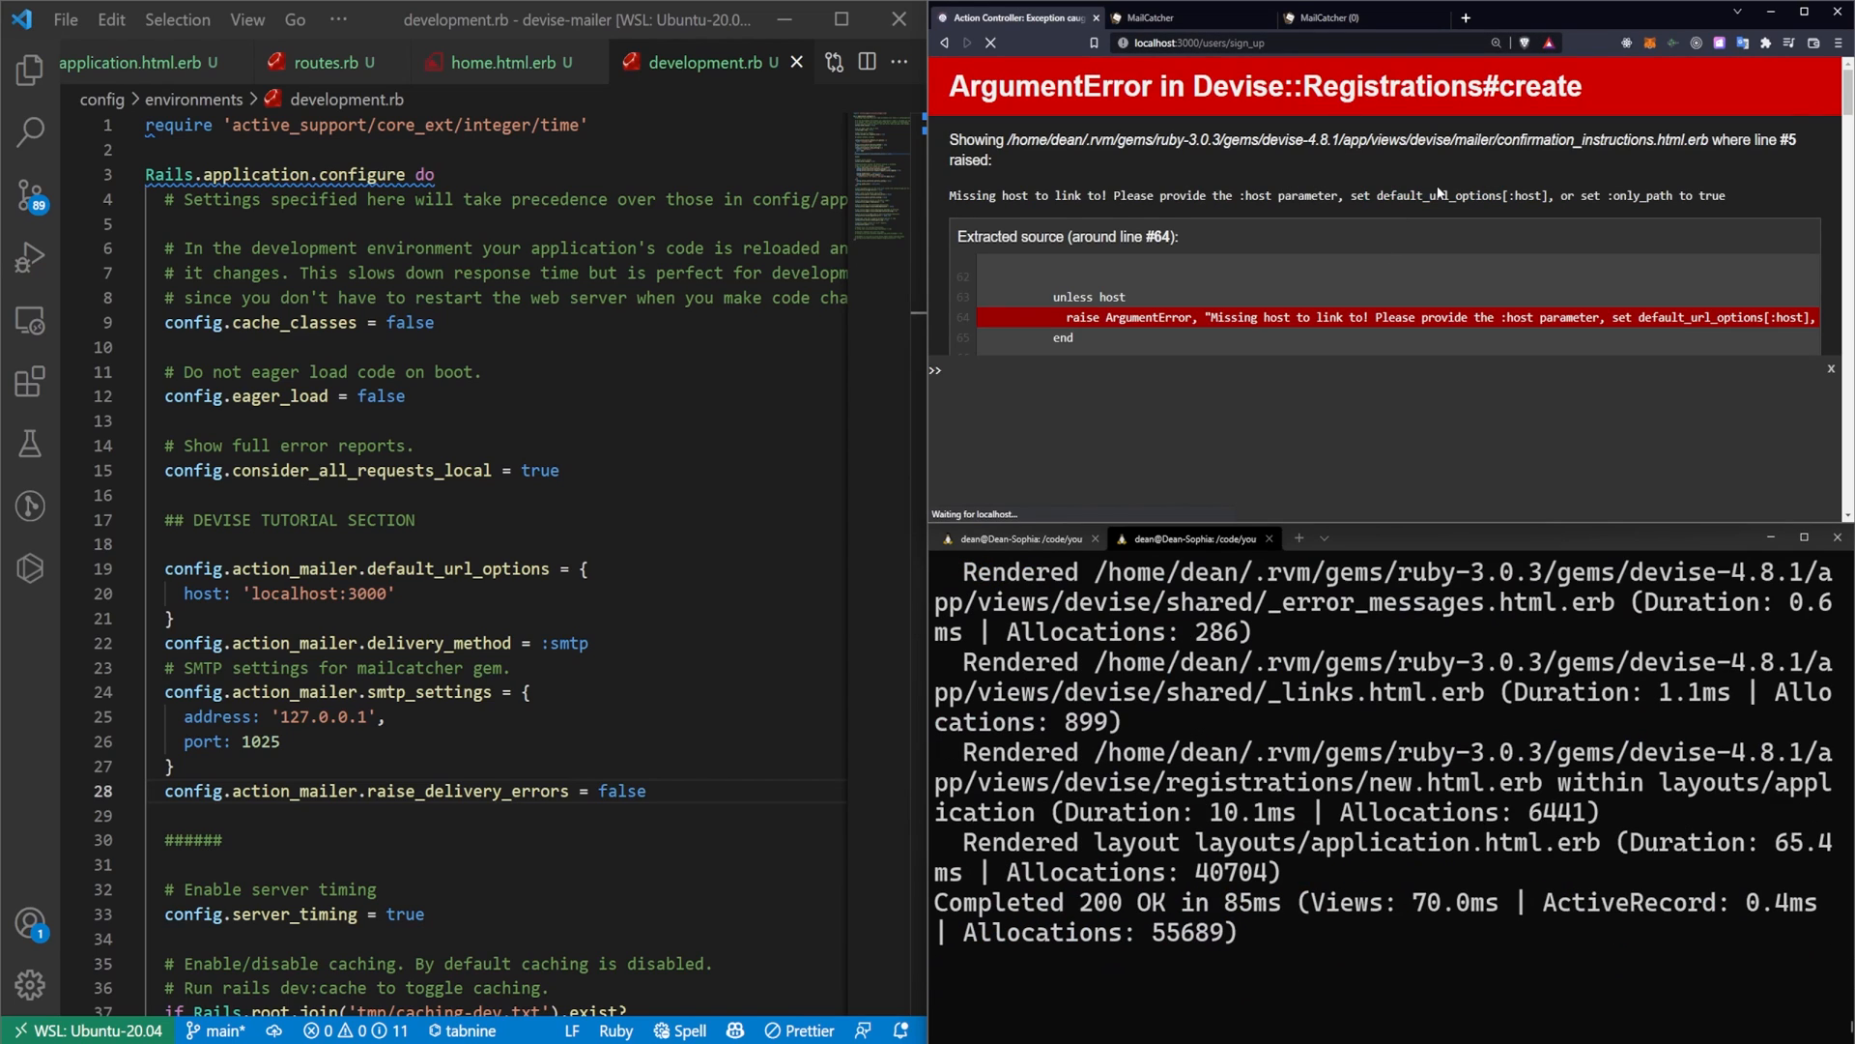
click(945, 43)
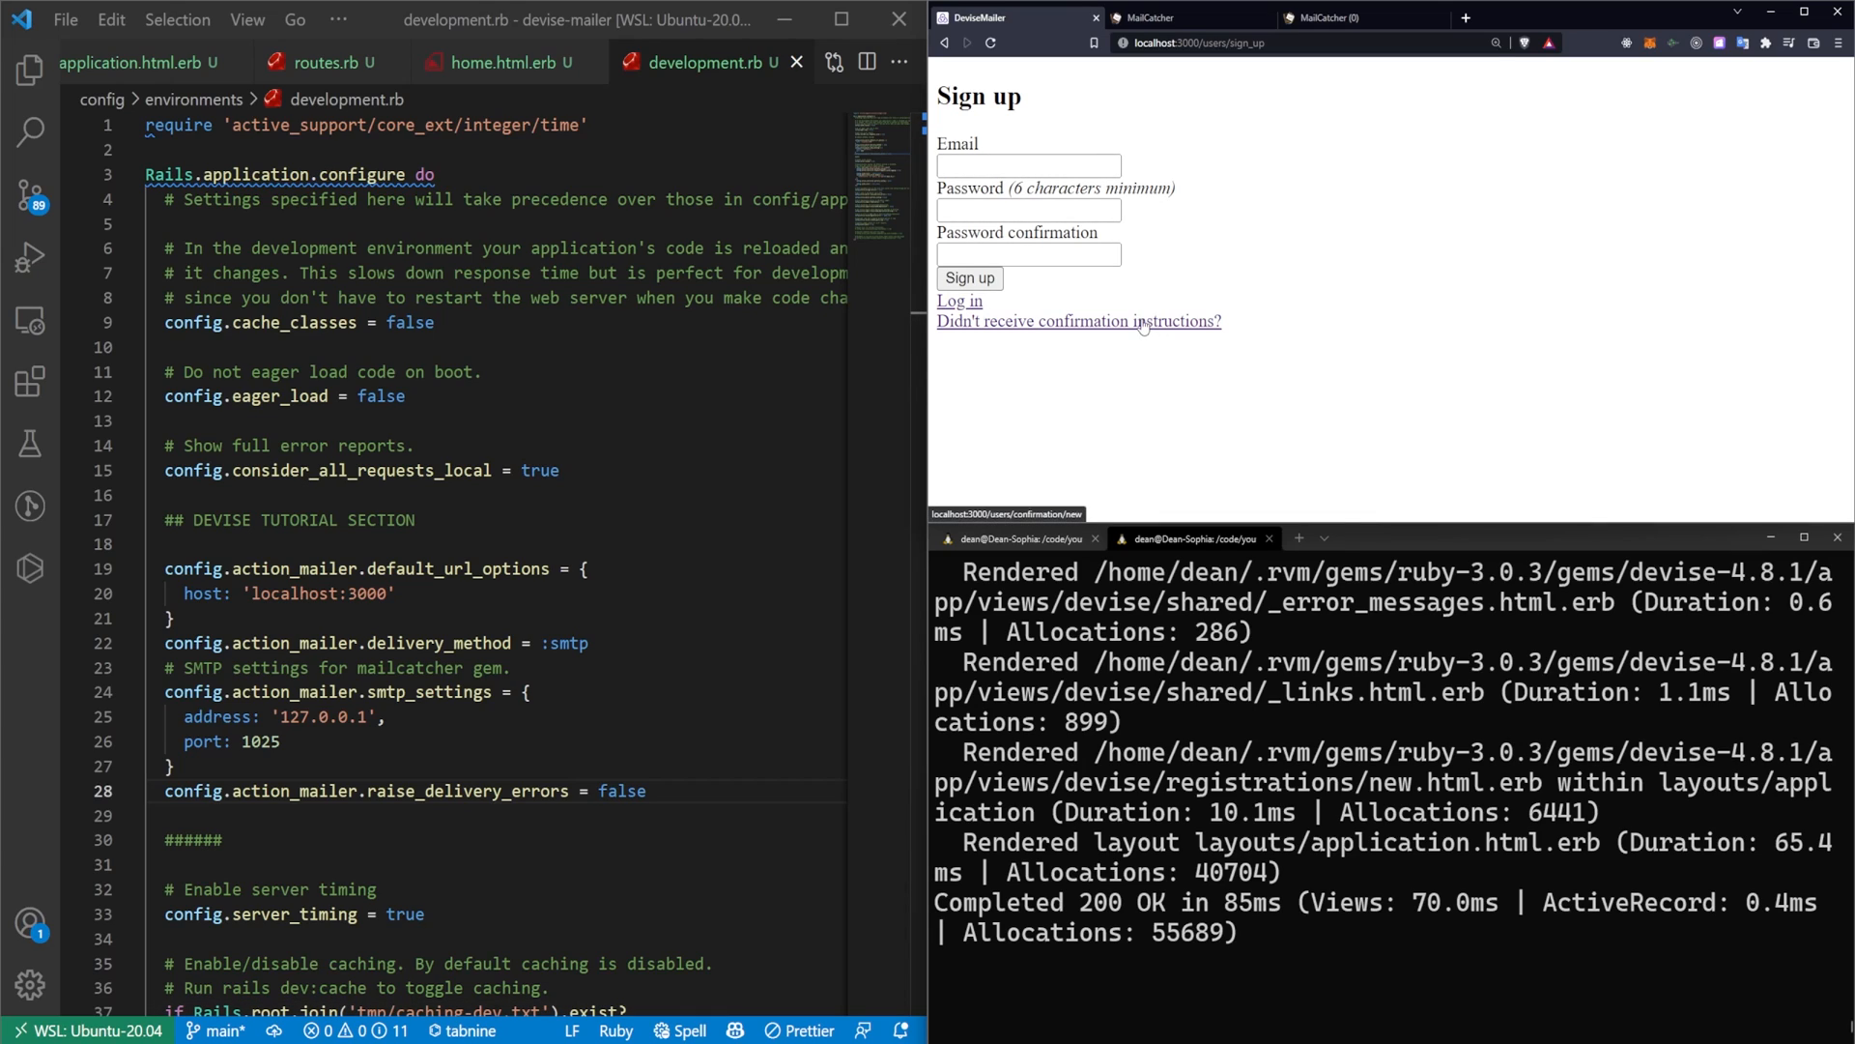
click(1079, 321)
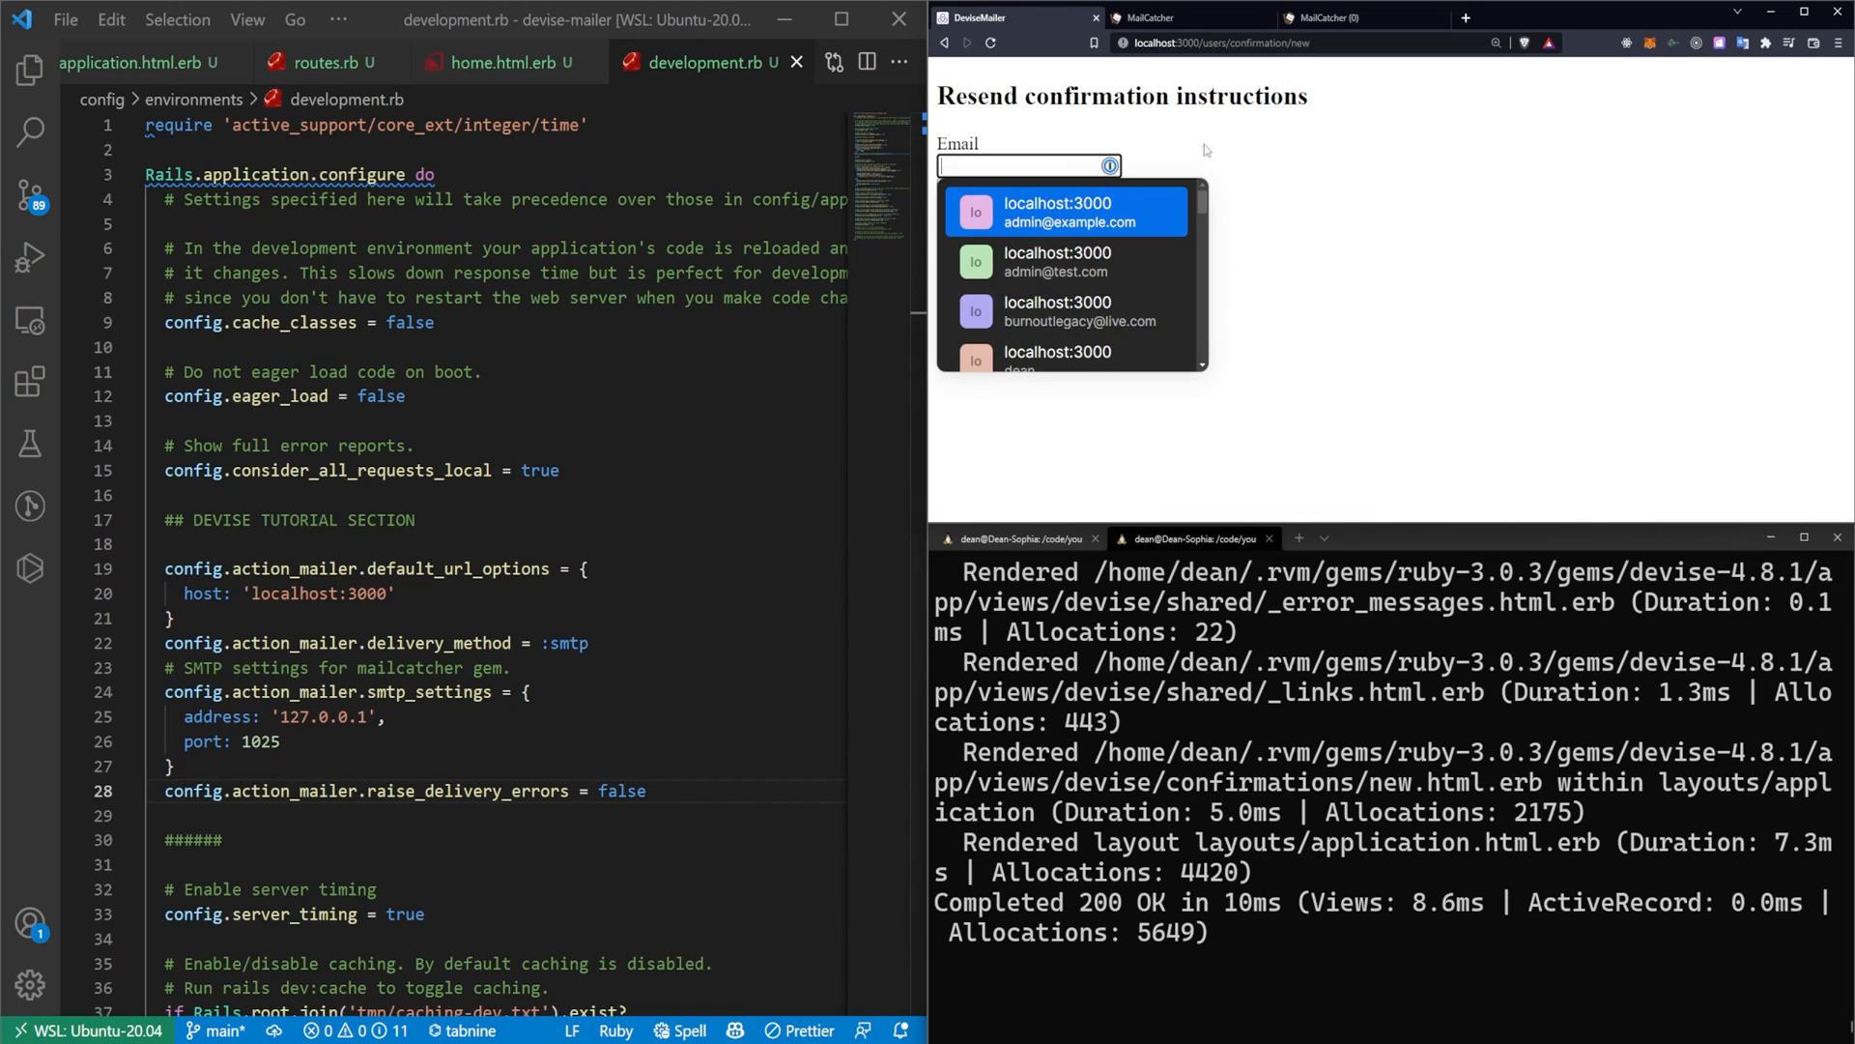
text(dean@example.com)
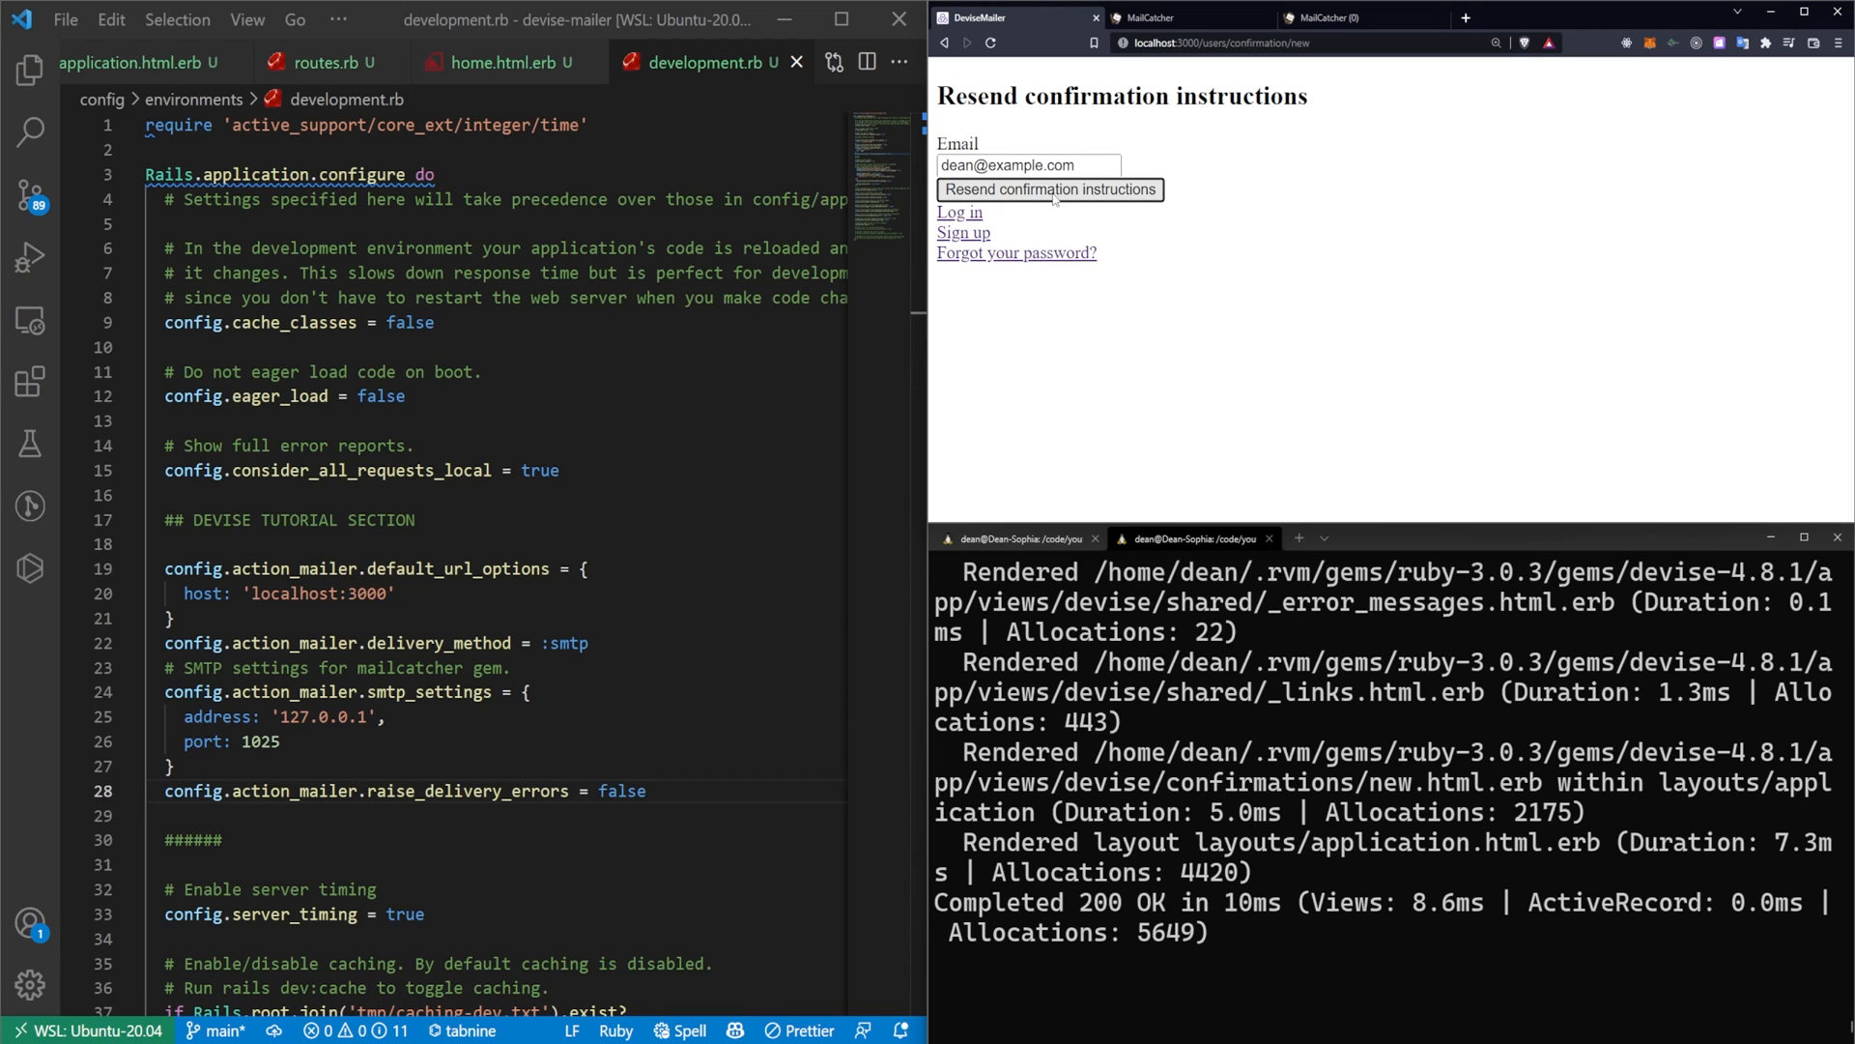
click(1047, 190)
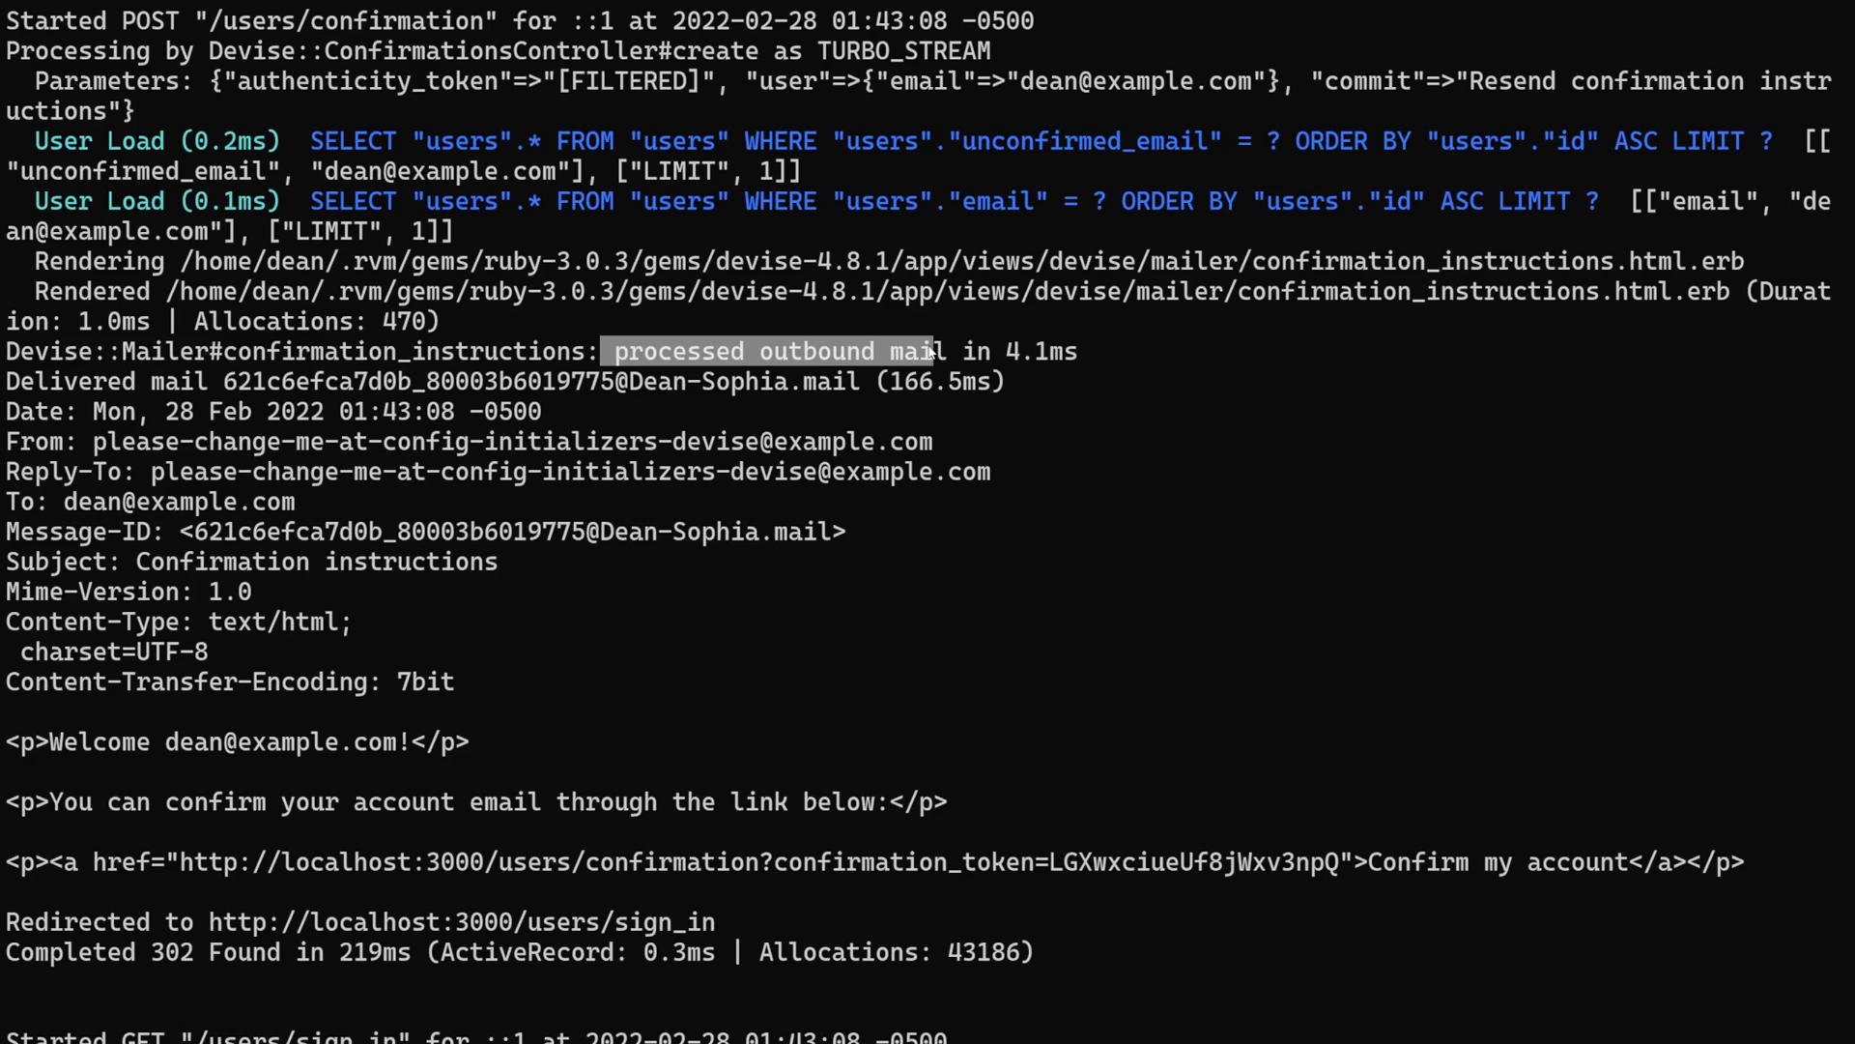
scroll(down, 3)
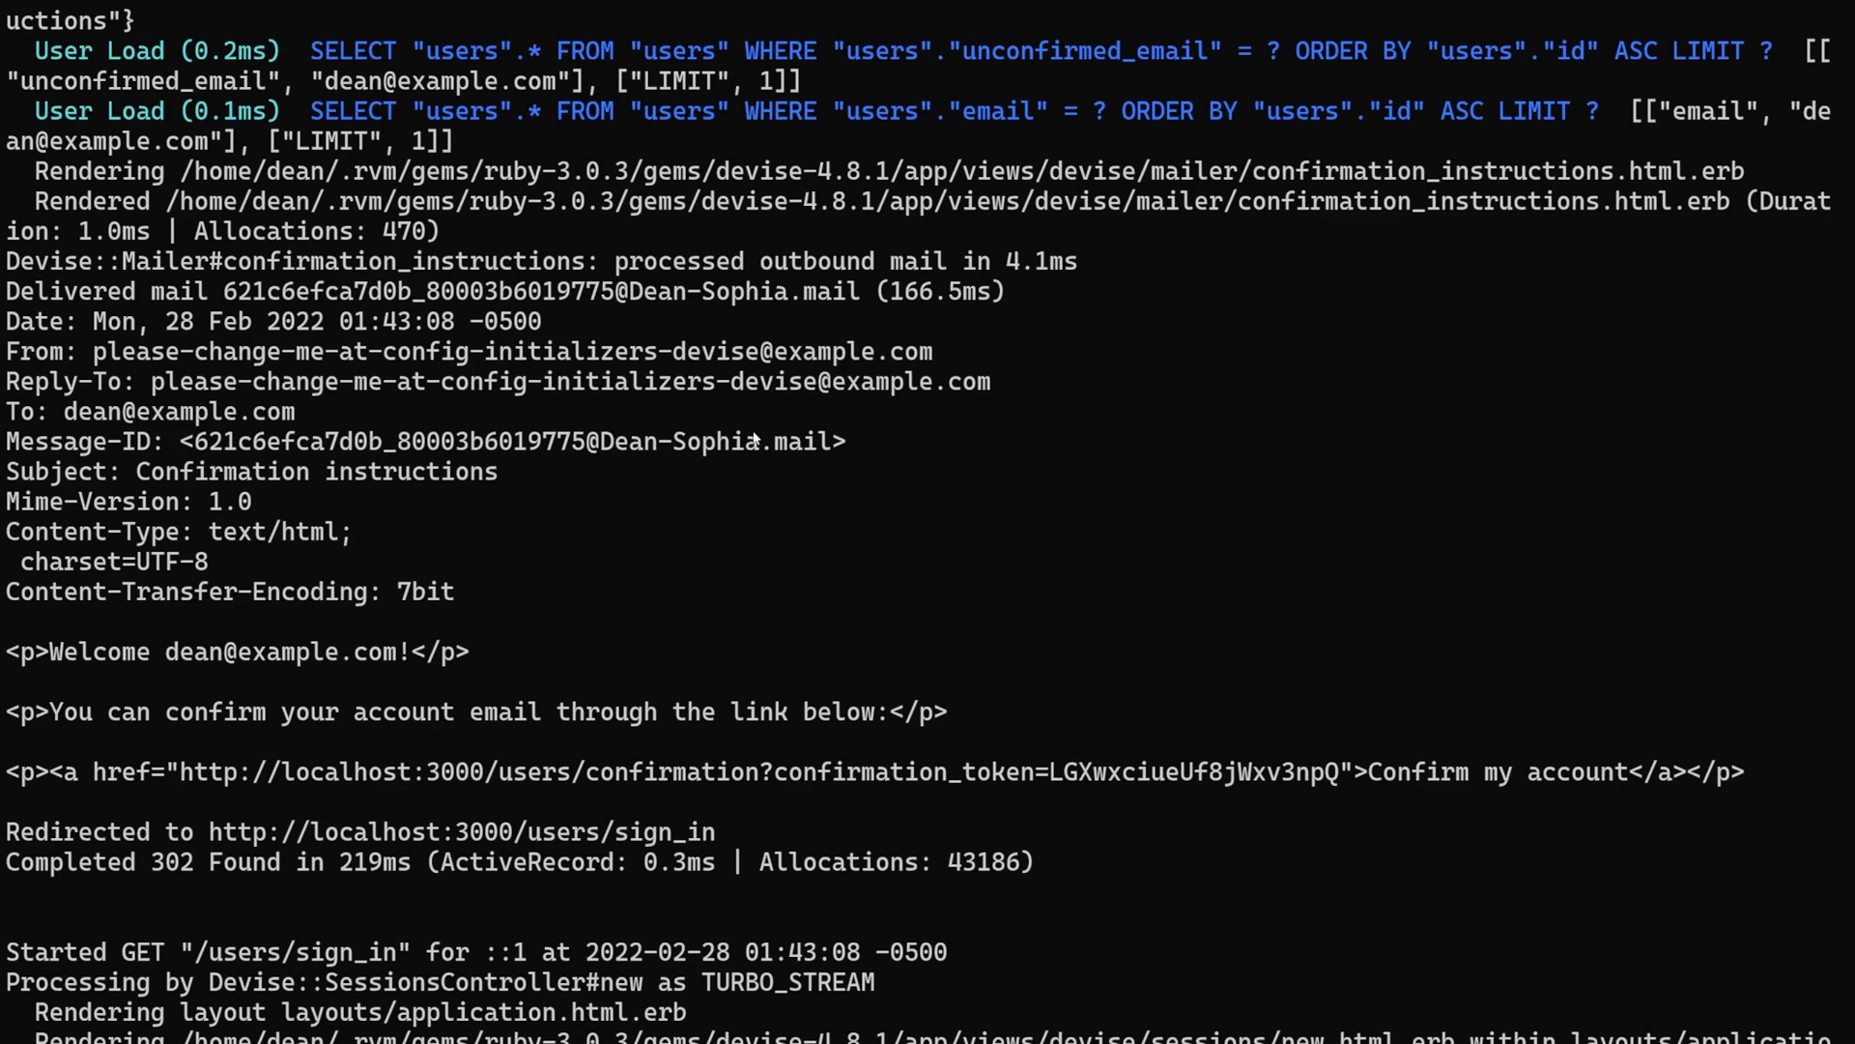
double_click(180, 410)
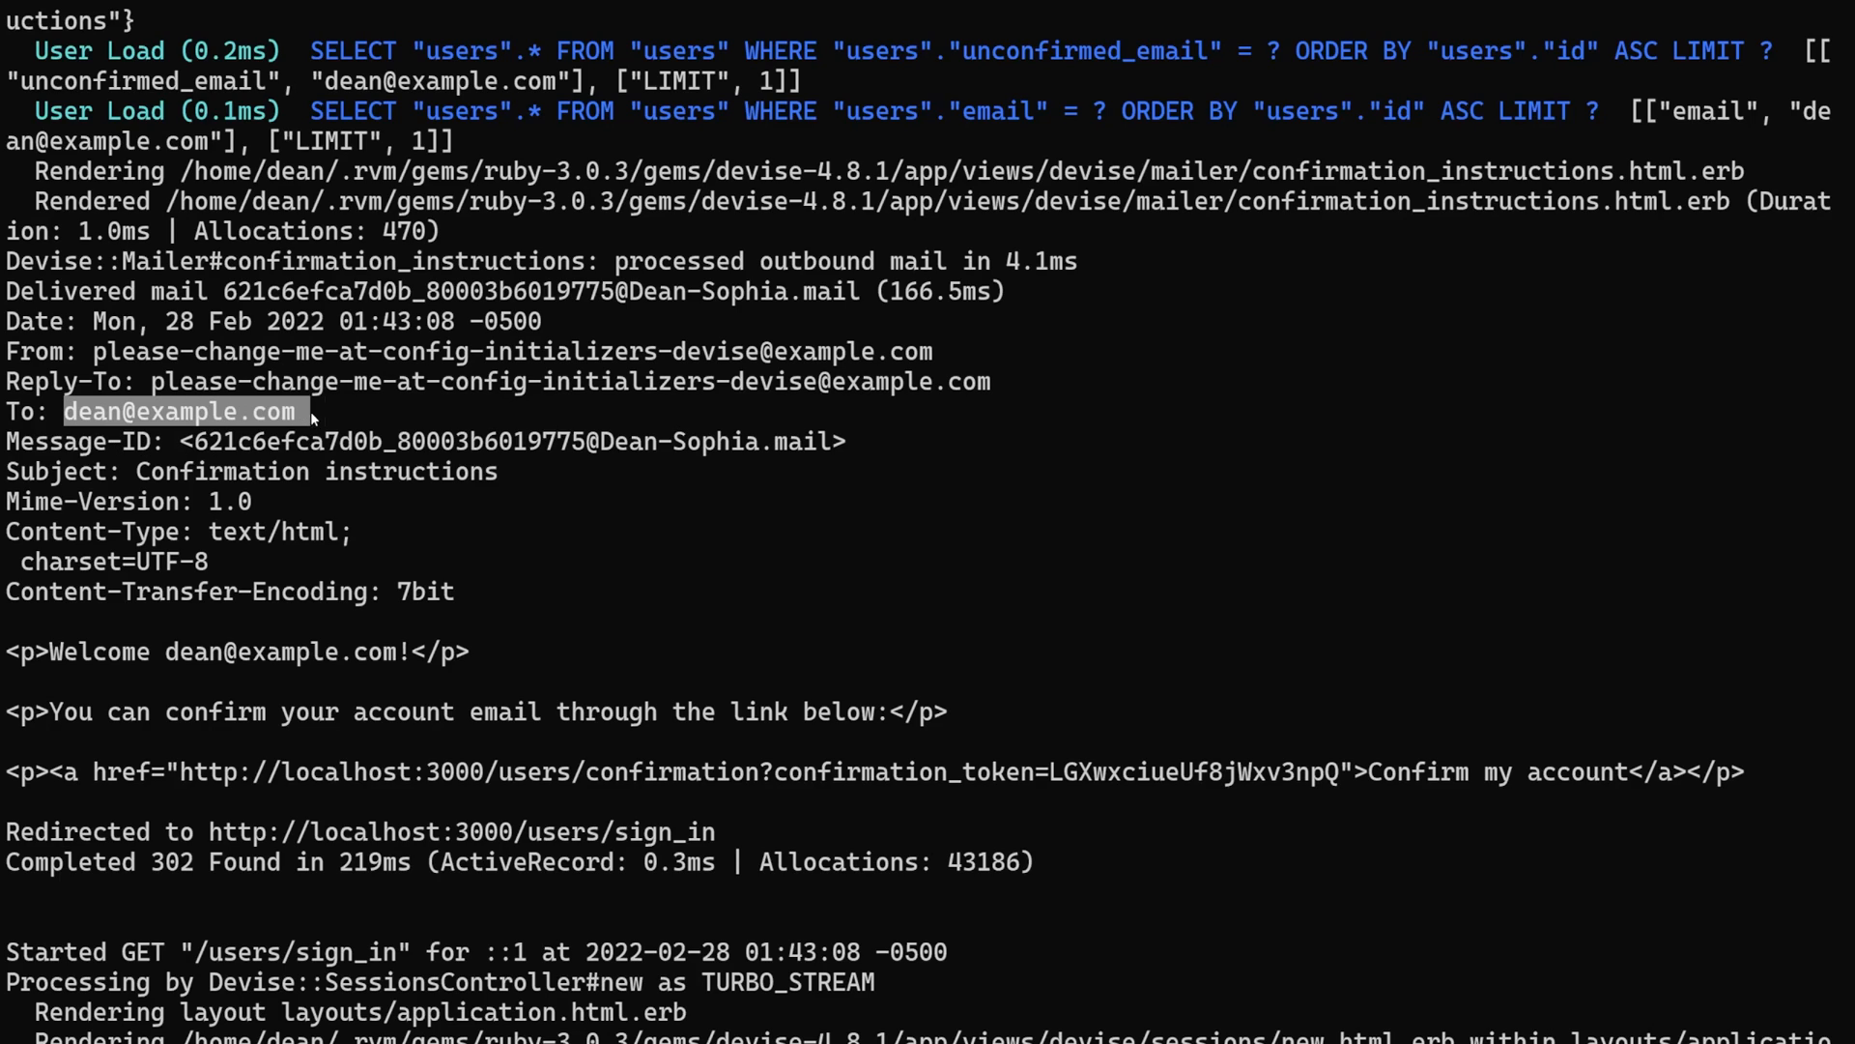
scroll(down, 3)
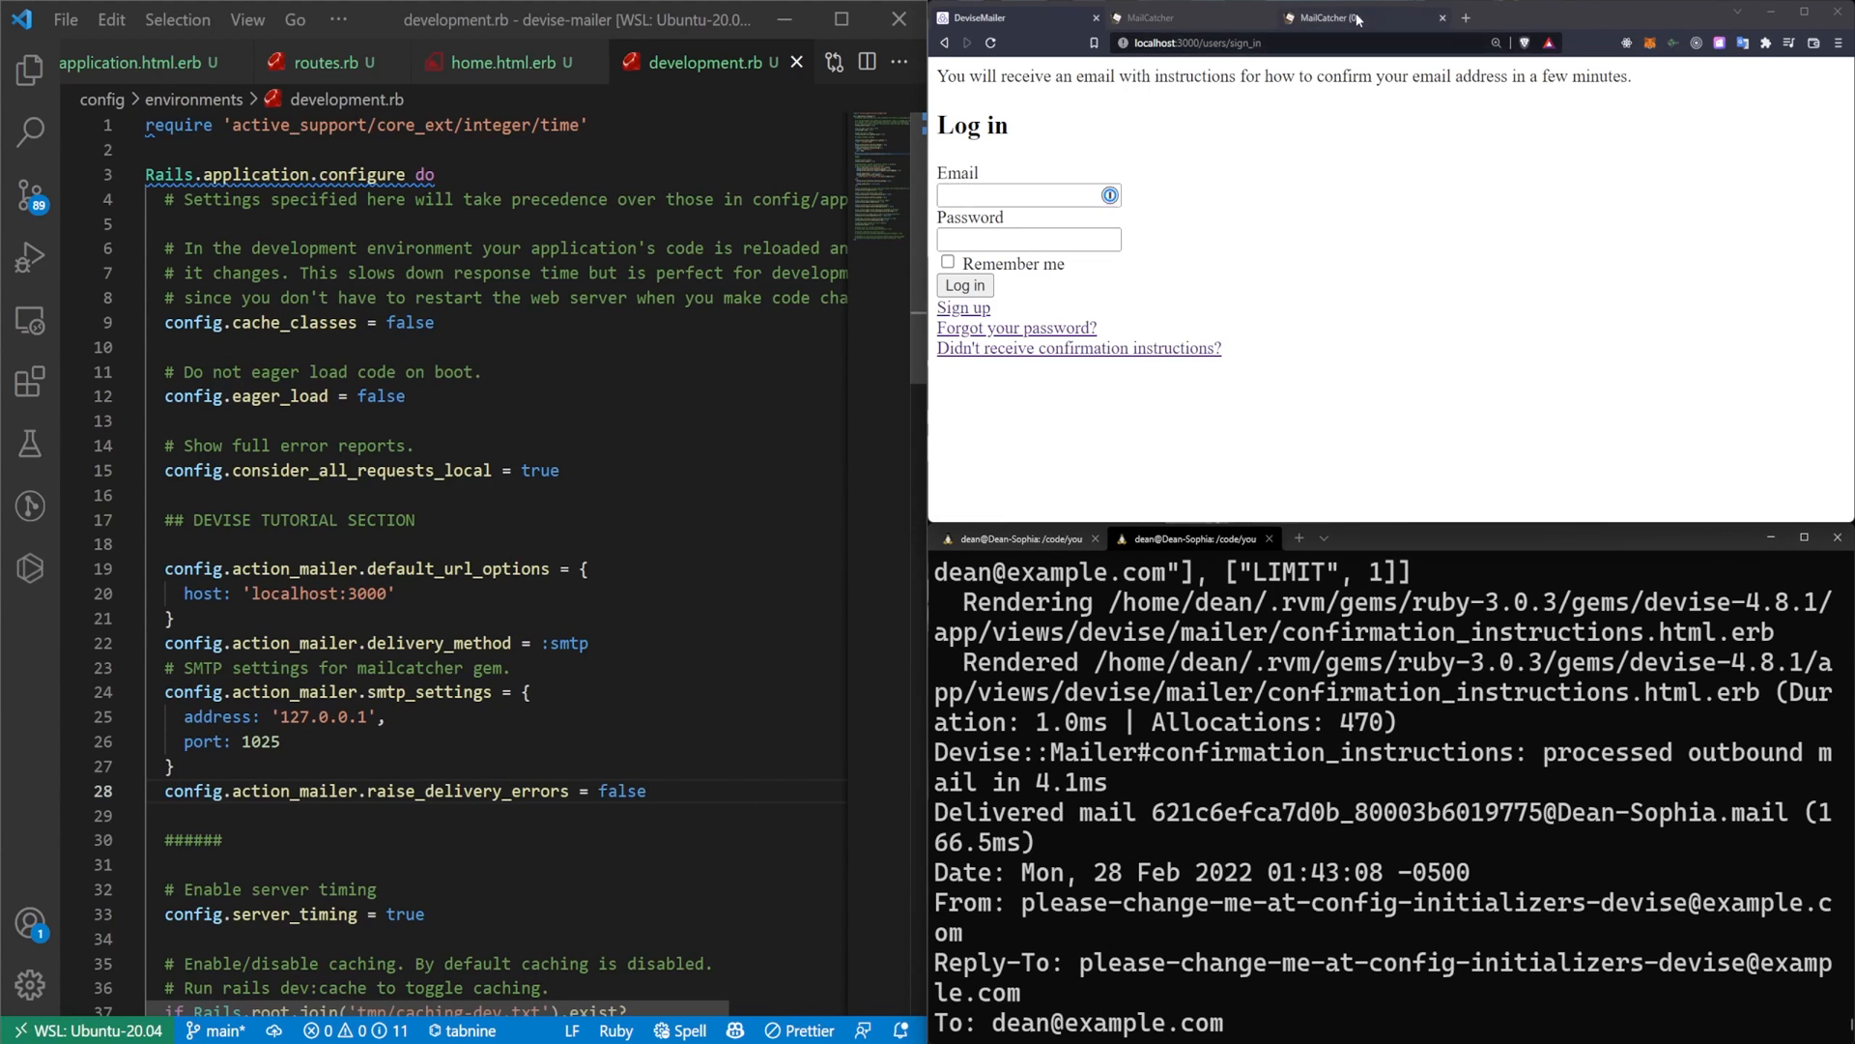
Open the Confirmation instructions email in MailCatcher and confirm the account
click(1361, 18)
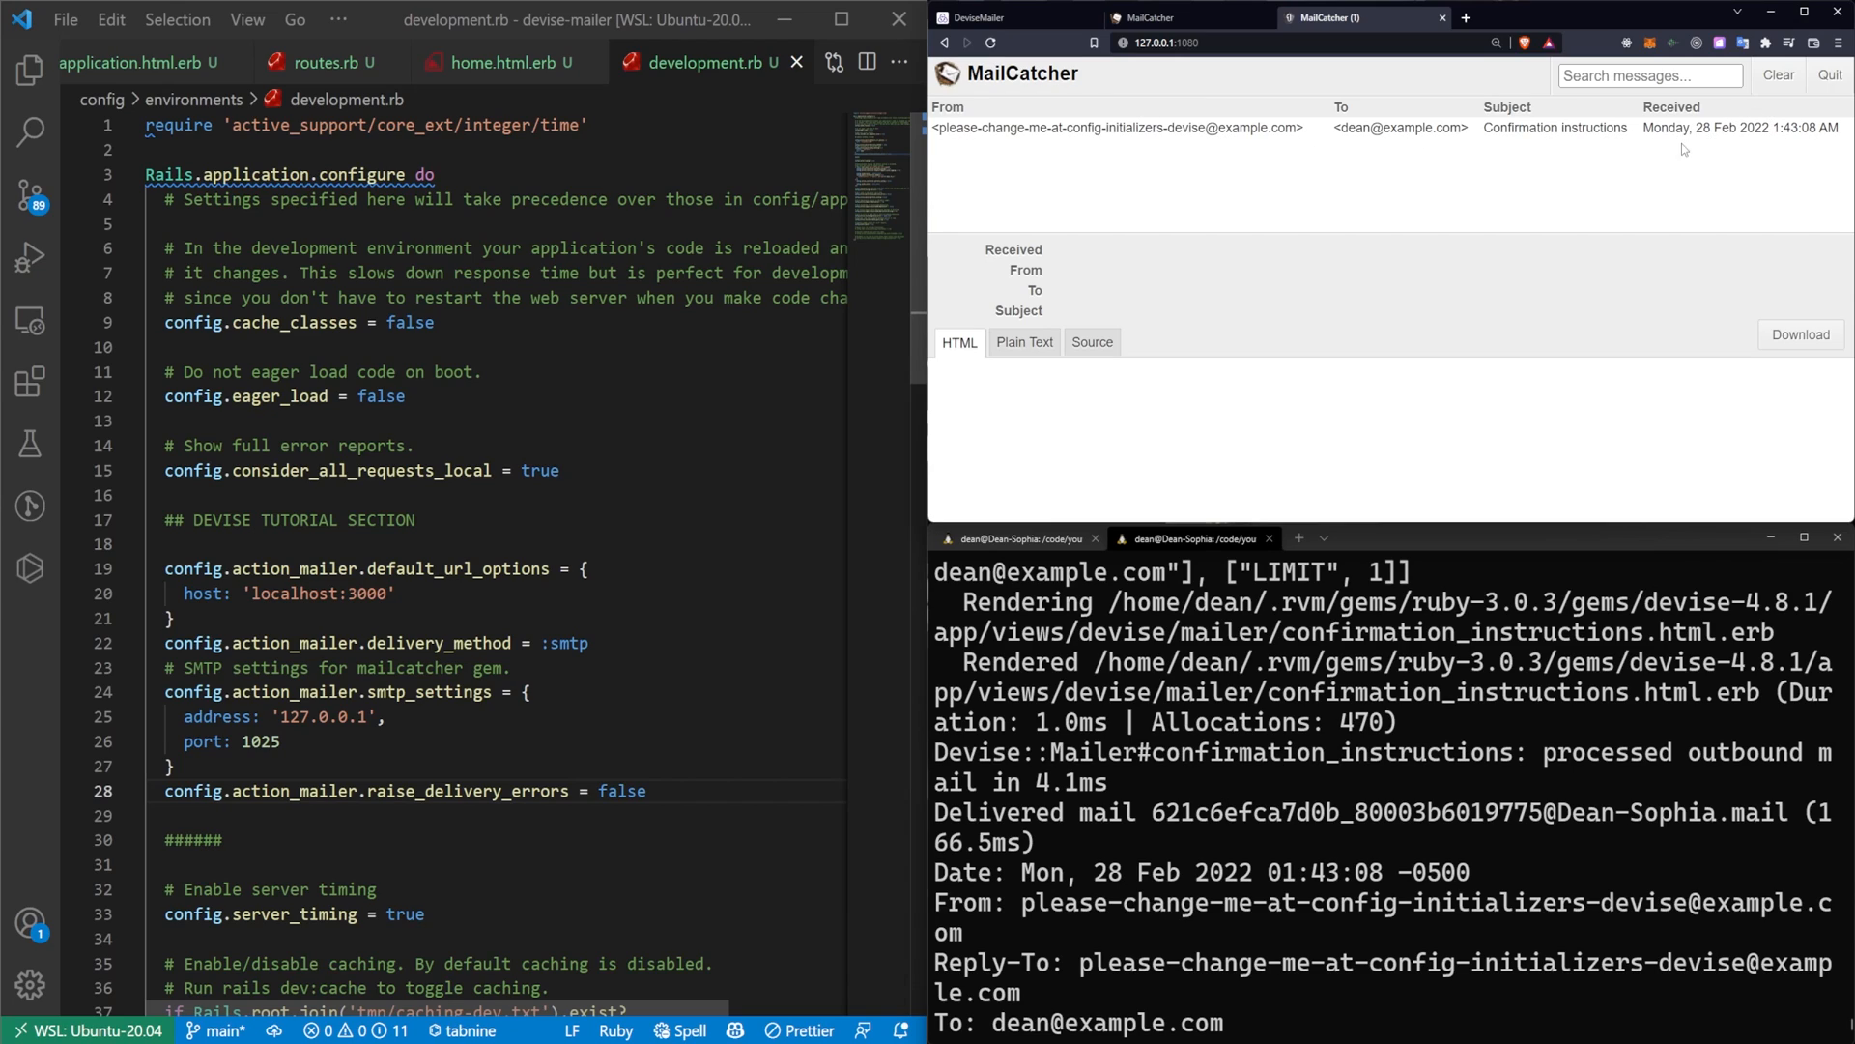
click(1301, 127)
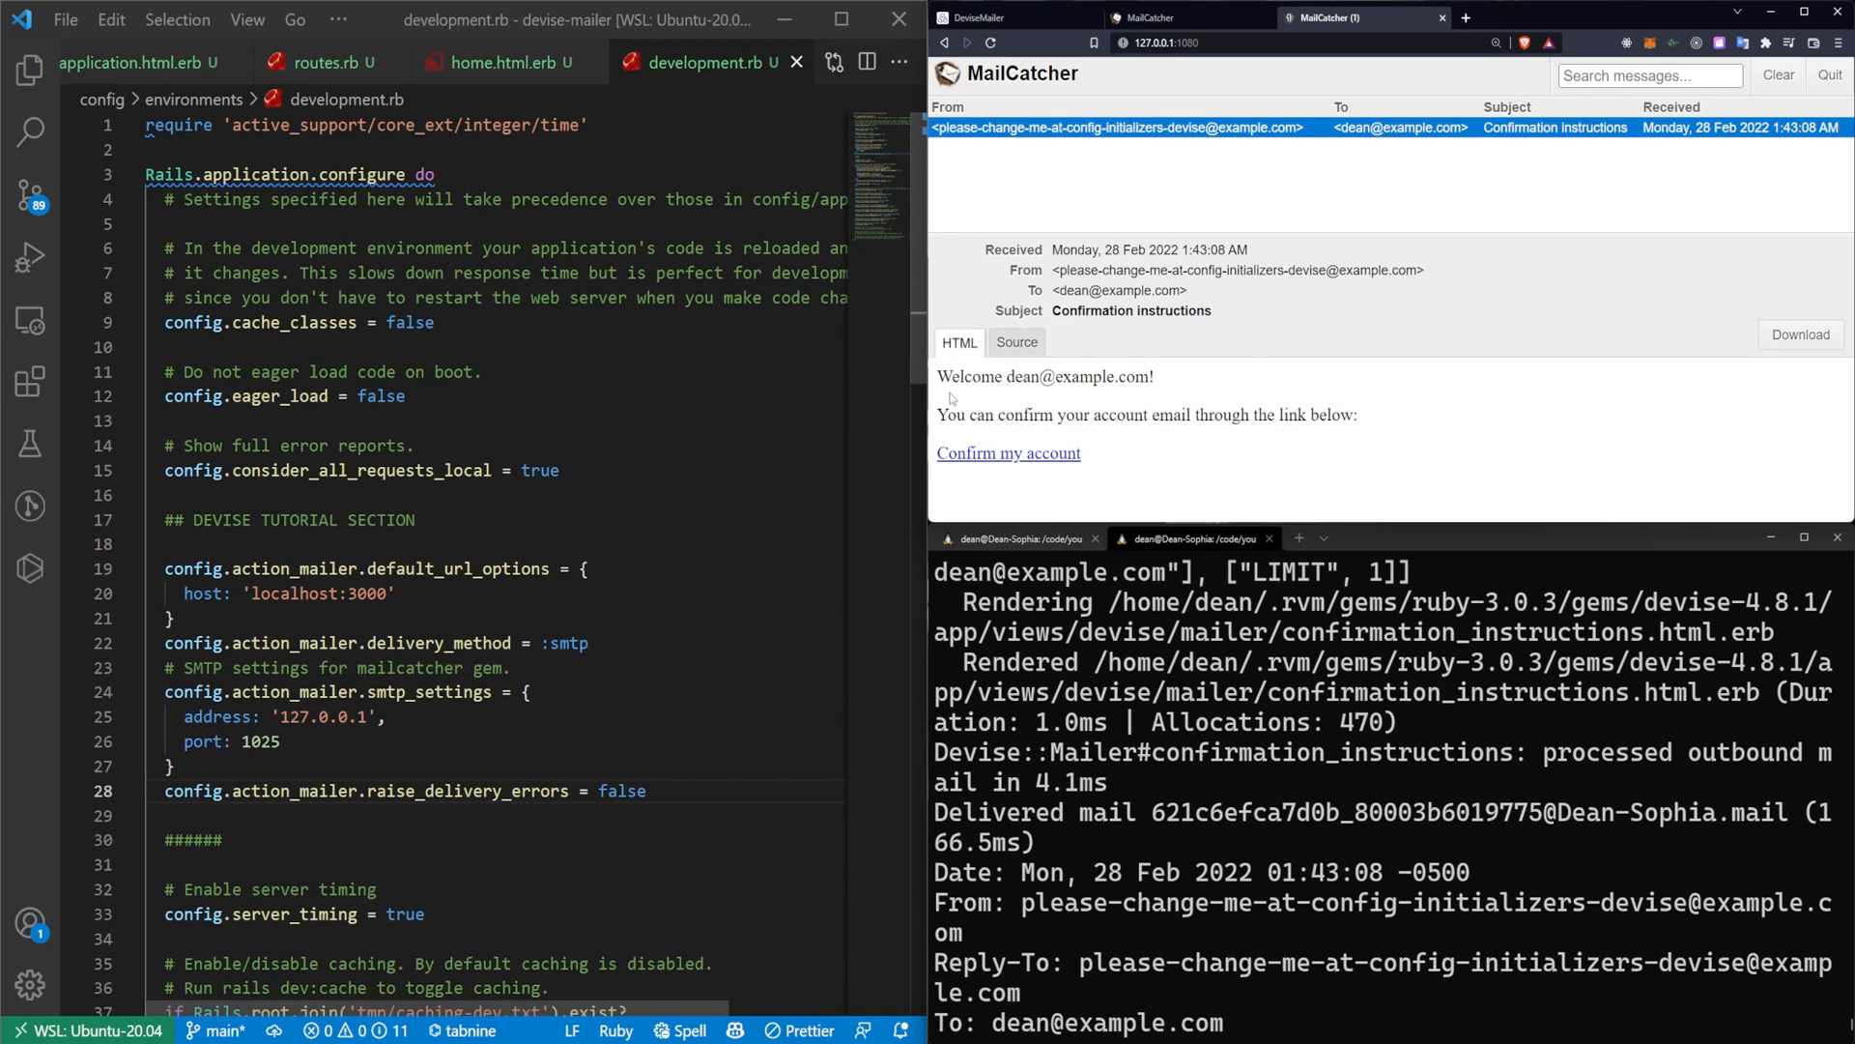
mouse_move(1231, 435)
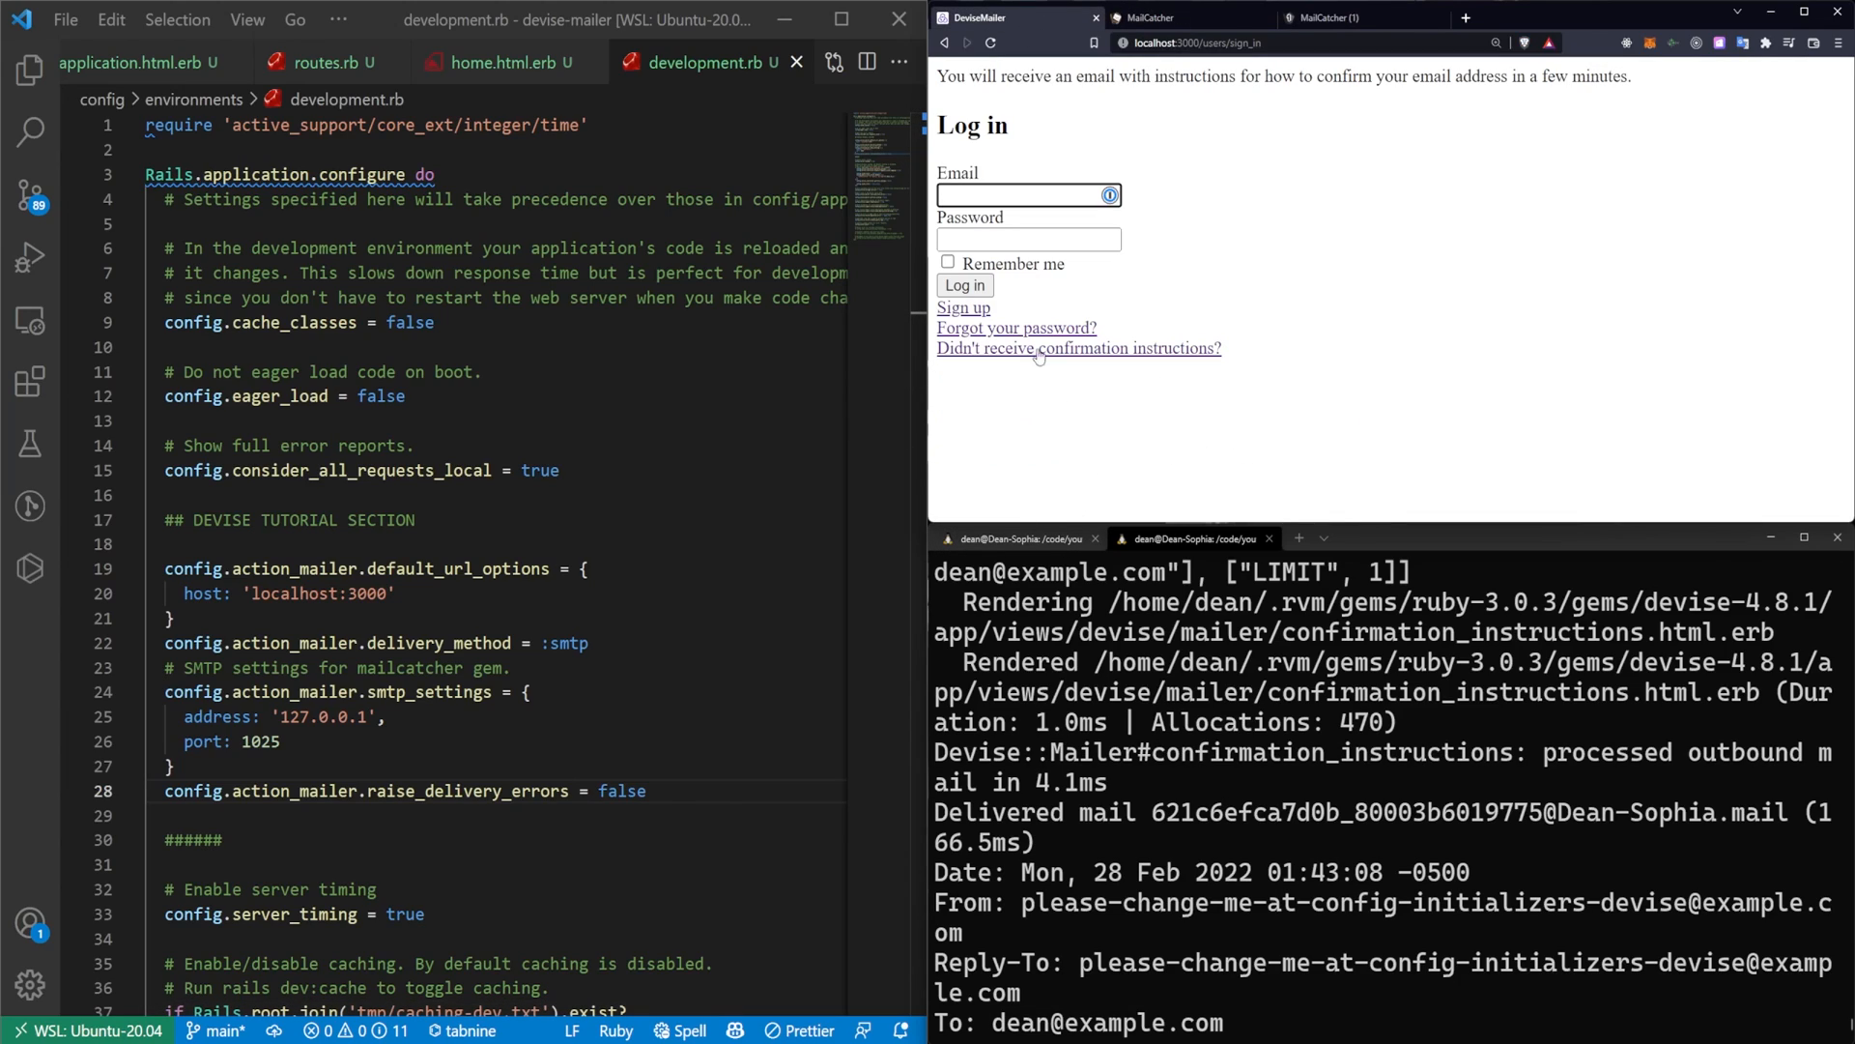
text(dean)
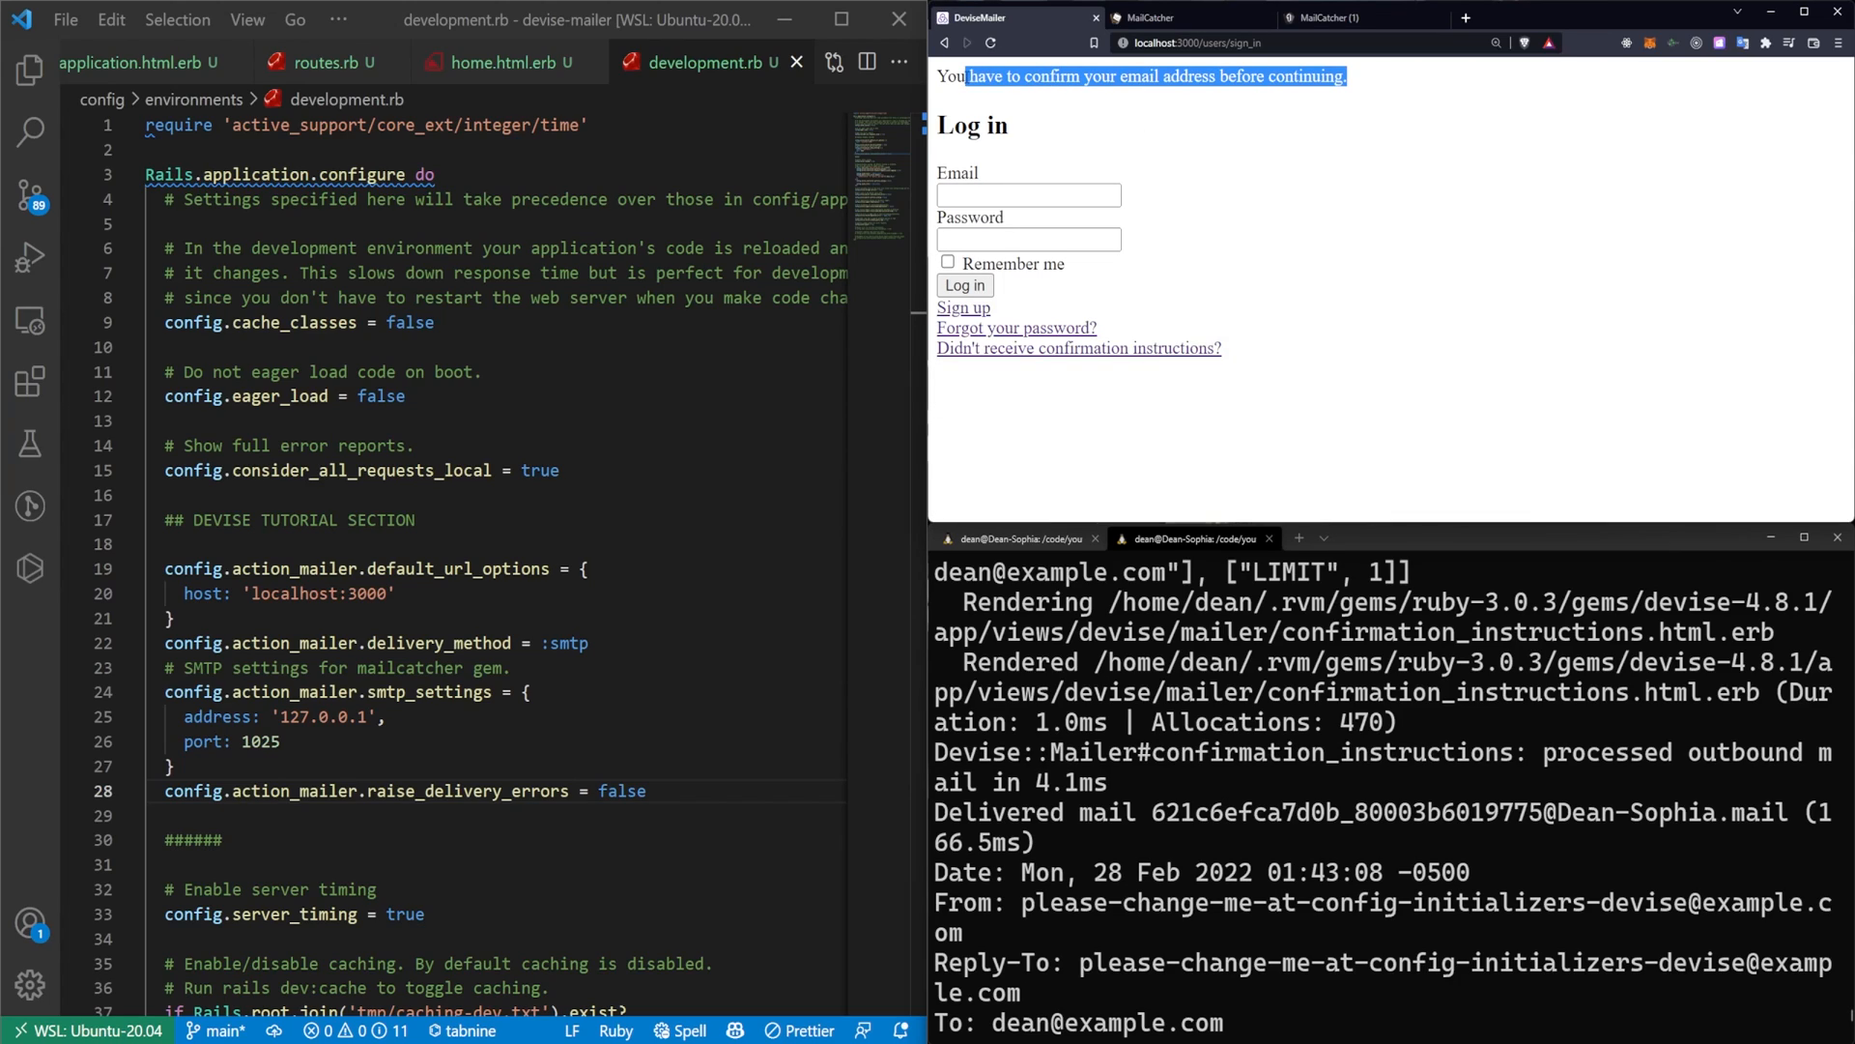
click(1326, 17)
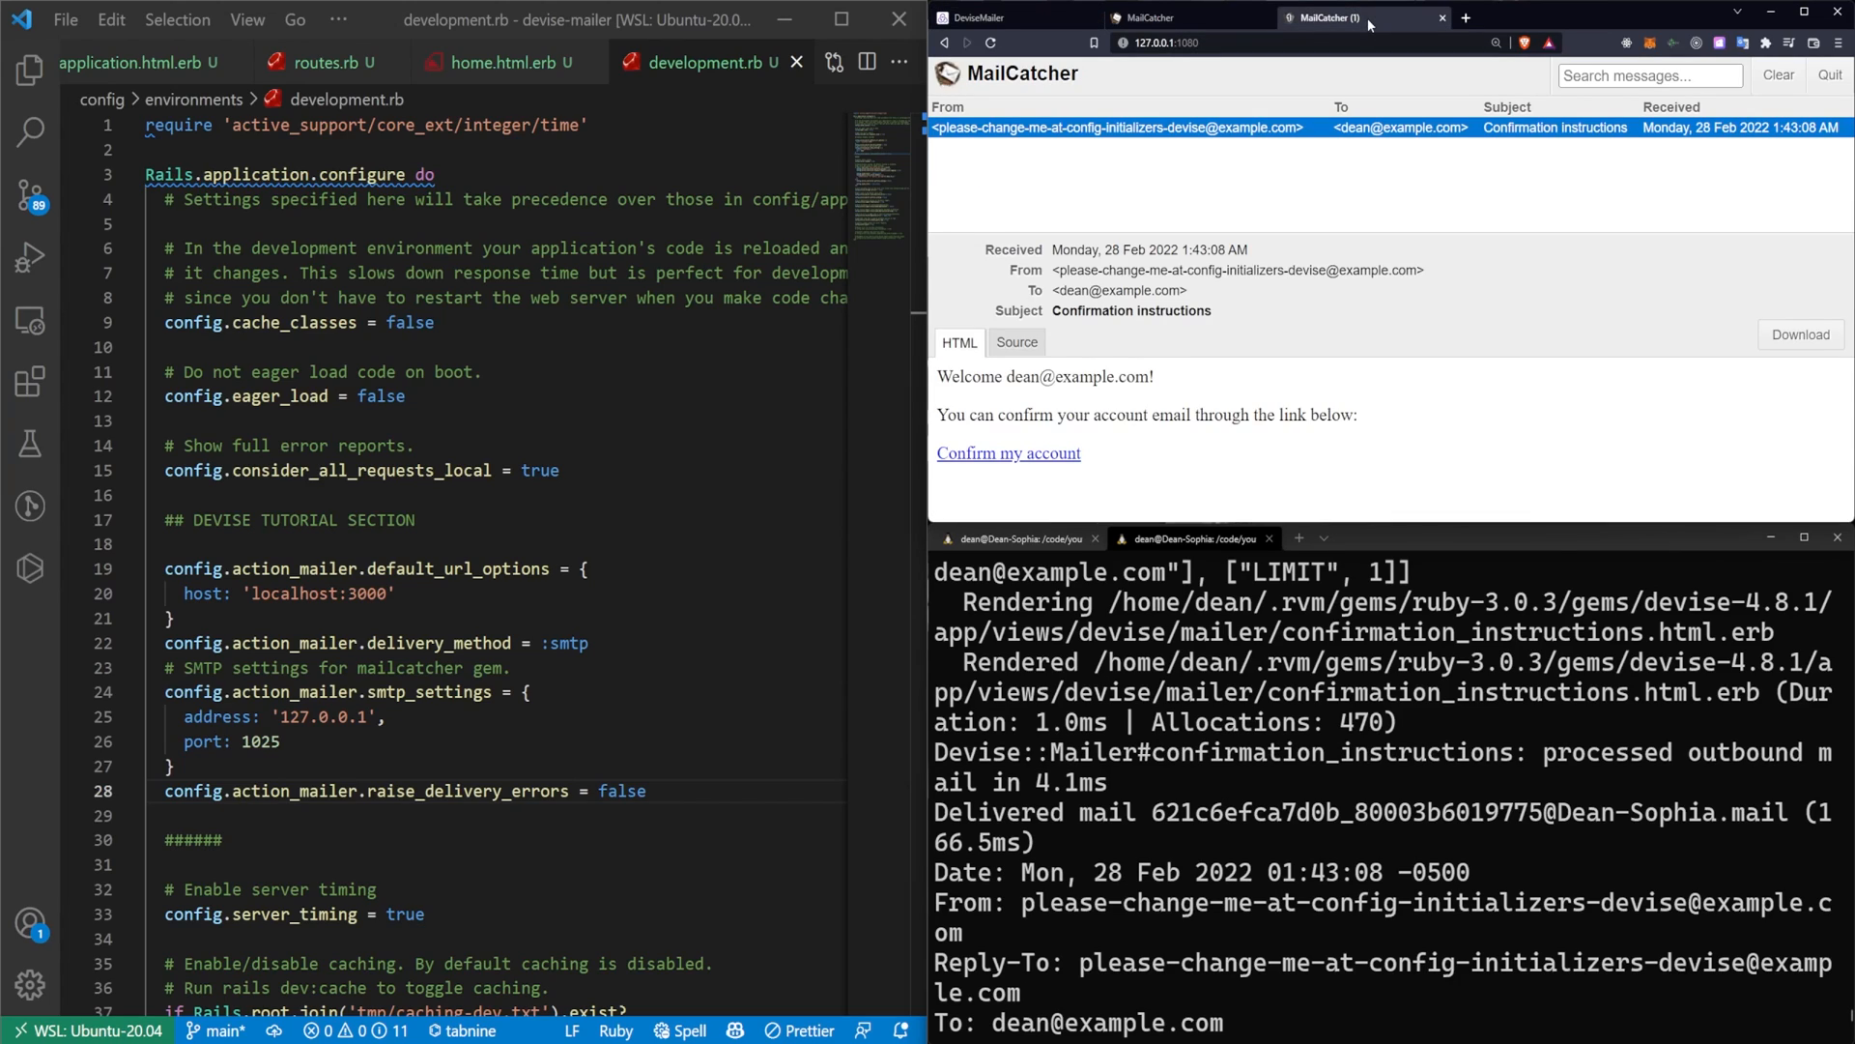
mouse_move(1057, 419)
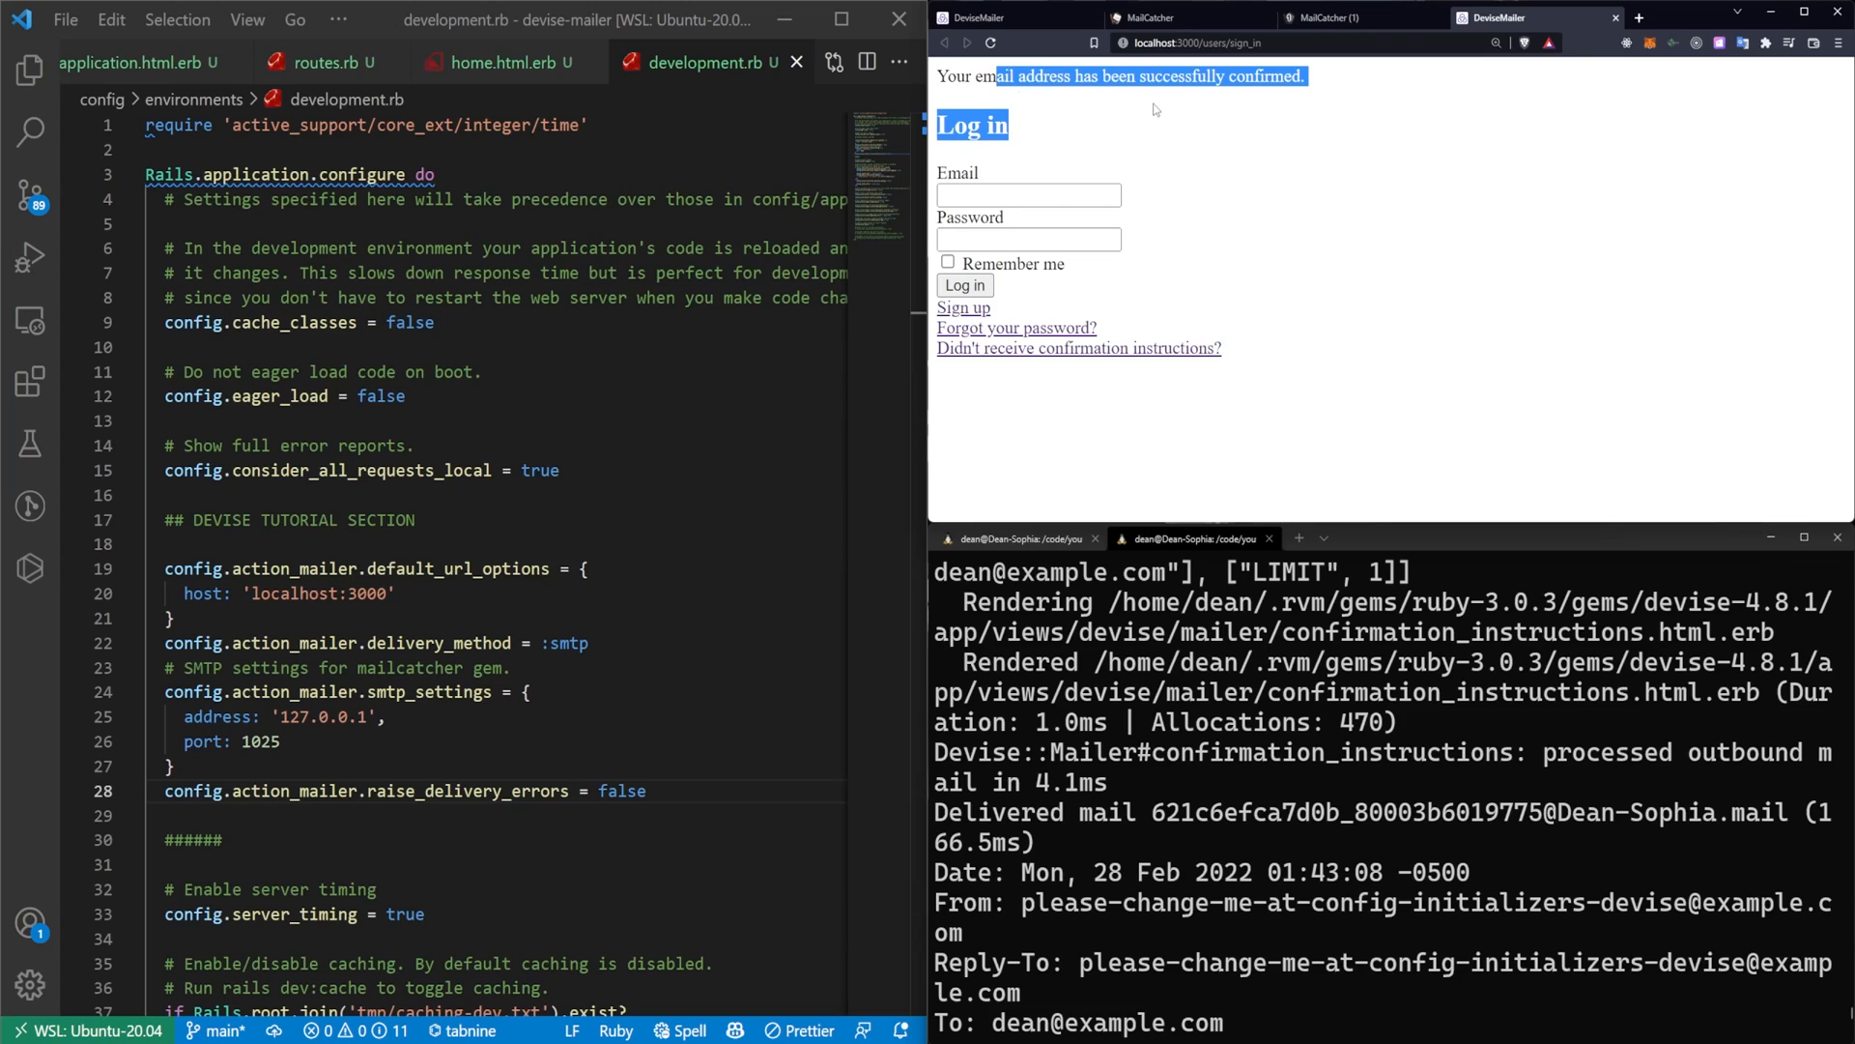
click(1027, 193)
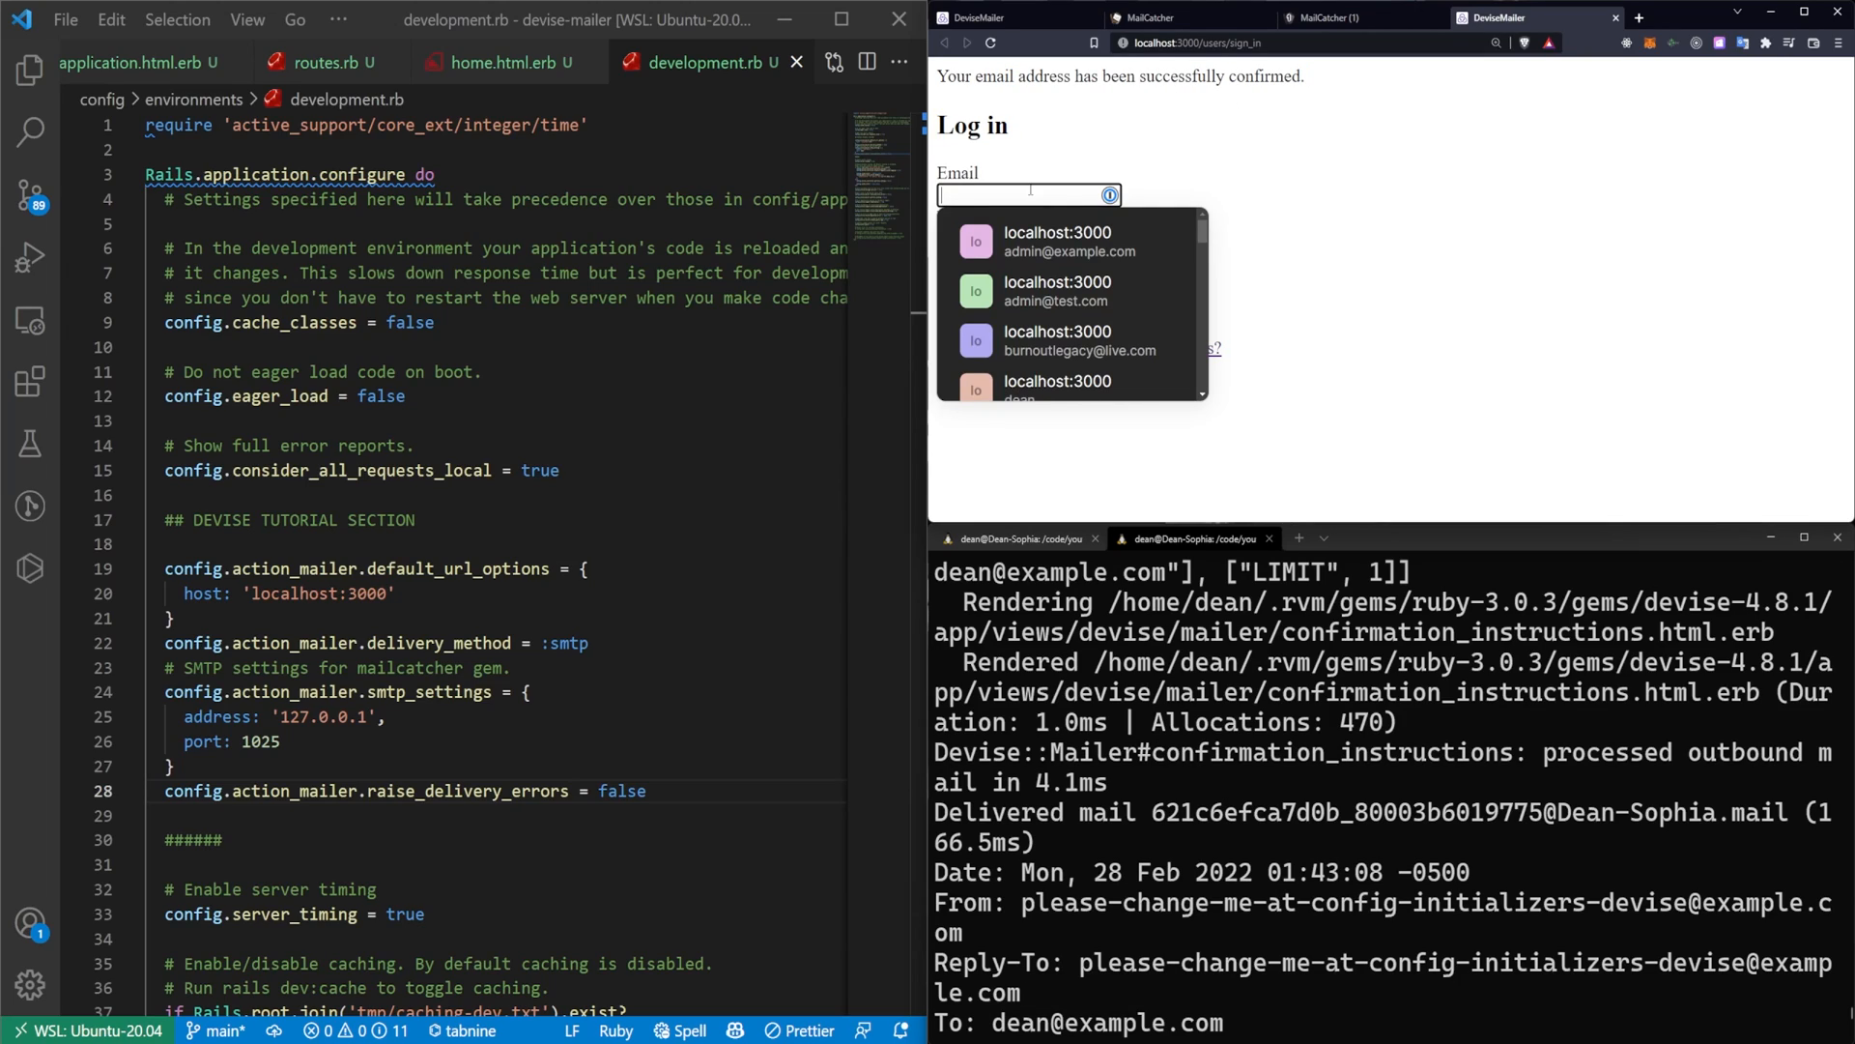
text(dean@exampl)
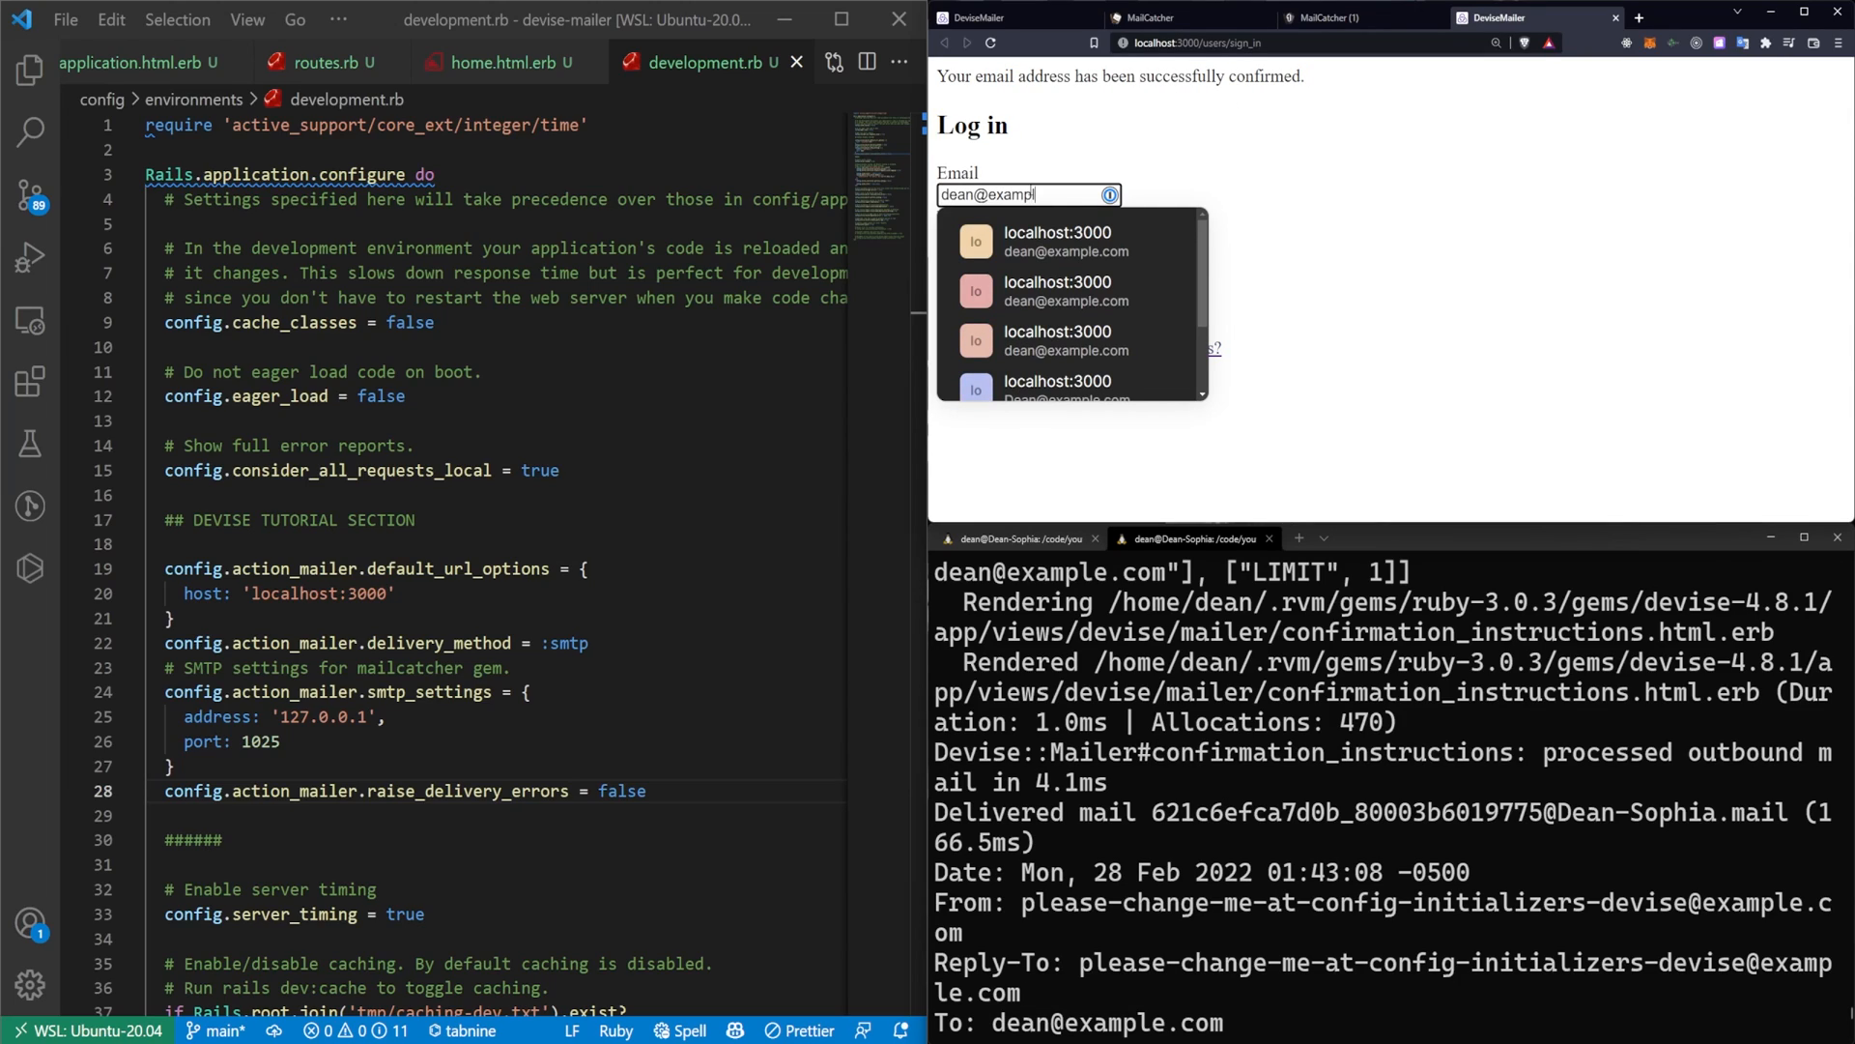
click(1063, 241)
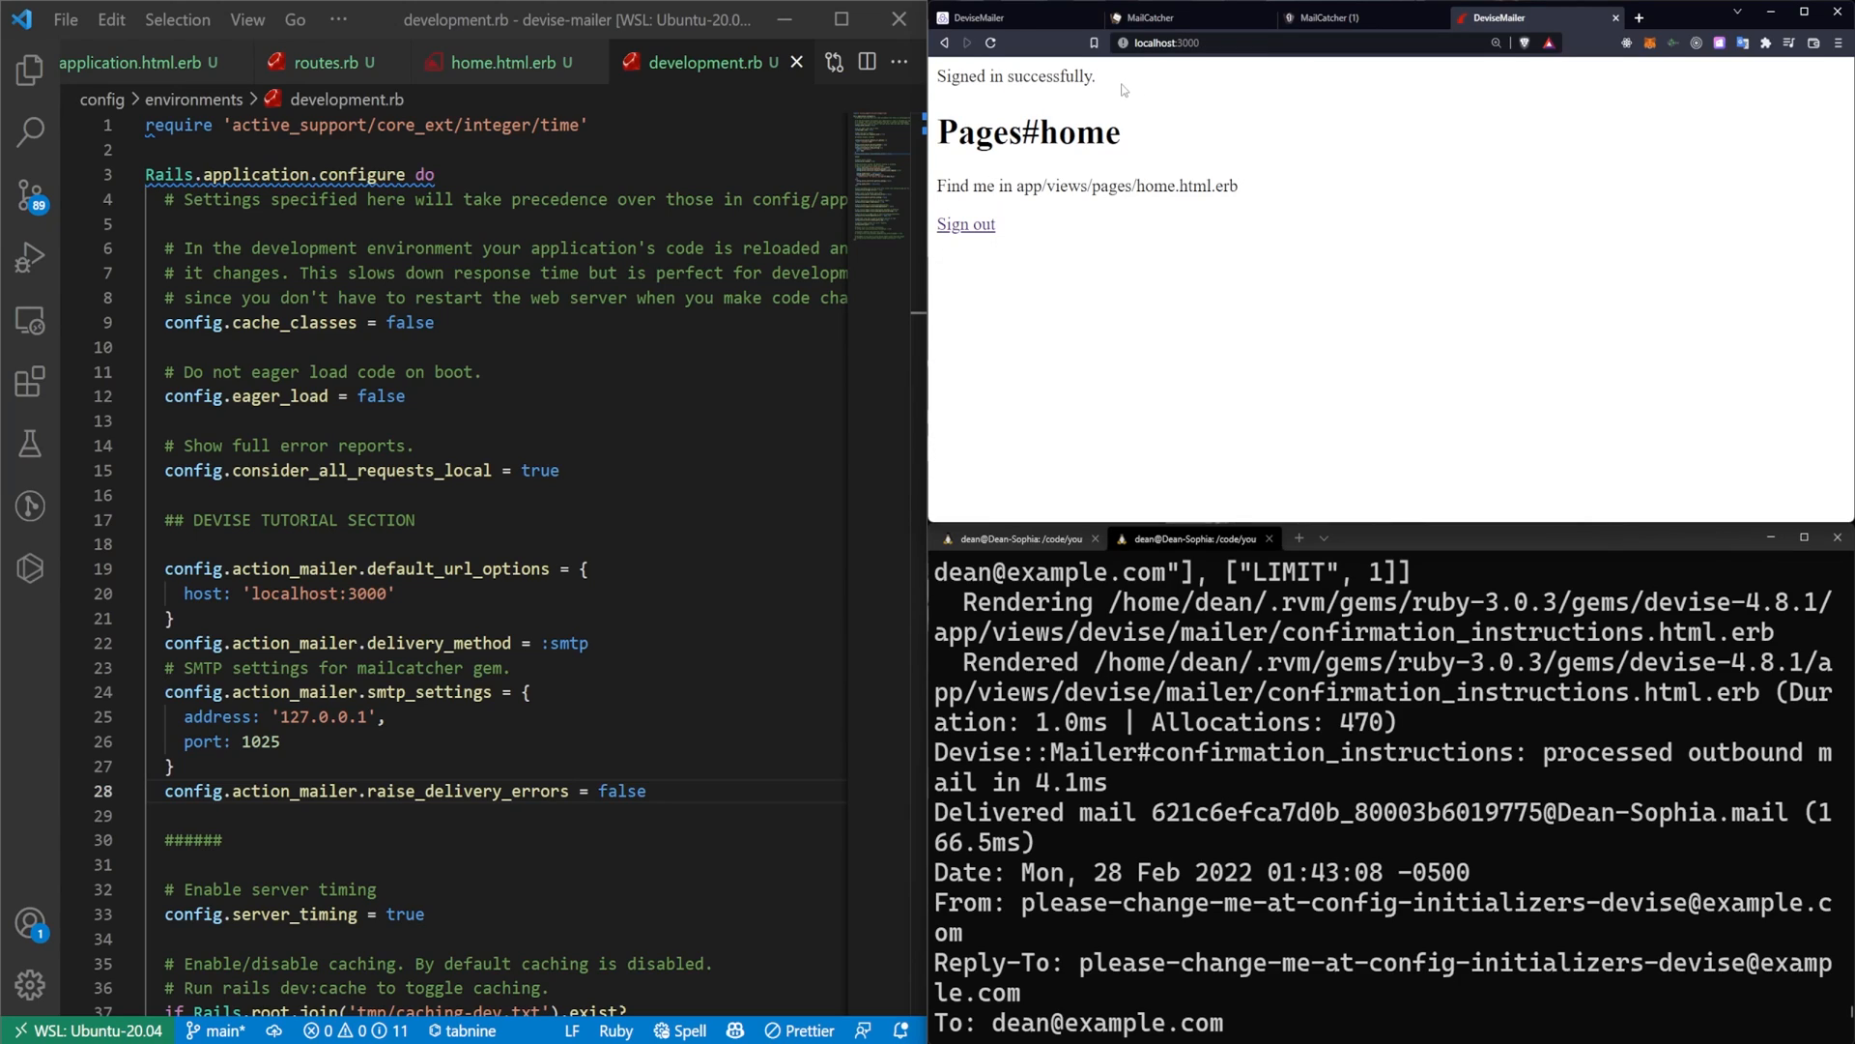
mouse_move(1396, 18)
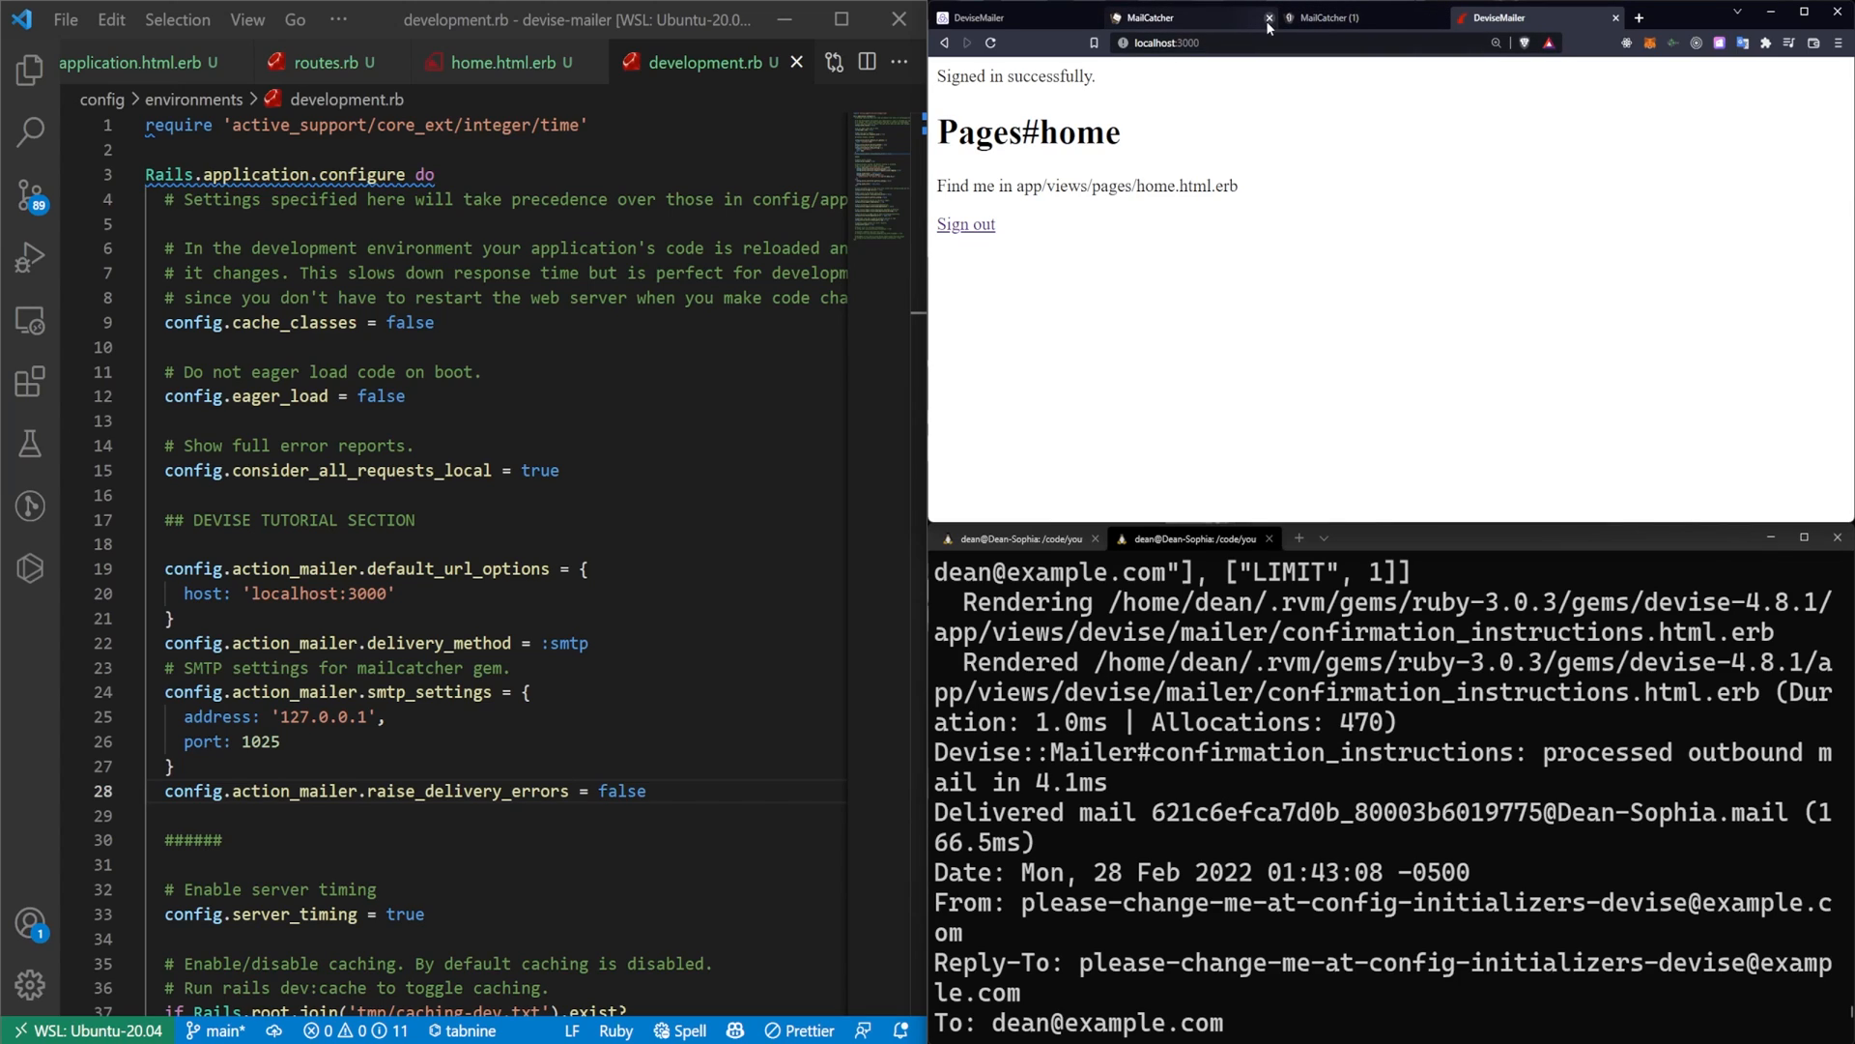
click(1326, 17)
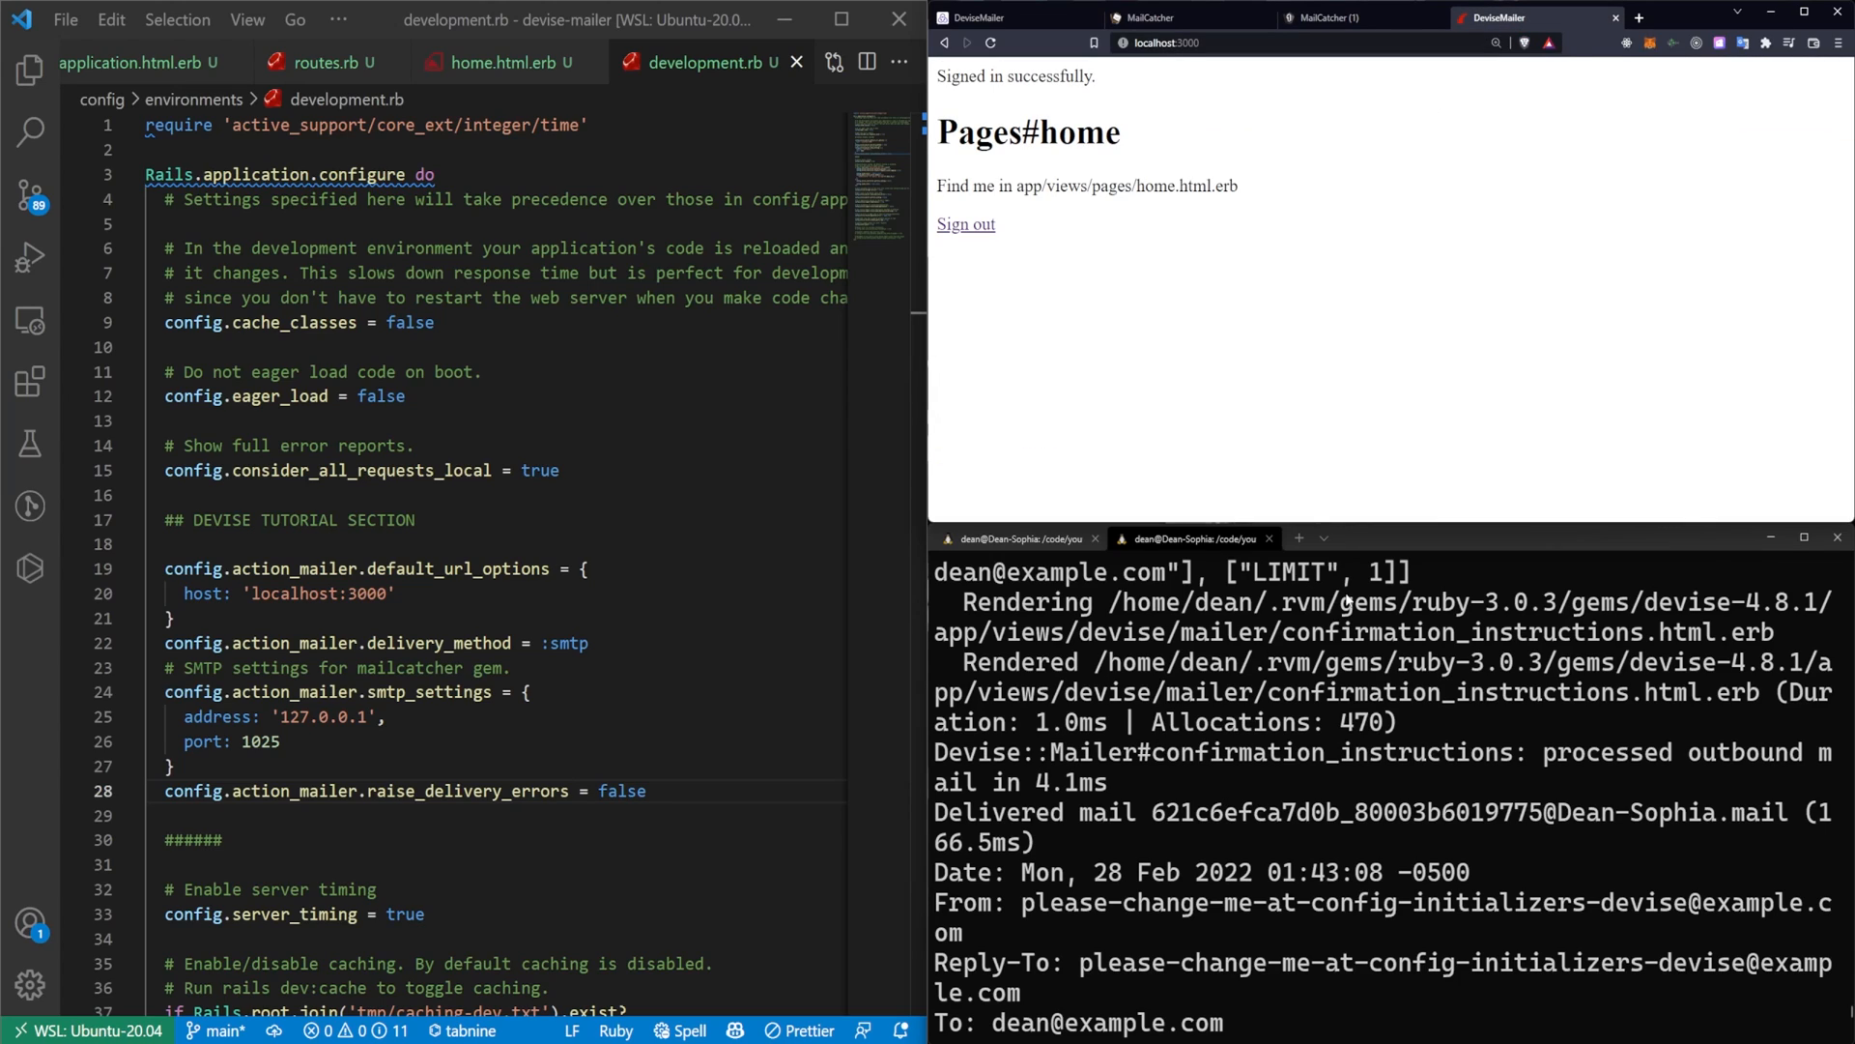
click(1189, 18)
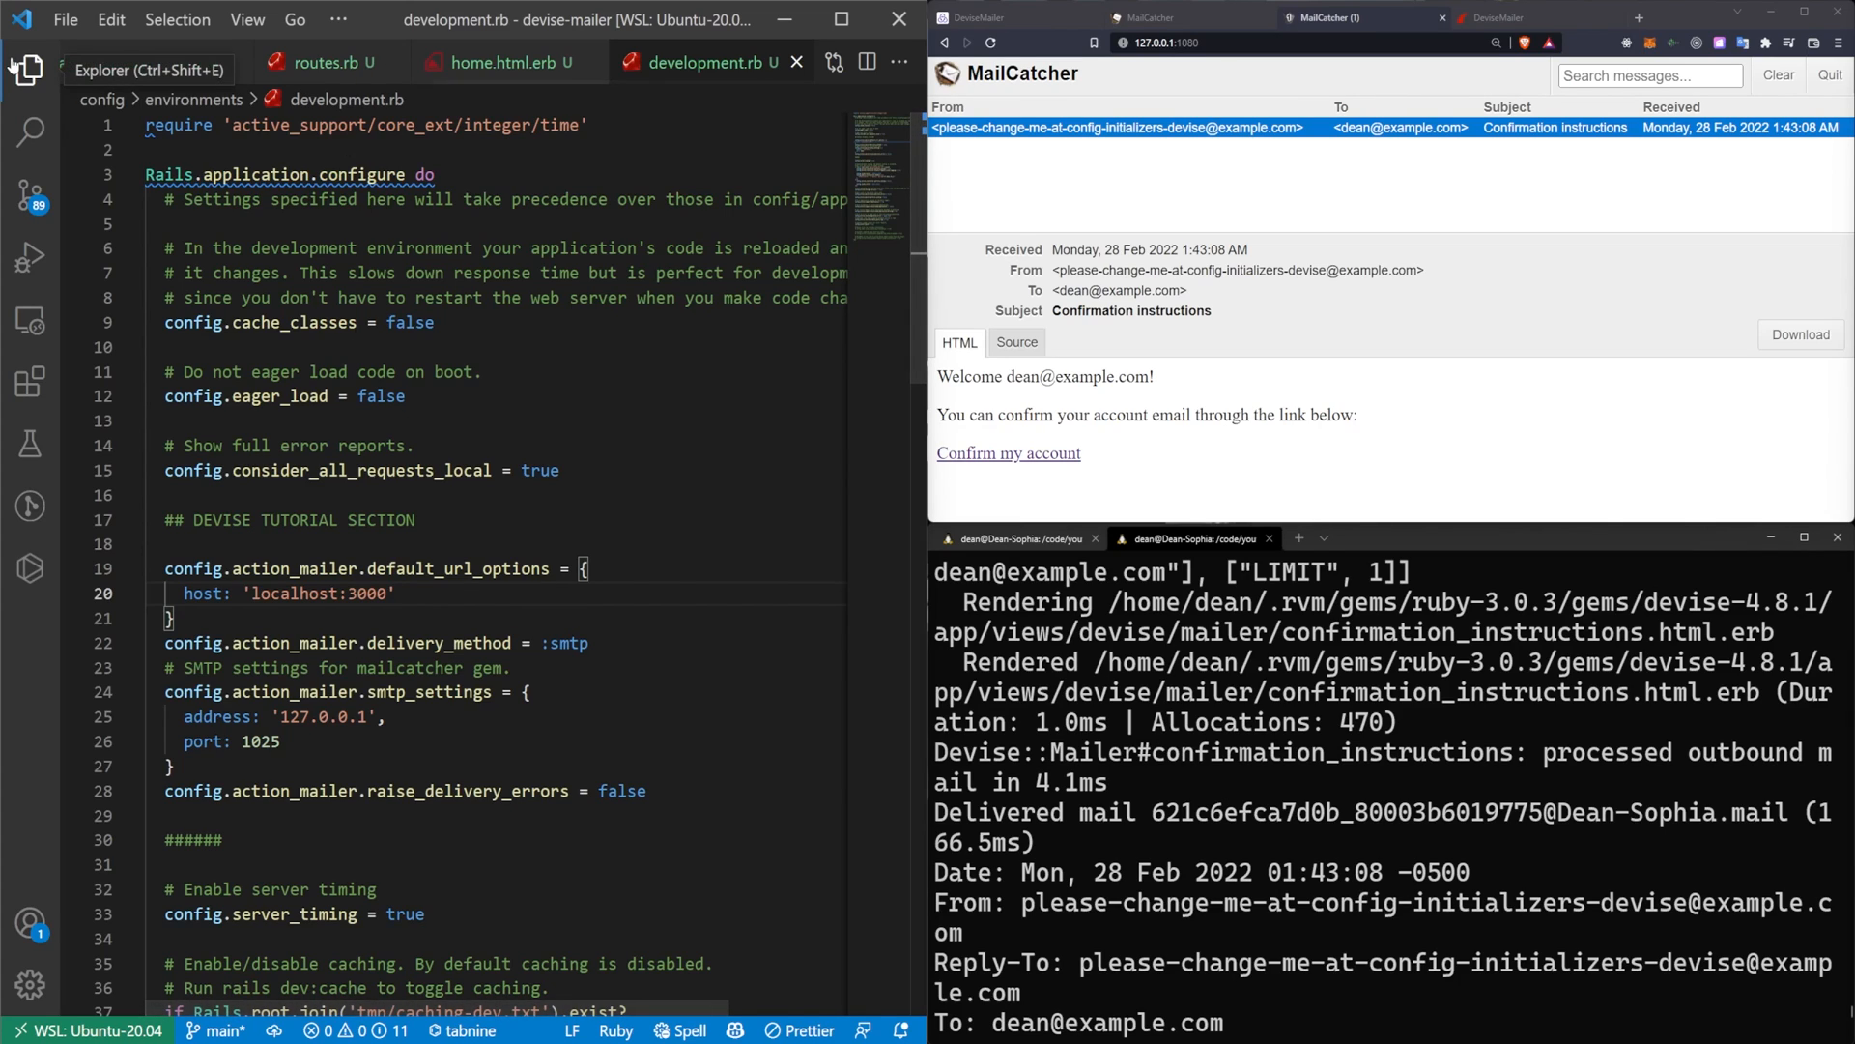
click(29, 70)
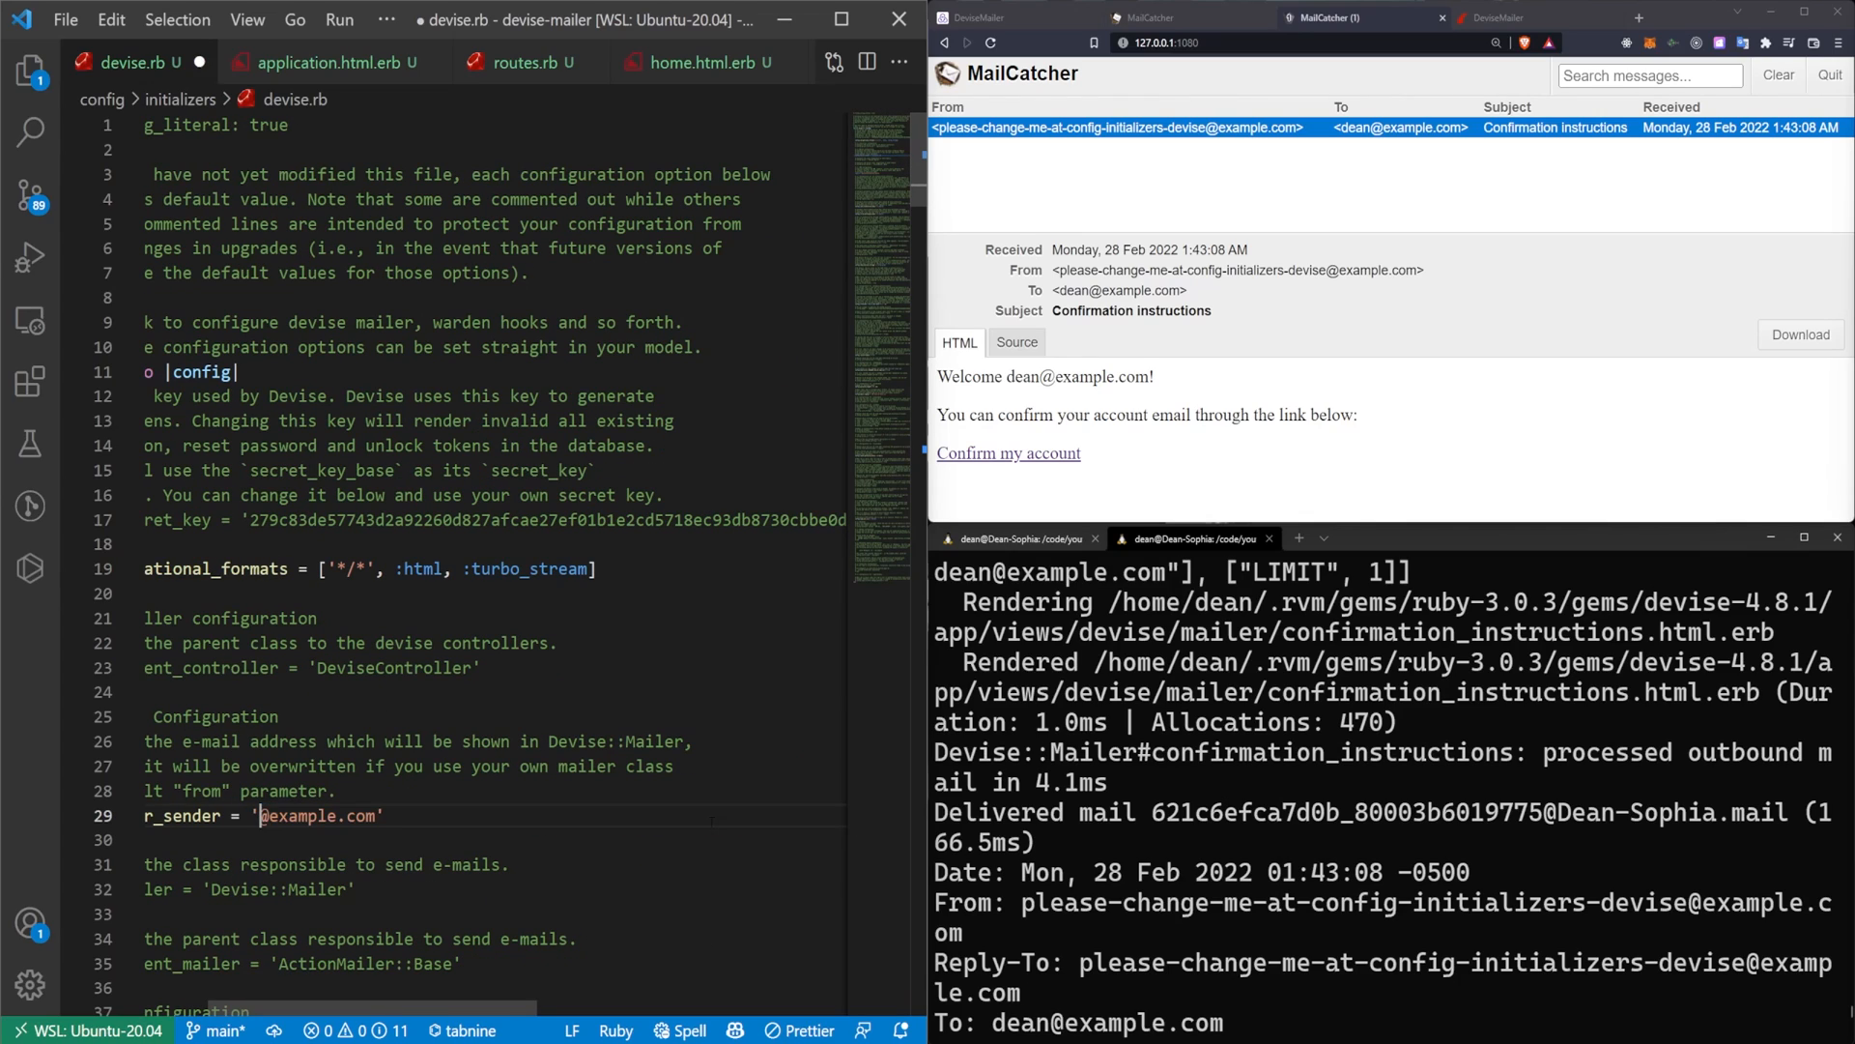
text(dean)
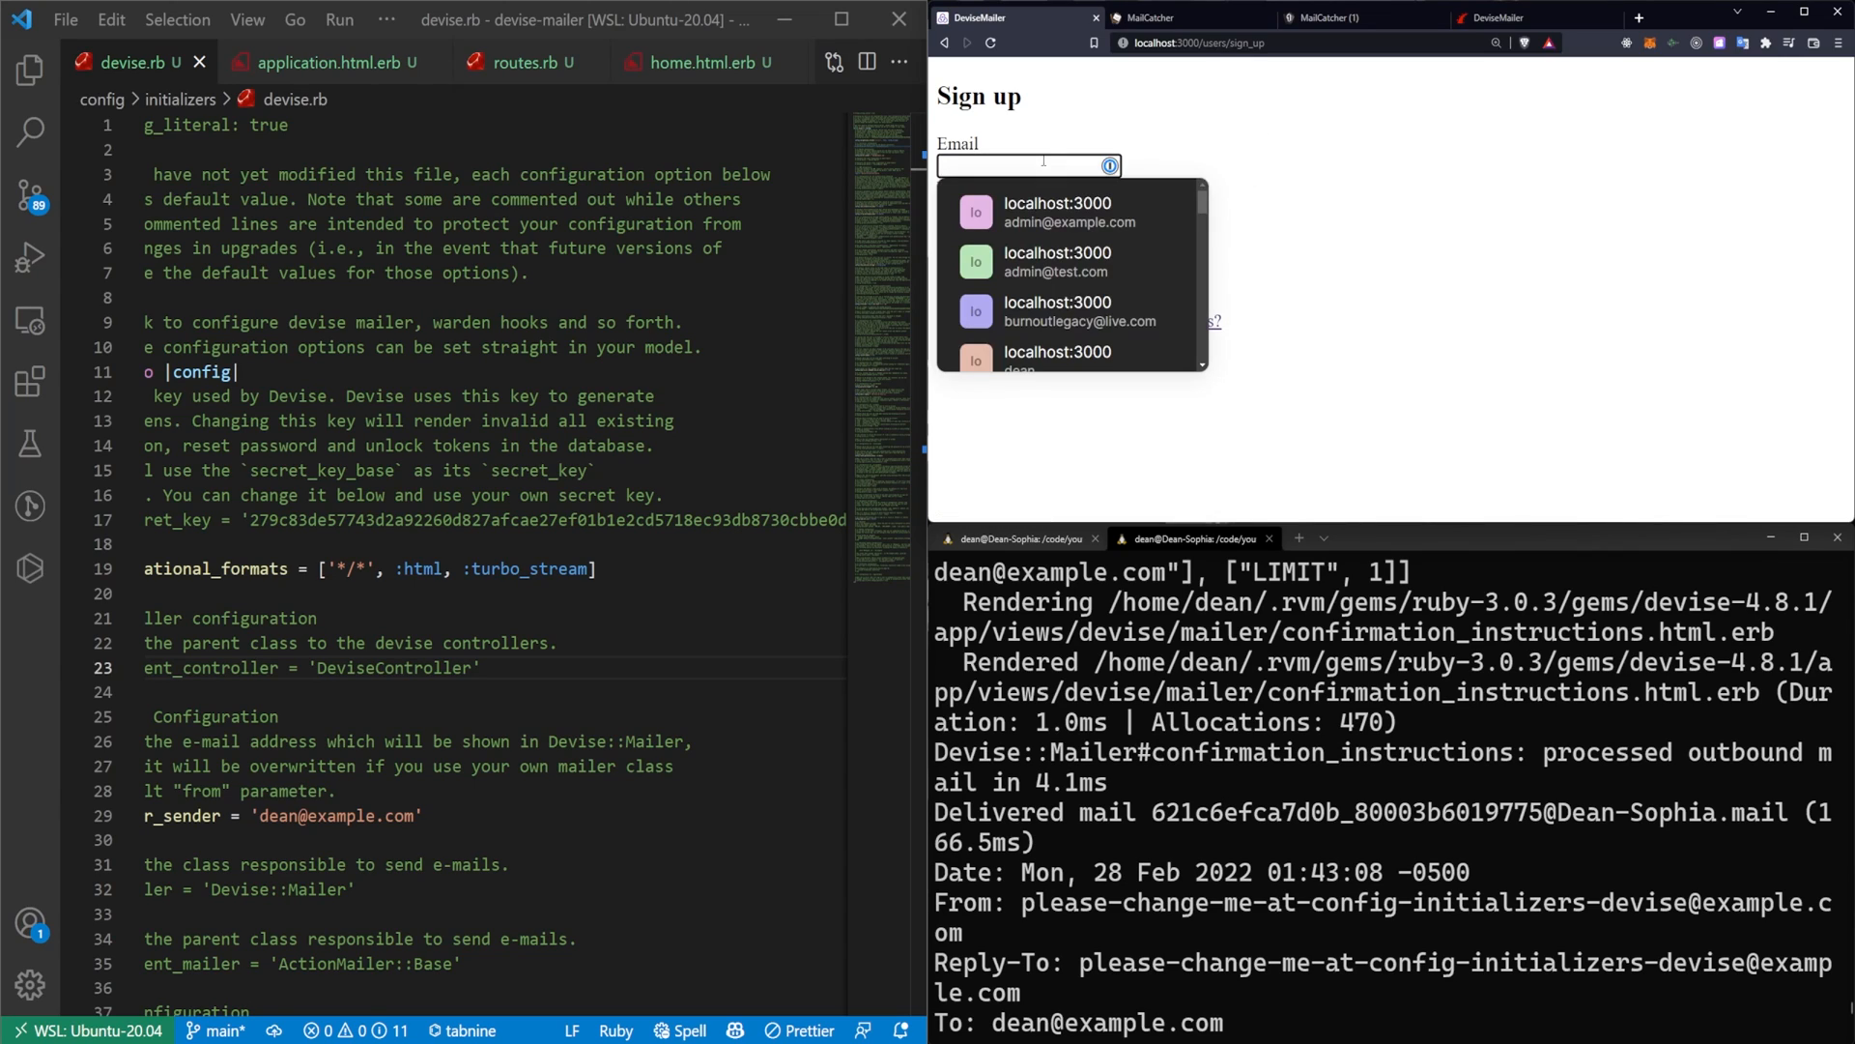
Sign up a test@ account and check its confirmation email in MailCatcher
text(test@case.com)
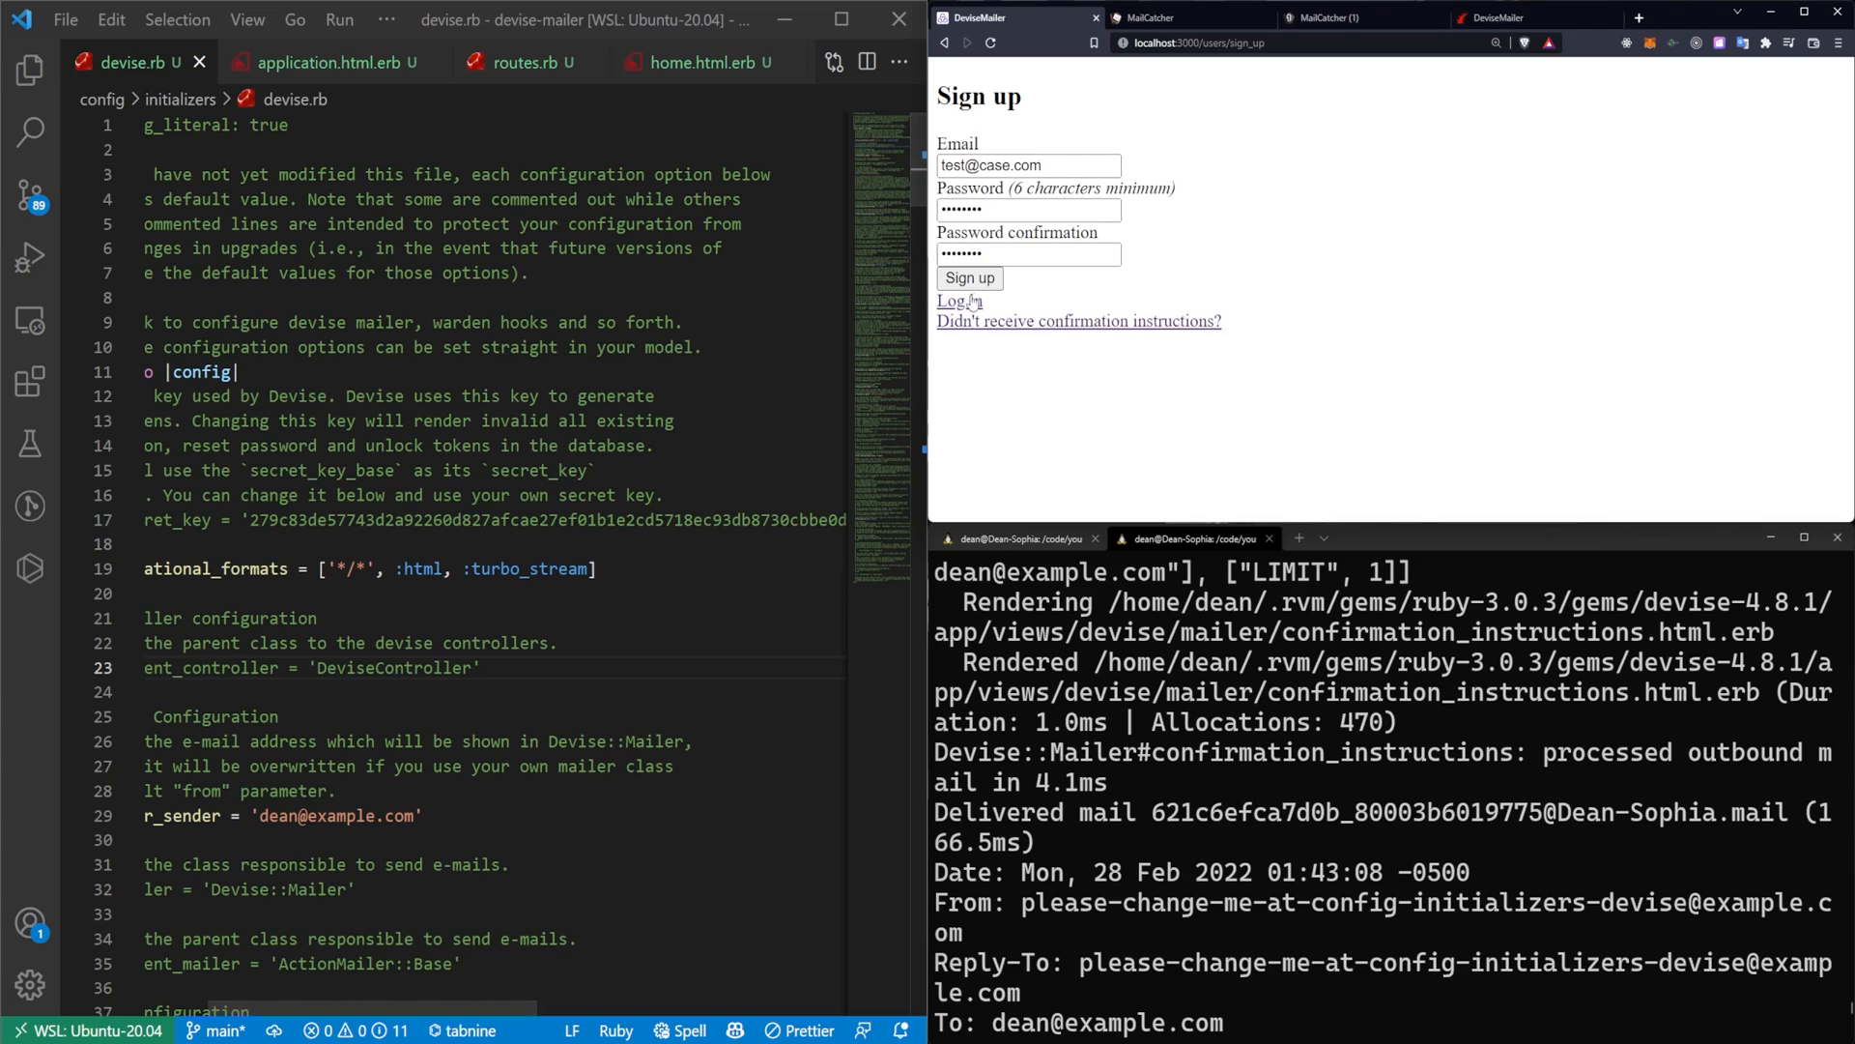
click(968, 276)
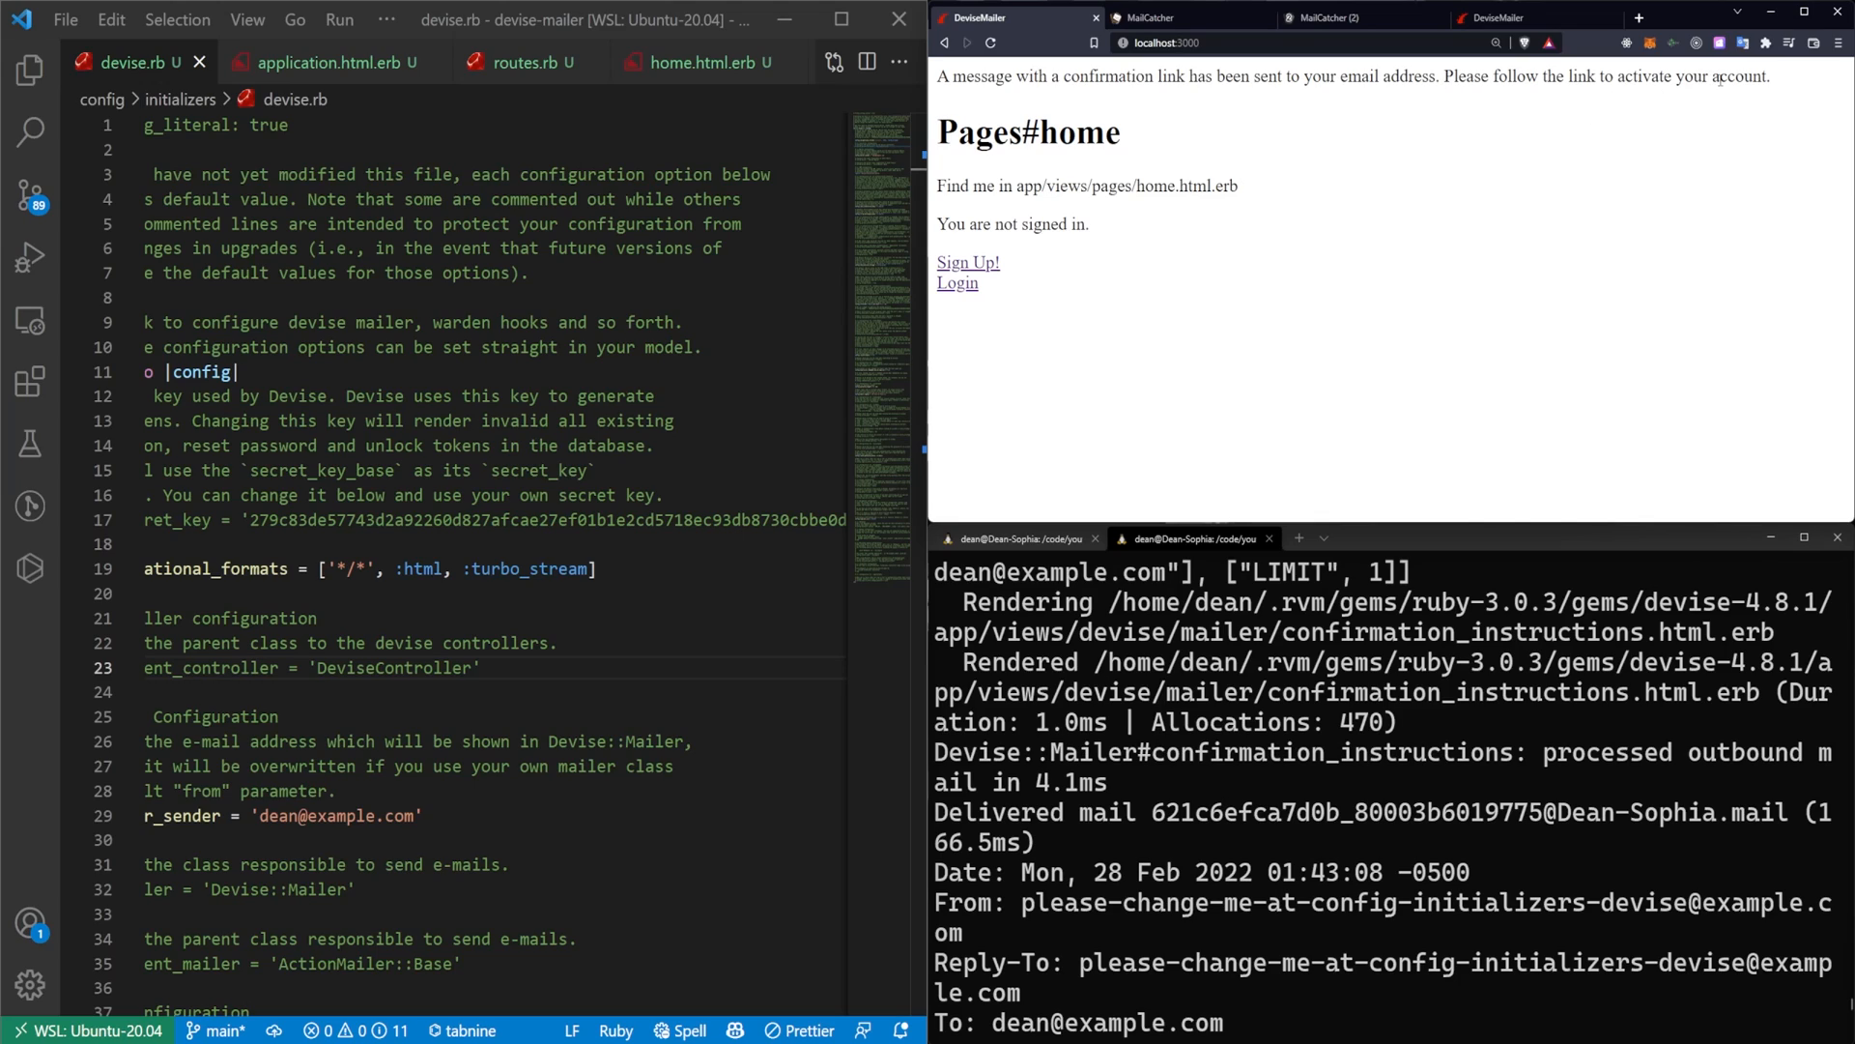
click(1357, 18)
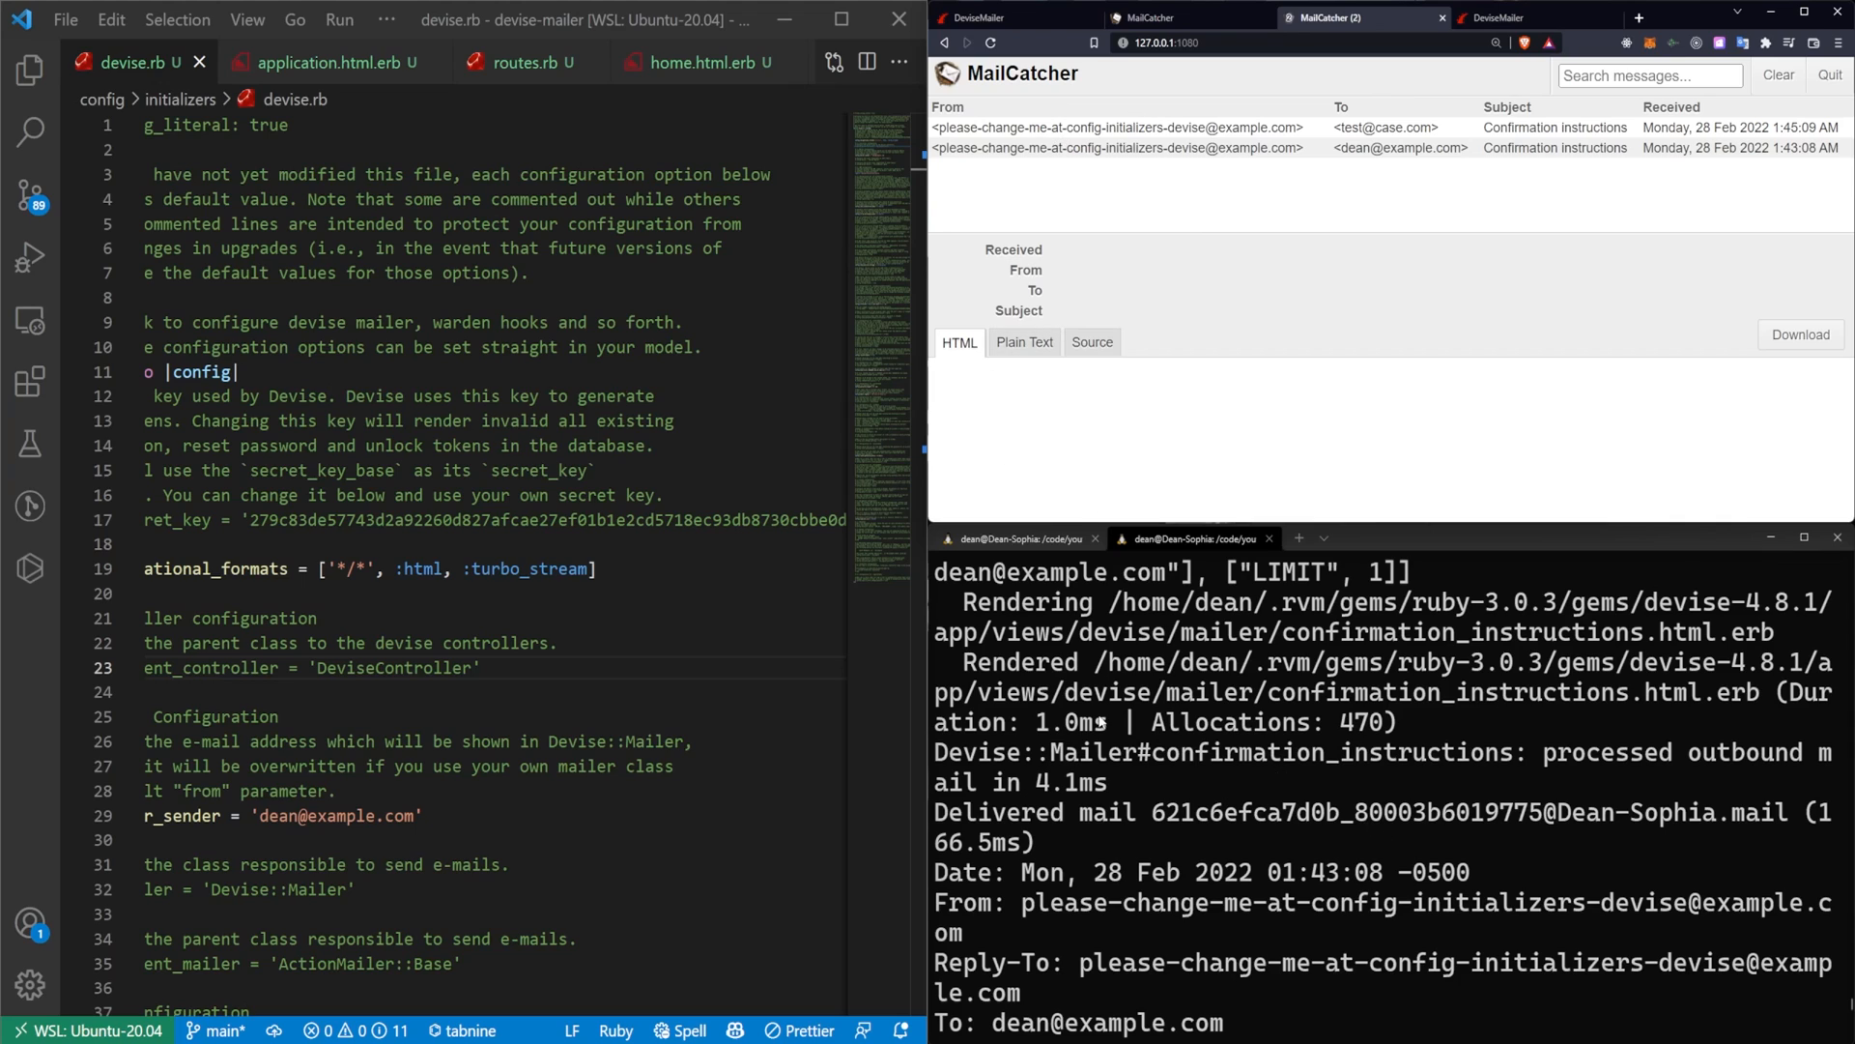
scroll(down, 3)
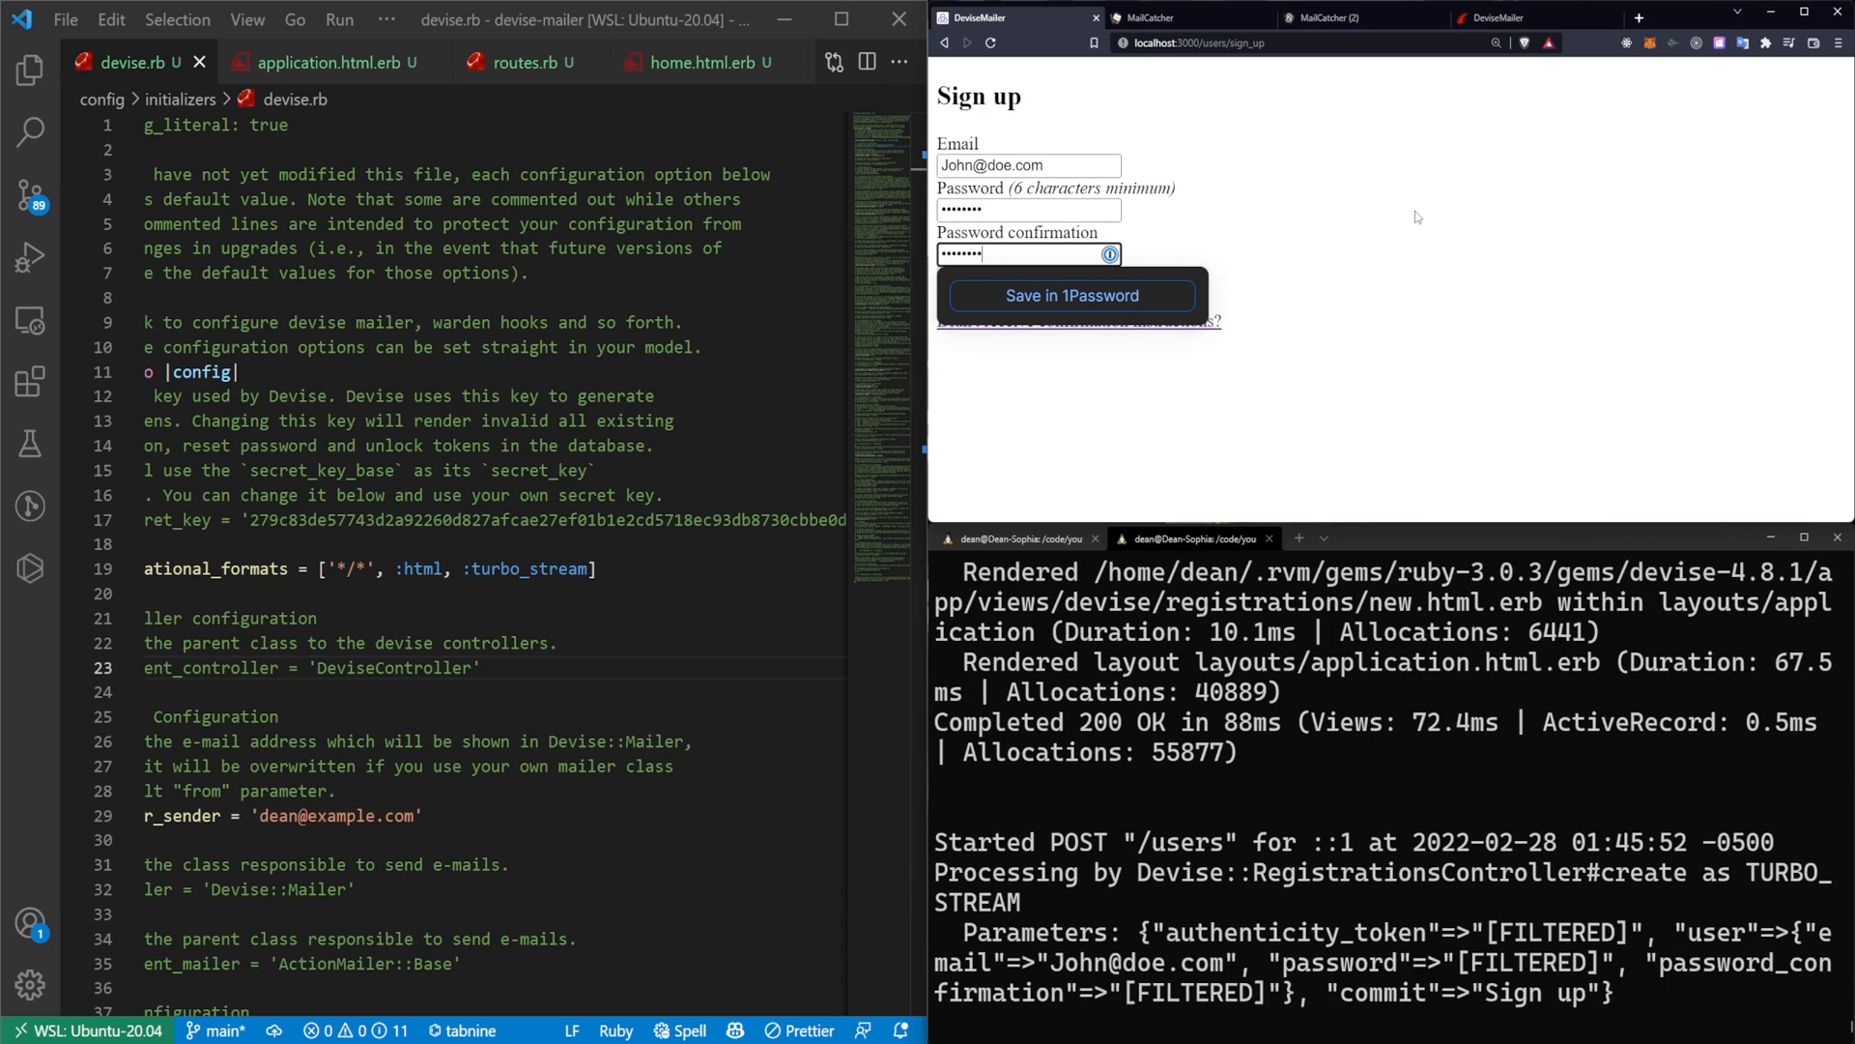
click(1349, 18)
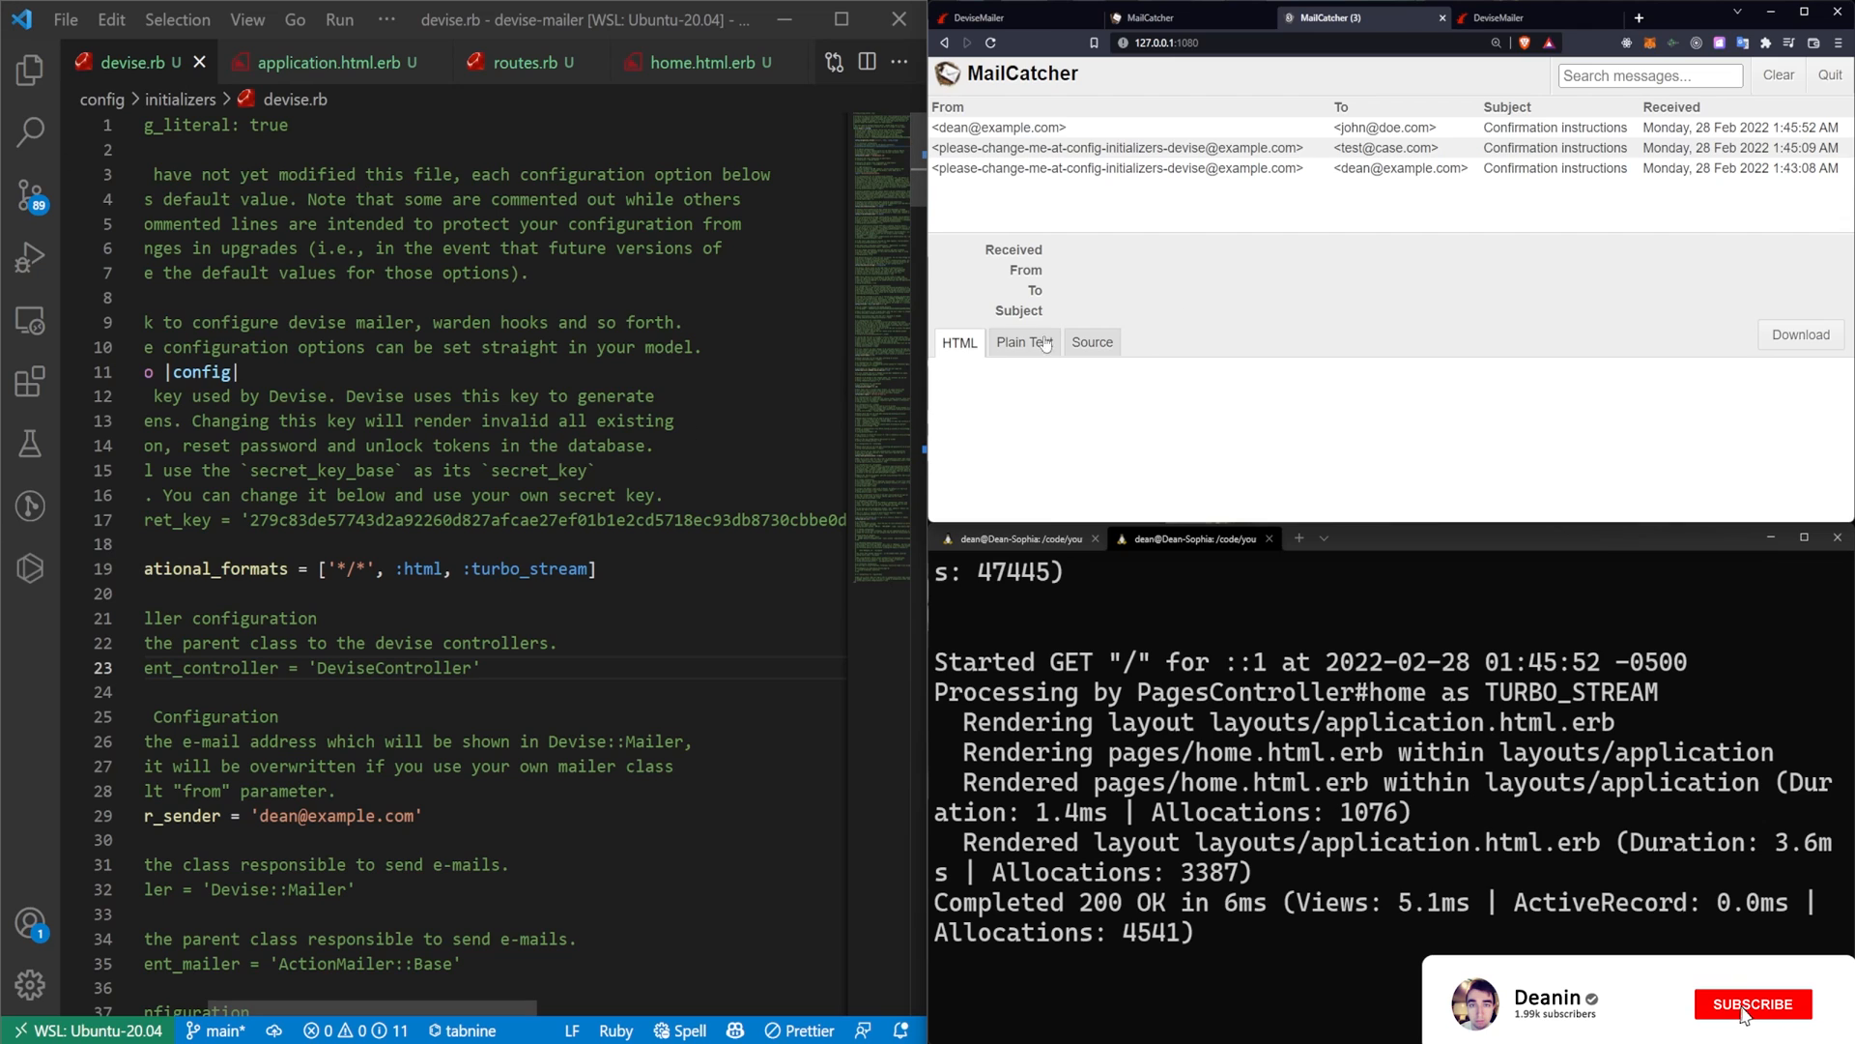
click(1411, 17)
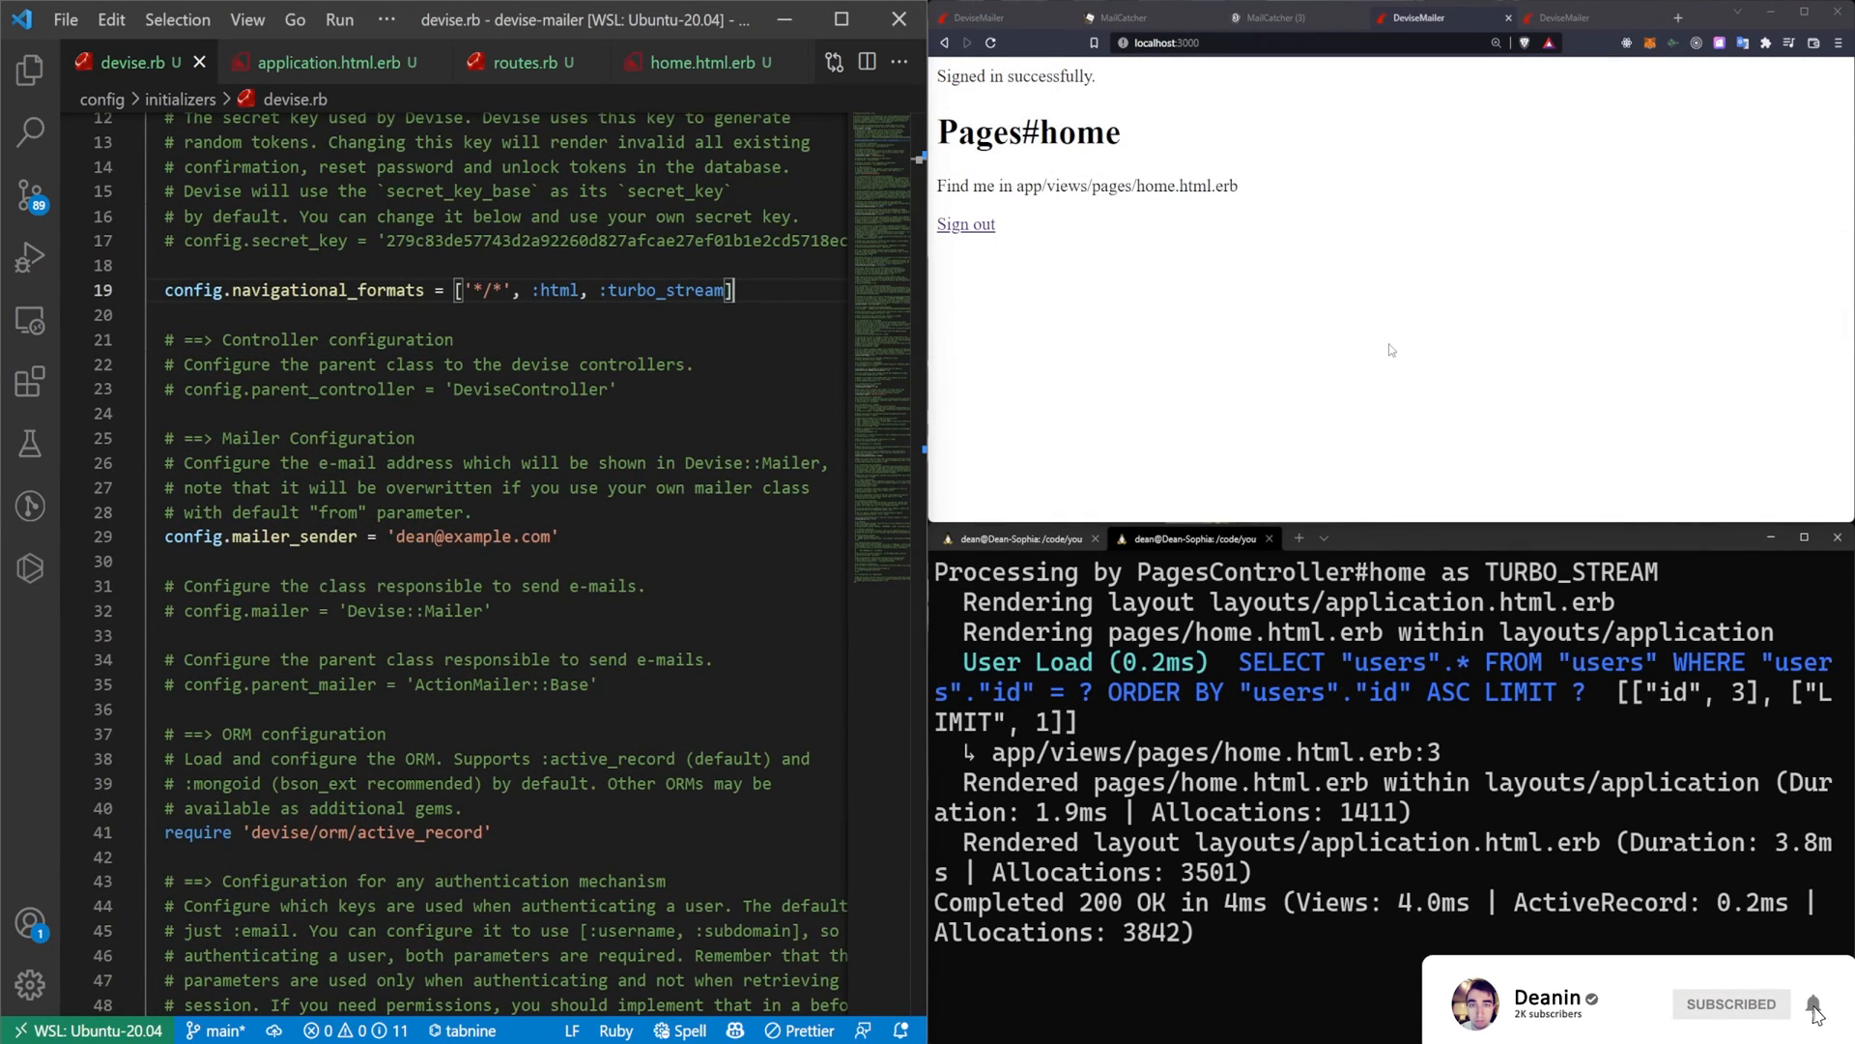